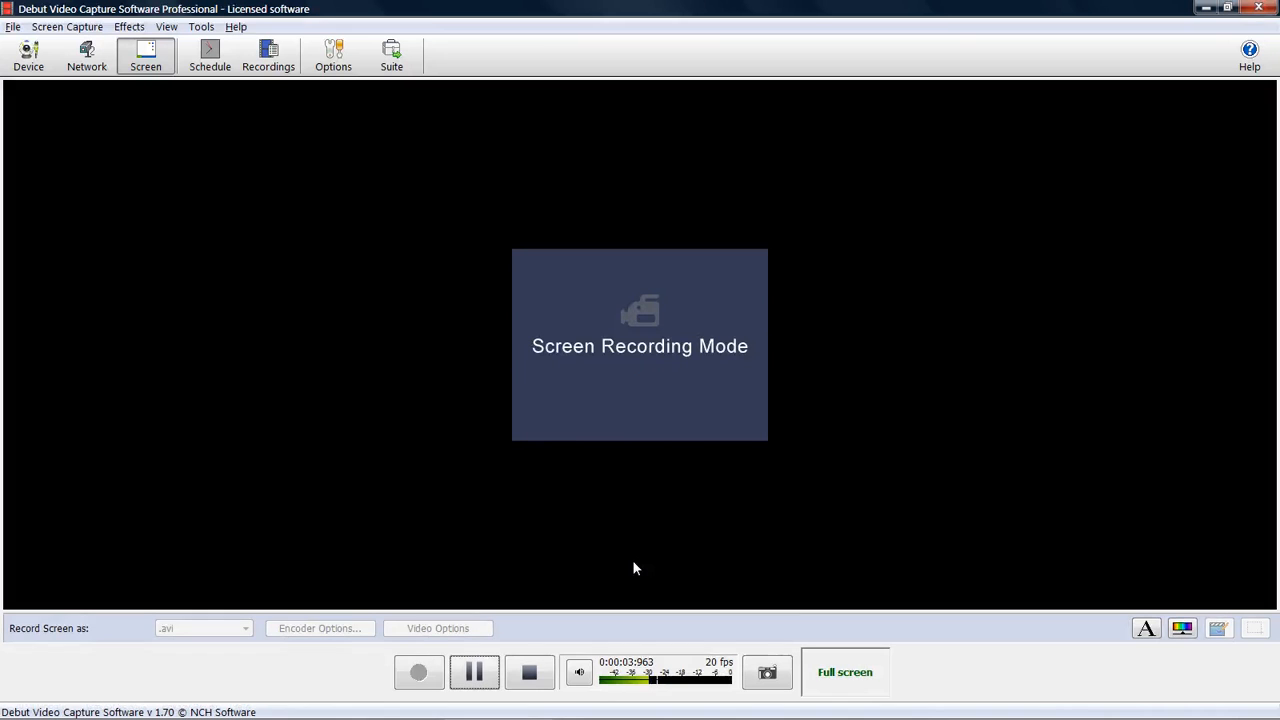
Start screen recording and switch to Chrome showing the Google Accounts page
{"action": "key", "text": "alt+tab"}
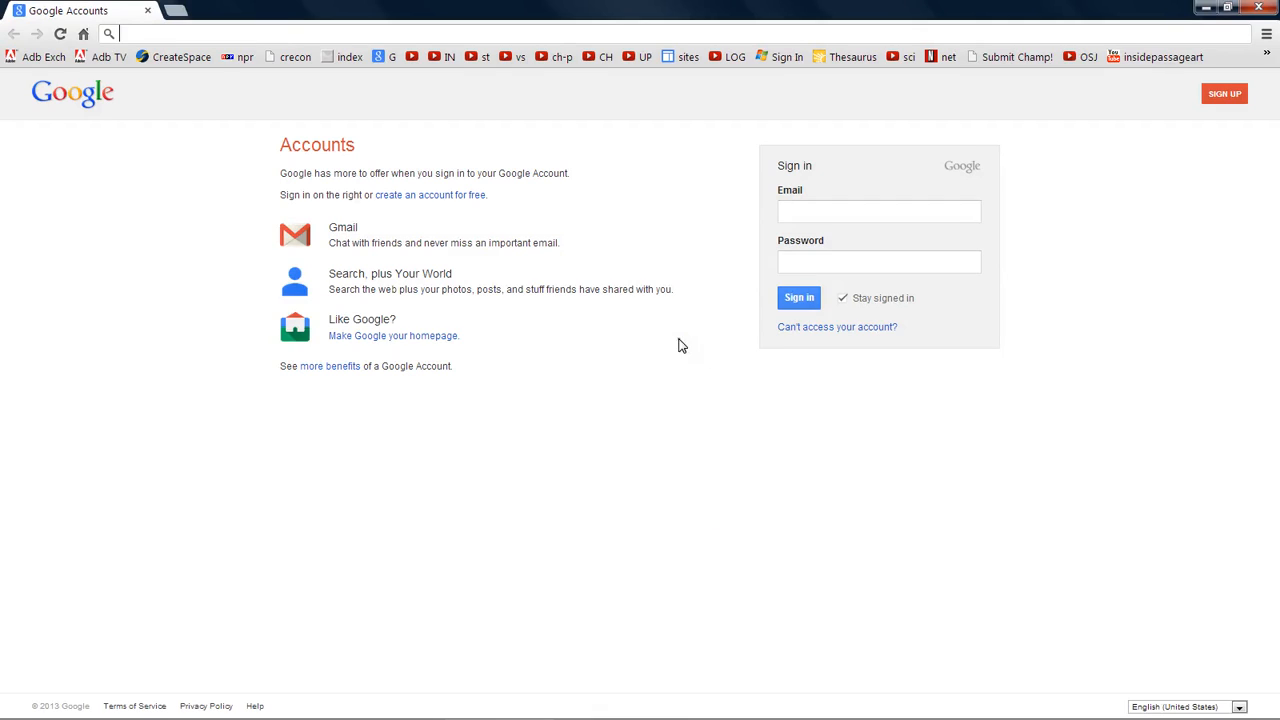
{"action": "mouse_move", "coordinate": [248, 223]}
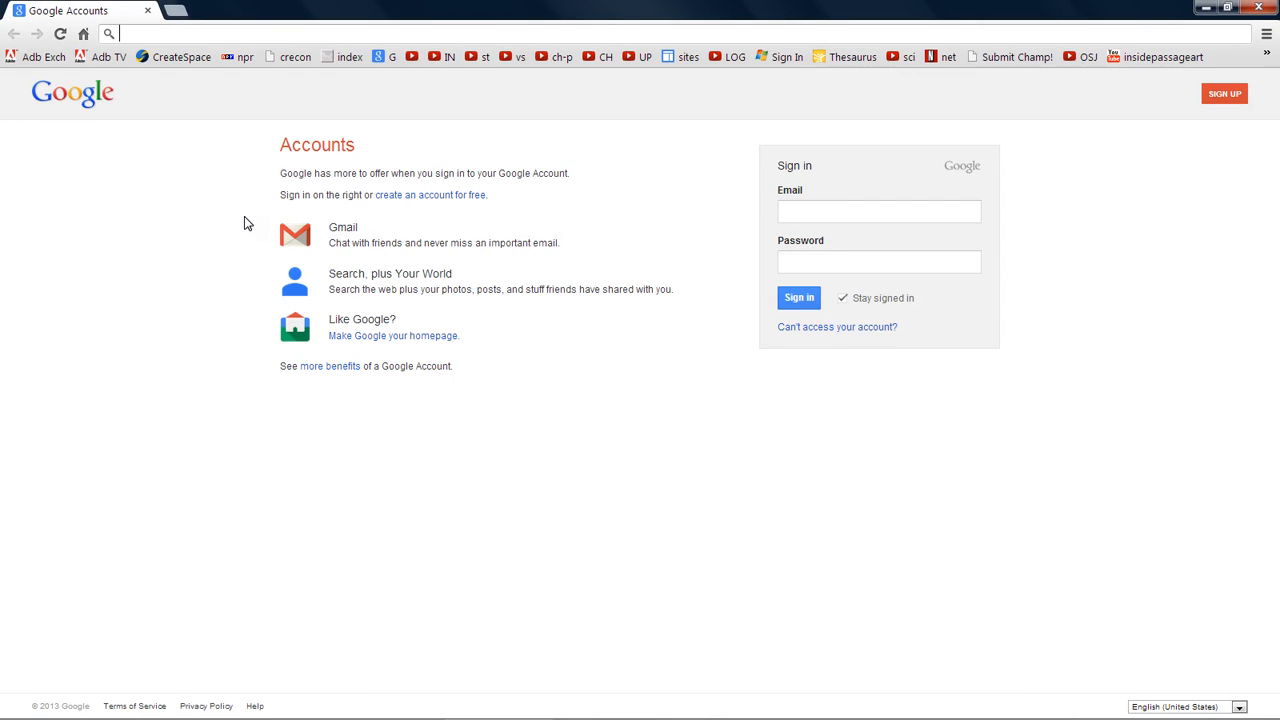
{"action": "type", "text": "ht"}
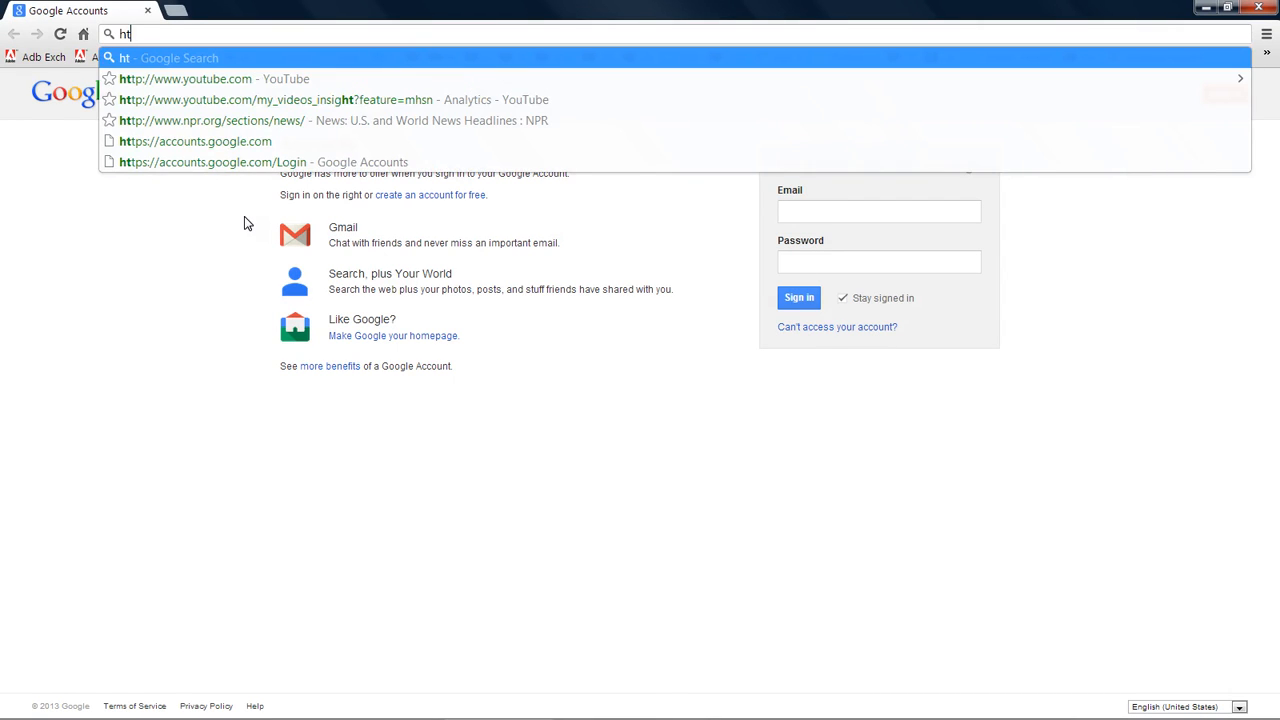
{"action": "type", "text": "t"}
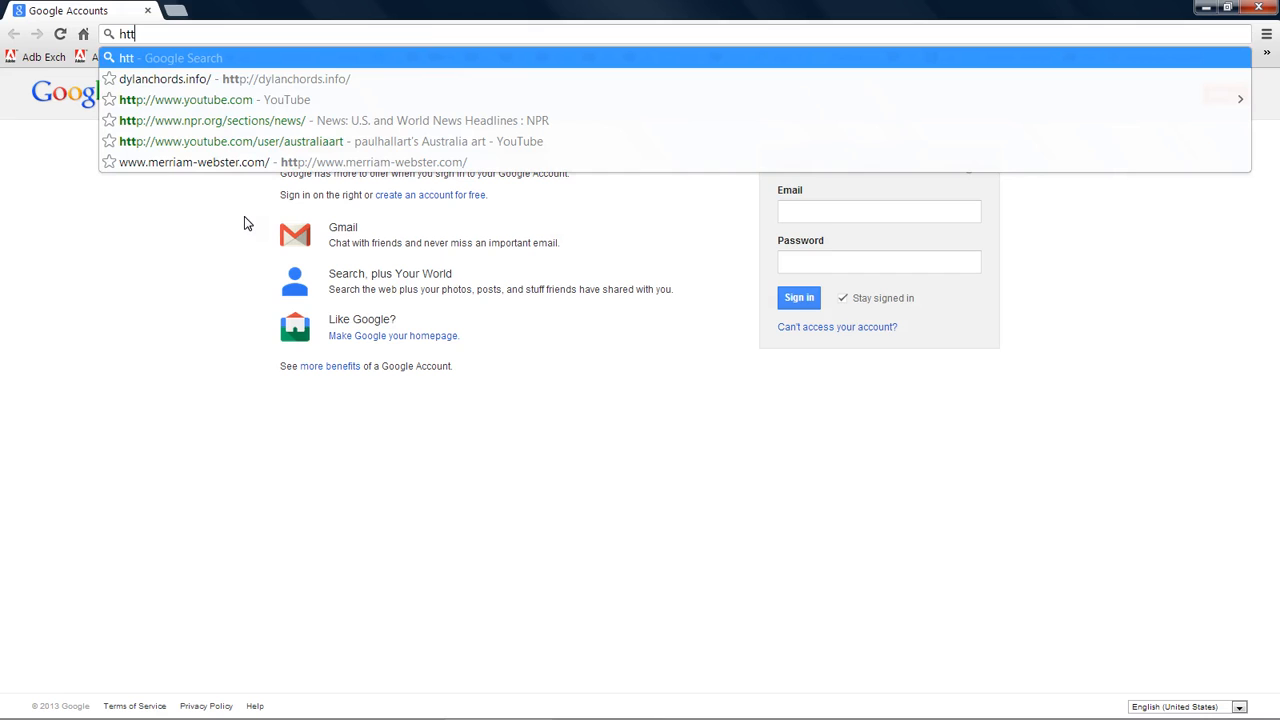
{"action": "type", "text": "p"}
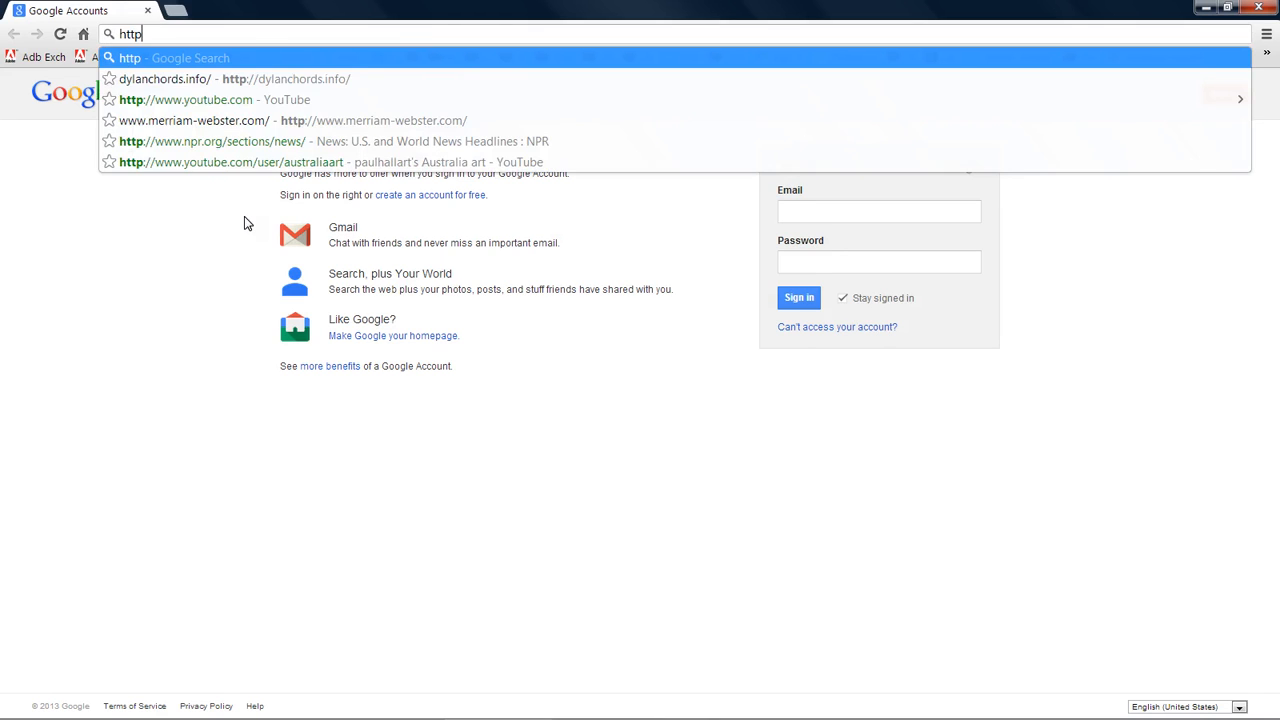
{"action": "type", "text": "://"}
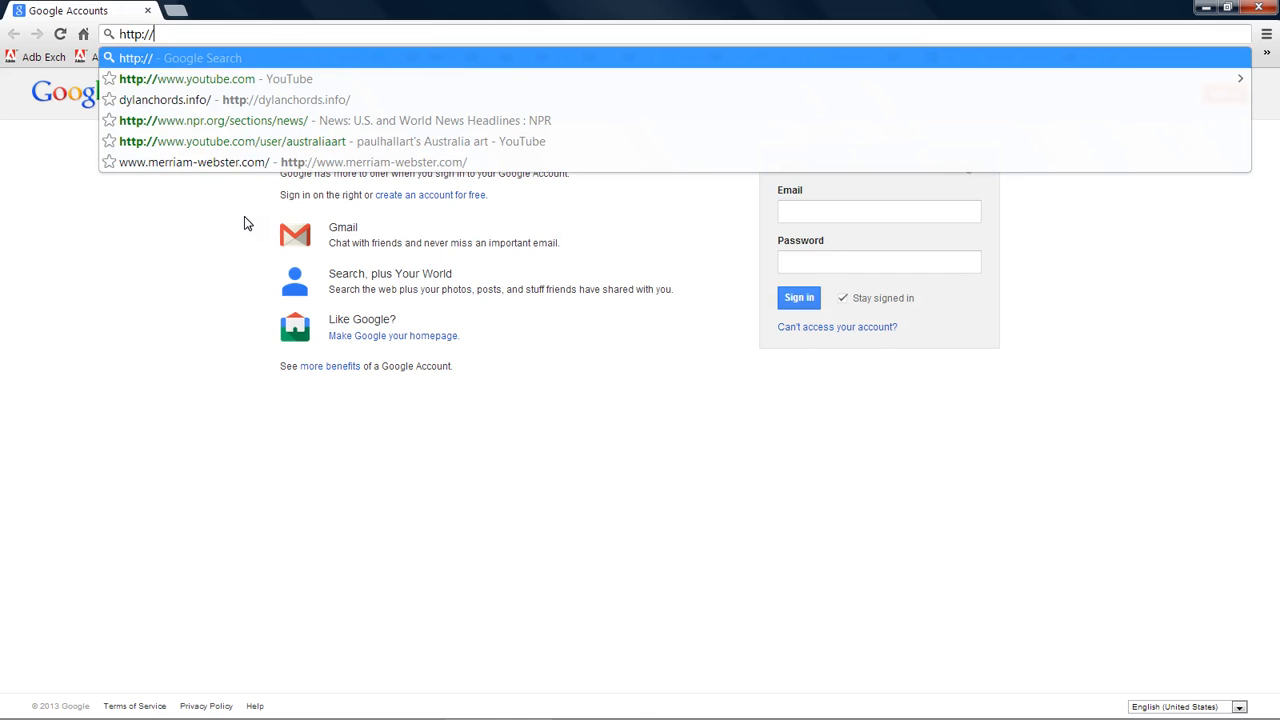
{"action": "type", "text": "www."}
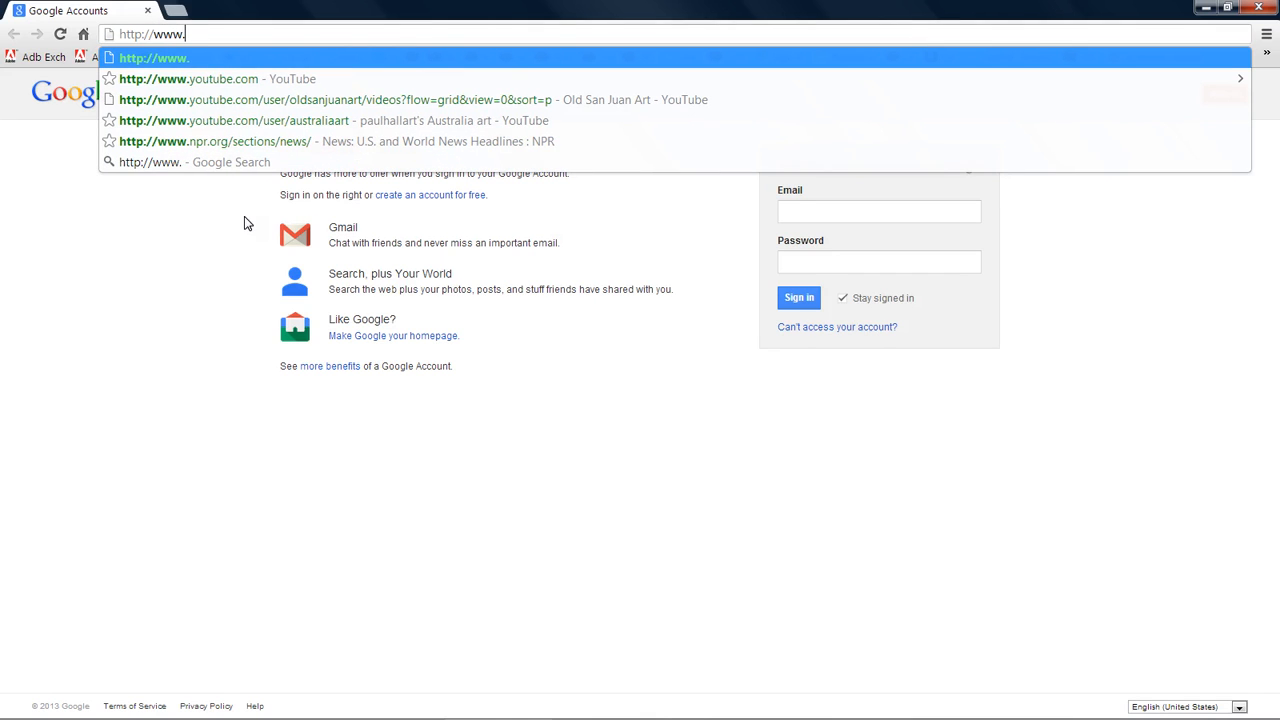
{"action": "type", "text": "p"}
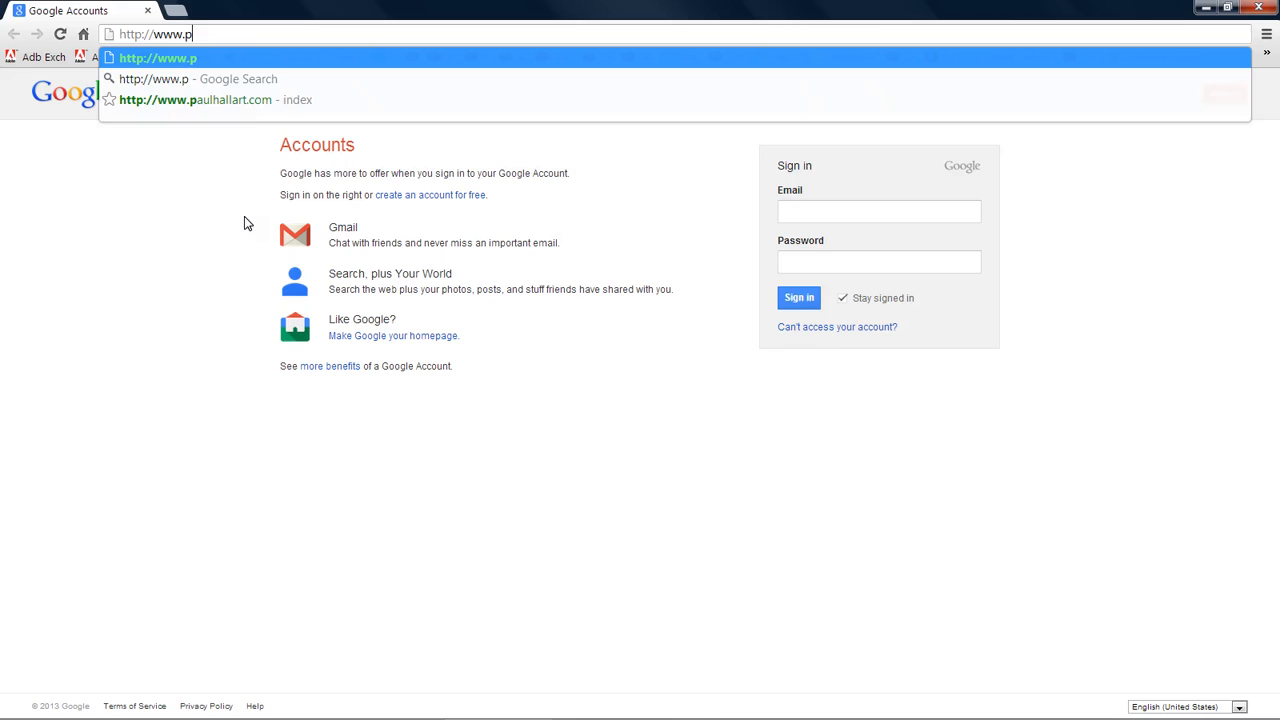
{"action": "type", "text": "aulhal"}
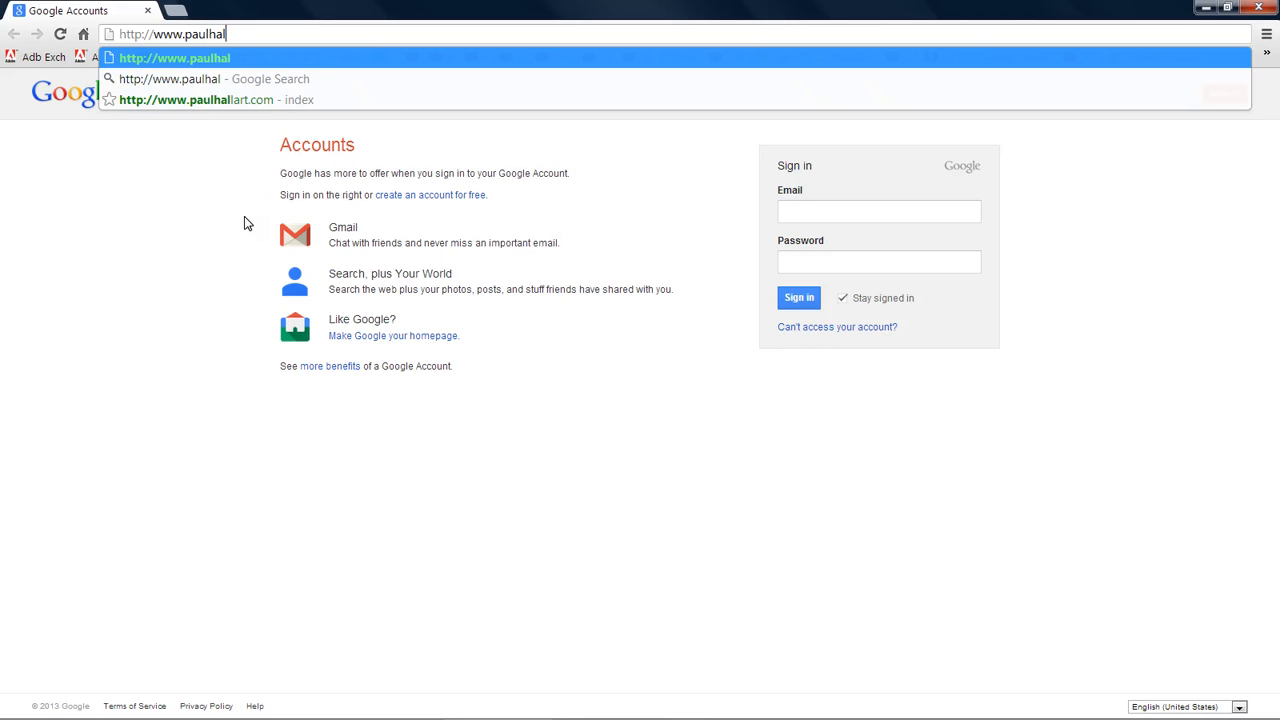
{"action": "type", "text": "lart"}
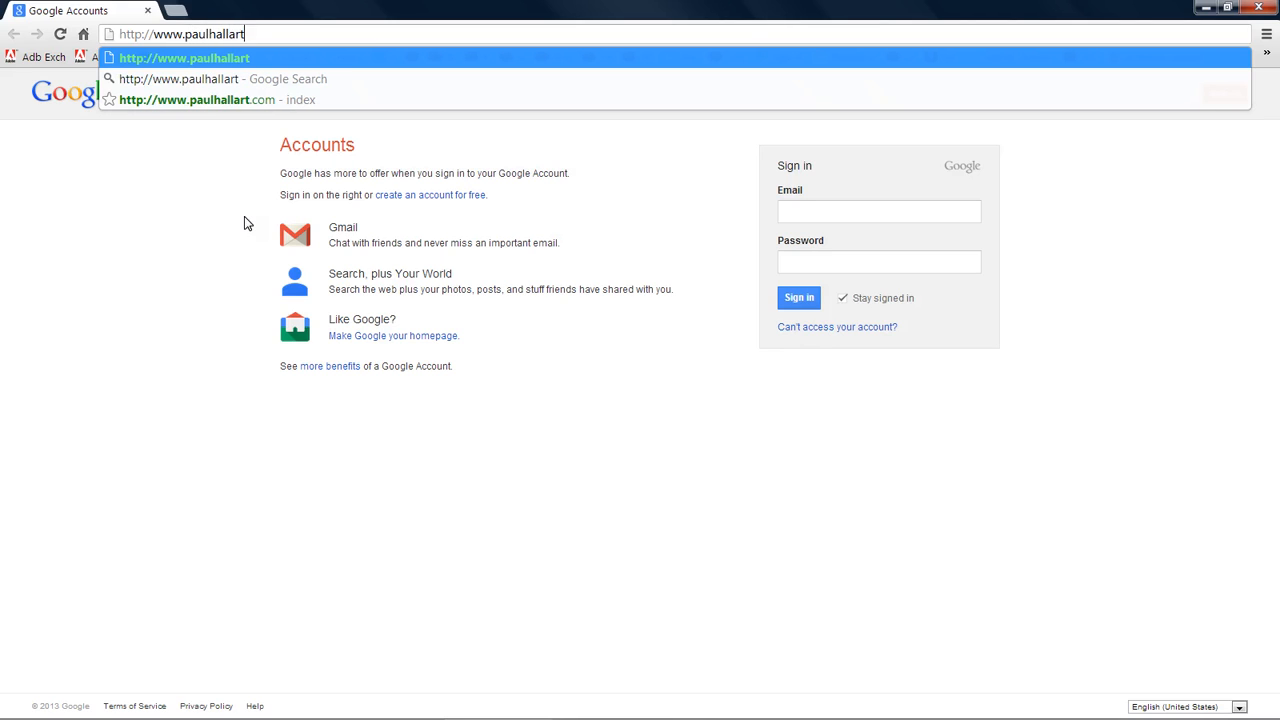
{"action": "type", "text": ".com"}
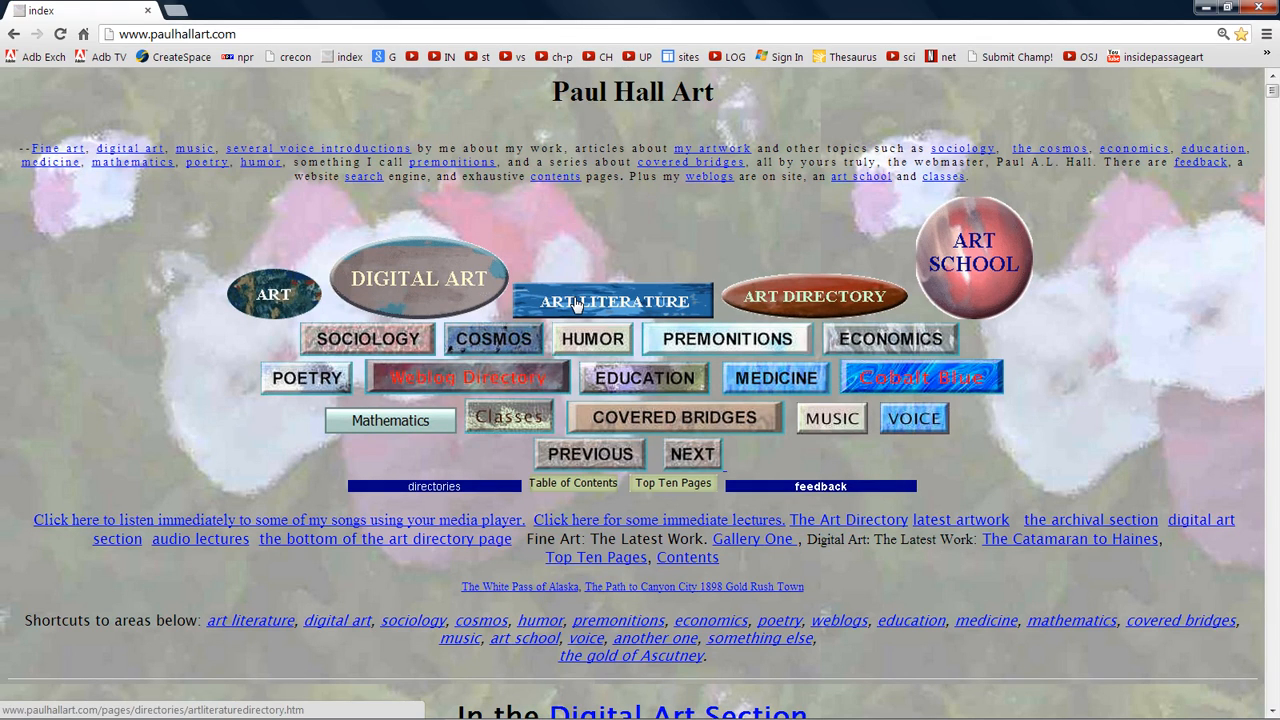
Open Art Literature, then the Blacksmith Shop Covered Bridge article, and scroll to the artist's notes
{"action": "left_click", "coordinate": [614, 301]}
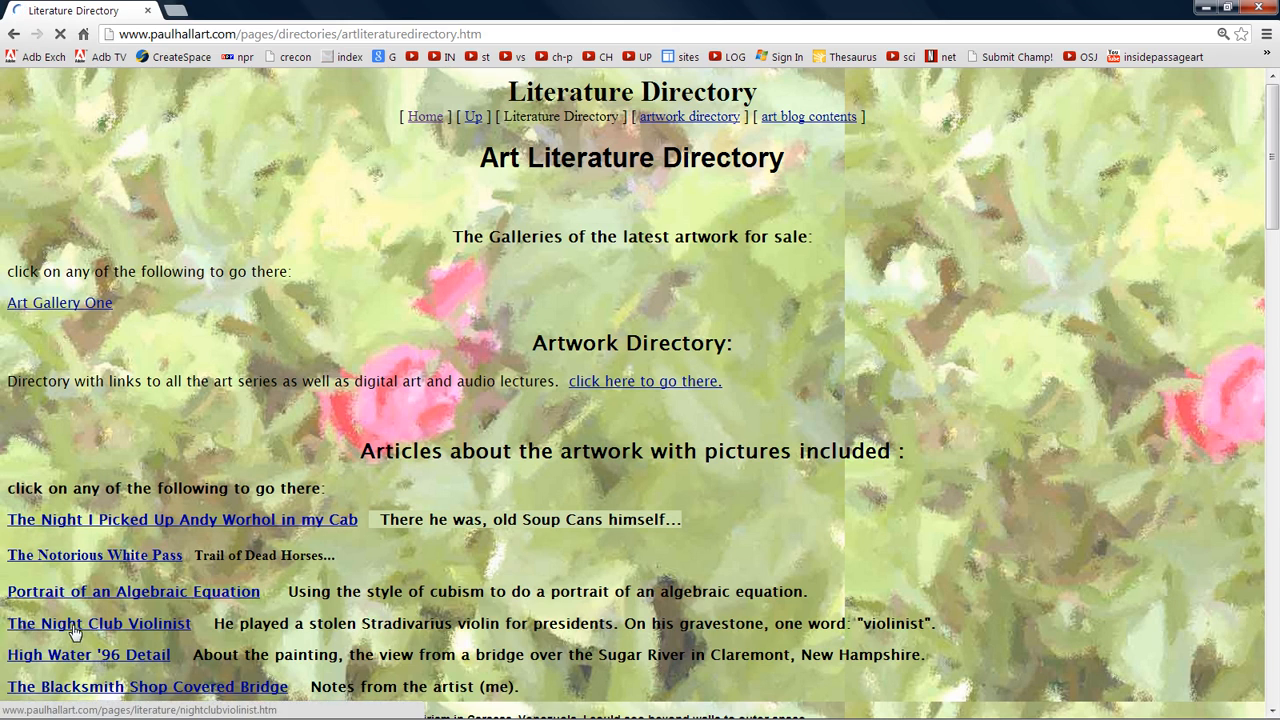
{"action": "mouse_move", "coordinate": [125, 693]}
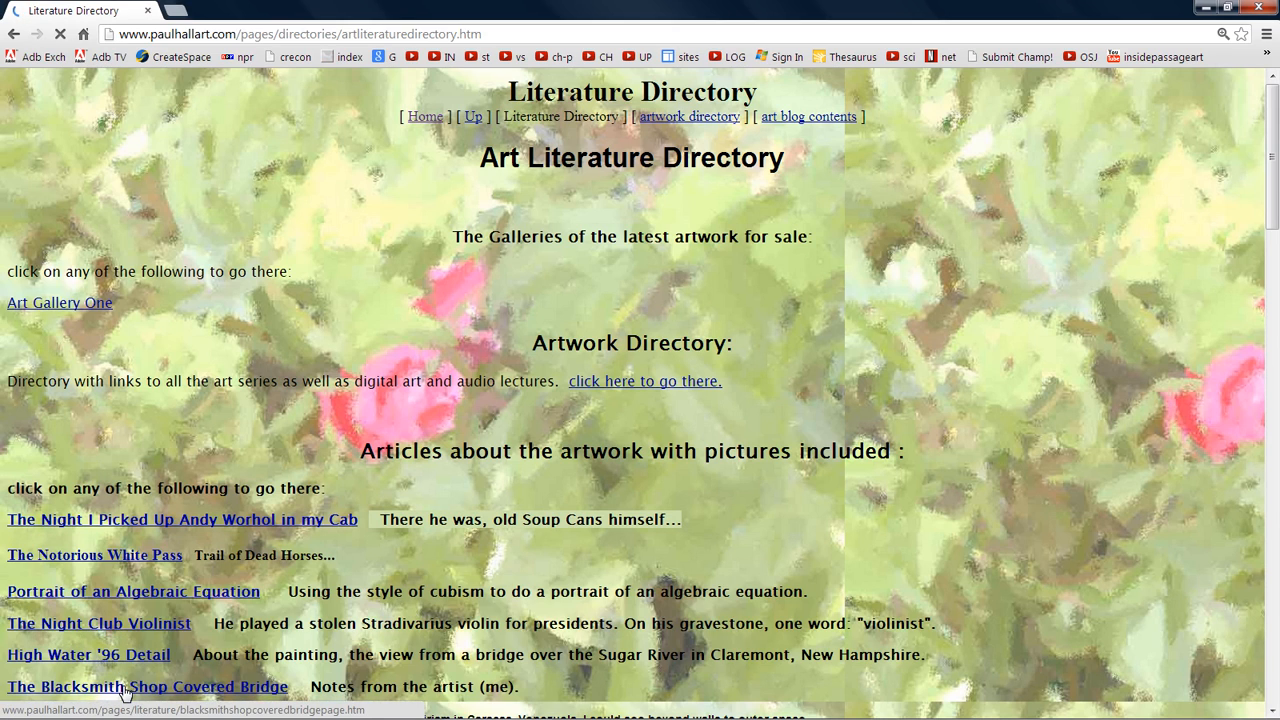
{"action": "left_click", "coordinate": [147, 686]}
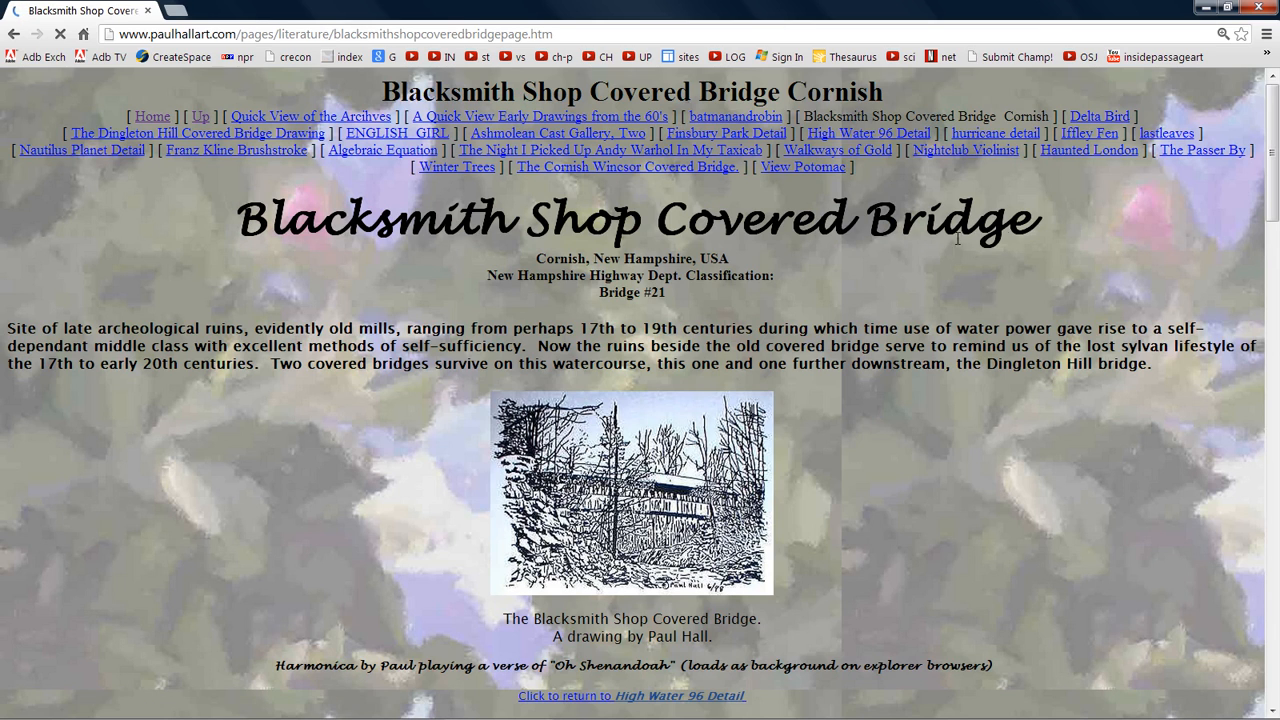
{"action": "scroll", "scroll_direction": "down", "scroll_amount": 3}
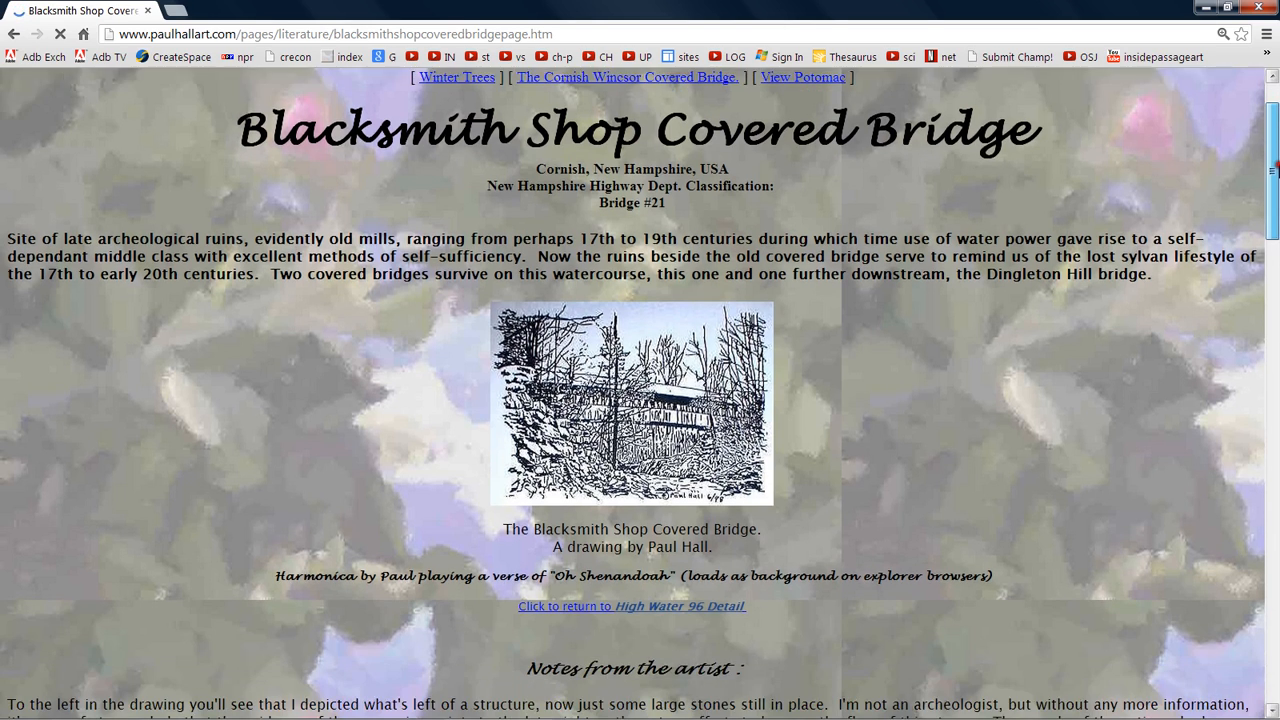
{"action": "scroll", "scroll_direction": "down", "scroll_amount": 3}
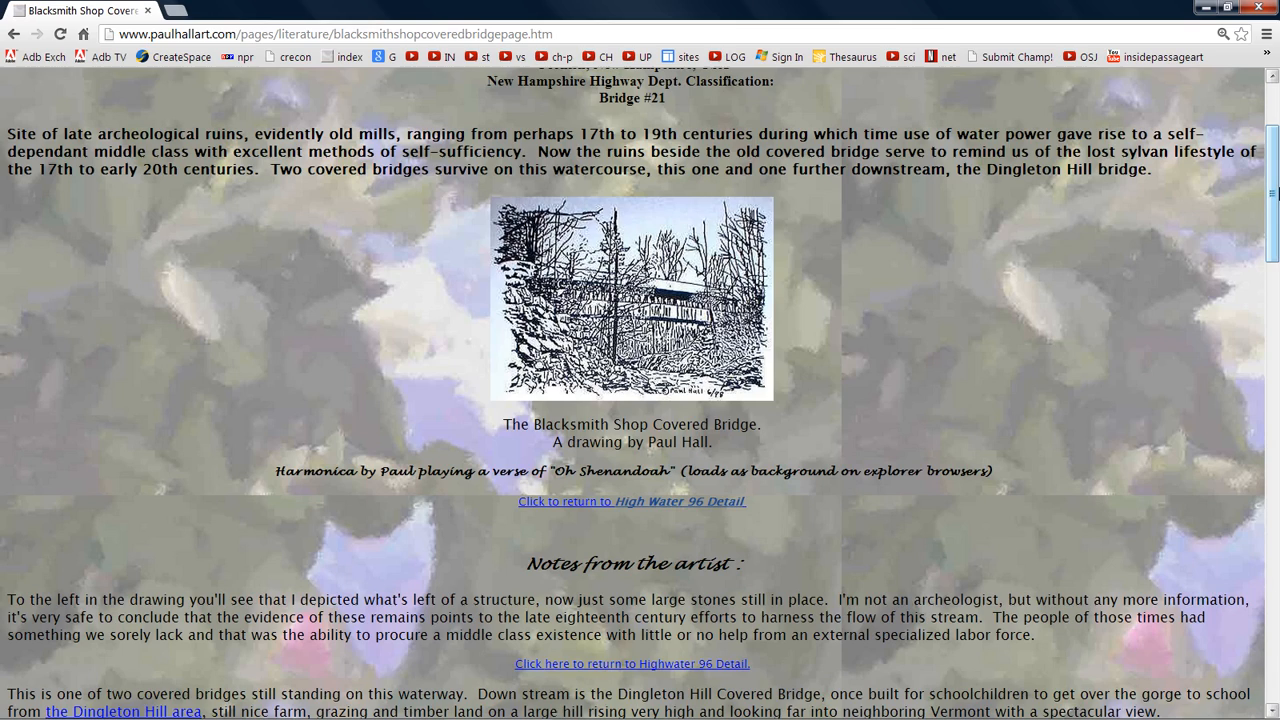
Switch Chrome to full screen with F11 and scroll up to the bridge drawing
{"action": "key", "text": "f11"}
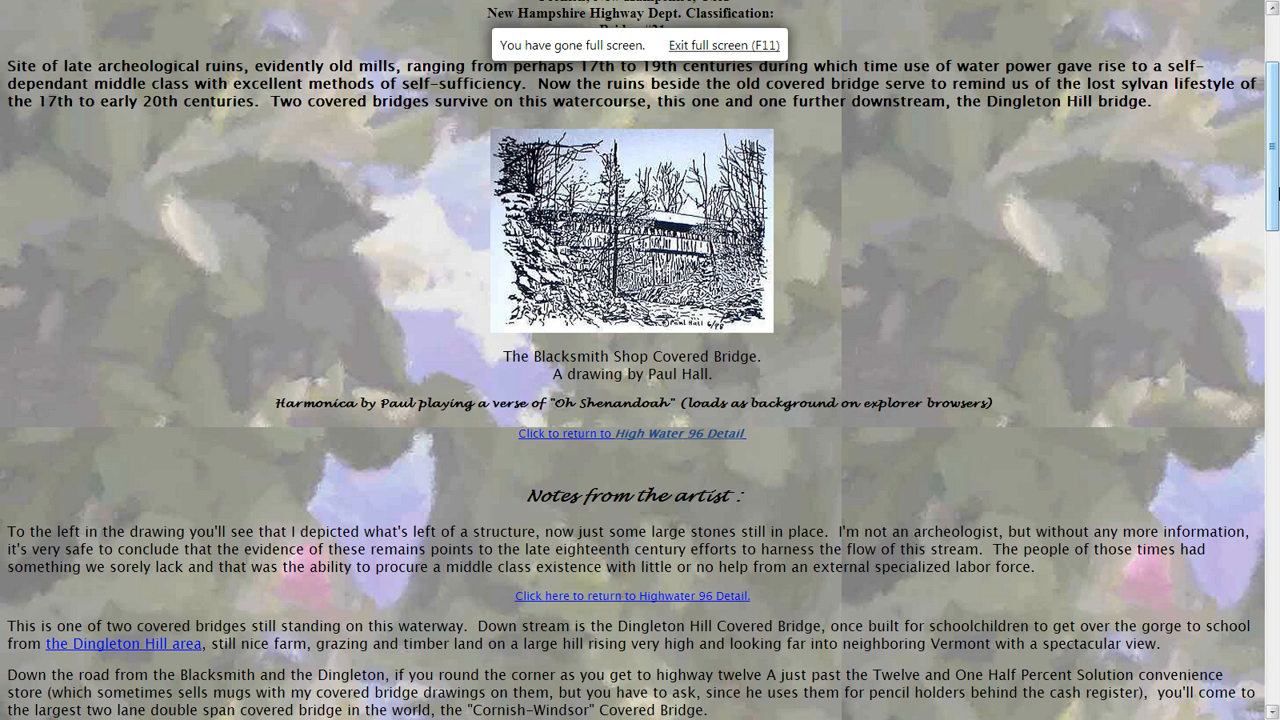
{"action": "scroll", "scroll_direction": "up", "scroll_amount": 3}
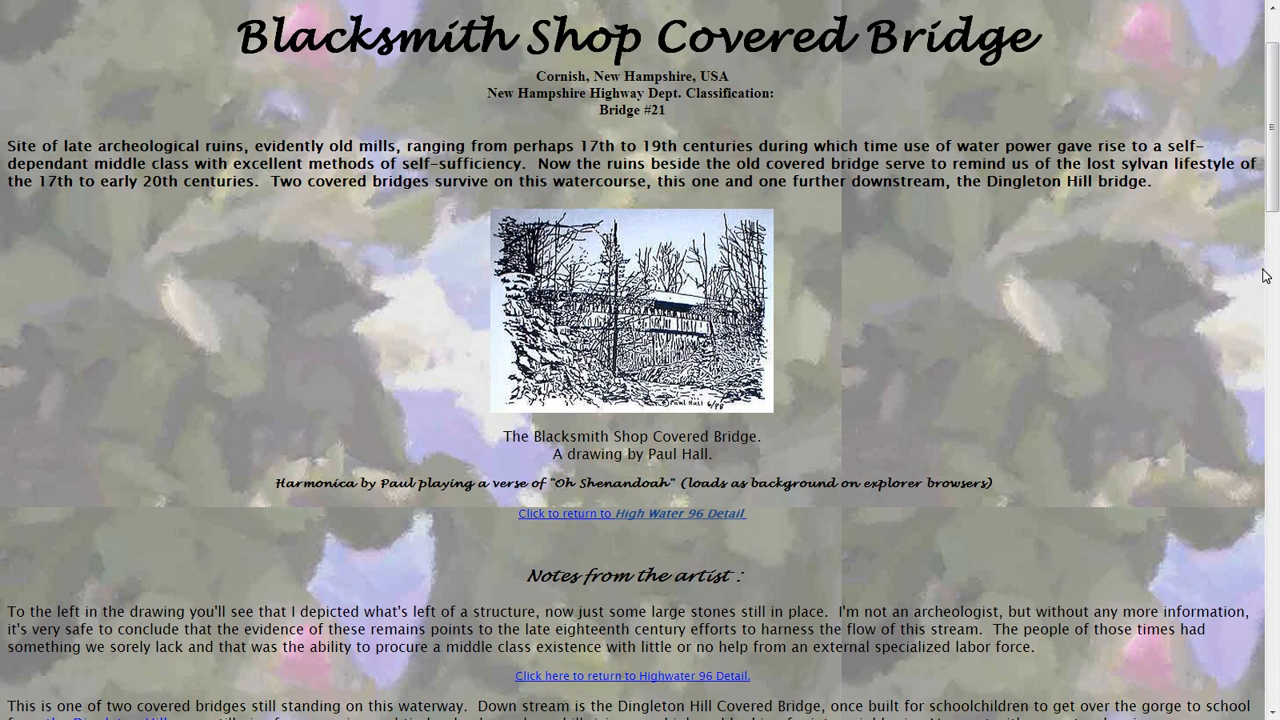
Scroll down to the artist's notes on photographing New Hampshire covered bridges
{"action": "scroll", "scroll_direction": "down", "scroll_amount": 3}
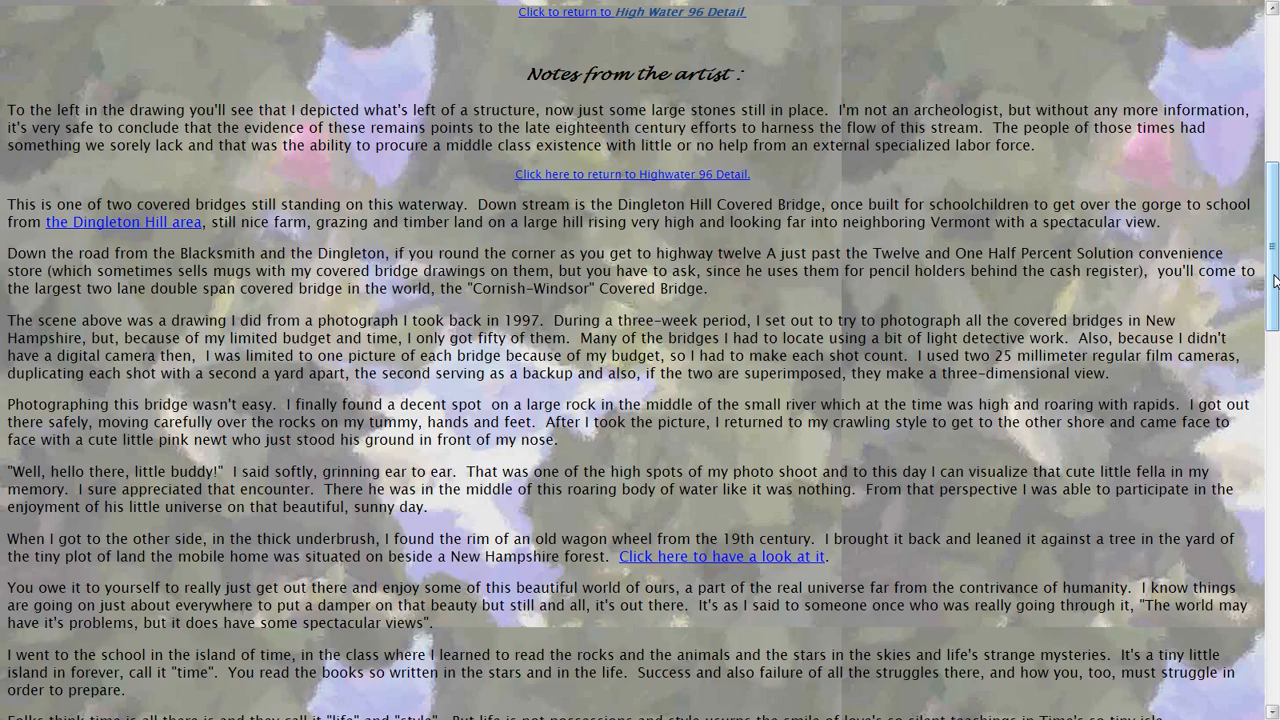
Scroll the Blacksmith Shop page up and down around the Dingleton Hill area link
{"action": "scroll", "scroll_direction": "up", "scroll_amount": 3}
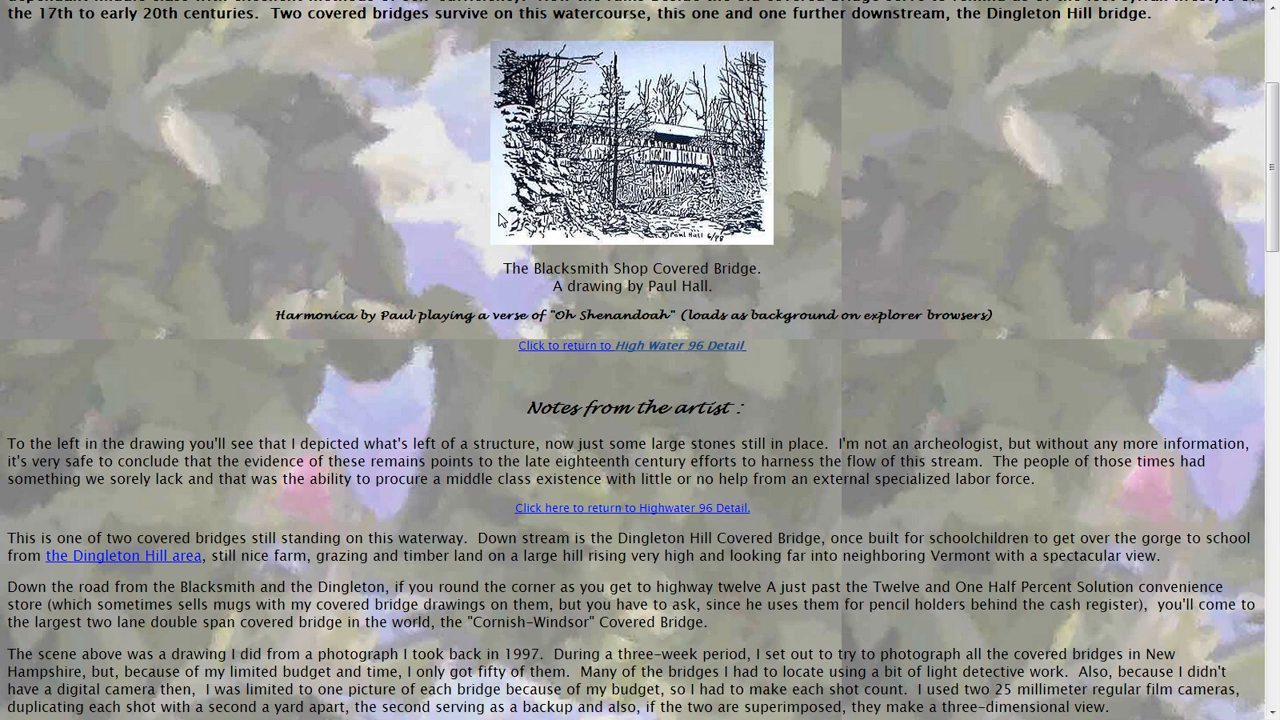
{"action": "mouse_move", "coordinate": [601, 438]}
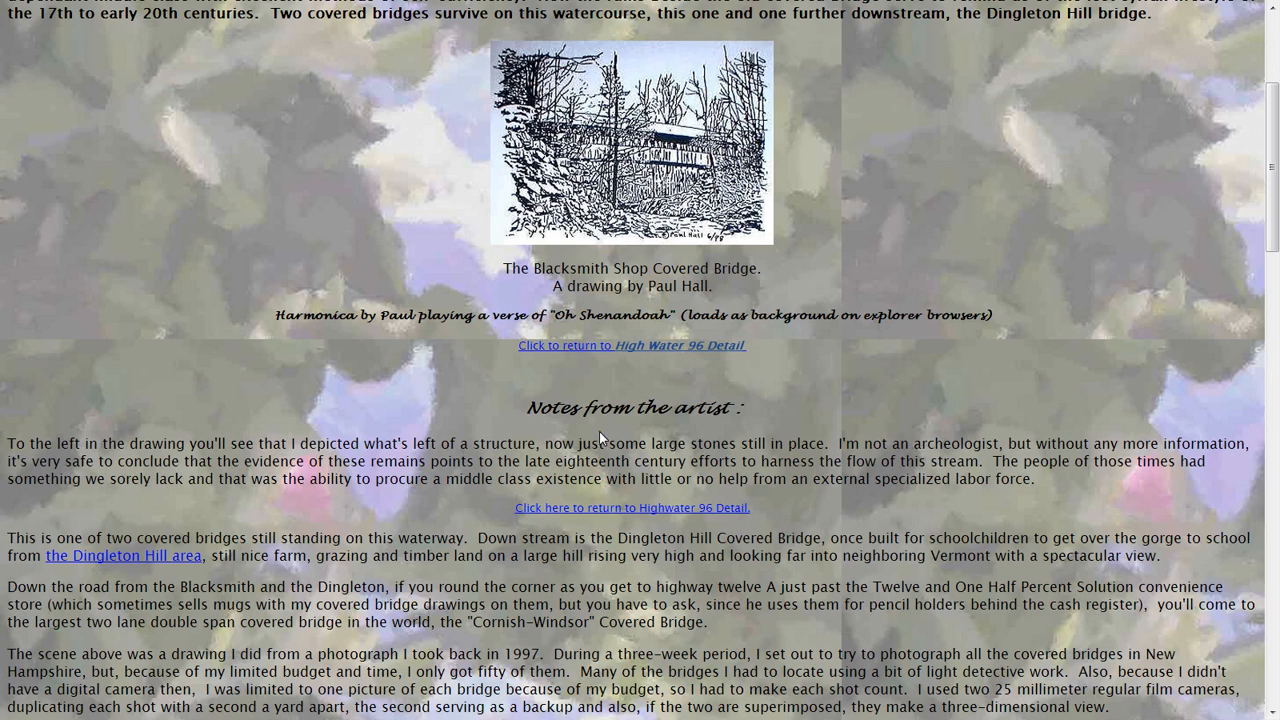
{"action": "mouse_move", "coordinate": [602, 438]}
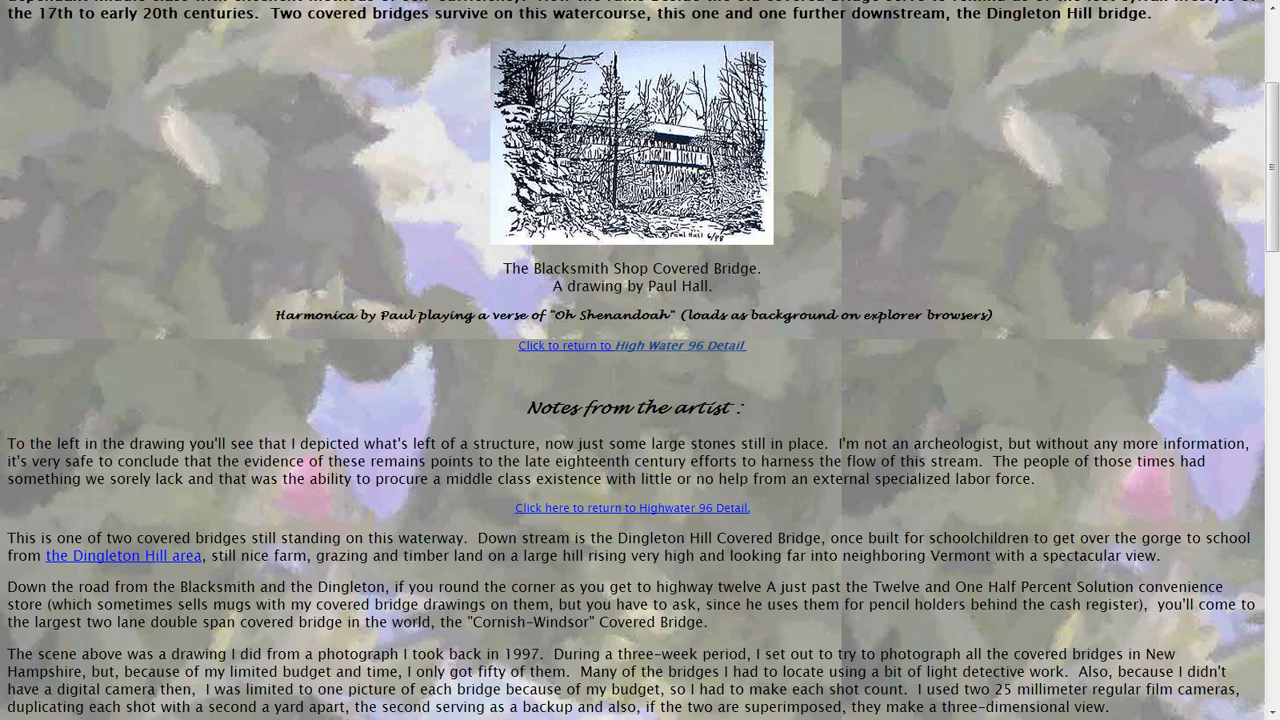
{"action": "scroll", "scroll_direction": "down", "scroll_amount": 3}
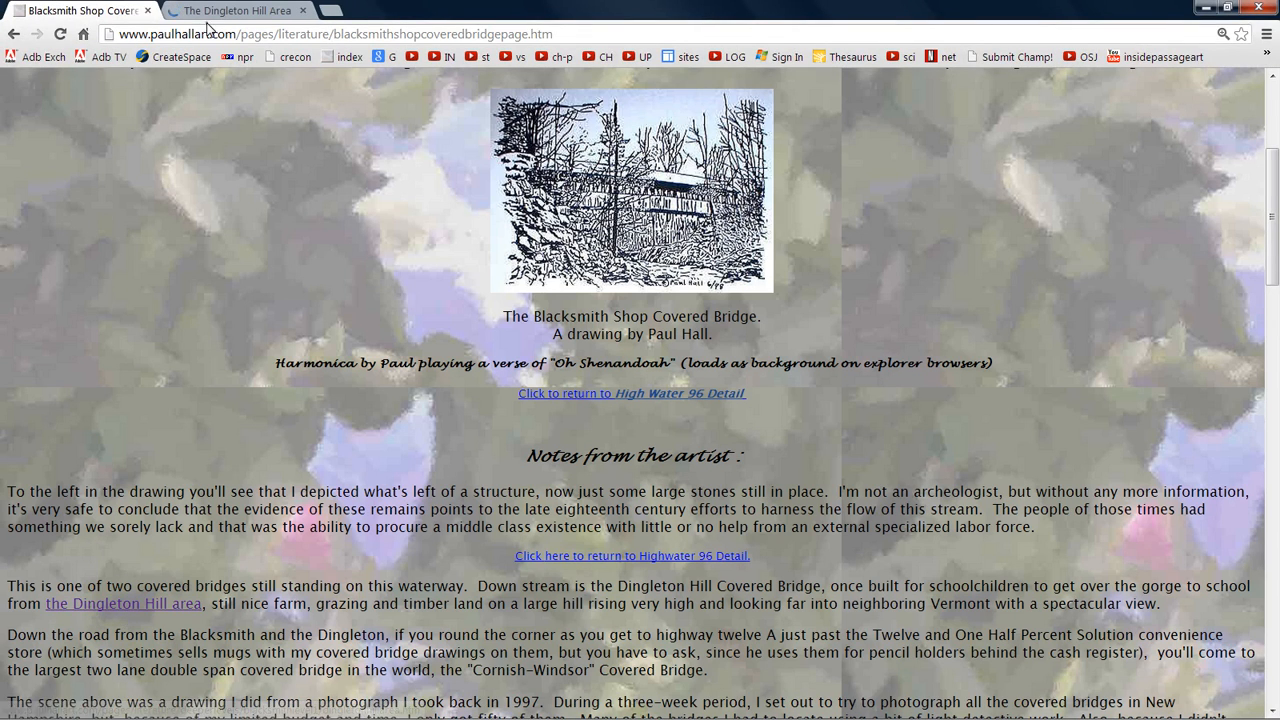
View the Dingleton Hill Area tab full screen, close other tabs, and open the Cornish-Windsor drawing
{"action": "left_click", "coordinate": [235, 10]}
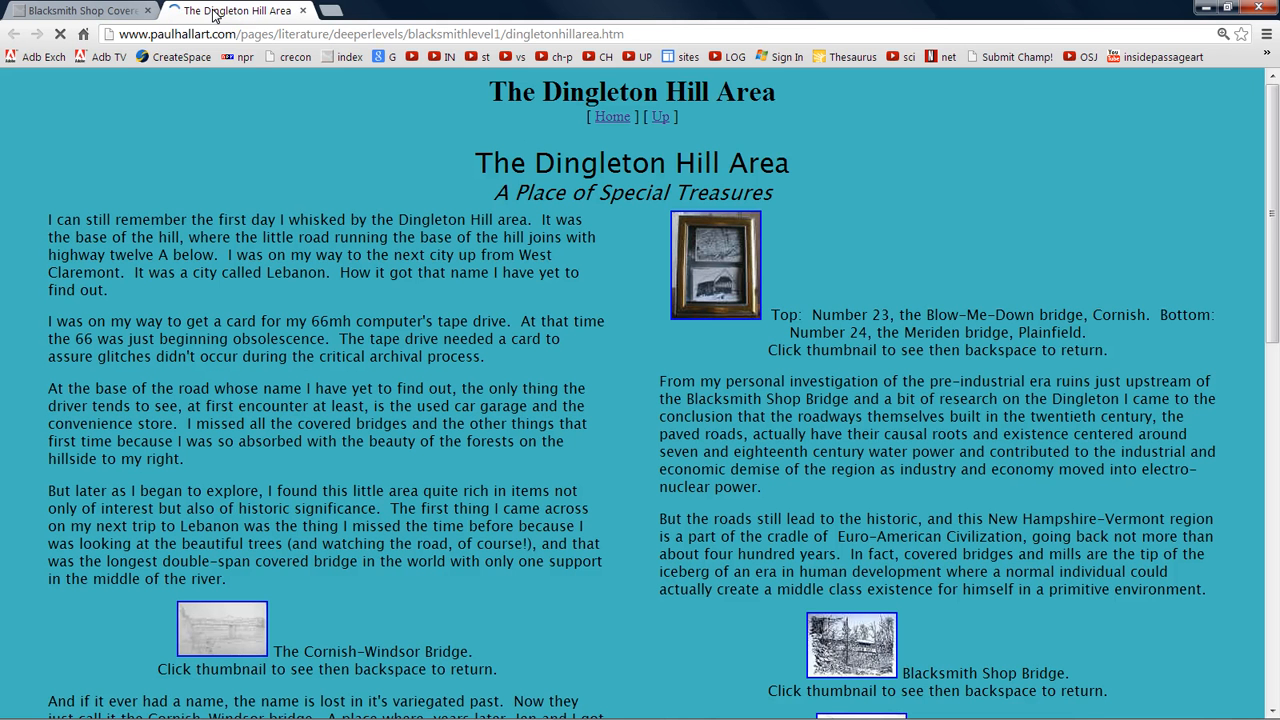
{"action": "key", "text": "F11"}
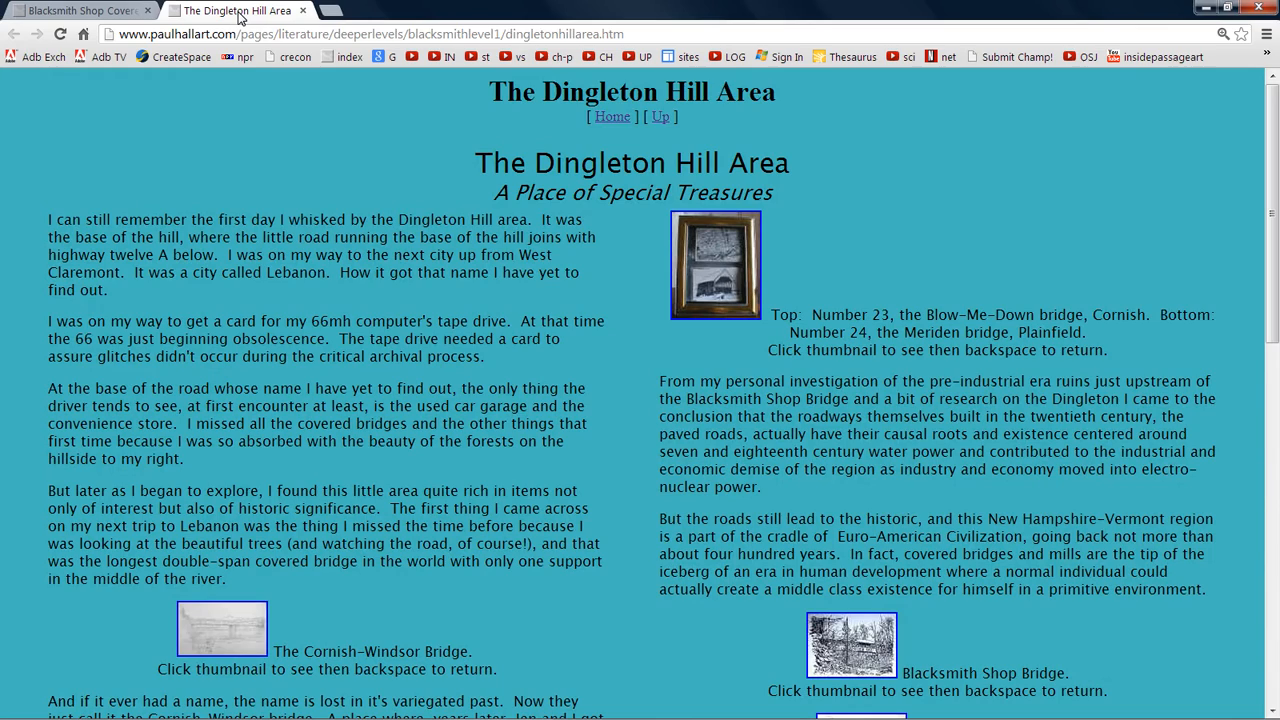
{"action": "right_click", "coordinate": [237, 11]}
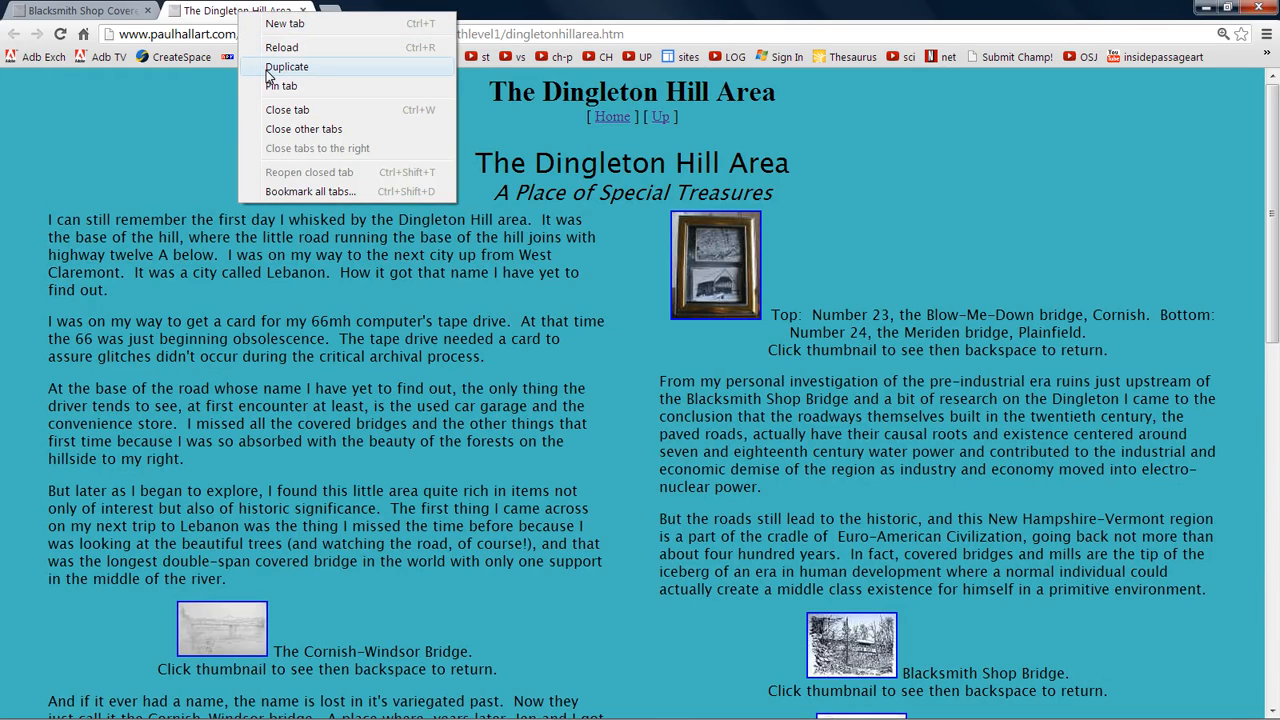
{"action": "left_click", "coordinate": [287, 66]}
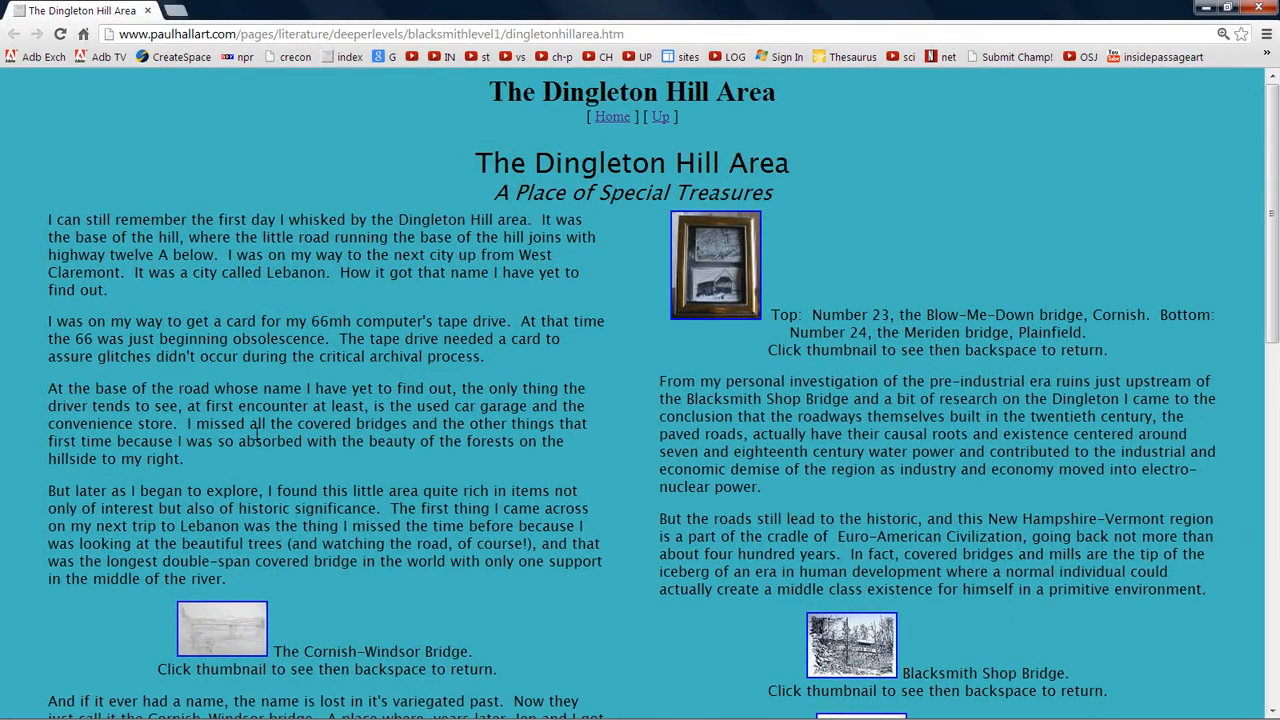
{"action": "left_click", "coordinate": [221, 628]}
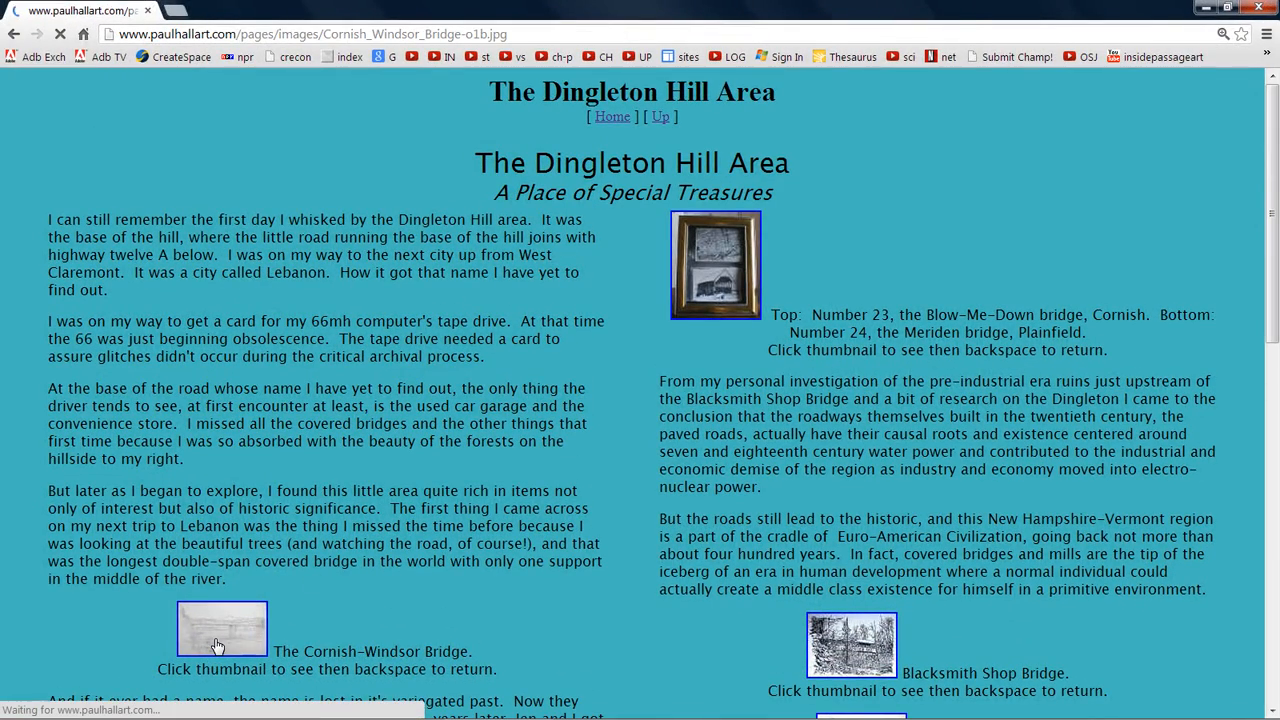
Shrink the Cornish-Windsor Bridge image window and drag it over the page text
{"action": "left_click", "coordinate": [221, 628]}
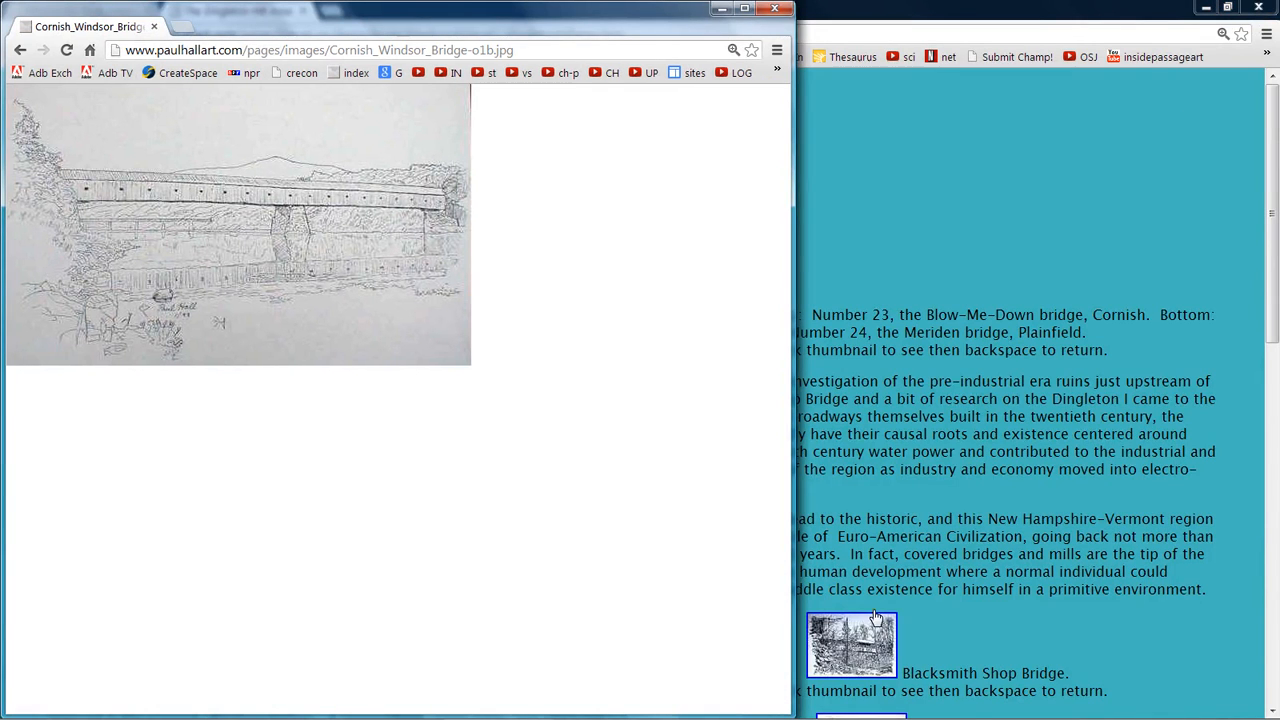
{"action": "mouse_move", "coordinate": [788, 675]}
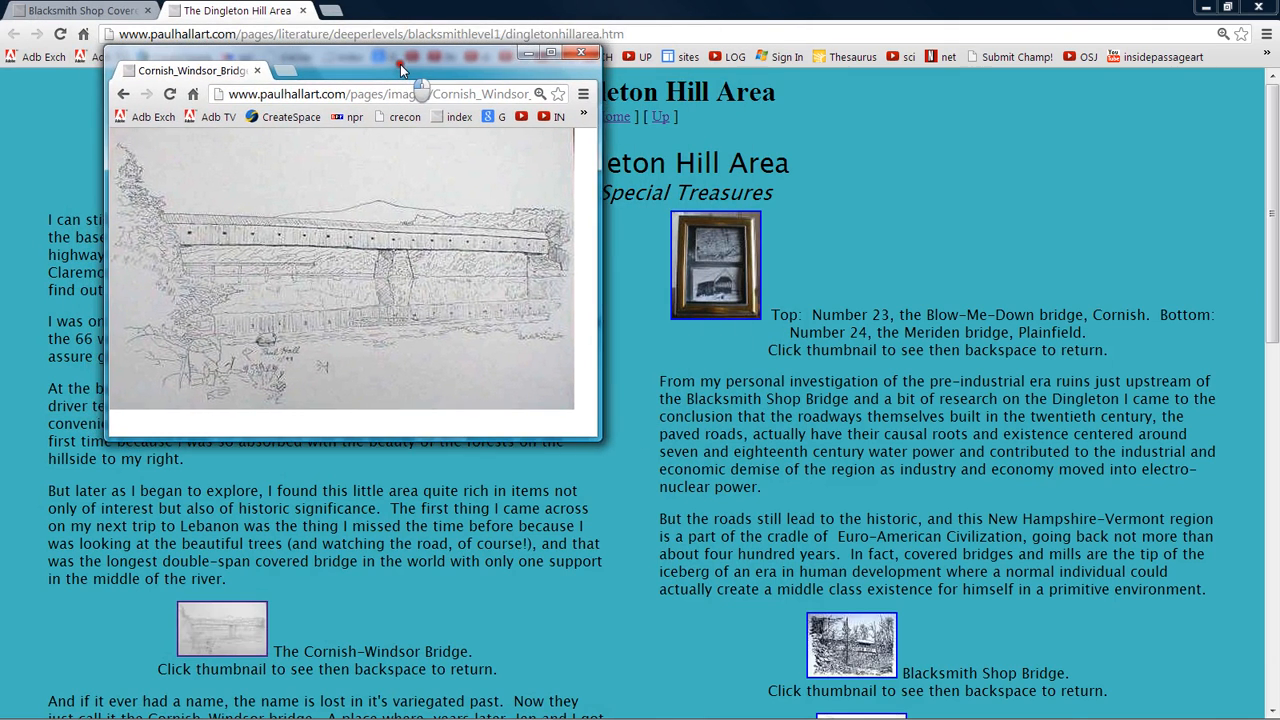
{"action": "left_click_drag", "start_coordinate": [400, 70], "coordinate": [710, 118]}
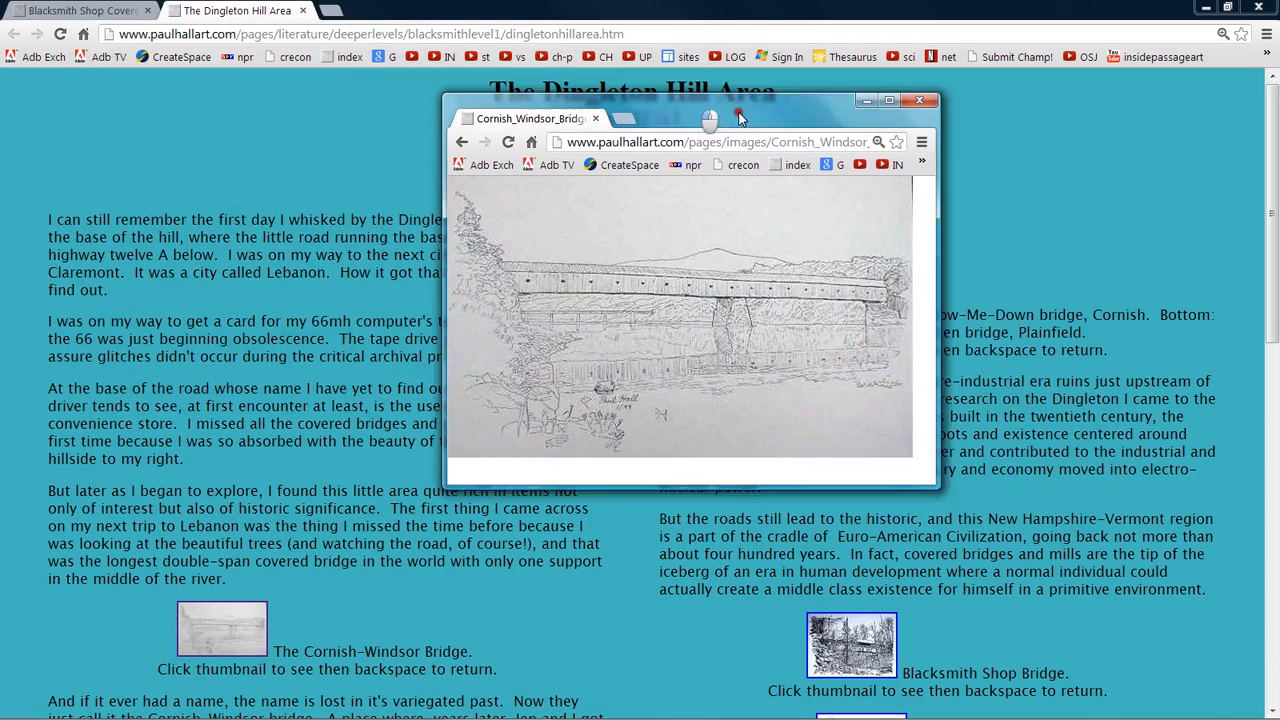
{"action": "left_click_drag", "start_coordinate": [710, 118], "coordinate": [618, 110]}
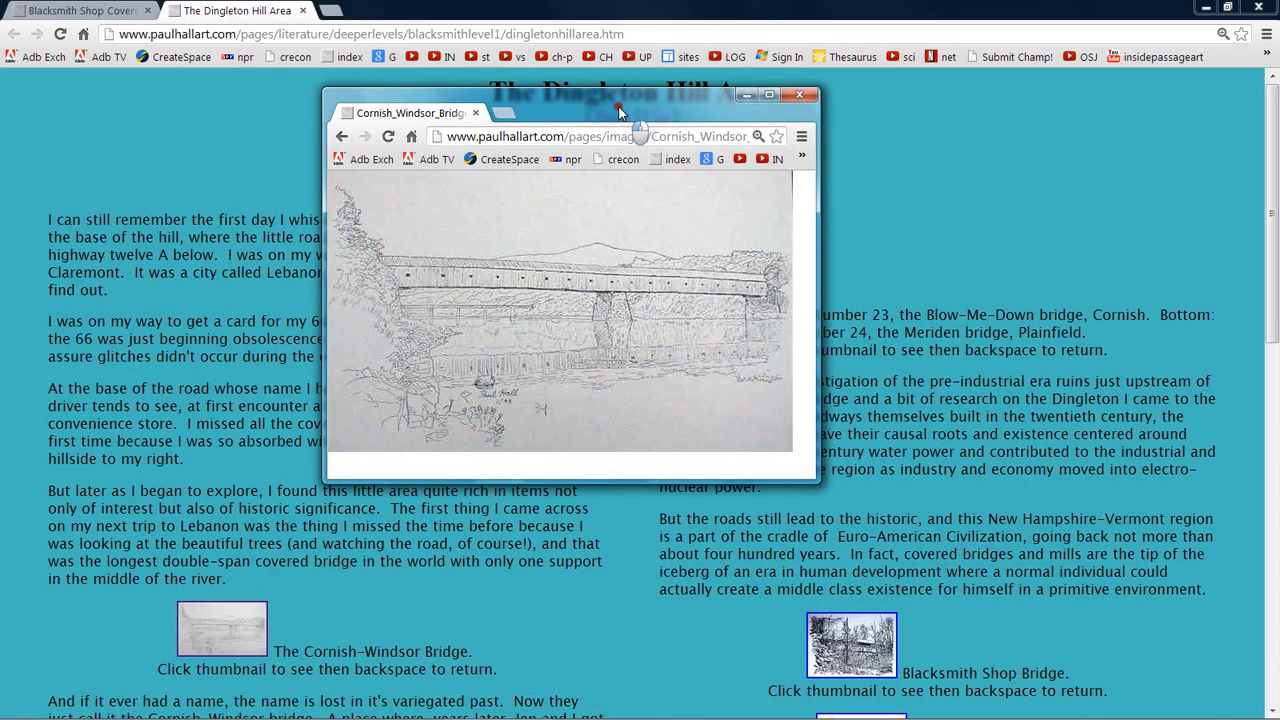
{"action": "mouse_move", "coordinate": [648, 318]}
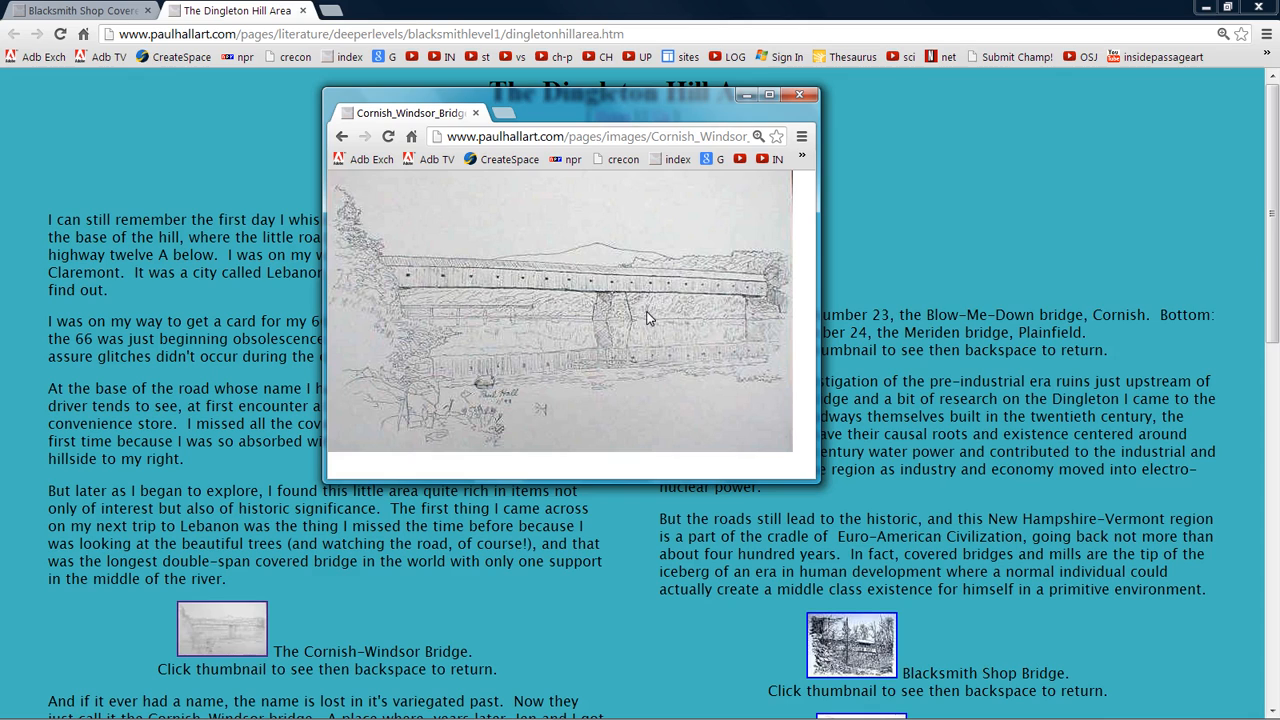
{"action": "mouse_move", "coordinate": [323, 313]}
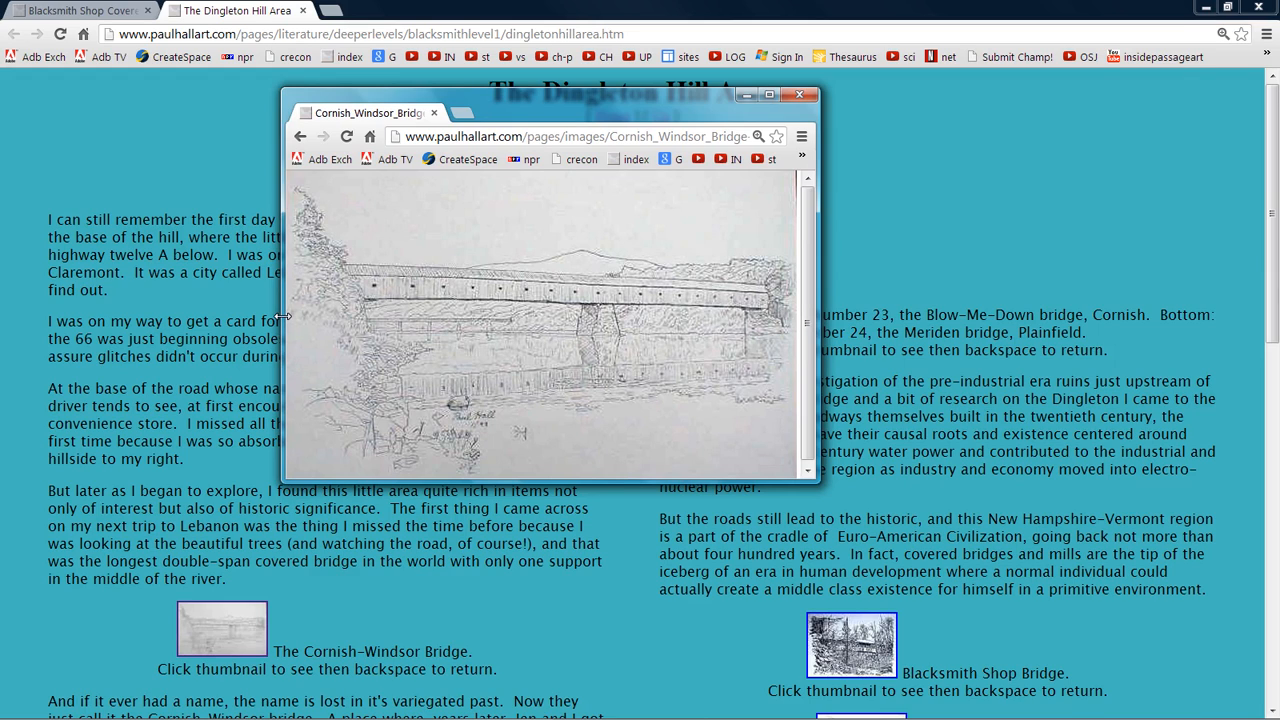
{"action": "mouse_move", "coordinate": [994, 150]}
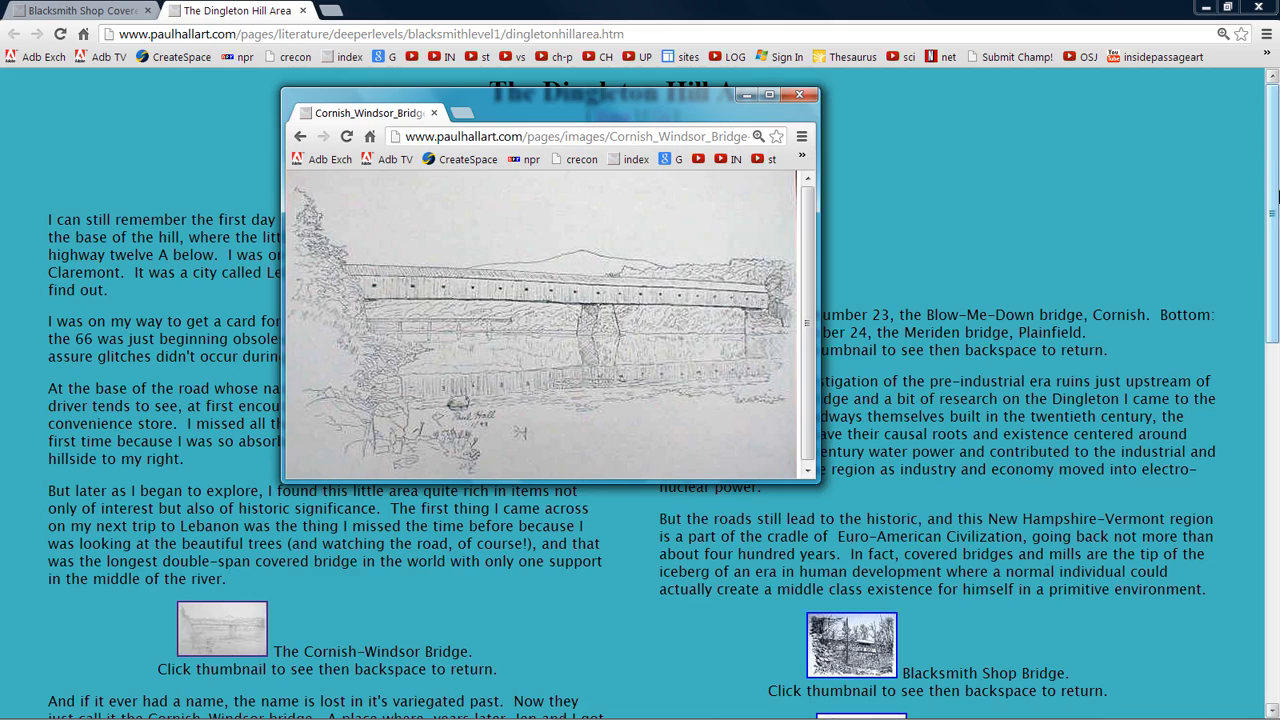
Bring the Dingleton Hill page forward, then move the drawing window to the right
{"action": "left_click", "coordinate": [800, 94]}
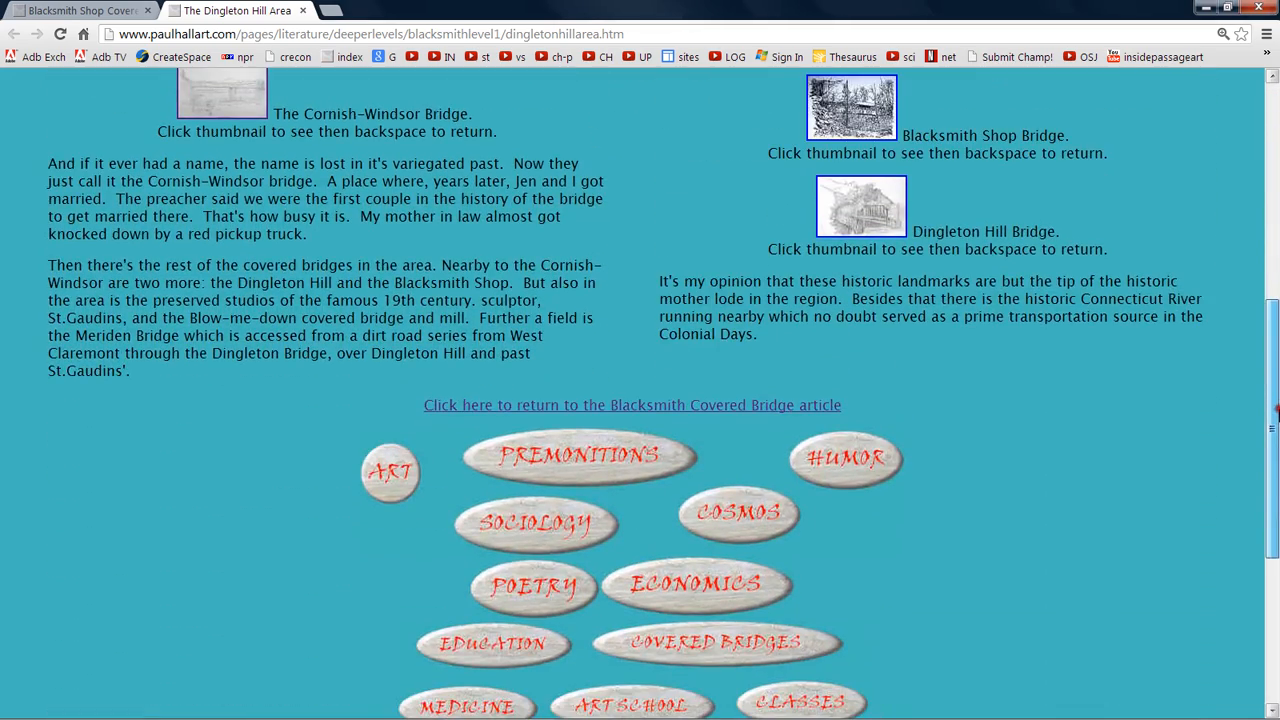
{"action": "left_click", "coordinate": [221, 93]}
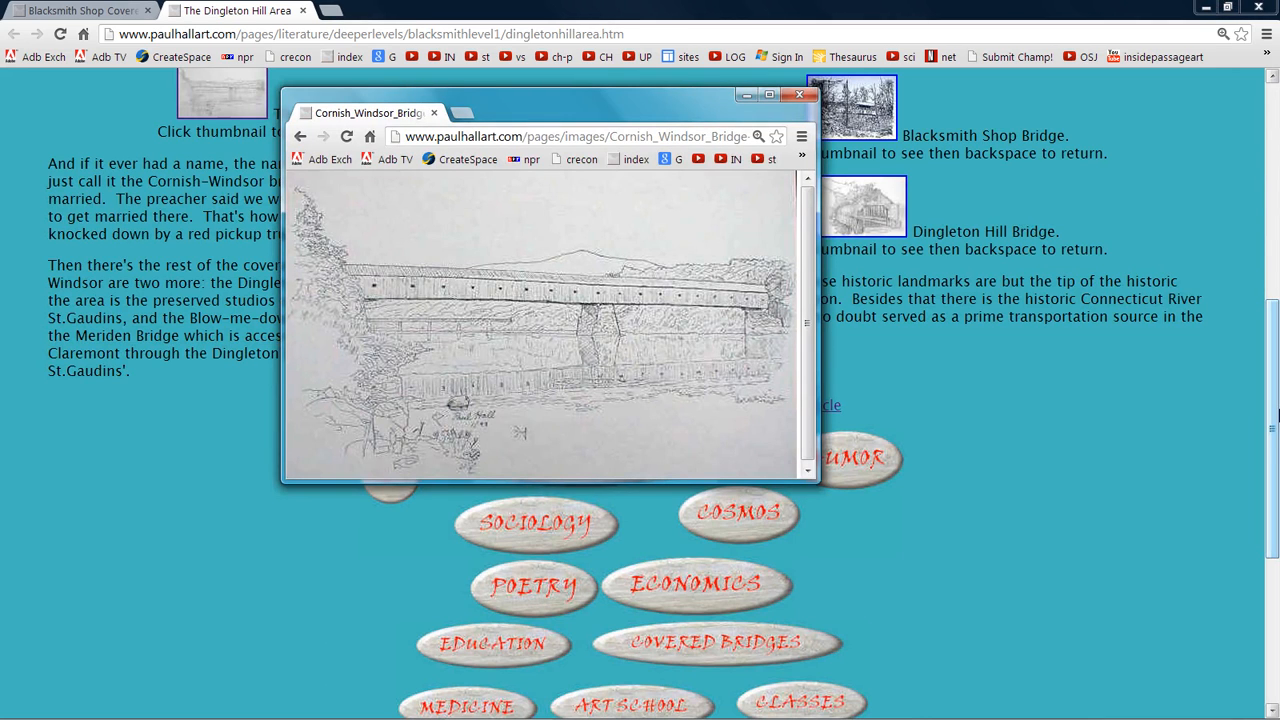
{"action": "left_click_drag", "start_coordinate": [550, 93], "coordinate": [660, 101]}
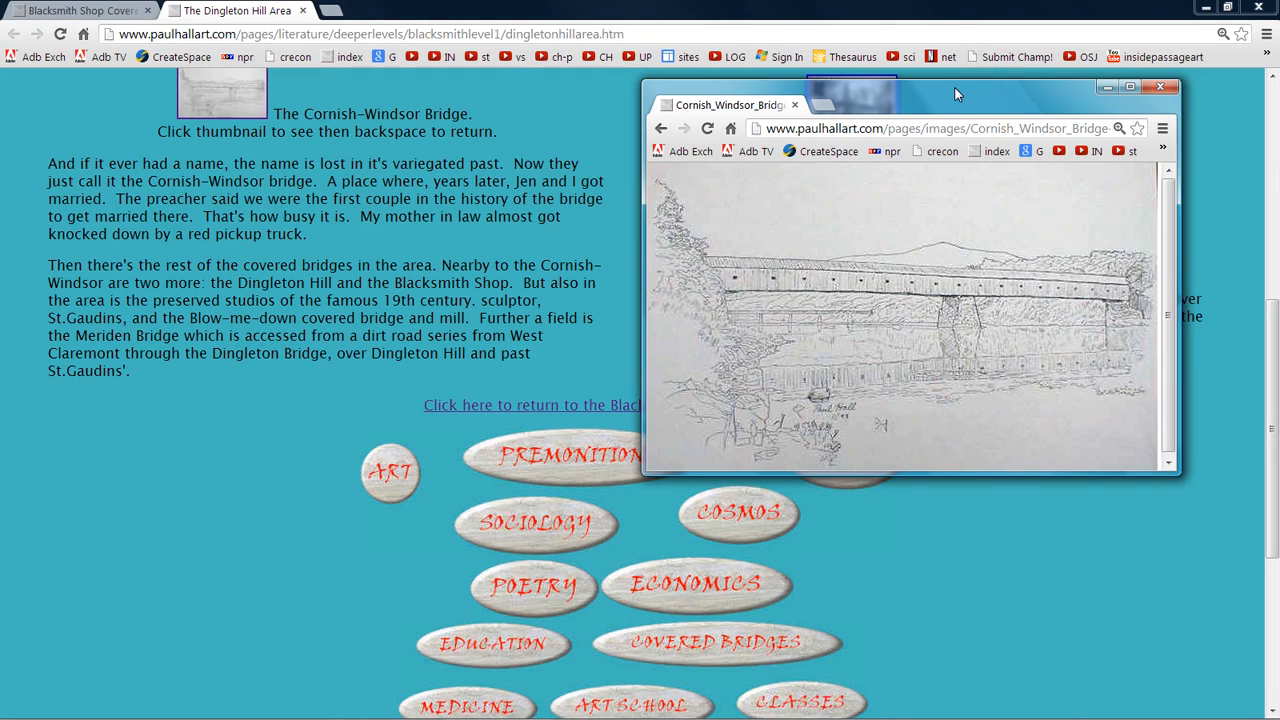
{"action": "mouse_move", "coordinate": [620, 338]}
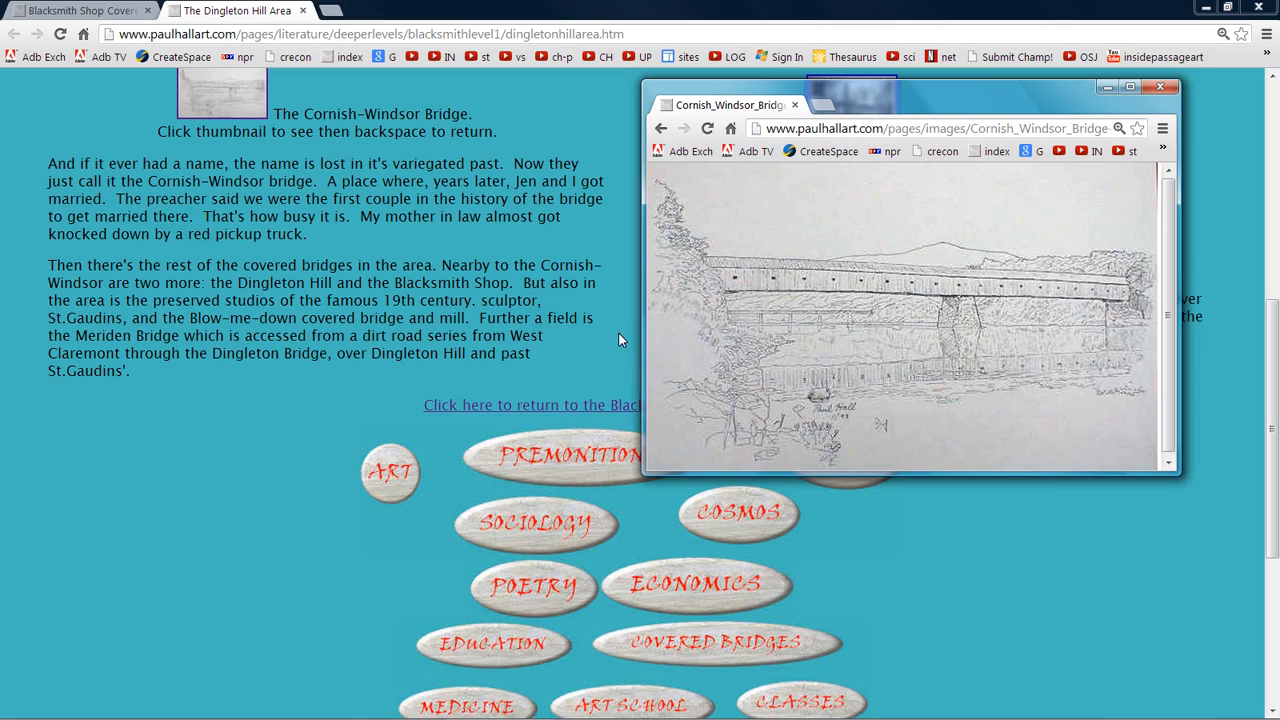
{"action": "mouse_move", "coordinate": [1131, 273]}
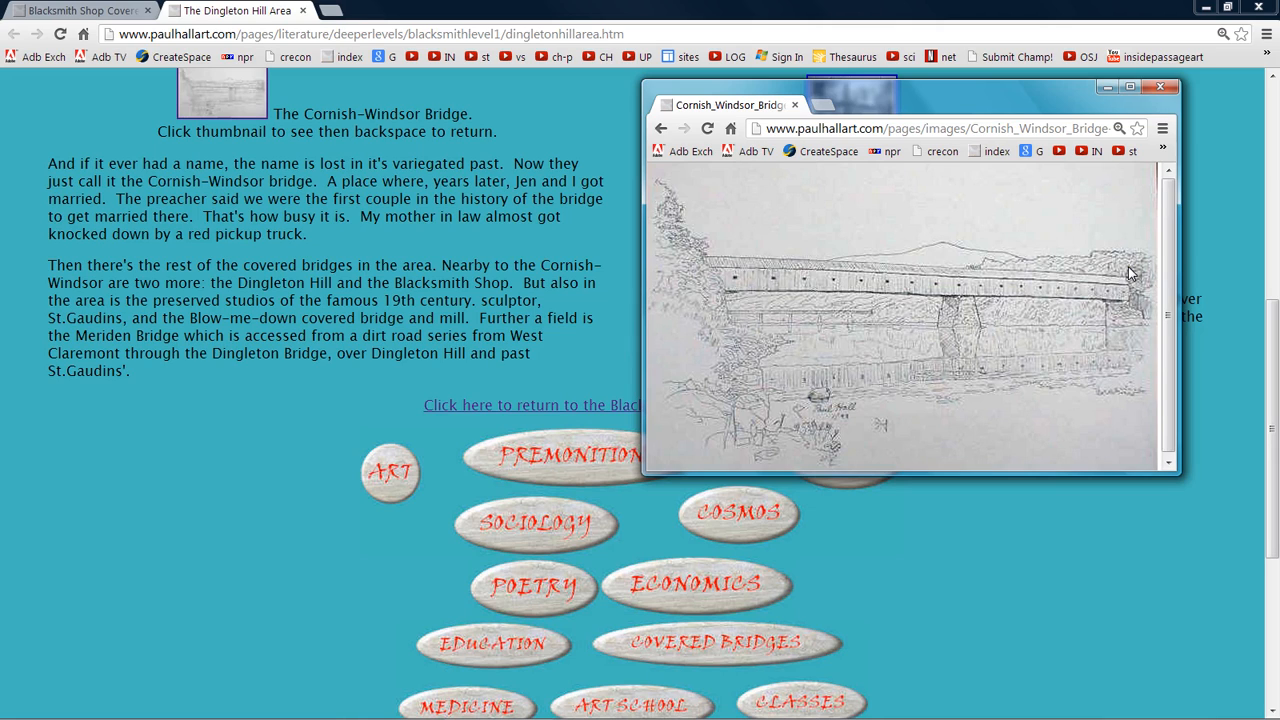
{"action": "mouse_move", "coordinate": [690, 270]}
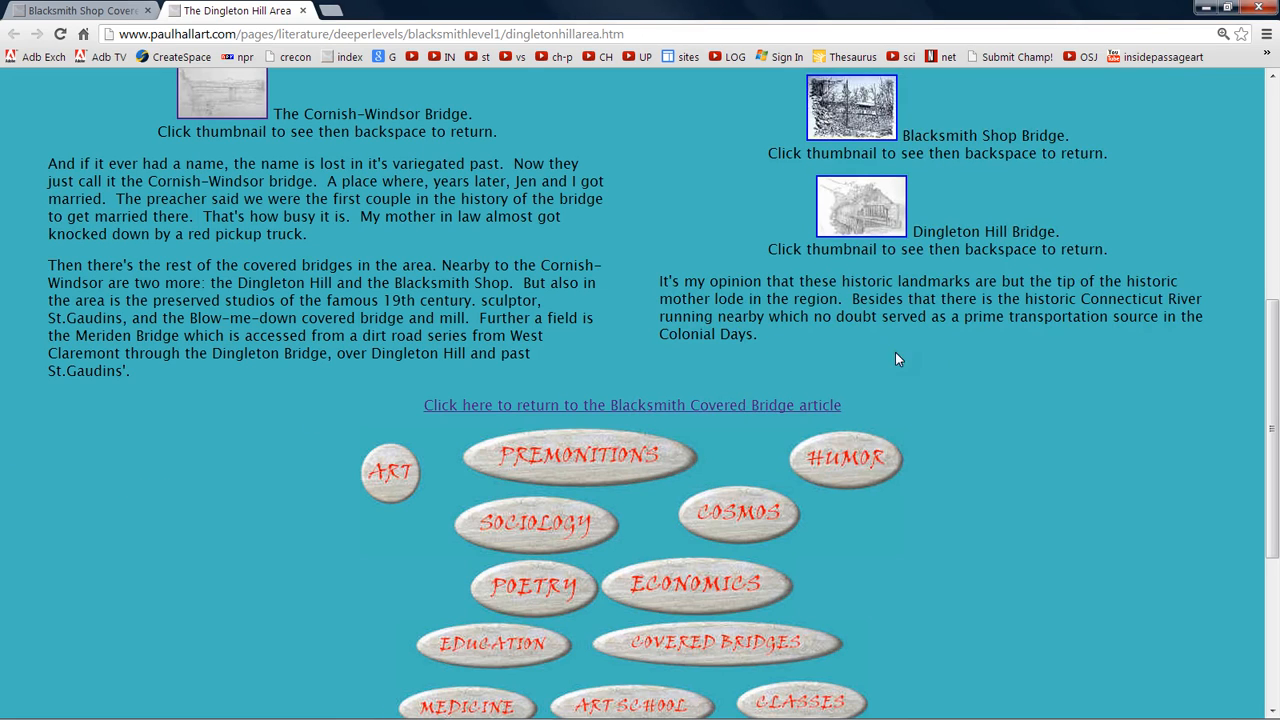
Go back to the Dingleton Hill Area page and open the Blow-Me-Down and Meriden bridges picture
{"action": "scroll", "scroll_direction": "up", "scroll_amount": 3}
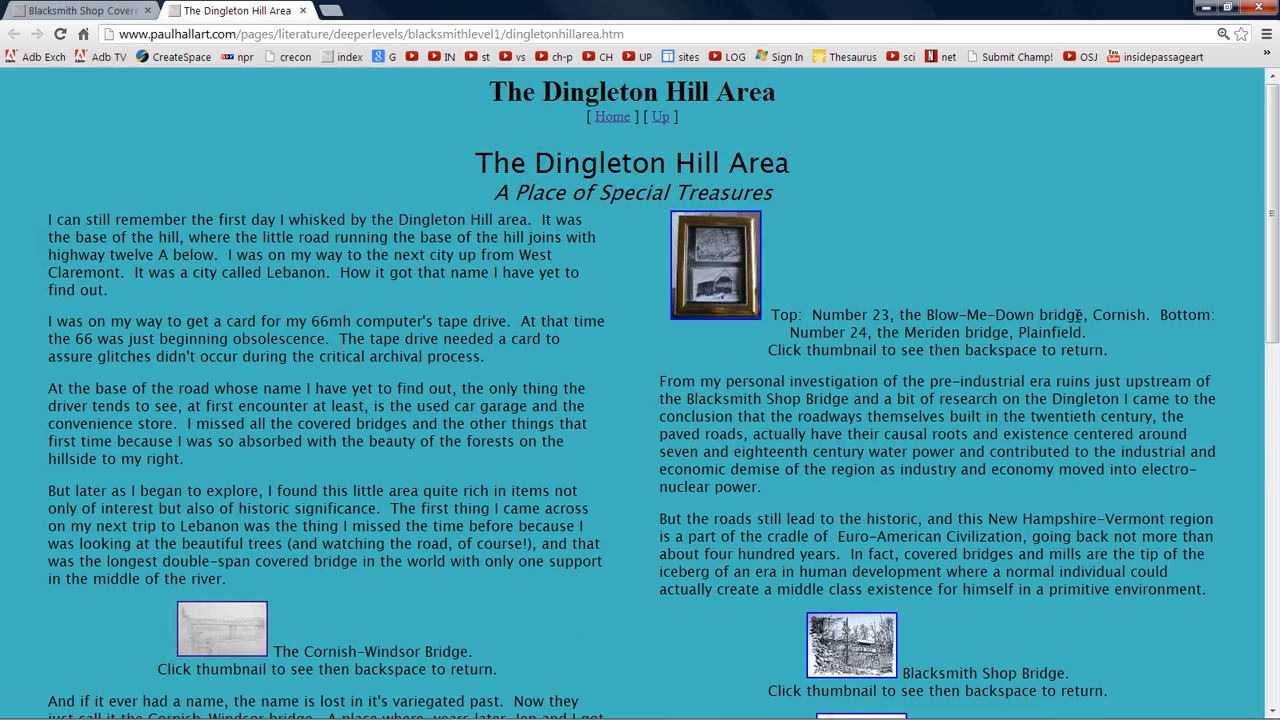
{"action": "mouse_move", "coordinate": [978, 242]}
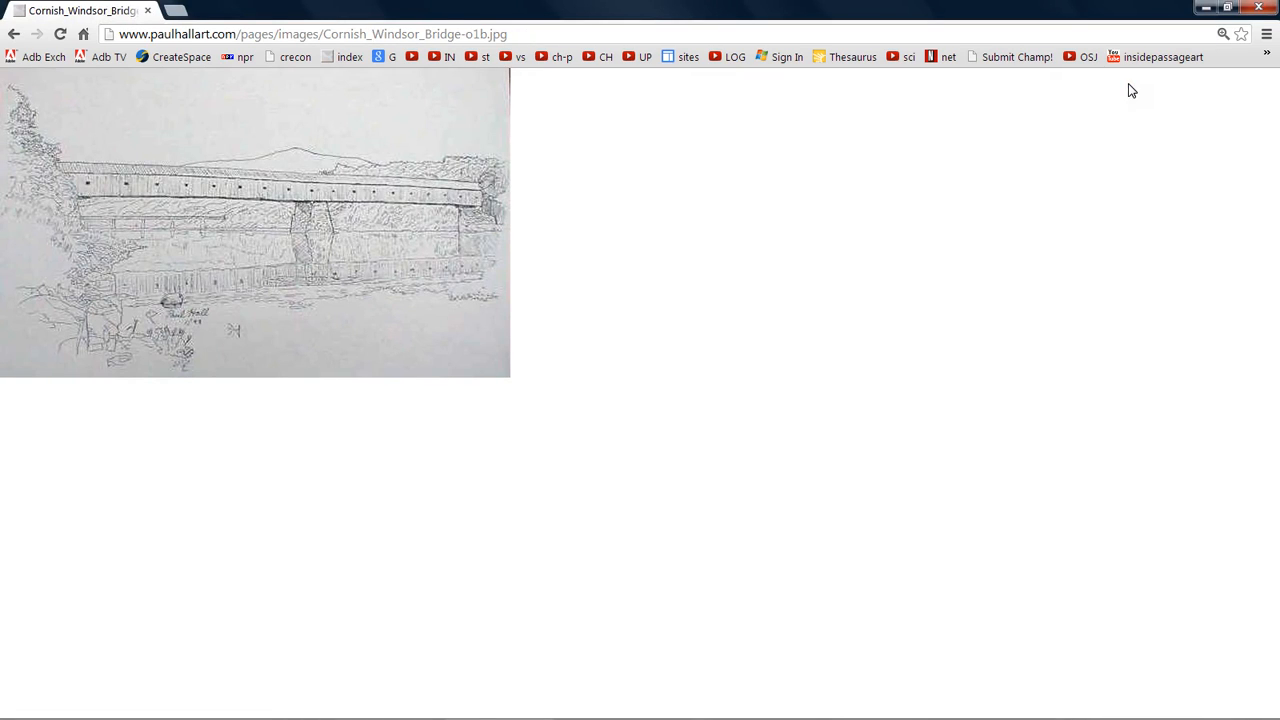
{"action": "left_click", "coordinate": [14, 33]}
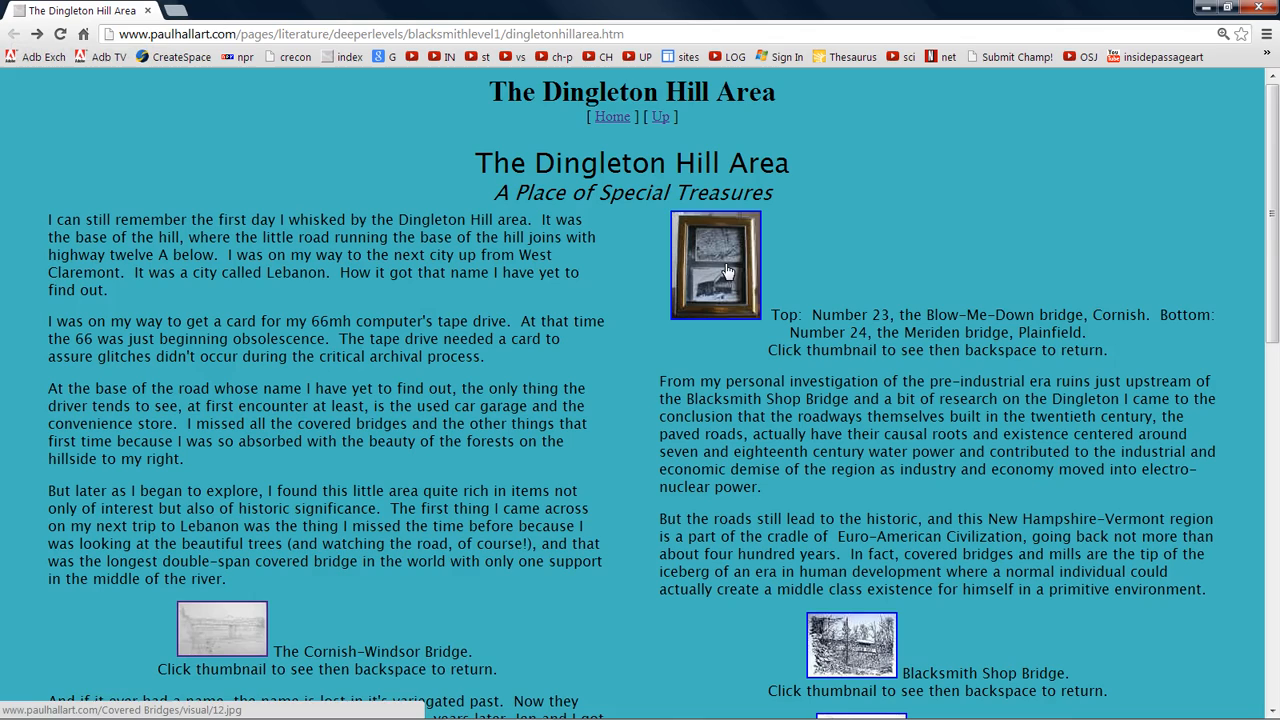
{"action": "left_click", "coordinate": [715, 265]}
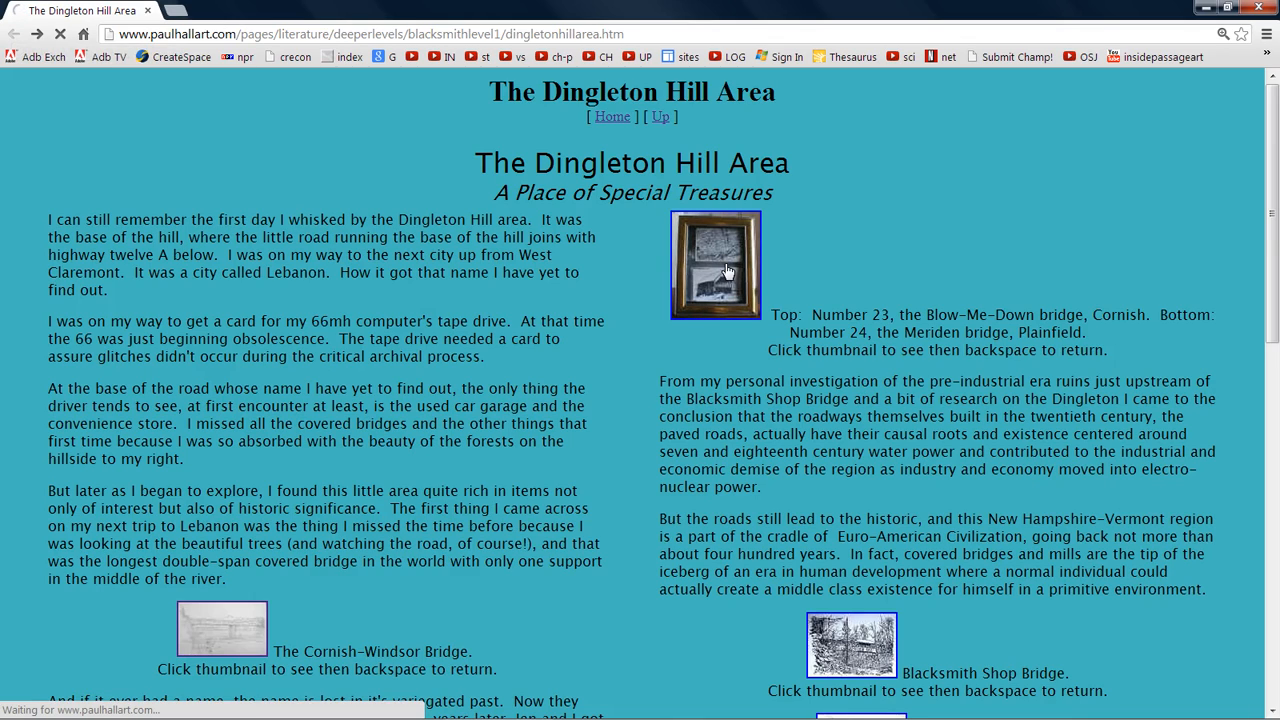
Open the full-size 12.jpg Blow-Me-Down and Meriden drawings photo and dismiss VZAccess Manager
{"action": "left_click", "coordinate": [715, 265]}
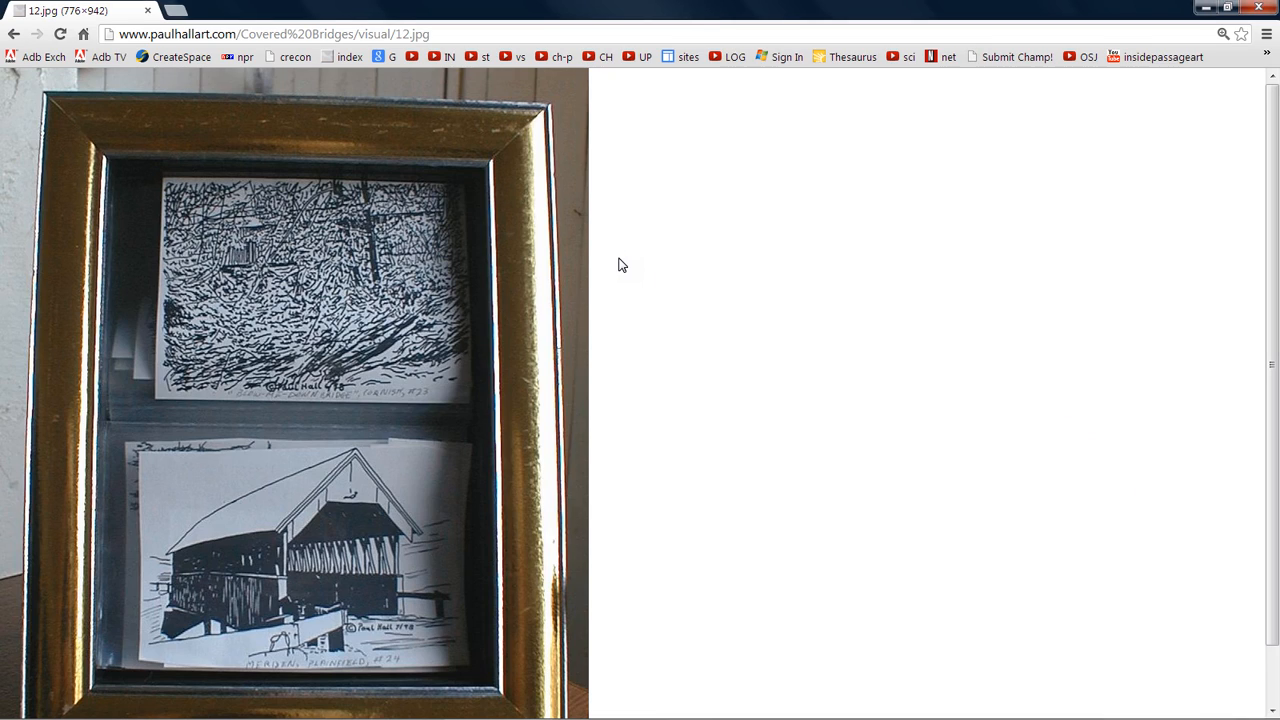
{"action": "mouse_move", "coordinate": [336, 284]}
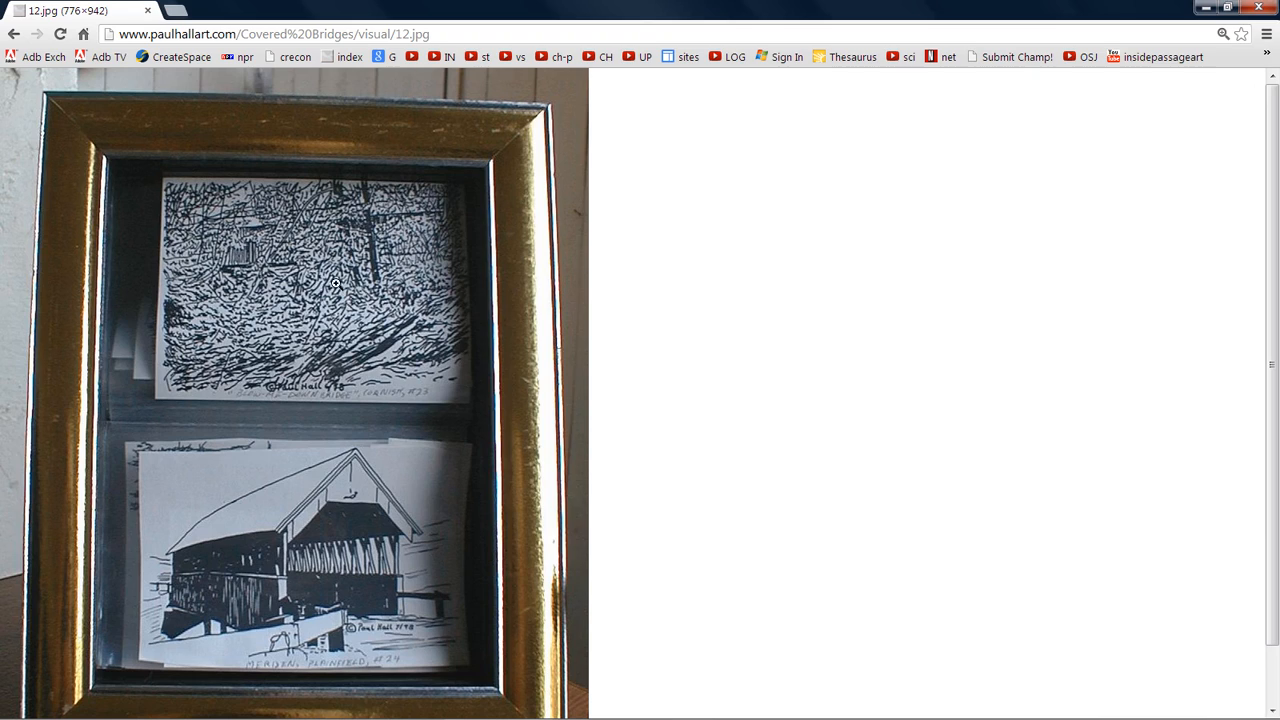
{"action": "mouse_move", "coordinate": [328, 308]}
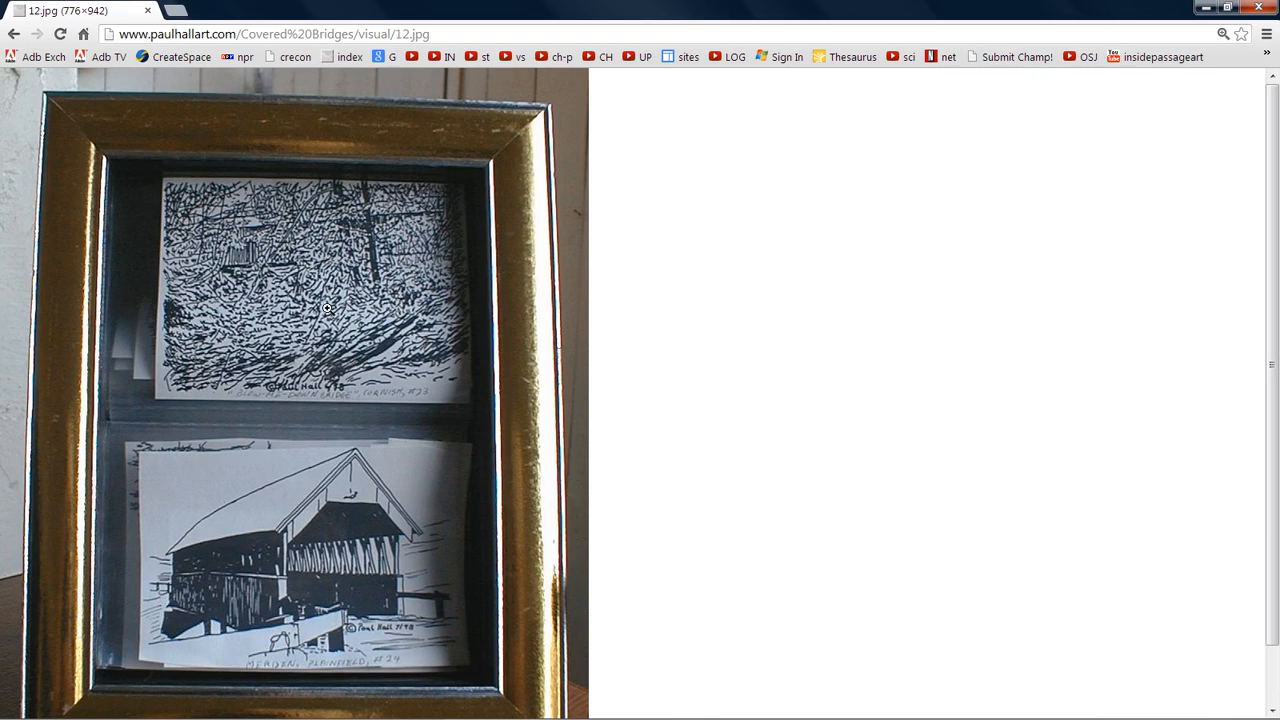
{"action": "mouse_move", "coordinate": [355, 265]}
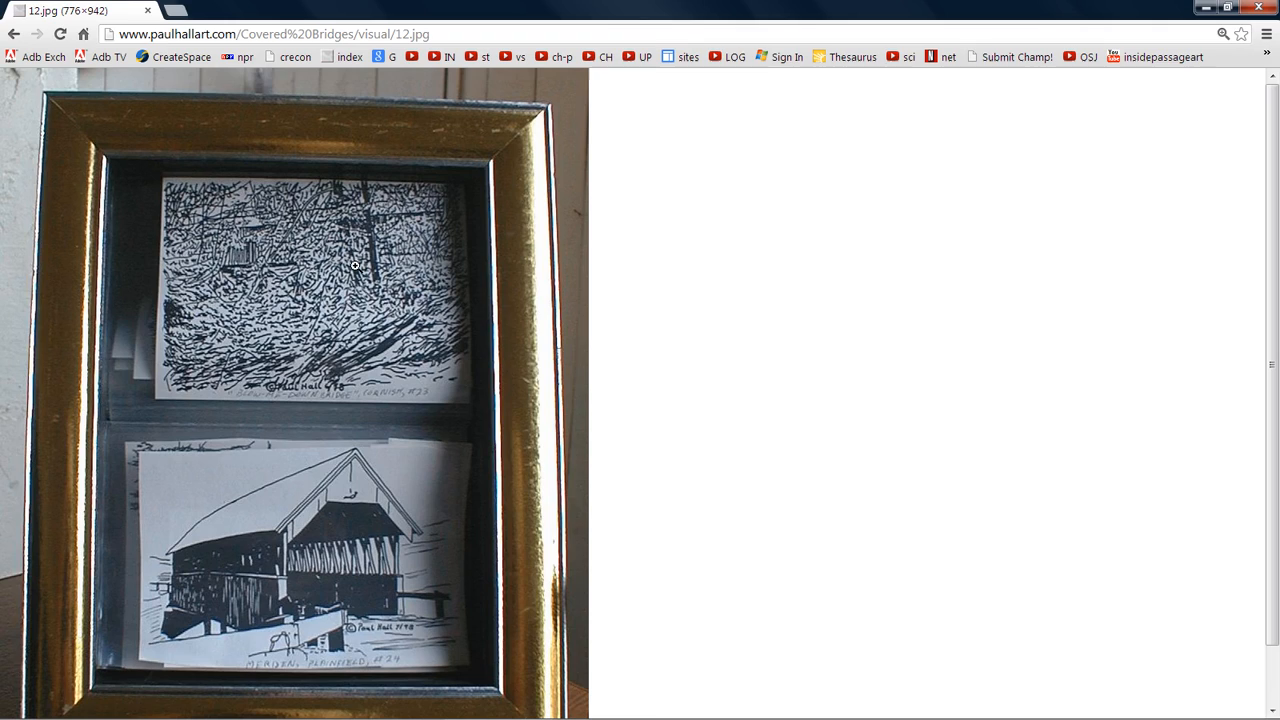
{"action": "mouse_move", "coordinate": [201, 241]}
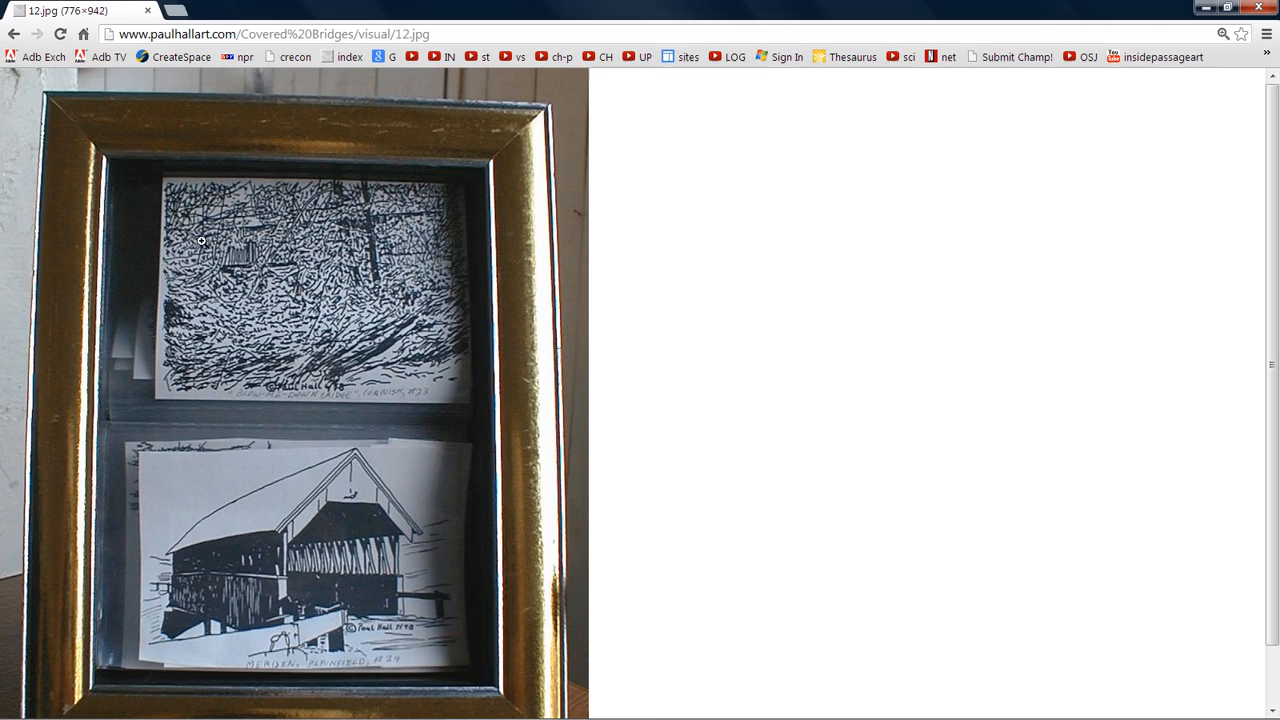
{"action": "mouse_move", "coordinate": [162, 243]}
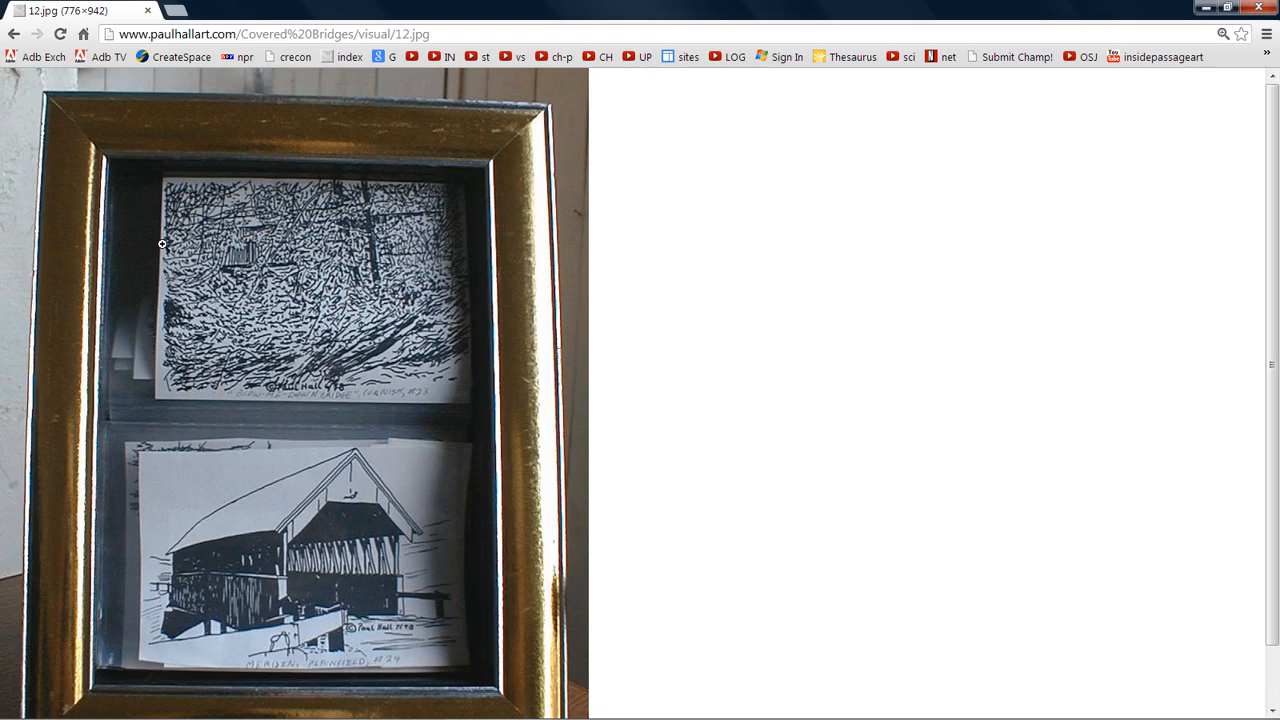
{"action": "mouse_move", "coordinate": [292, 326]}
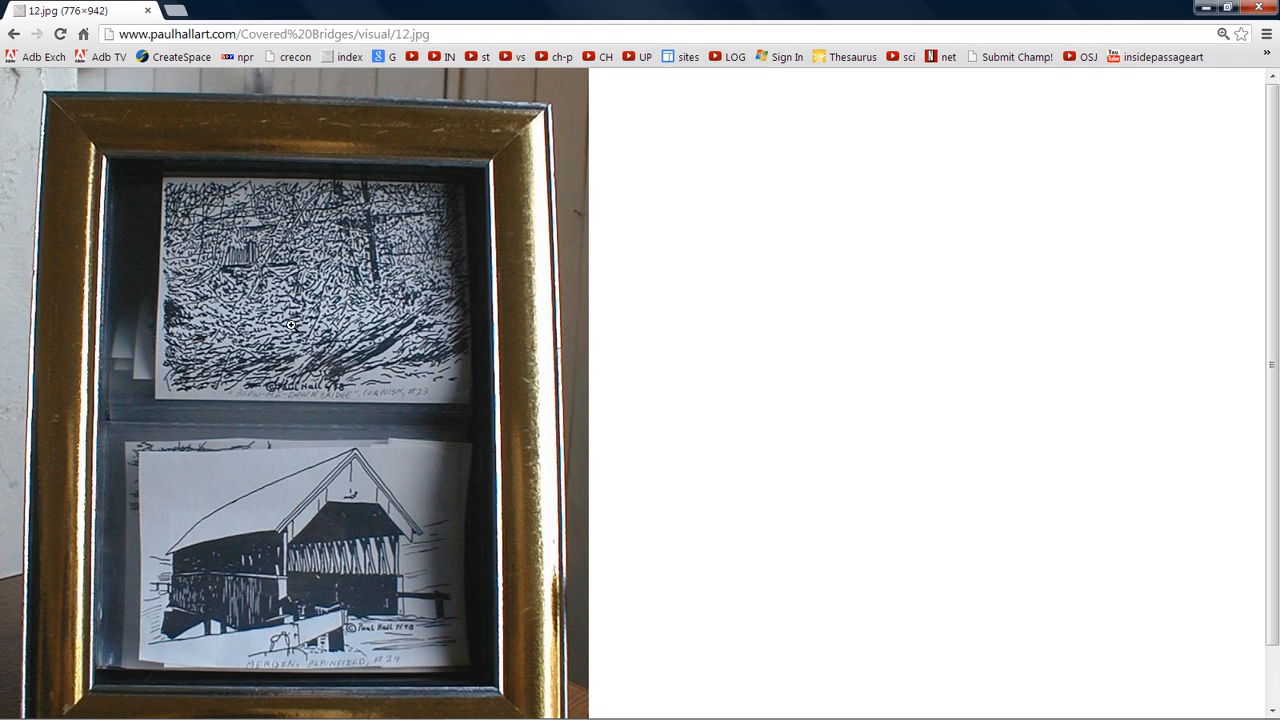
{"action": "mouse_move", "coordinate": [182, 258]}
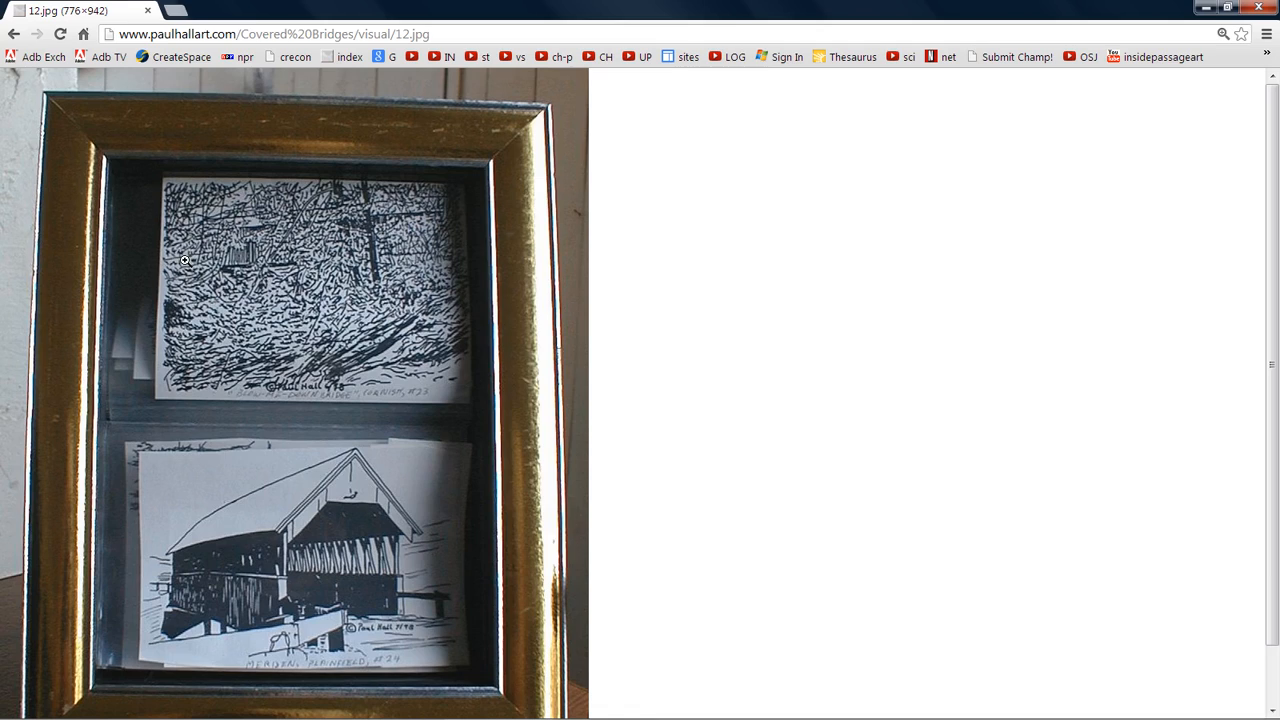
{"action": "mouse_move", "coordinate": [230, 353]}
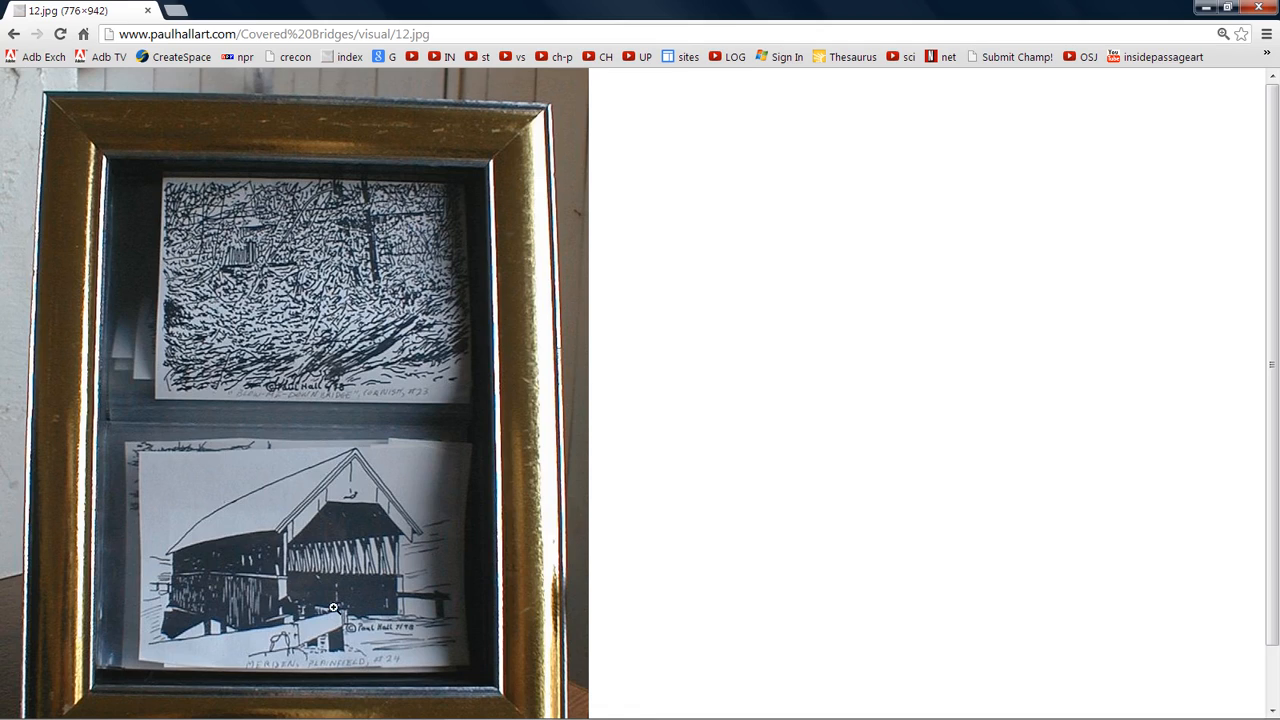
{"action": "mouse_move", "coordinate": [184, 573]}
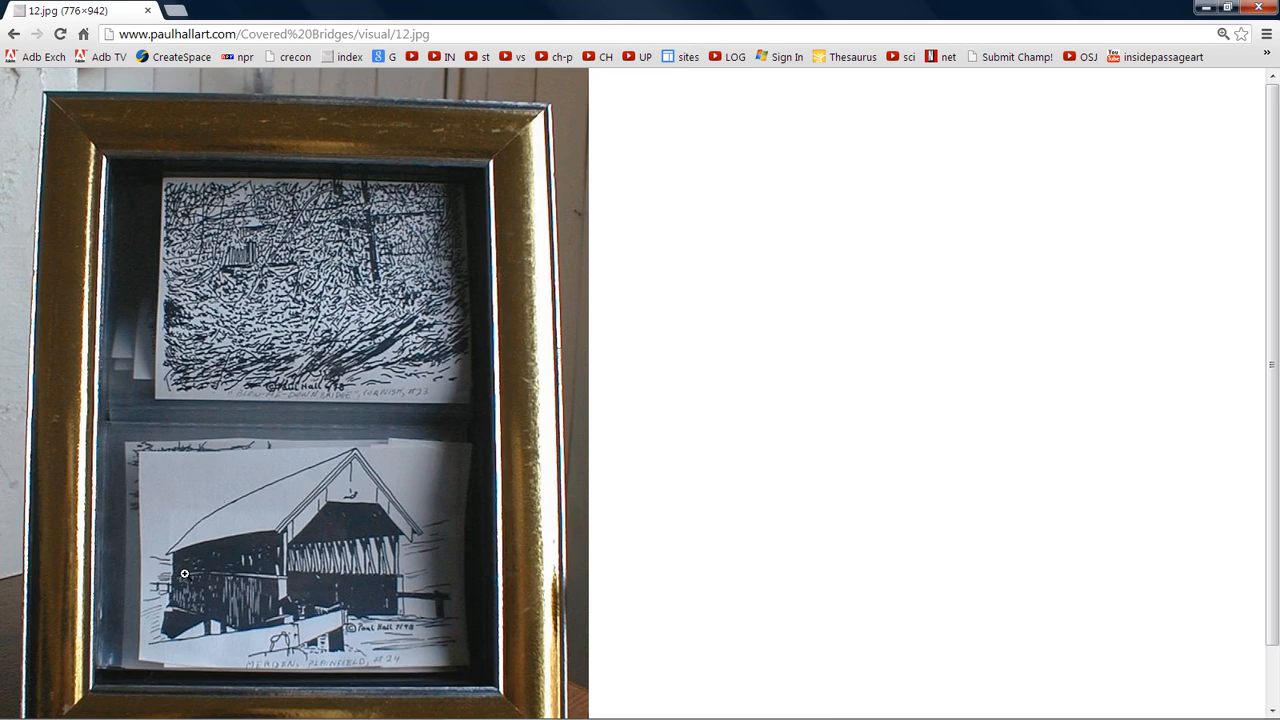
{"action": "mouse_move", "coordinate": [428, 538]}
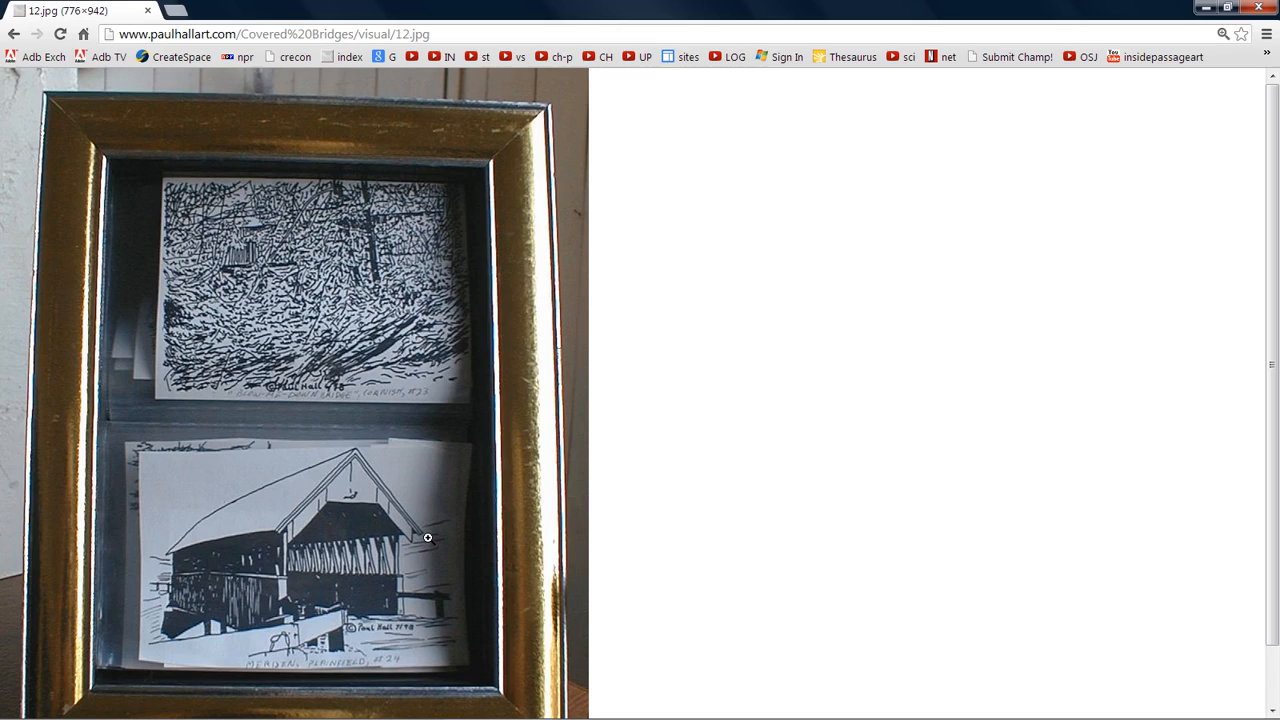
{"action": "mouse_move", "coordinate": [327, 568]}
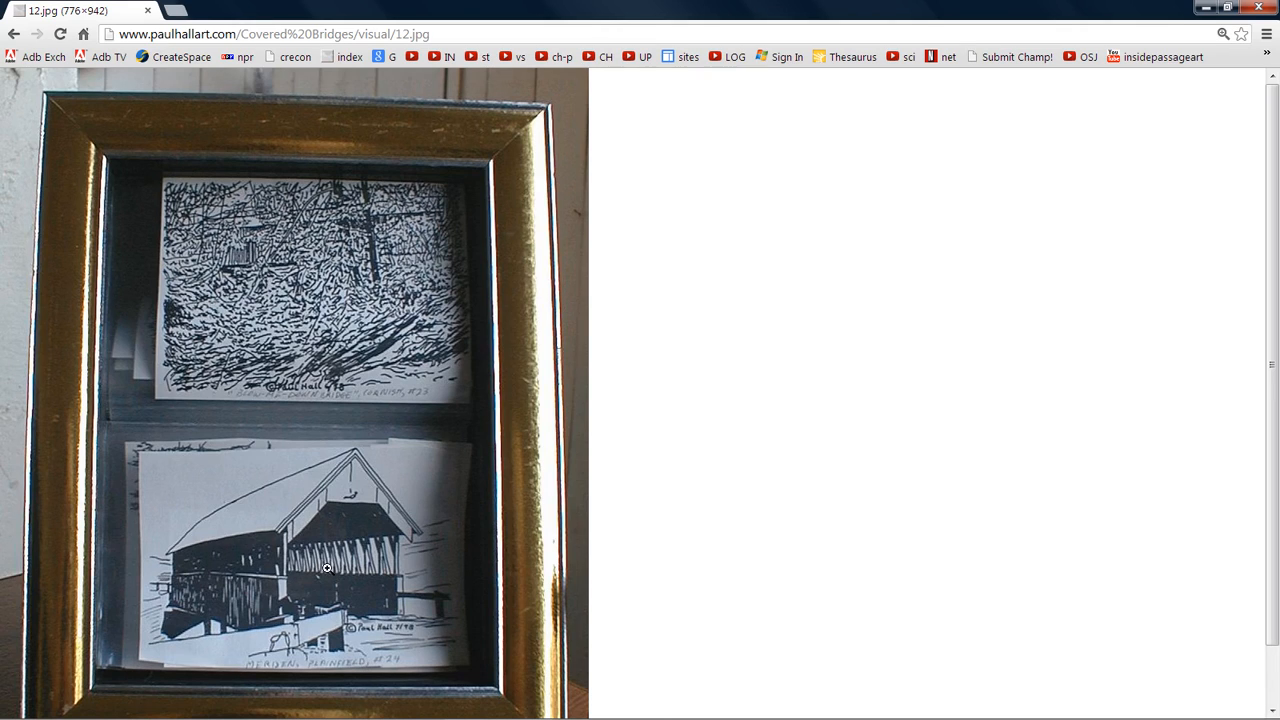
{"action": "mouse_move", "coordinate": [387, 567]}
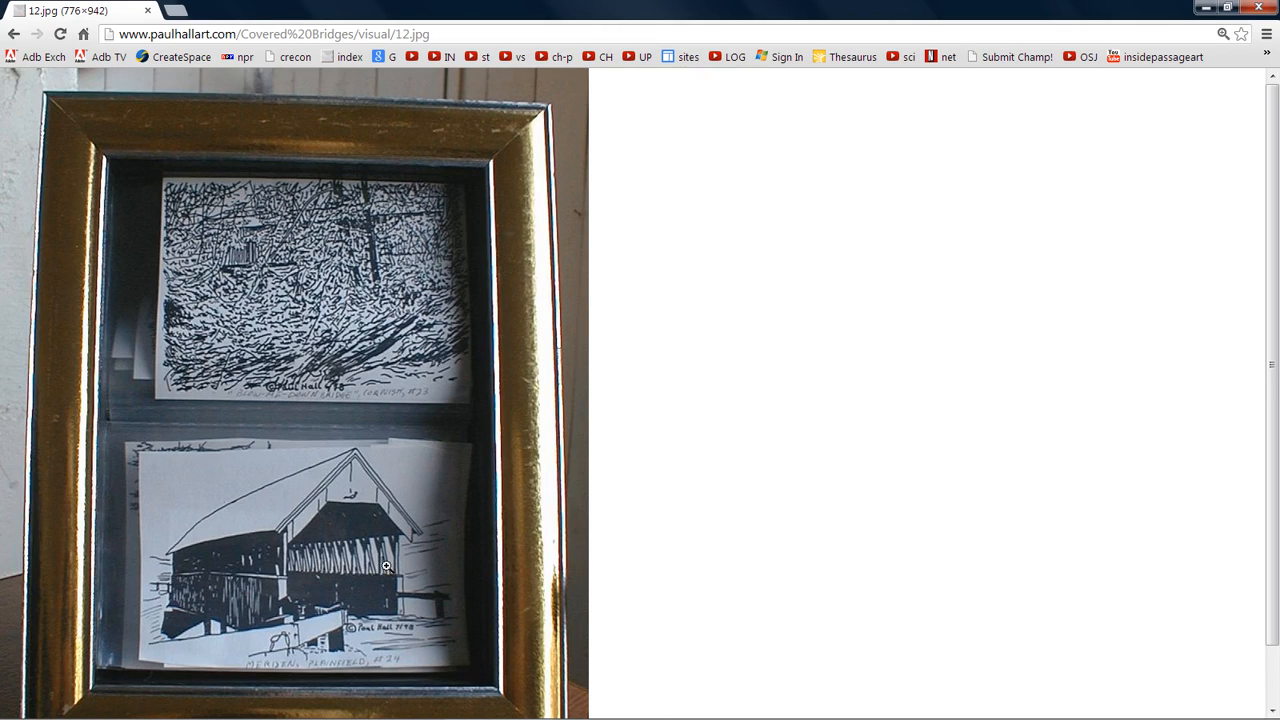
{"action": "mouse_move", "coordinate": [336, 570]}
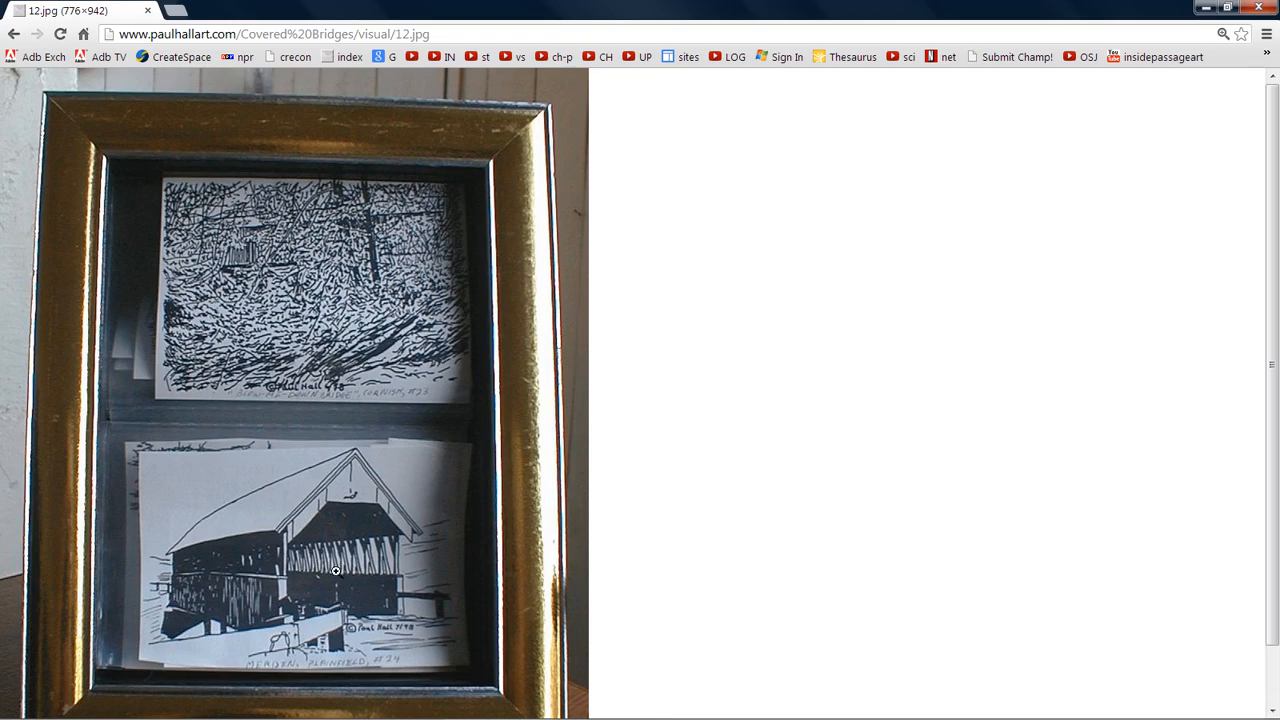
{"action": "mouse_move", "coordinate": [389, 568]}
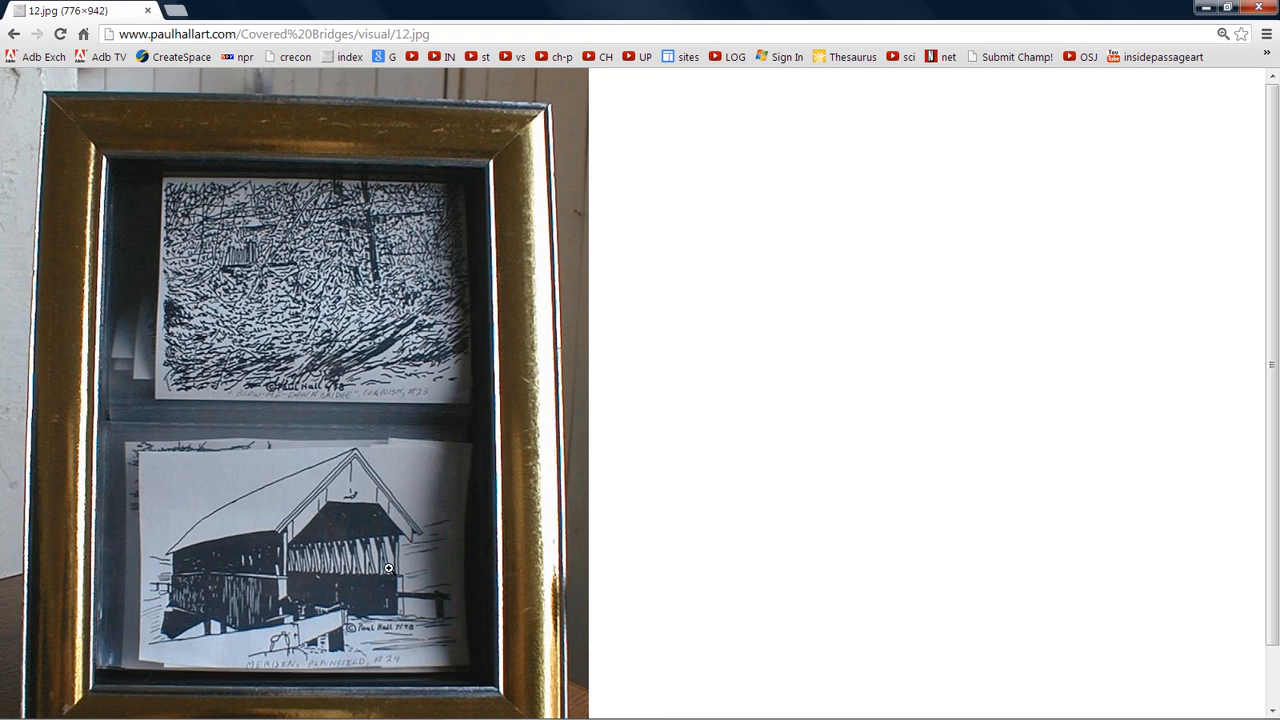
{"action": "mouse_move", "coordinate": [344, 563]}
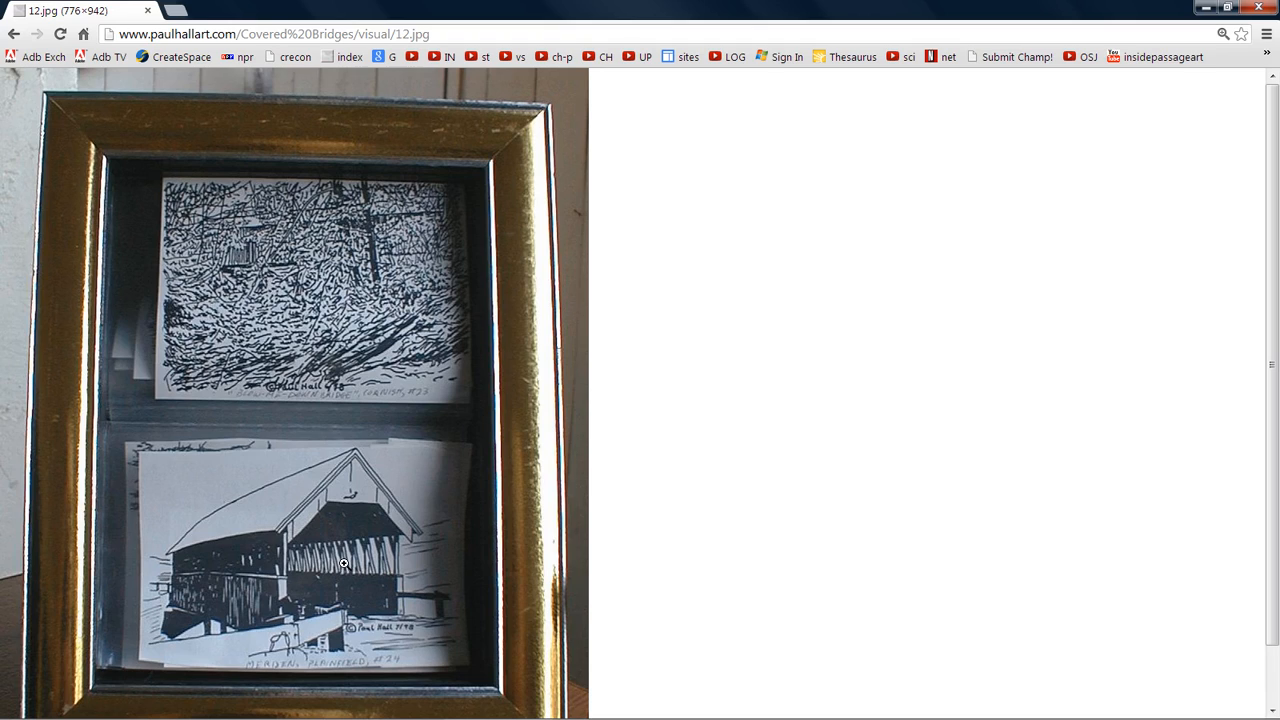
{"action": "mouse_move", "coordinate": [258, 273]}
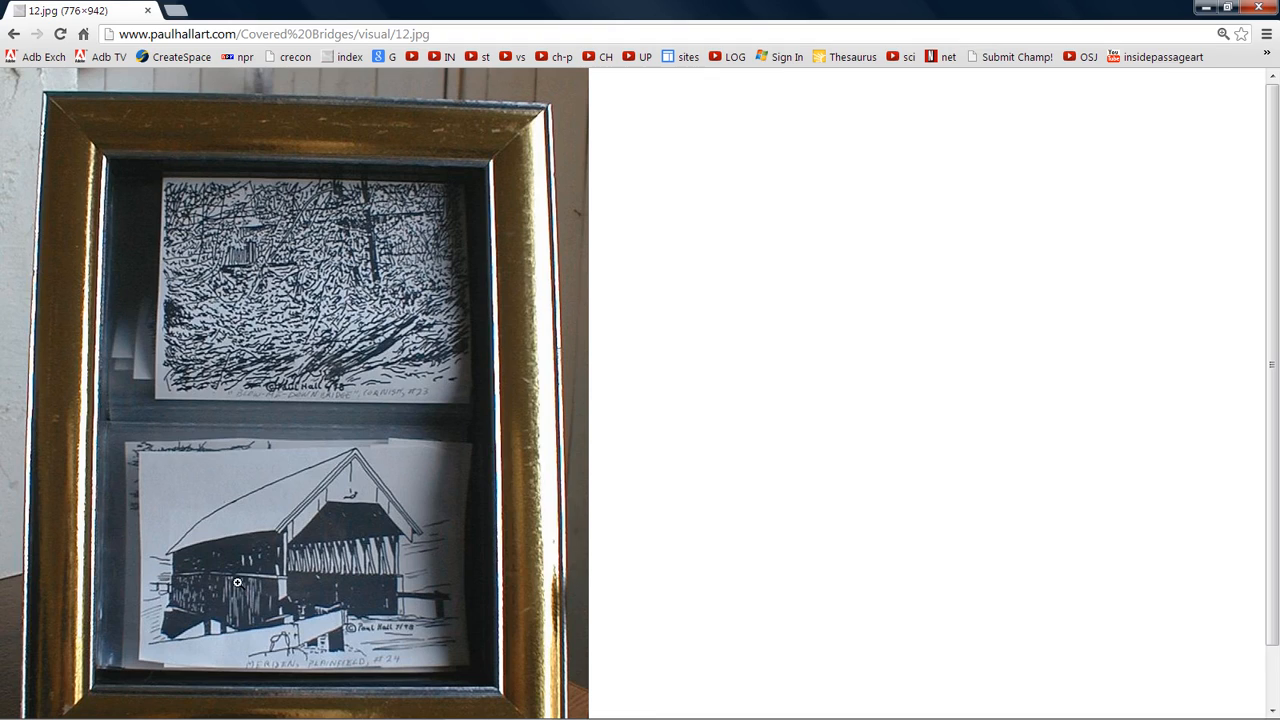
{"action": "mouse_move", "coordinate": [706, 304]}
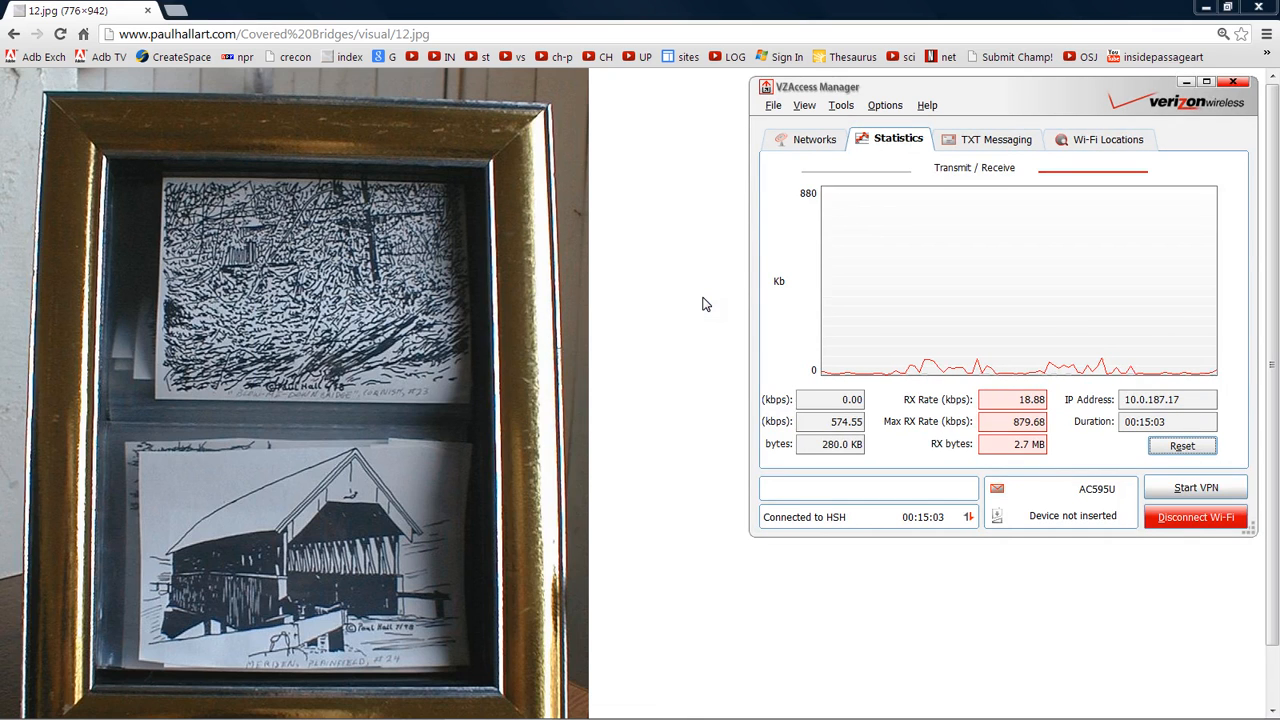
{"action": "left_click", "coordinate": [1233, 82]}
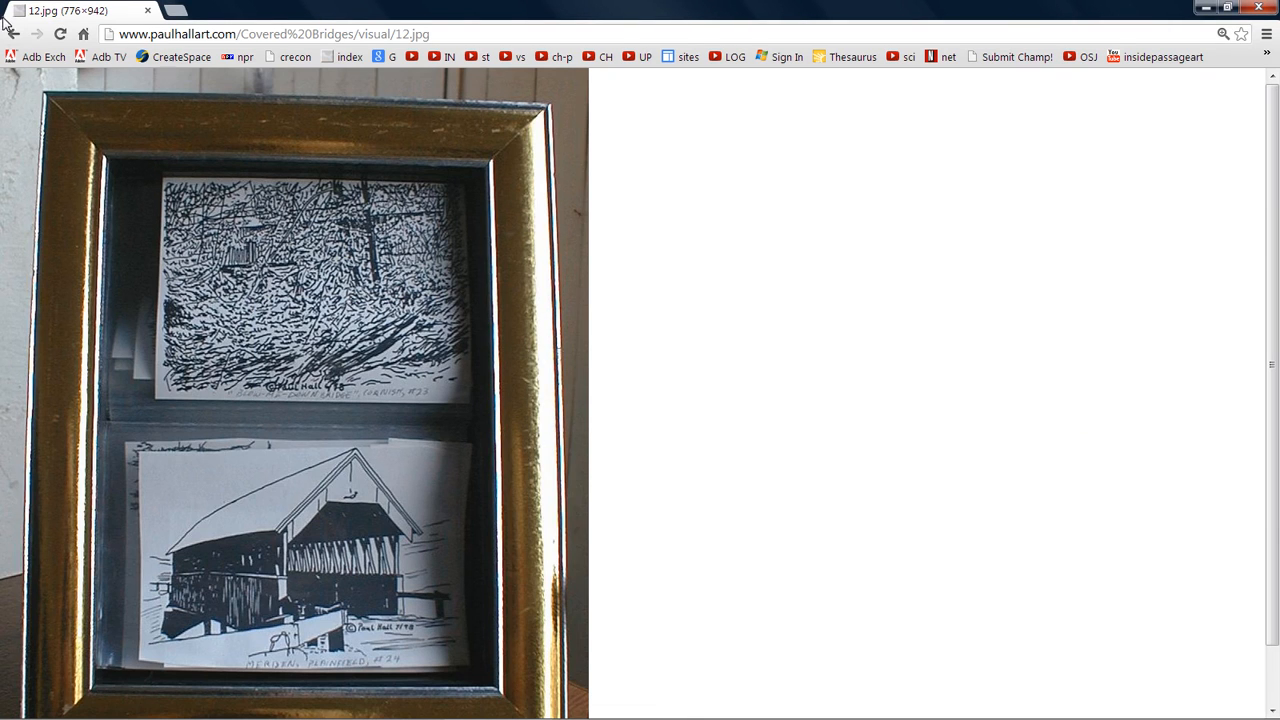
Go back from the 12.jpg photo to the Dingleton Hill Area page
{"action": "left_click", "coordinate": [13, 33]}
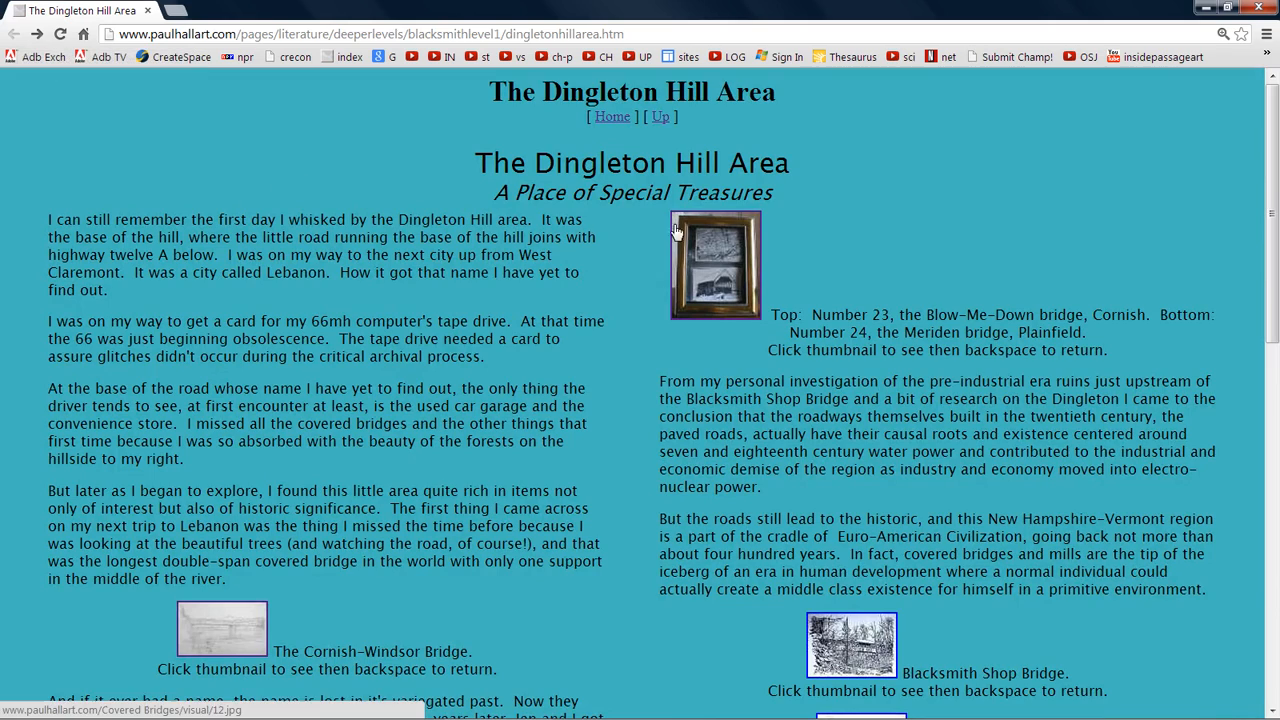
{"action": "mouse_move", "coordinate": [842, 270]}
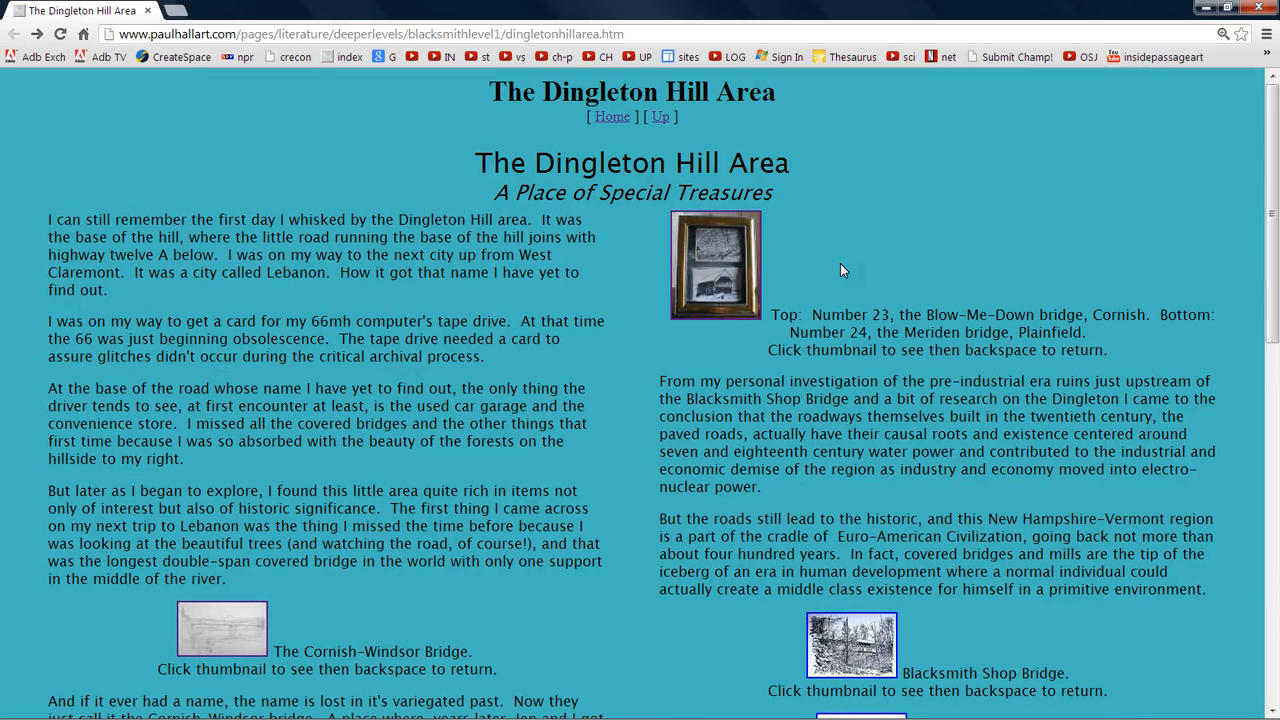
{"action": "mouse_move", "coordinate": [675, 373]}
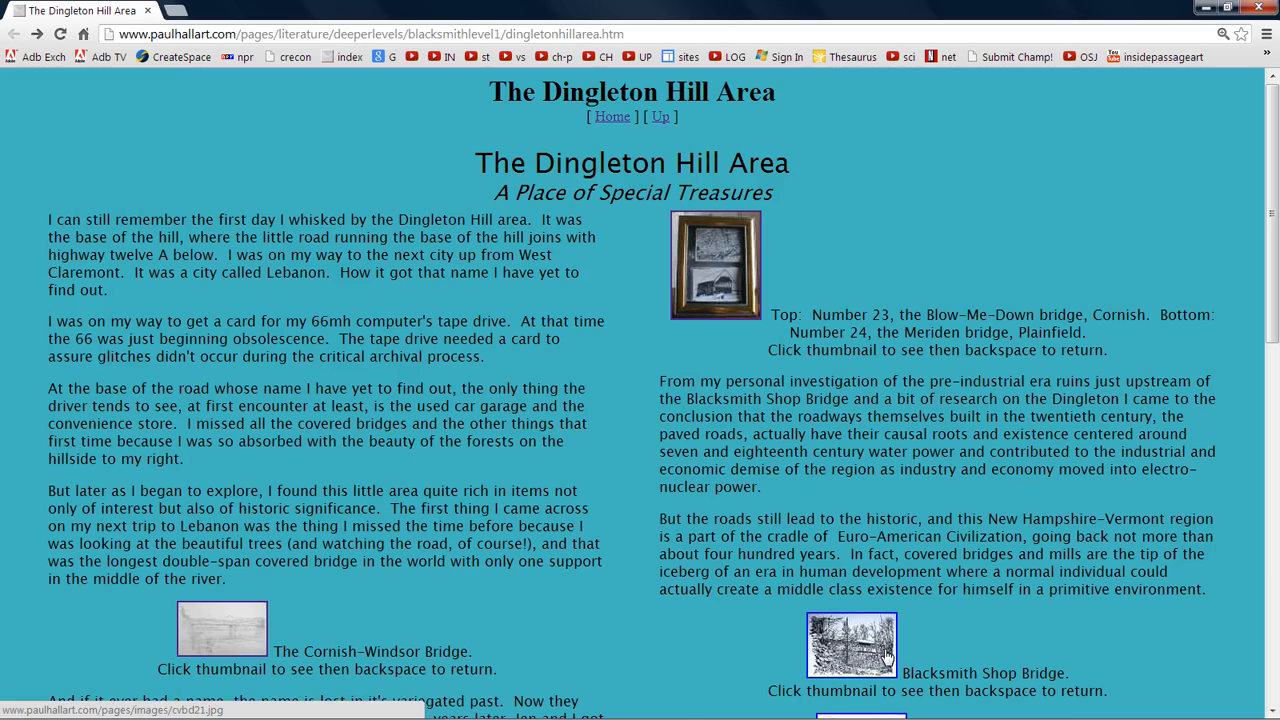
View the larger Blacksmith Shop Bridge picture, then scroll down to the lower bridge thumbnails
{"action": "left_click", "coordinate": [851, 645]}
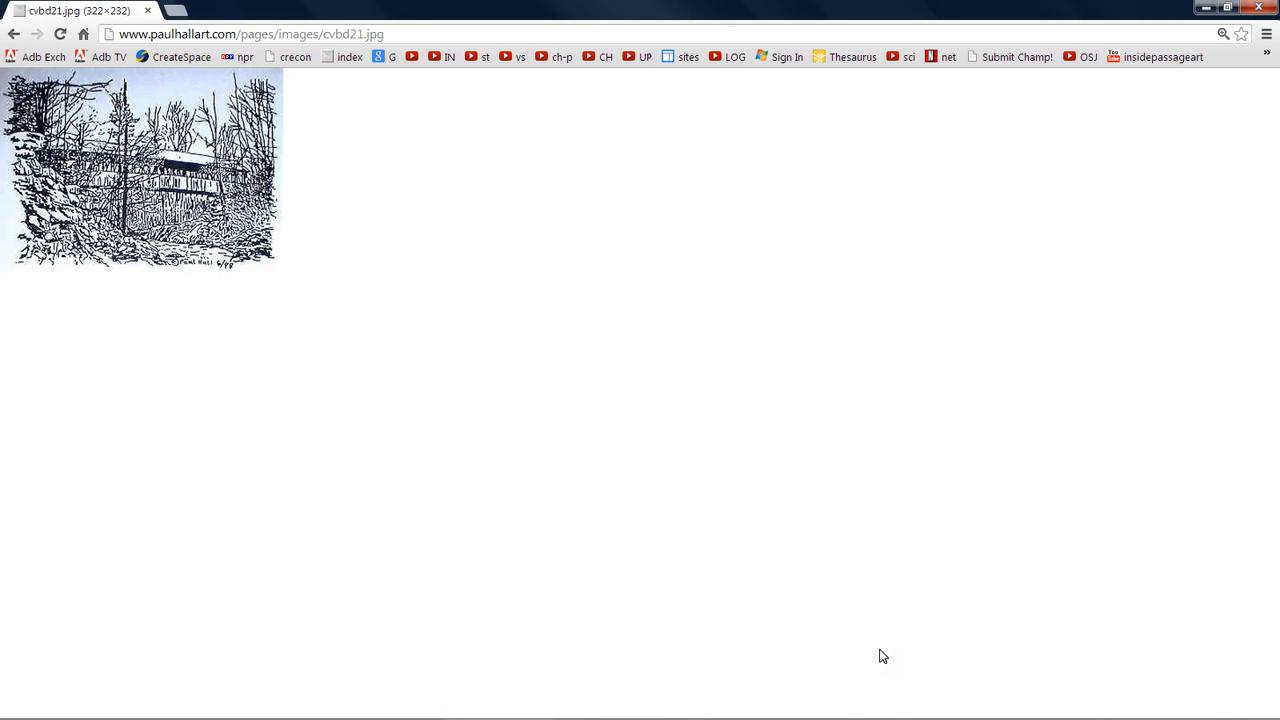
{"action": "mouse_move", "coordinate": [513, 217]}
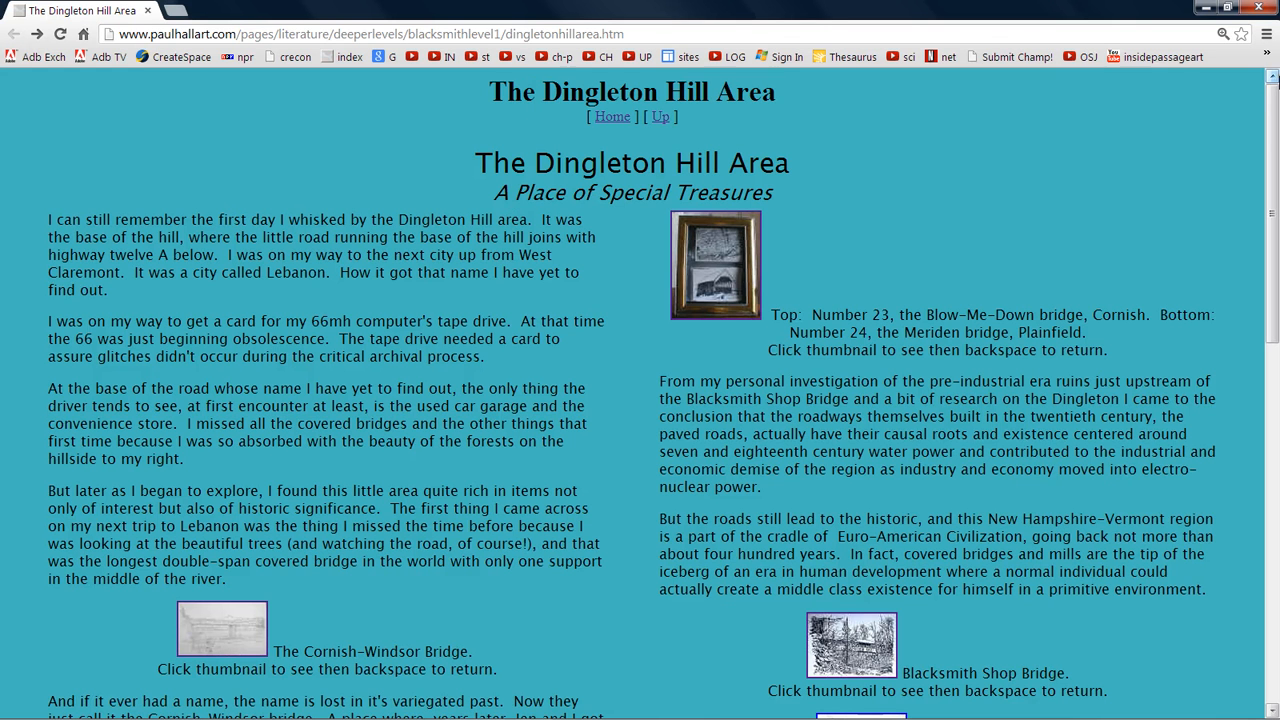
{"action": "scroll", "scroll_direction": "down", "scroll_amount": 3}
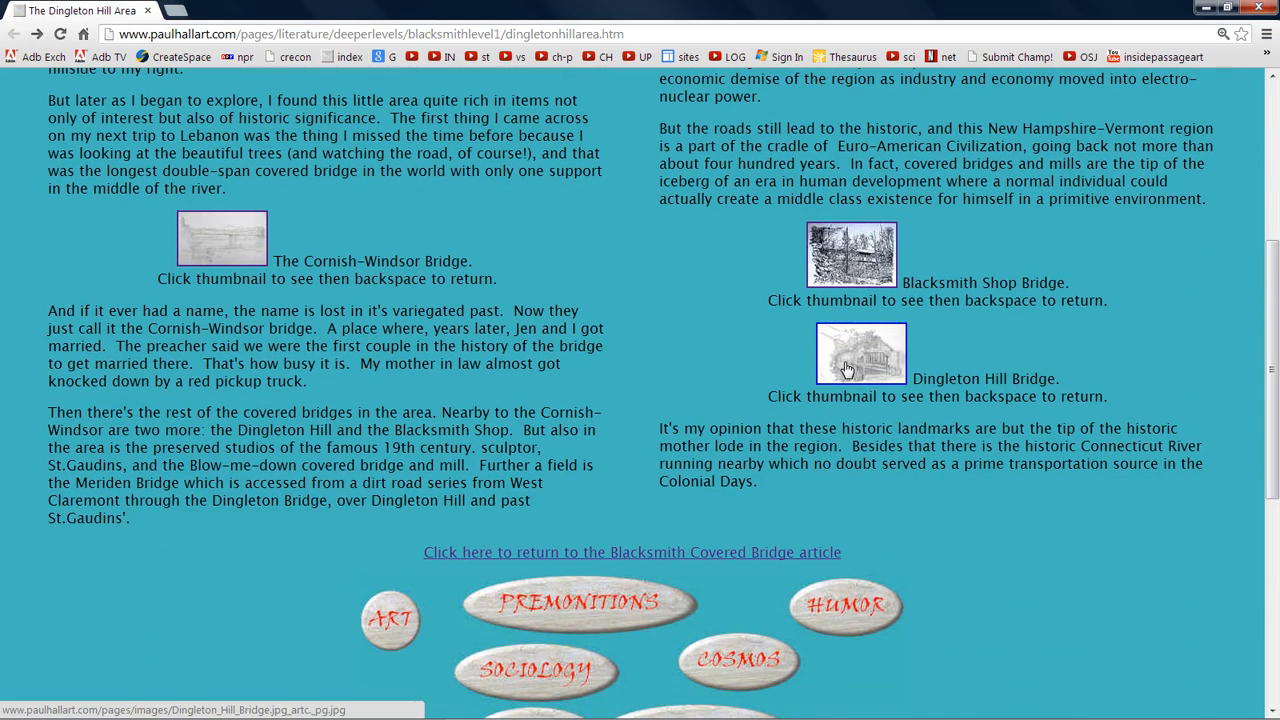
Open the full-size Dingleton Hill Bridge pencil drawing from its thumbnail
{"action": "left_click", "coordinate": [861, 353]}
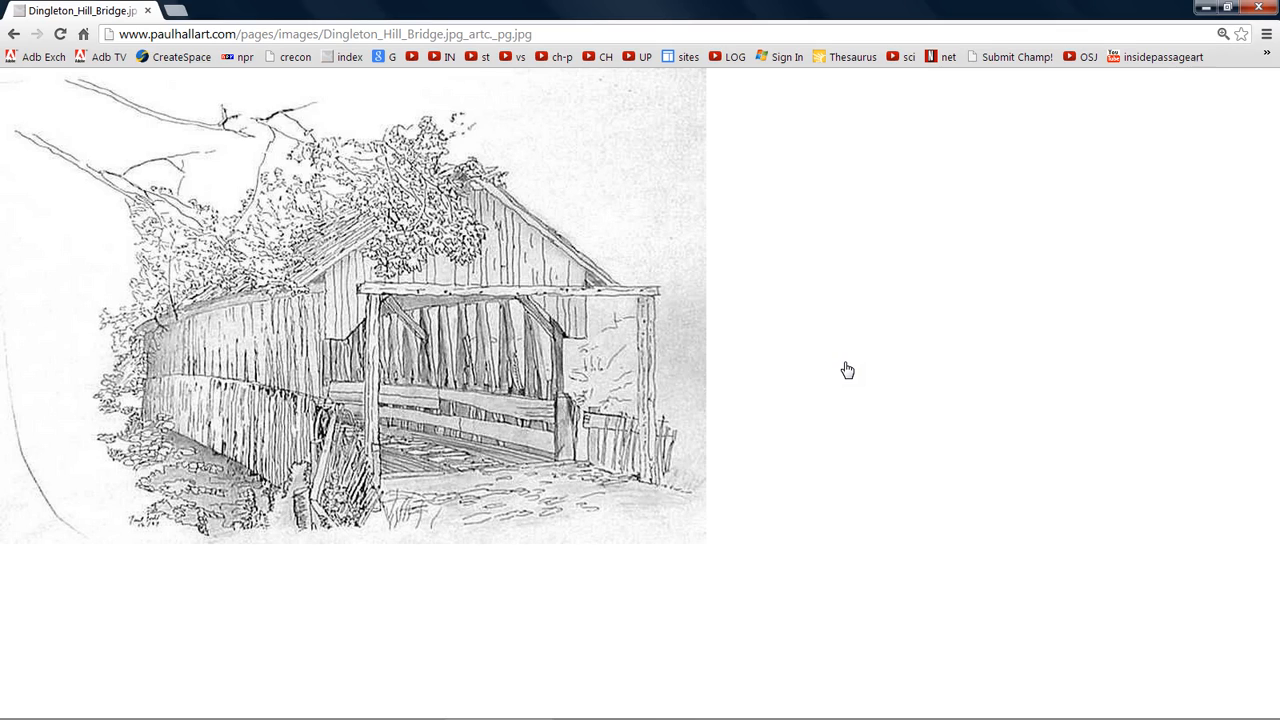
{"action": "mouse_move", "coordinate": [192, 606]}
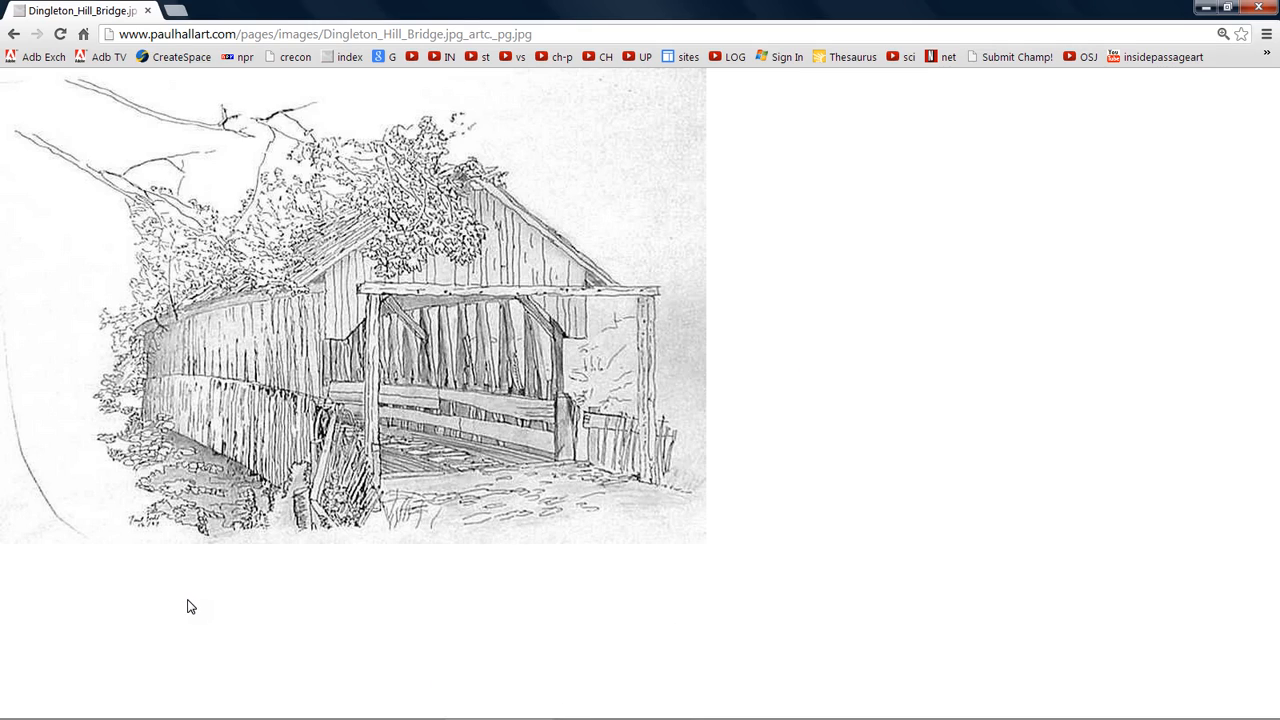
{"action": "mouse_move", "coordinate": [503, 421]}
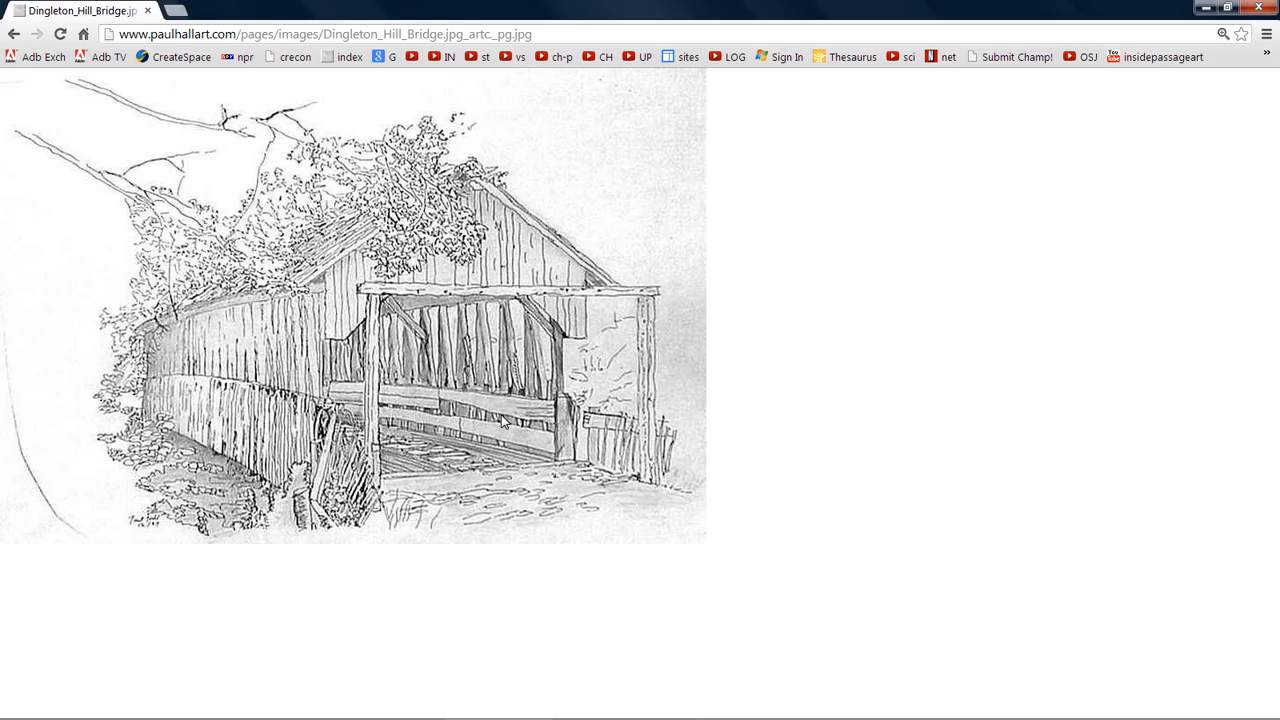
{"action": "mouse_move", "coordinate": [870, 385]}
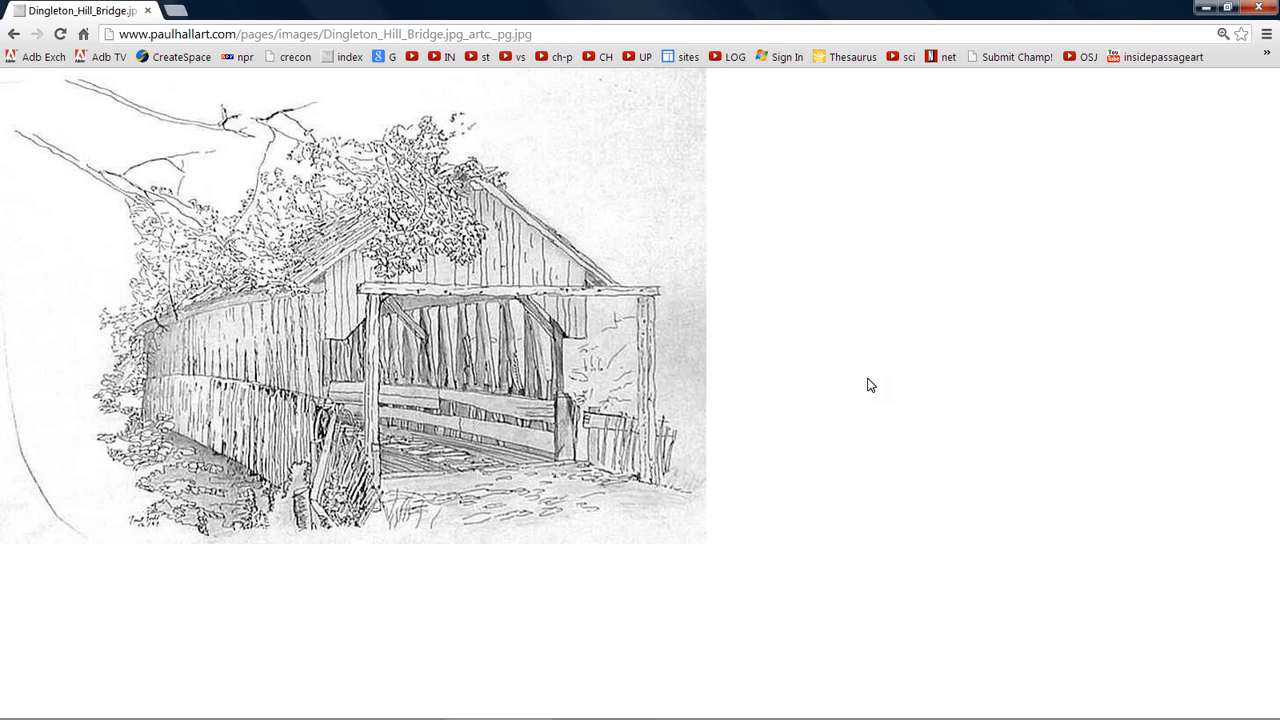
{"action": "mouse_move", "coordinate": [838, 358]}
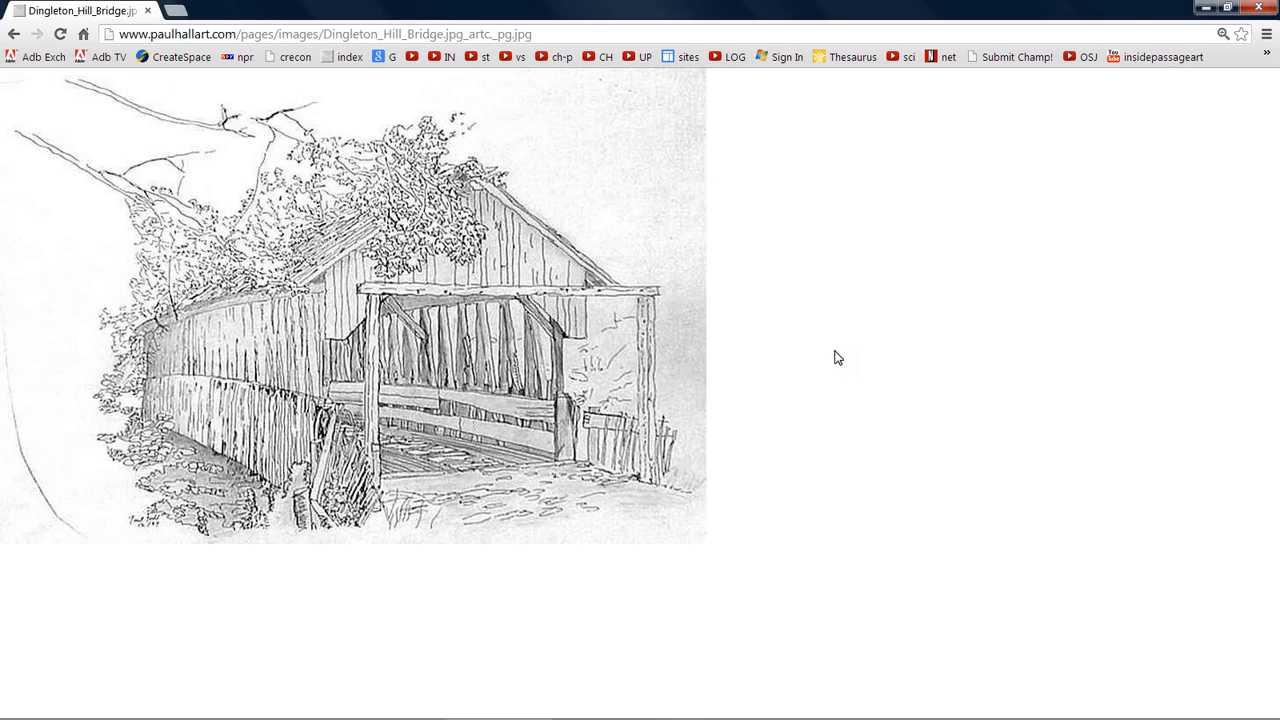
{"action": "mouse_move", "coordinate": [718, 517]}
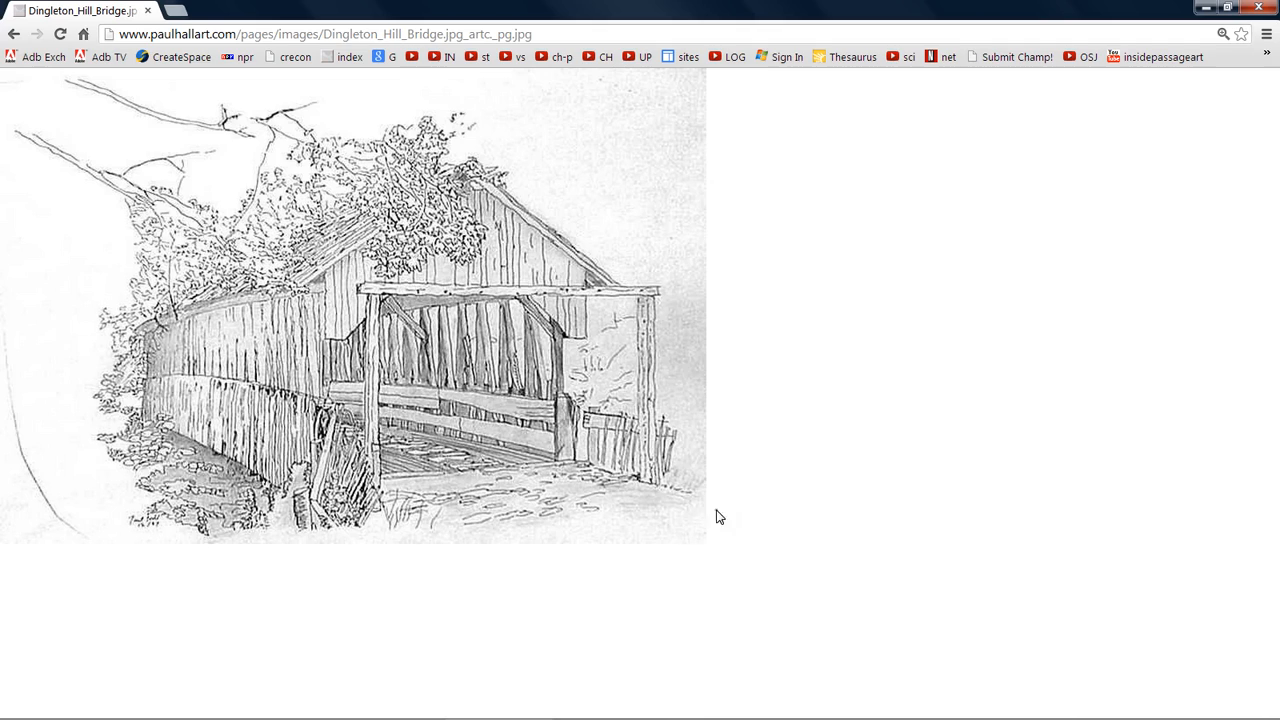
{"action": "mouse_move", "coordinate": [767, 517]}
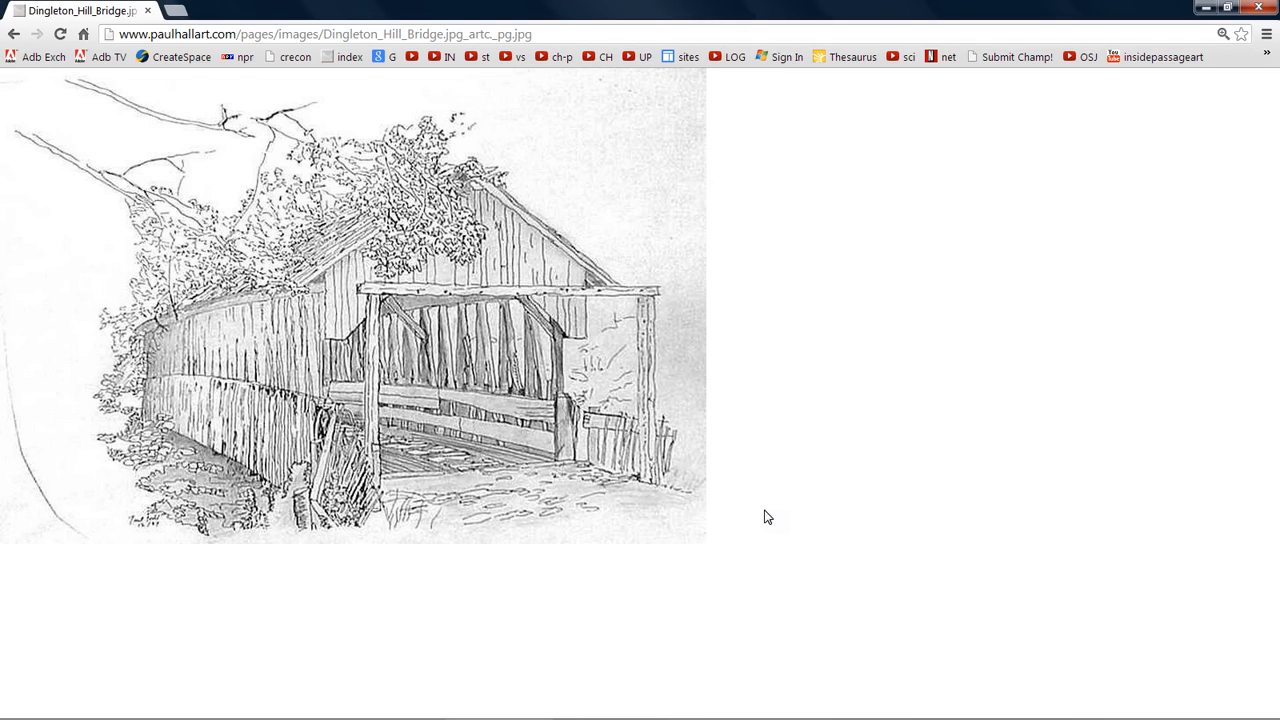
{"action": "mouse_move", "coordinate": [130, 8]}
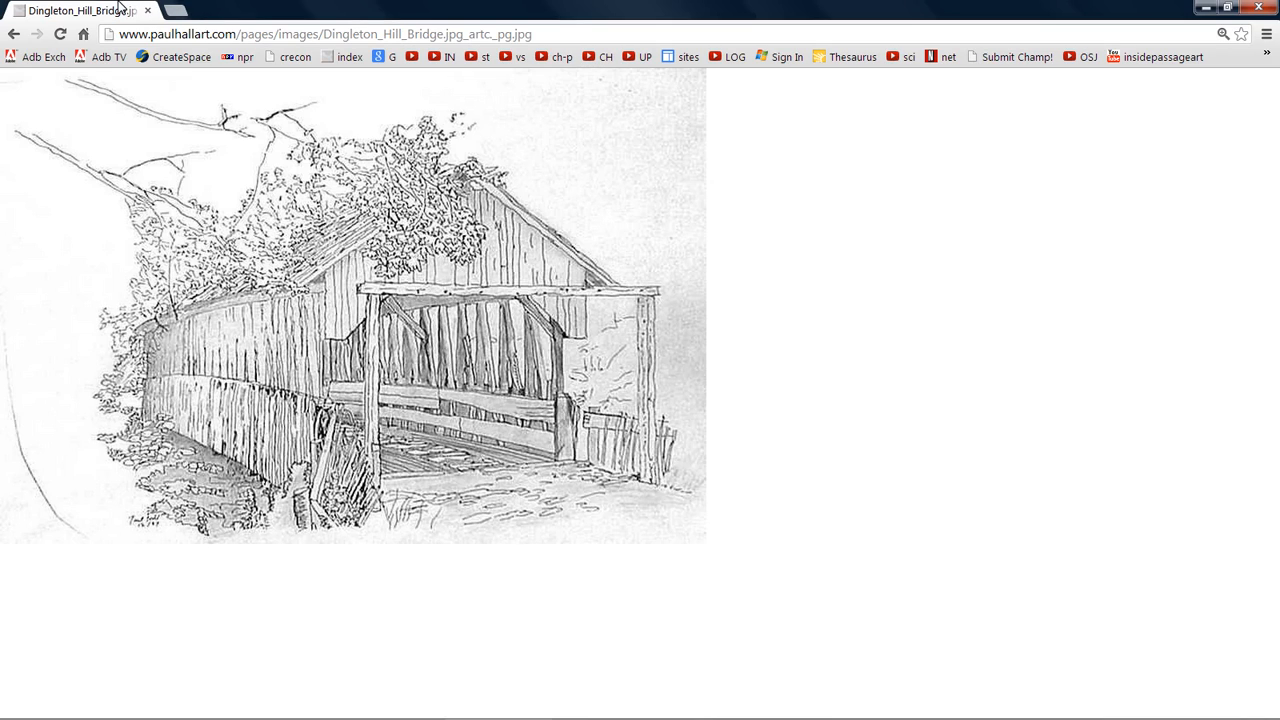
{"action": "mouse_move", "coordinate": [202, 9]}
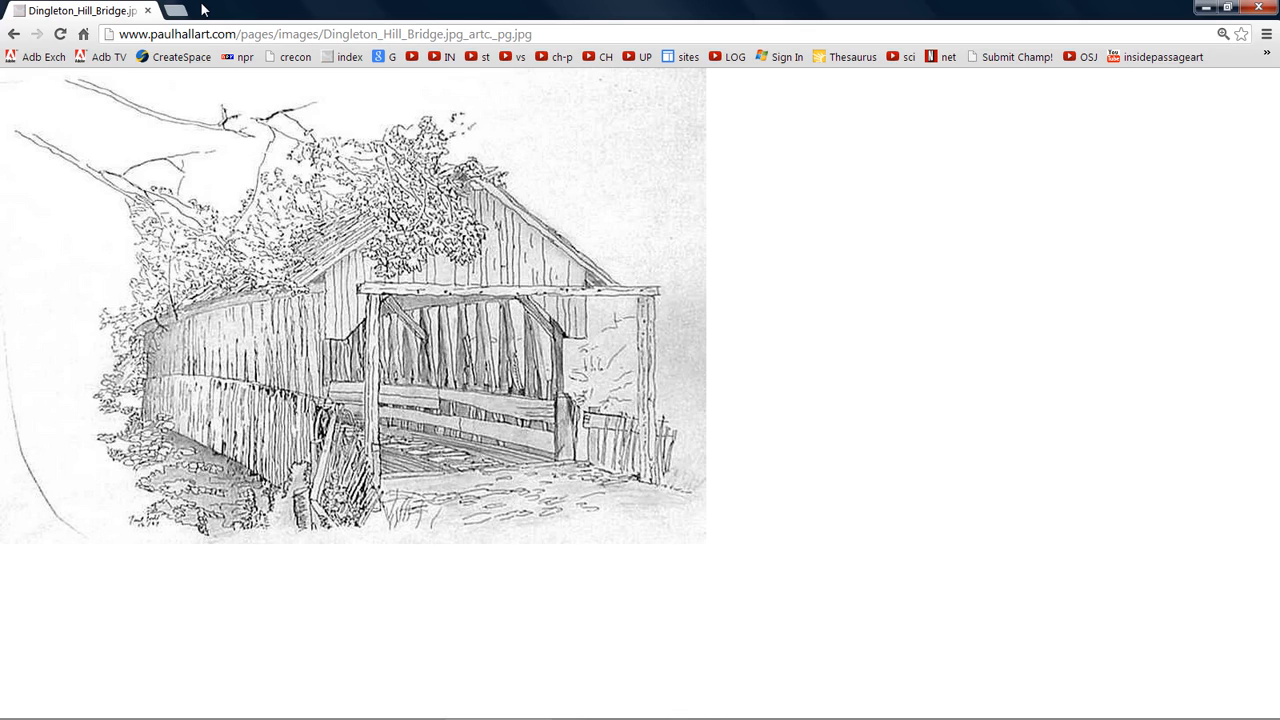
{"action": "mouse_move", "coordinate": [790, 306]}
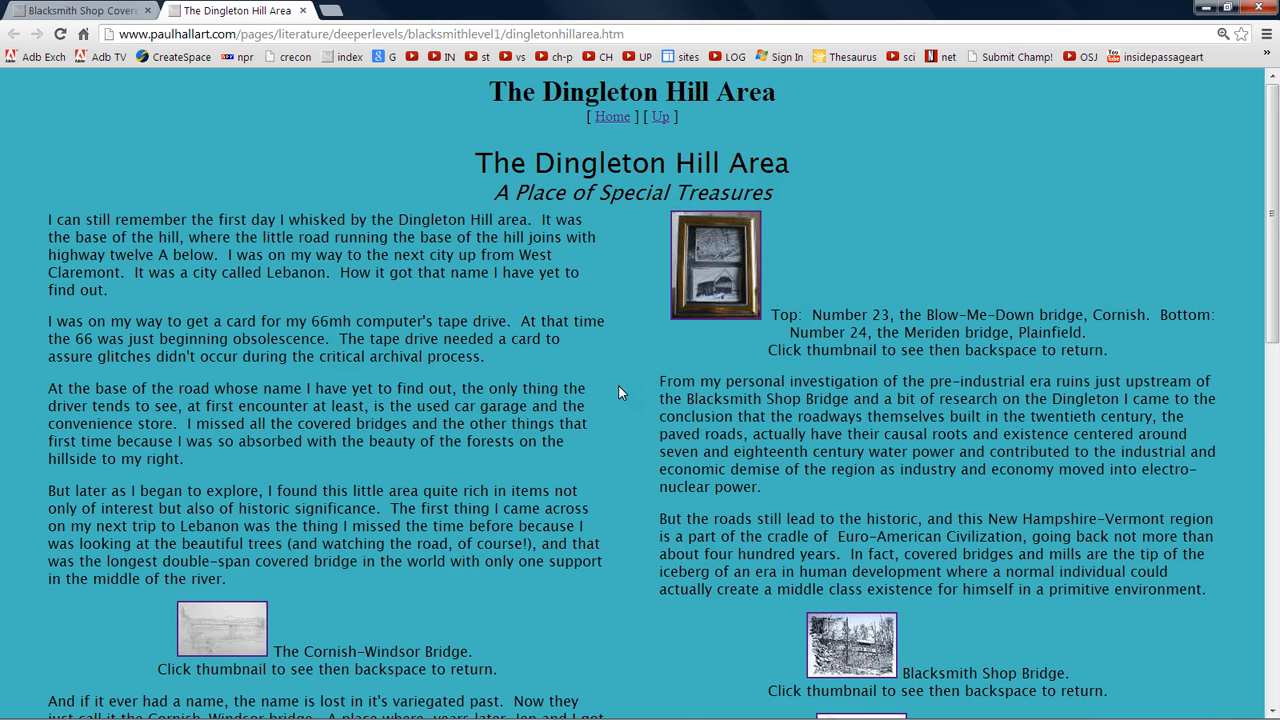
{"action": "scroll", "scroll_direction": "down", "scroll_amount": 3}
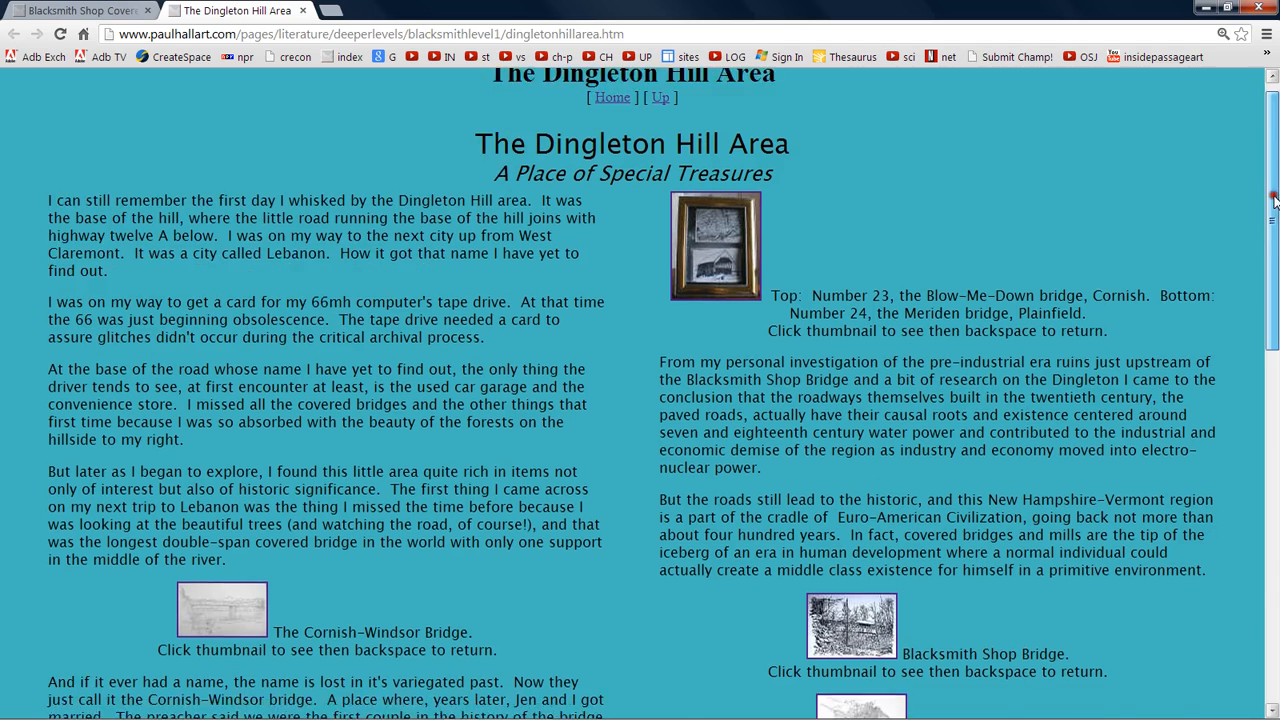
{"action": "scroll", "scroll_direction": "down", "scroll_amount": 3}
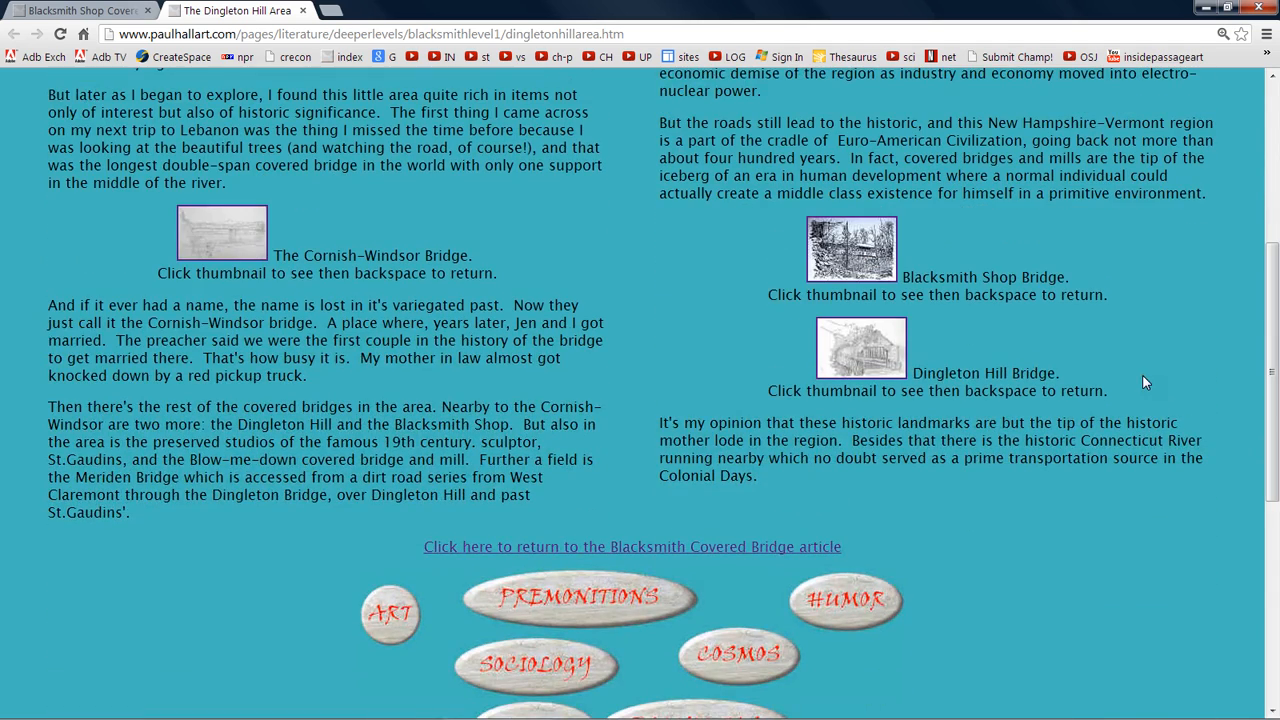
{"action": "mouse_move", "coordinate": [651, 443]}
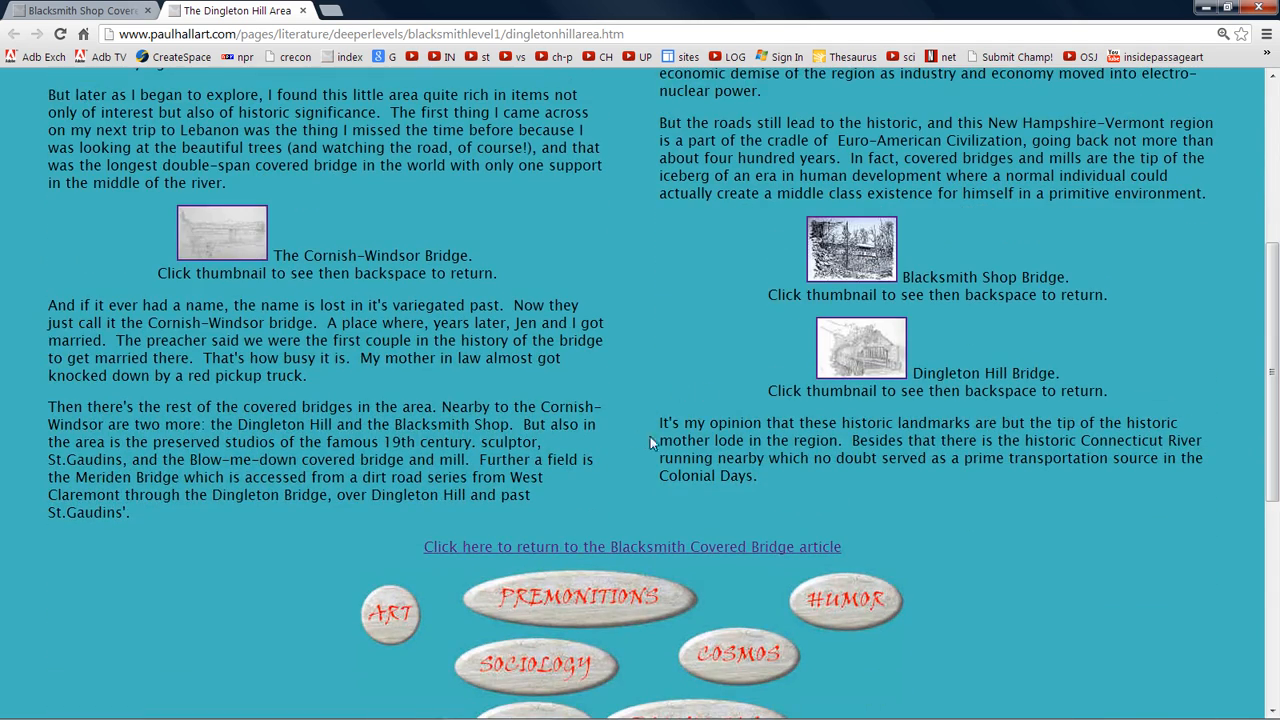
{"action": "mouse_move", "coordinate": [897, 425]}
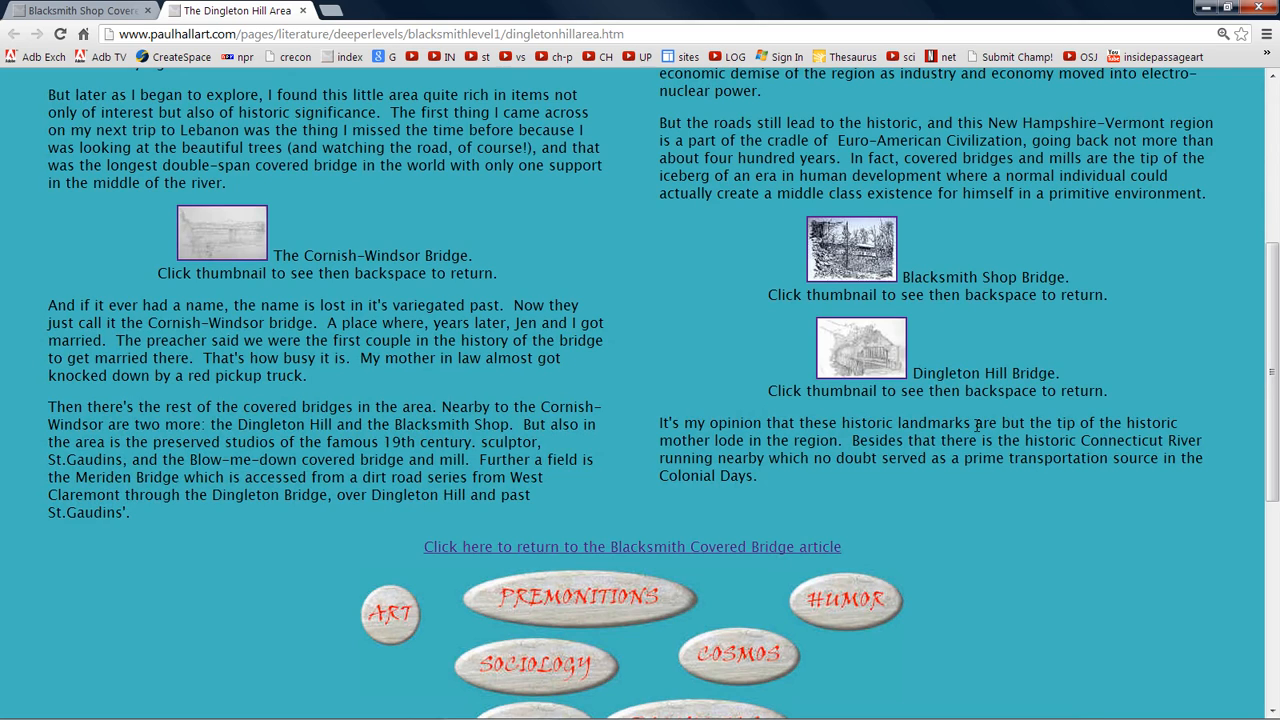
{"action": "mouse_move", "coordinate": [1155, 417]}
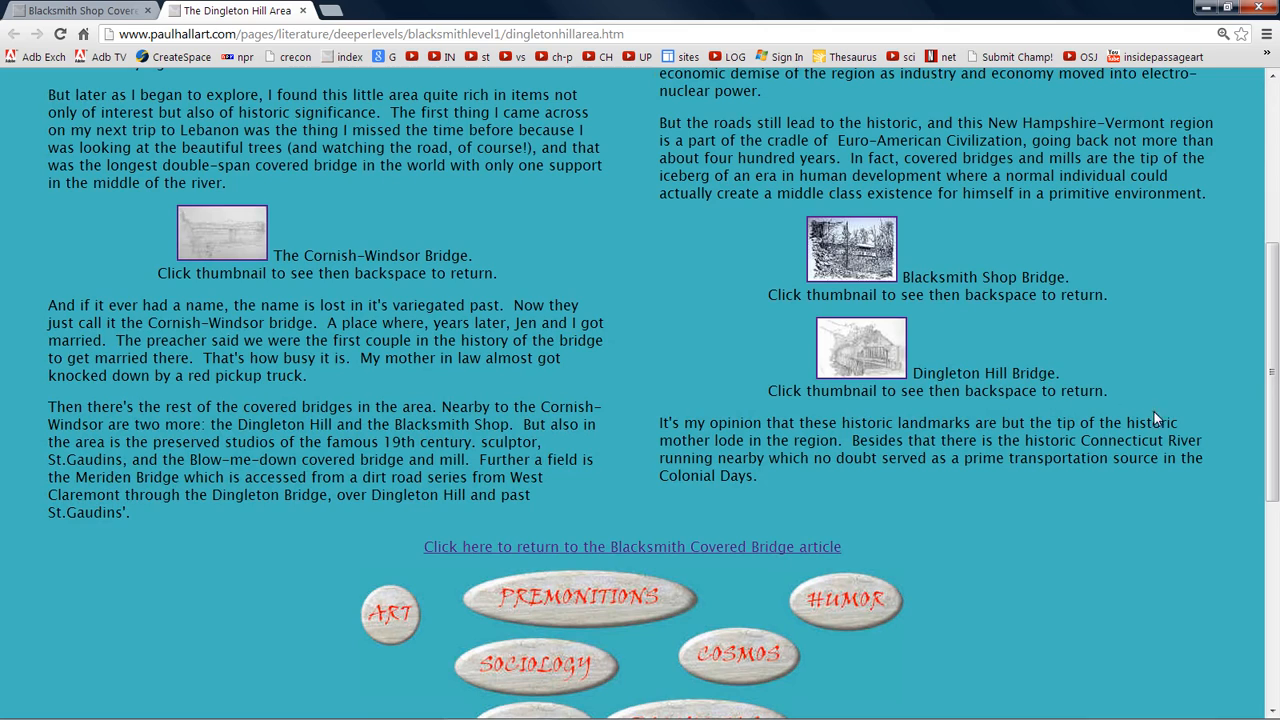
{"action": "mouse_move", "coordinate": [705, 419]}
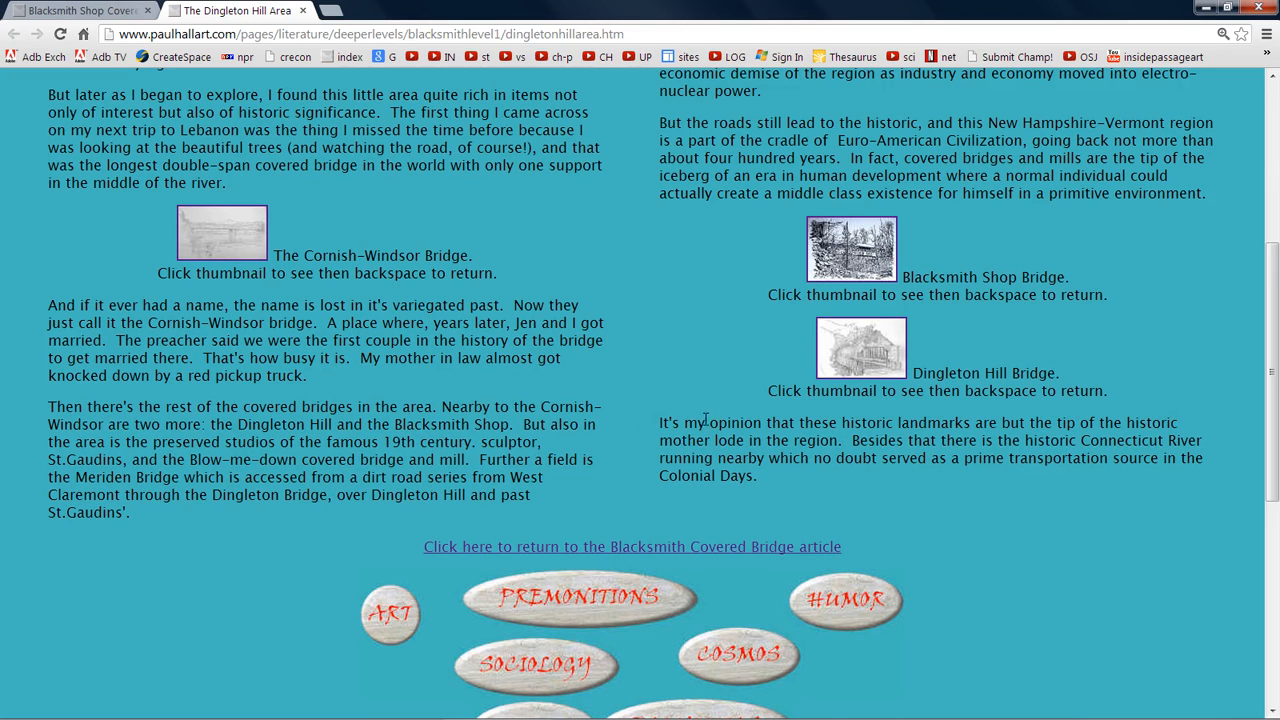
{"action": "mouse_move", "coordinate": [845, 444]}
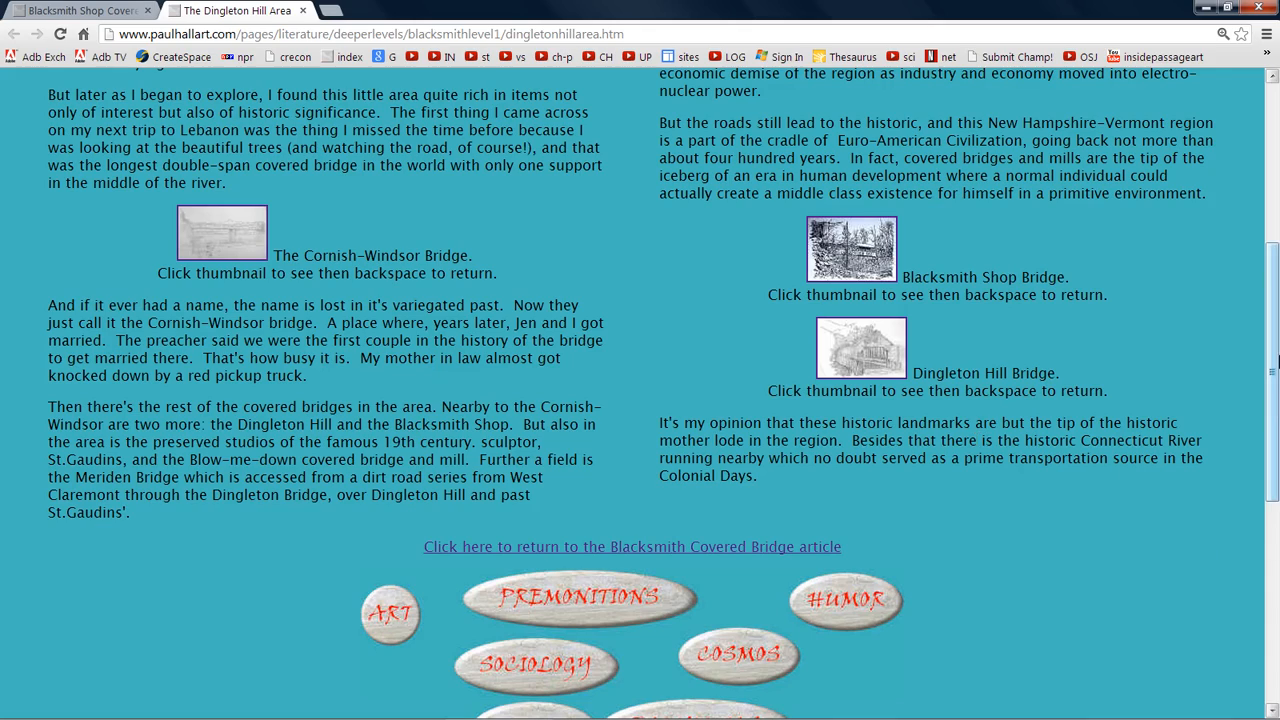
{"action": "scroll", "scroll_direction": "up", "scroll_amount": 3}
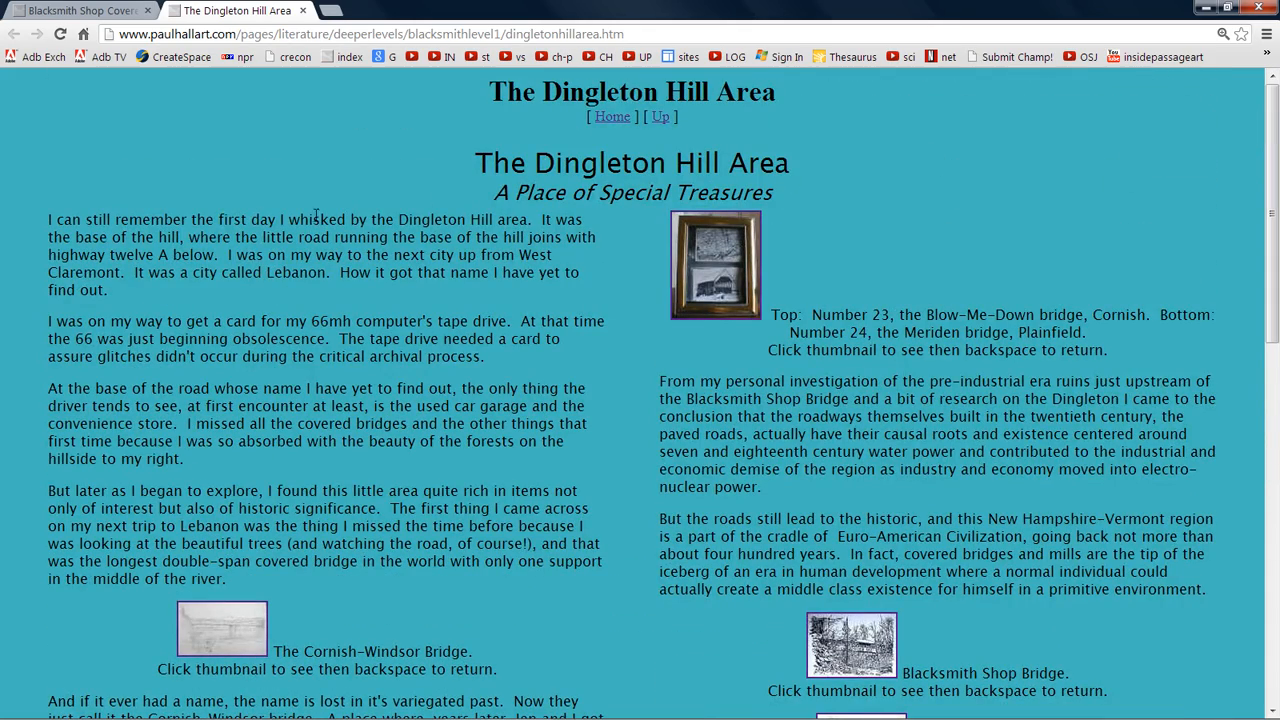
{"action": "mouse_move", "coordinate": [85, 15]}
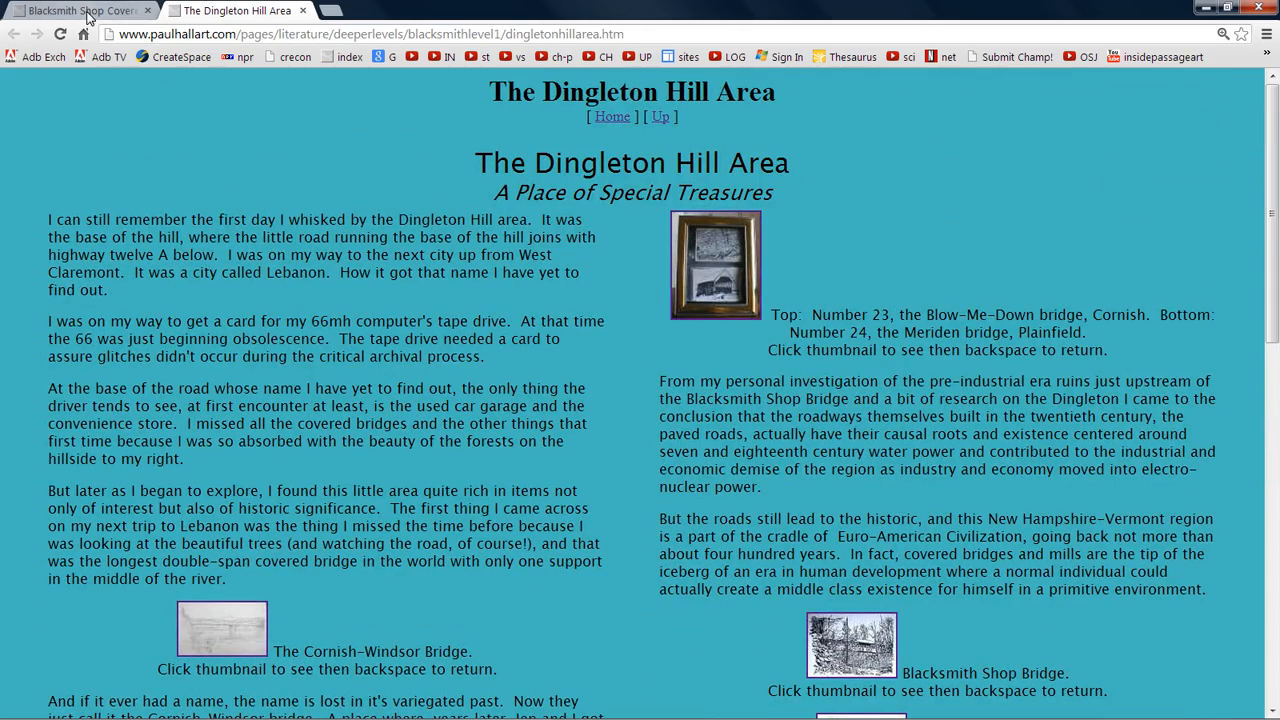
Return to the Blacksmith Shop Covered Bridge article and scroll to Notes from the artist
{"action": "left_click", "coordinate": [850, 645]}
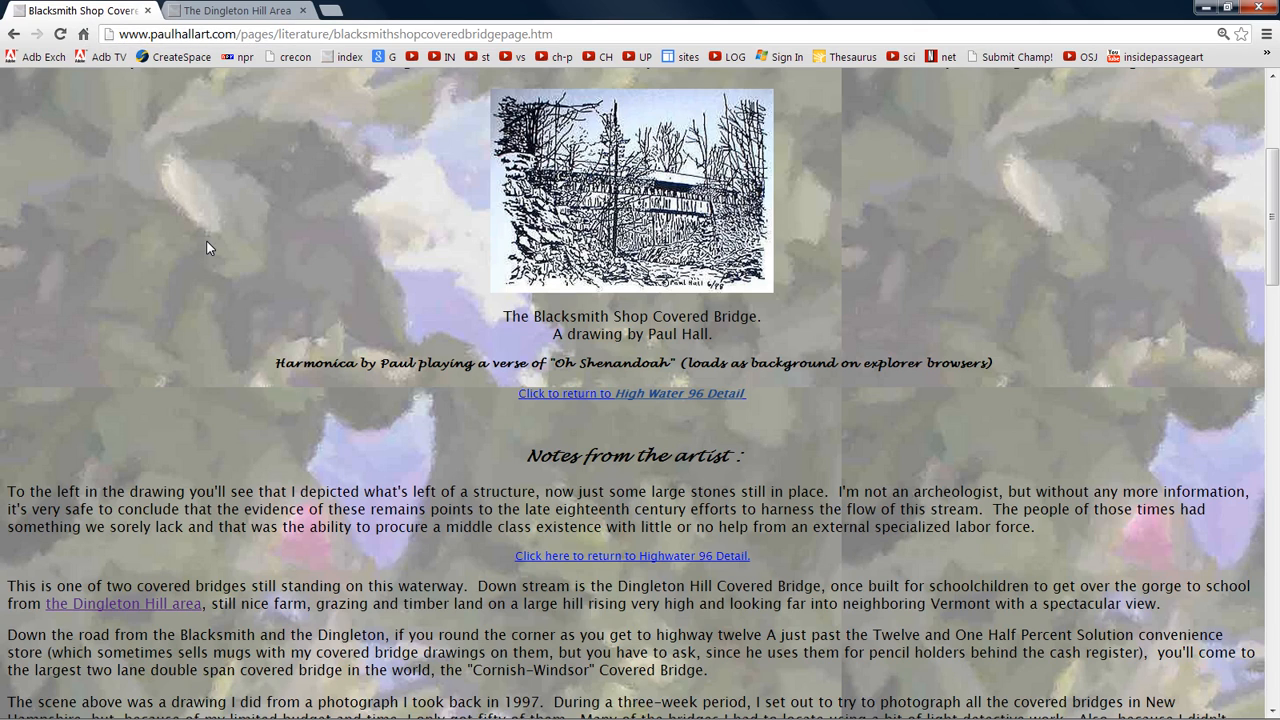
{"action": "mouse_move", "coordinate": [553, 414]}
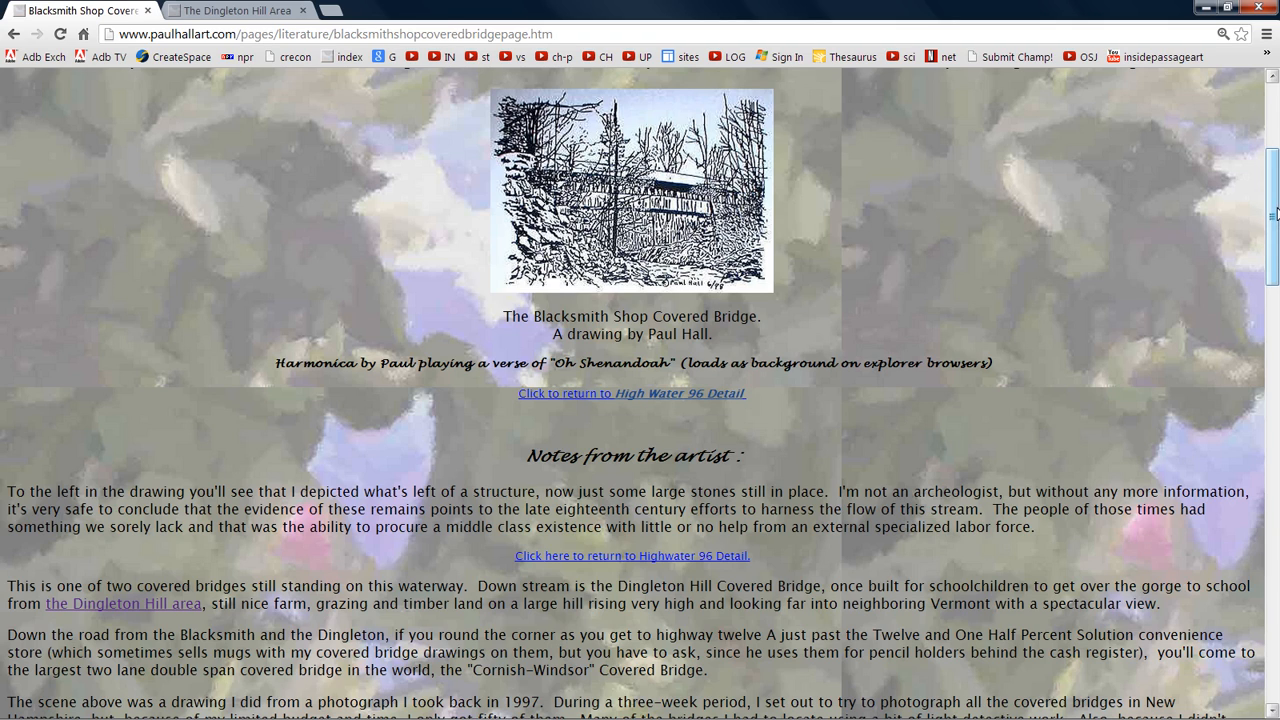
{"action": "scroll", "scroll_direction": "down", "scroll_amount": 3}
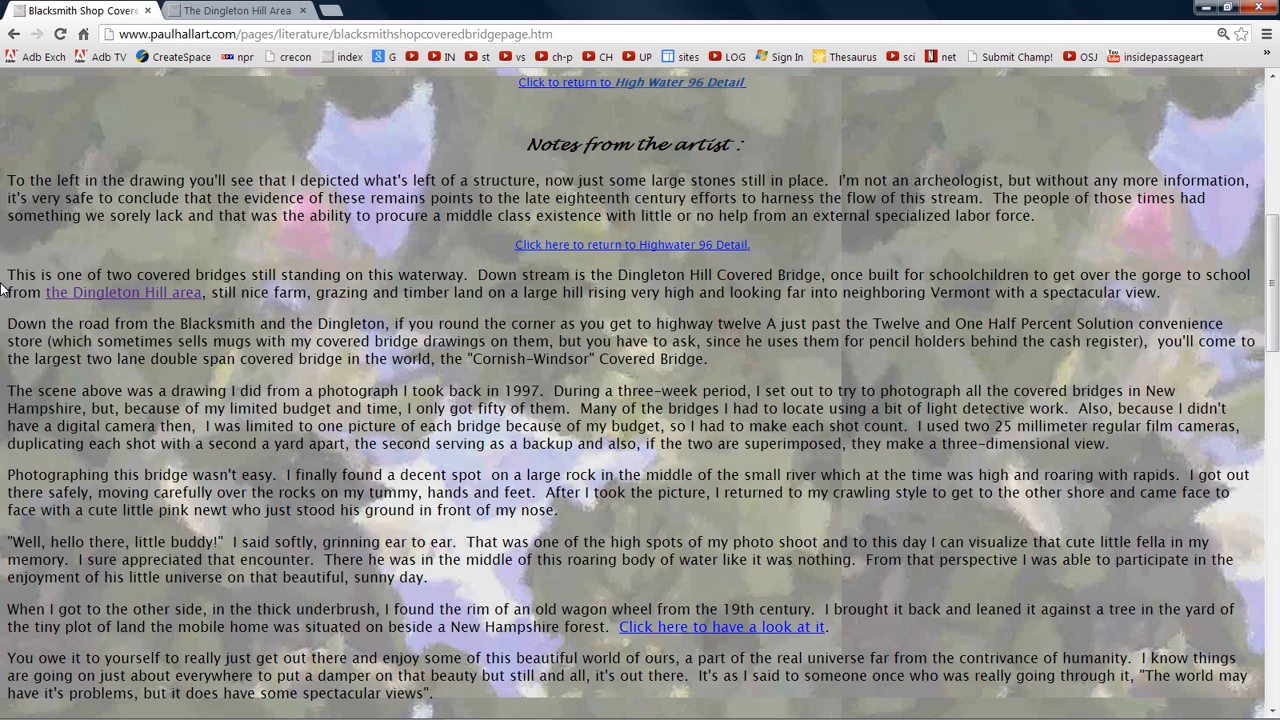
{"action": "mouse_move", "coordinate": [238, 267]}
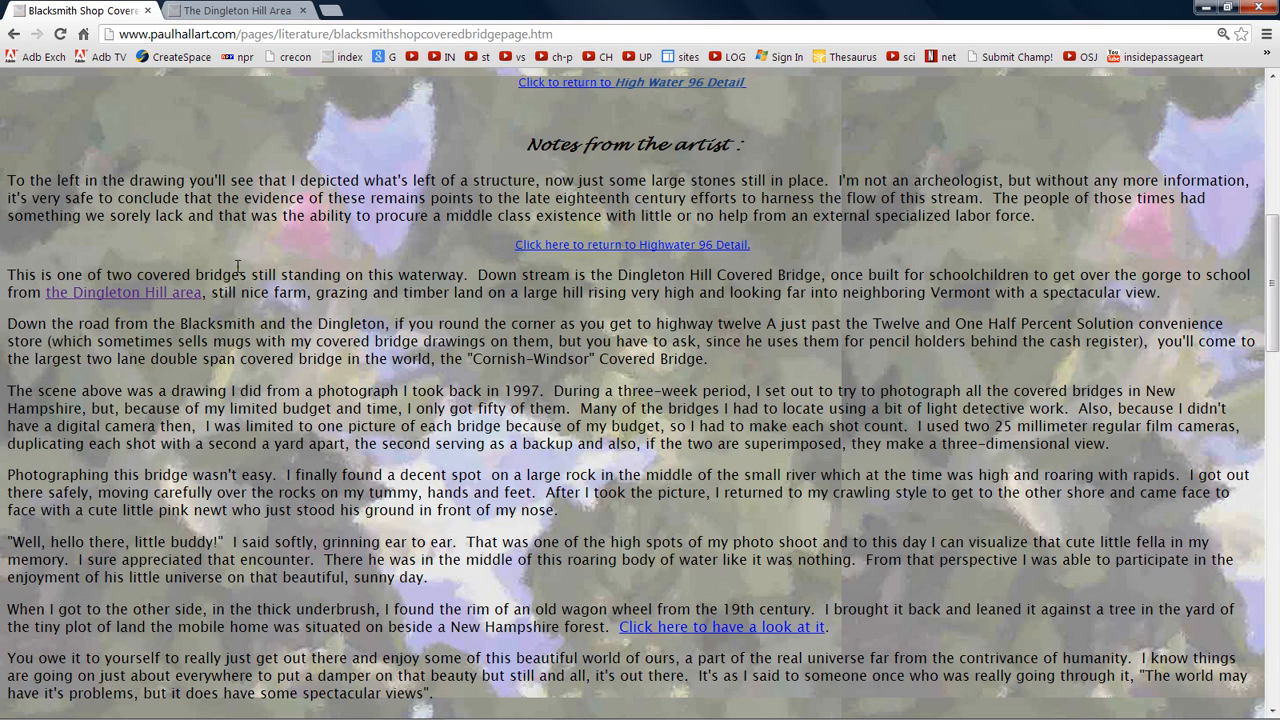
{"action": "scroll", "scroll_direction": "up", "scroll_amount": 3}
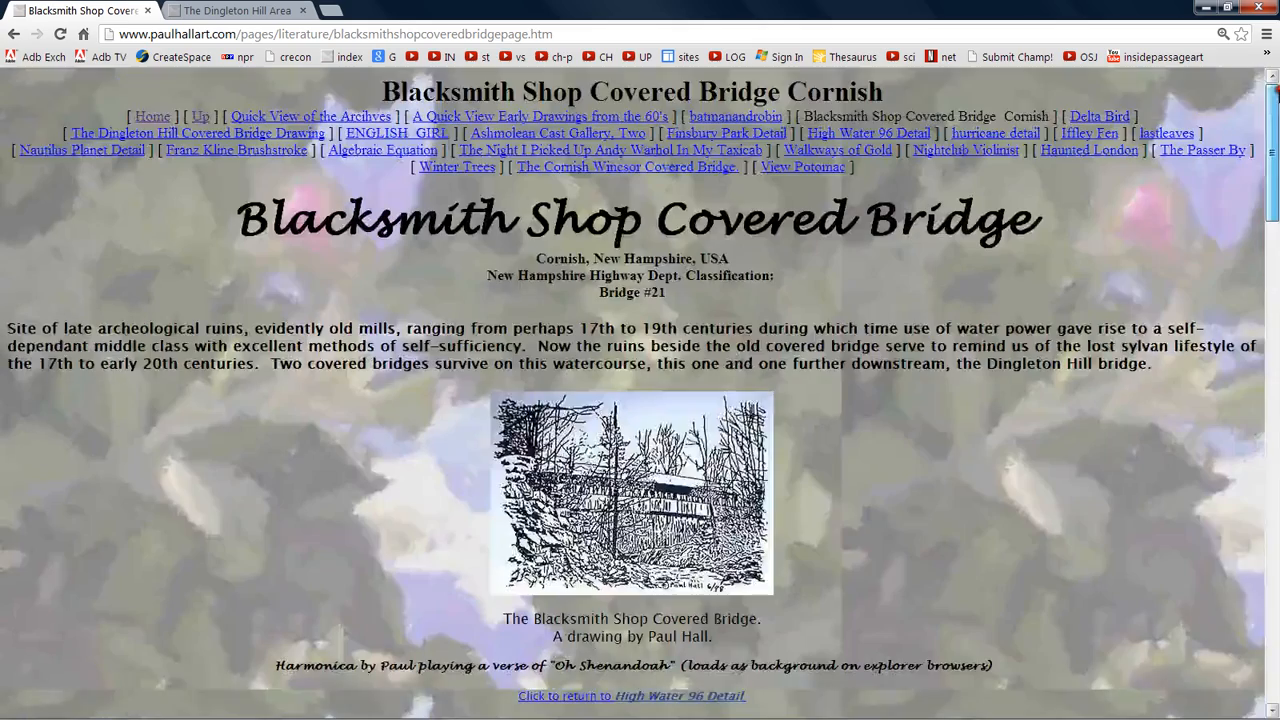
{"action": "scroll", "scroll_direction": "down", "scroll_amount": 3}
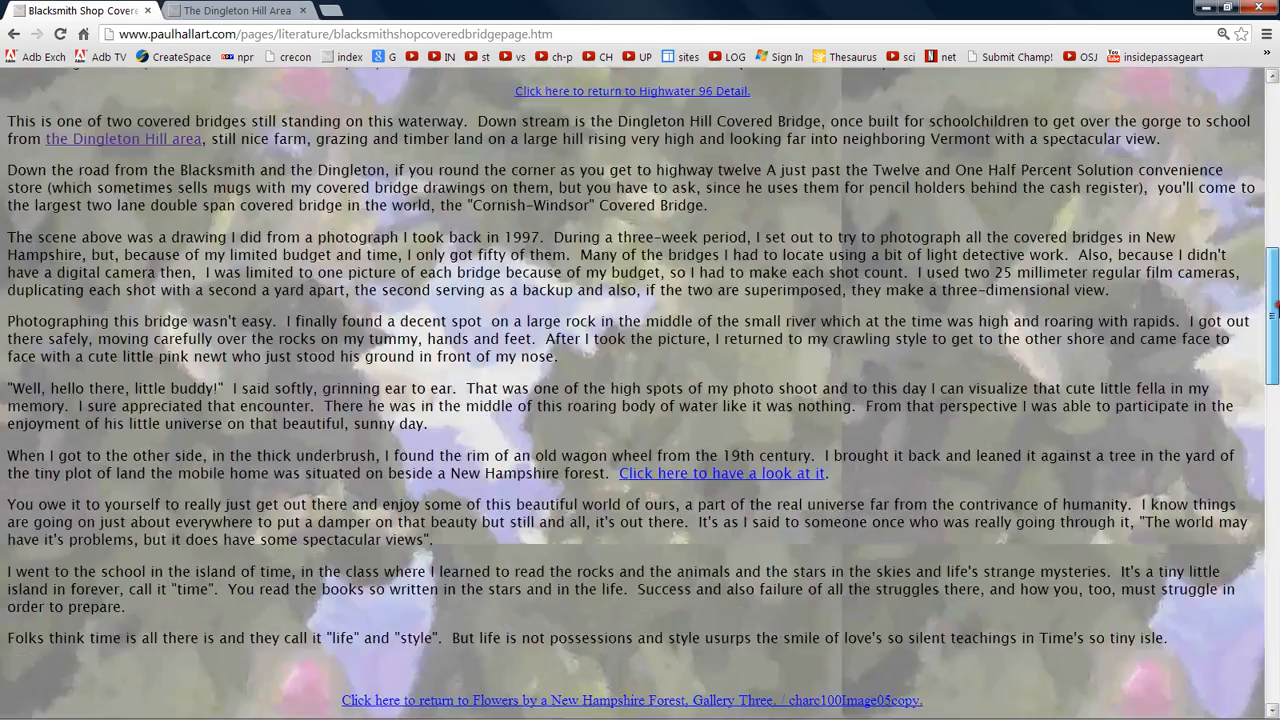
{"action": "scroll", "scroll_direction": "up", "scroll_amount": 3}
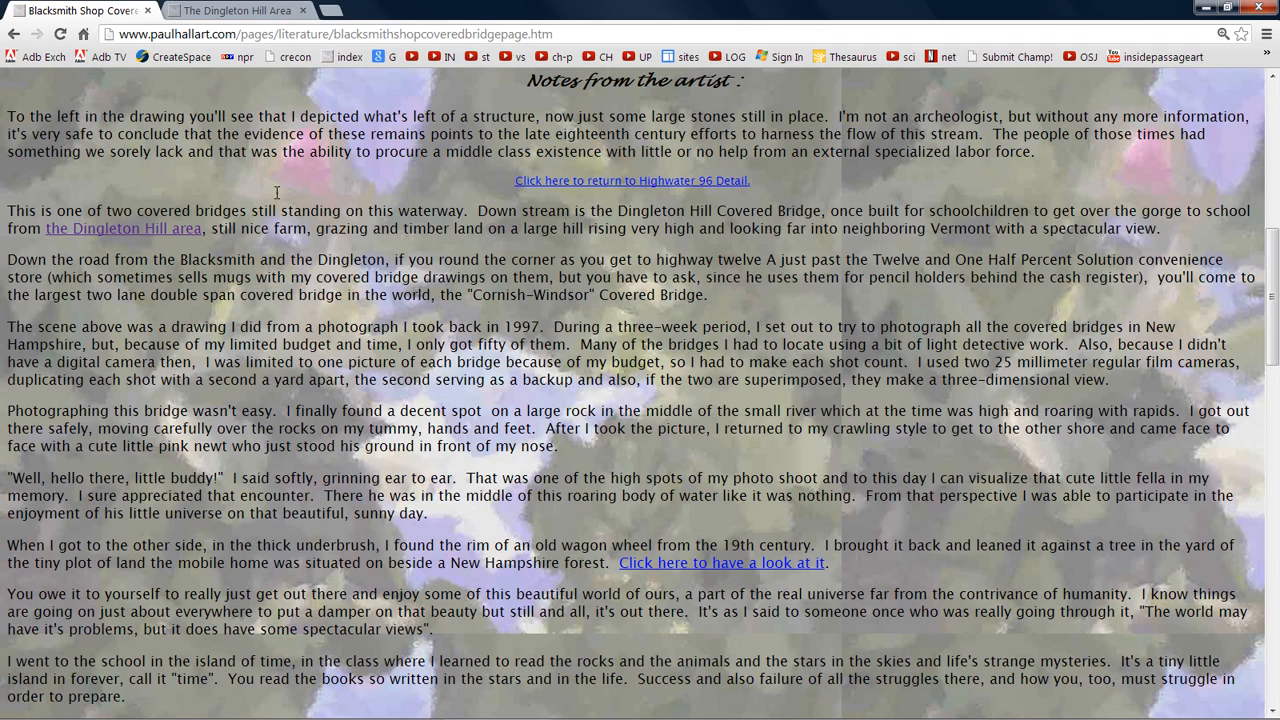
{"action": "mouse_move", "coordinate": [522, 213]}
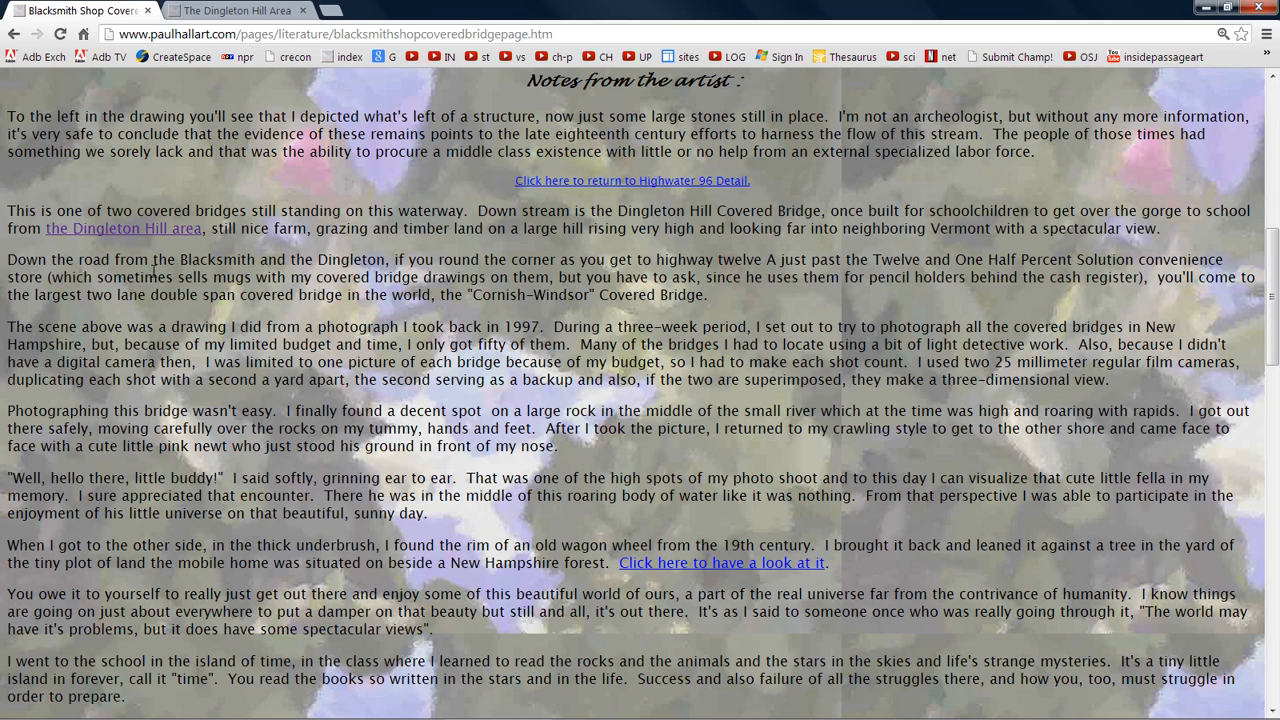
{"action": "mouse_move", "coordinate": [213, 243]}
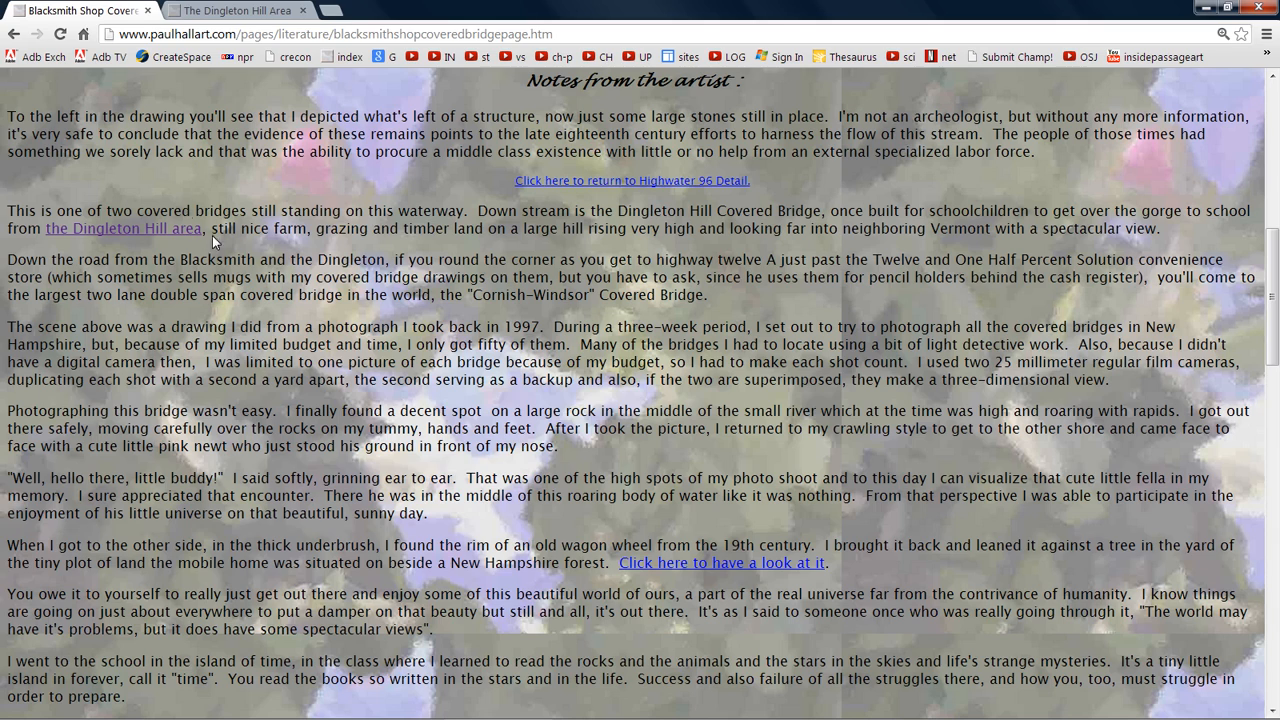
{"action": "mouse_move", "coordinate": [52, 271]}
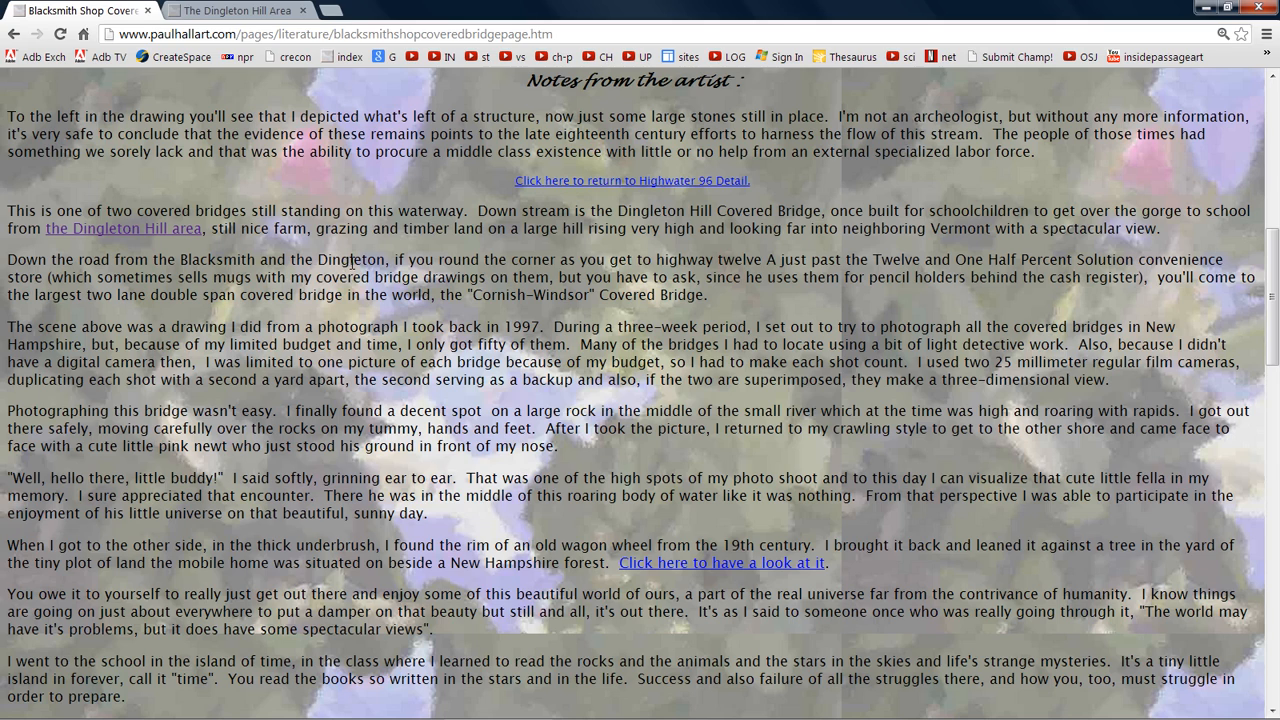
{"action": "mouse_move", "coordinate": [610, 263]}
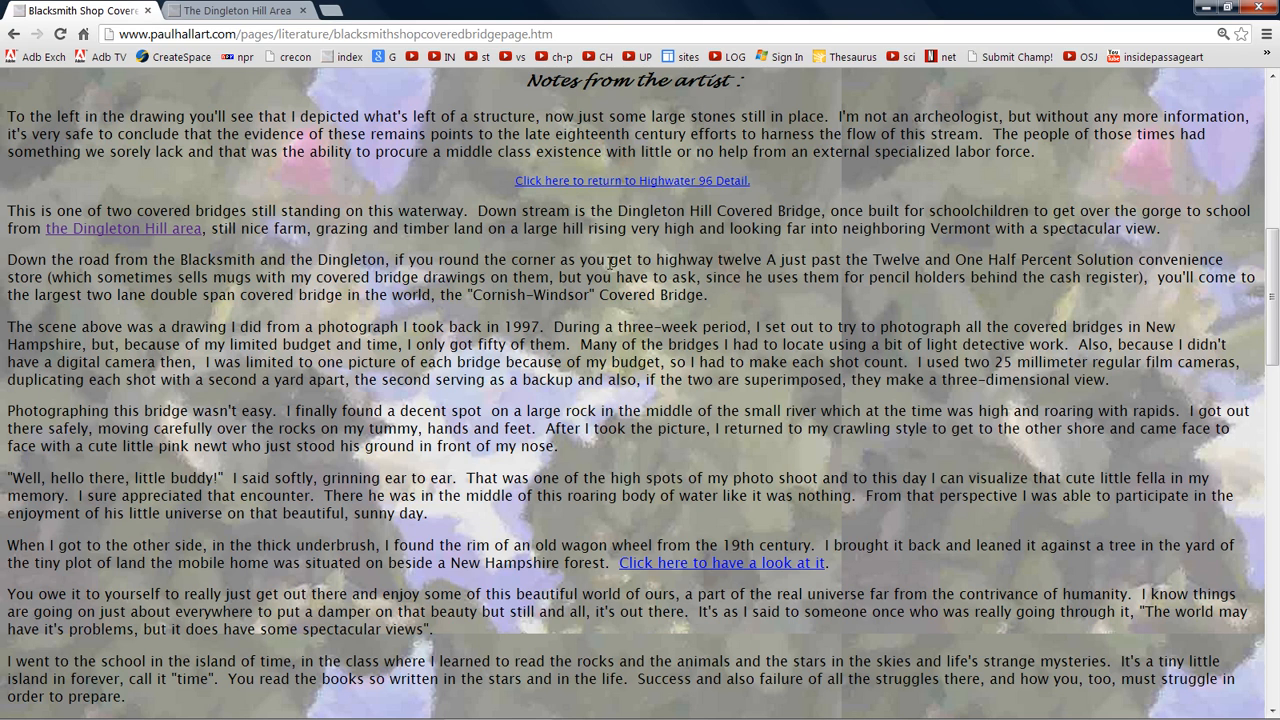
{"action": "mouse_move", "coordinate": [688, 267]}
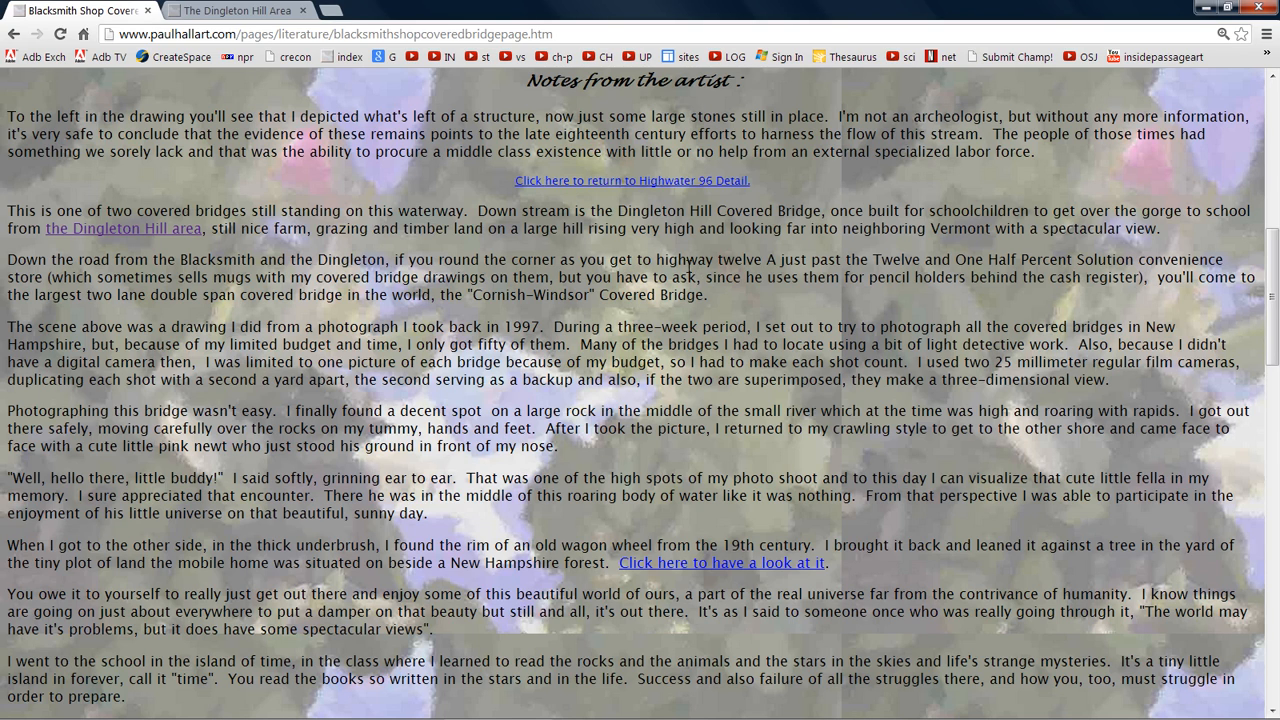
{"action": "mouse_move", "coordinate": [845, 264]}
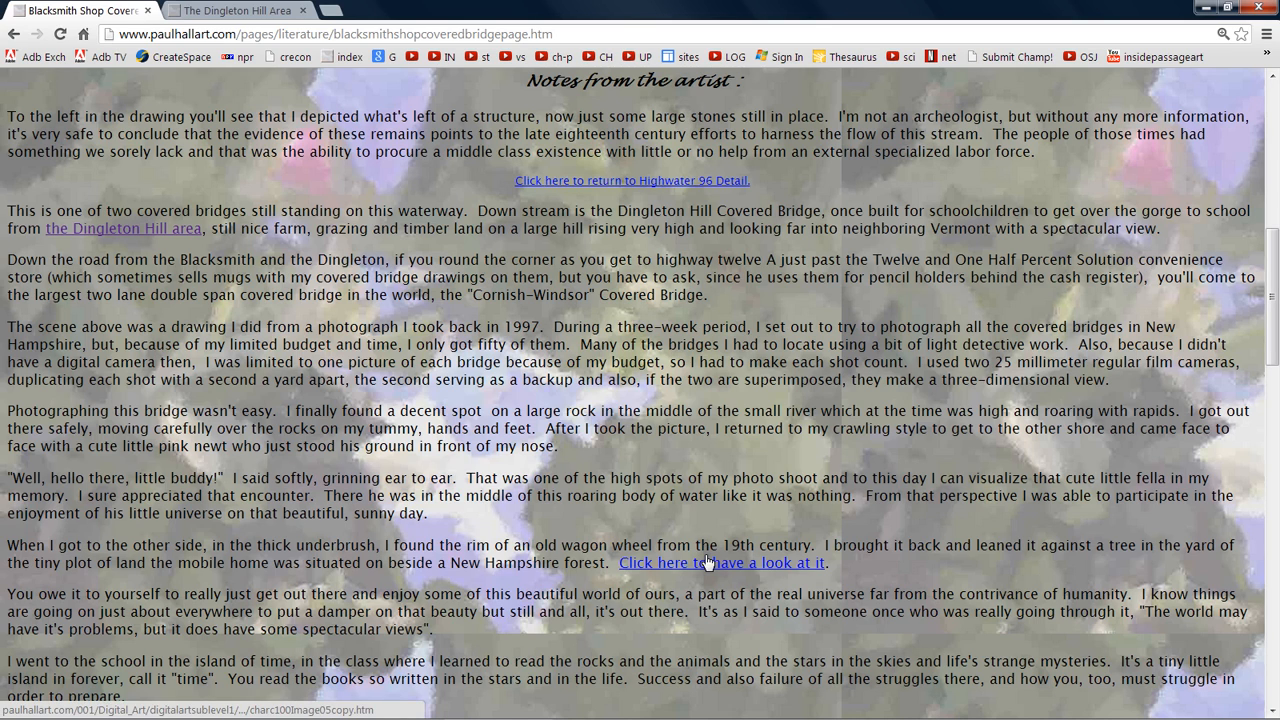
Open the wagon wheel 'have a look at it' picture in a new tab and bring up VZAccess Manager
{"action": "left_click", "coordinate": [720, 562]}
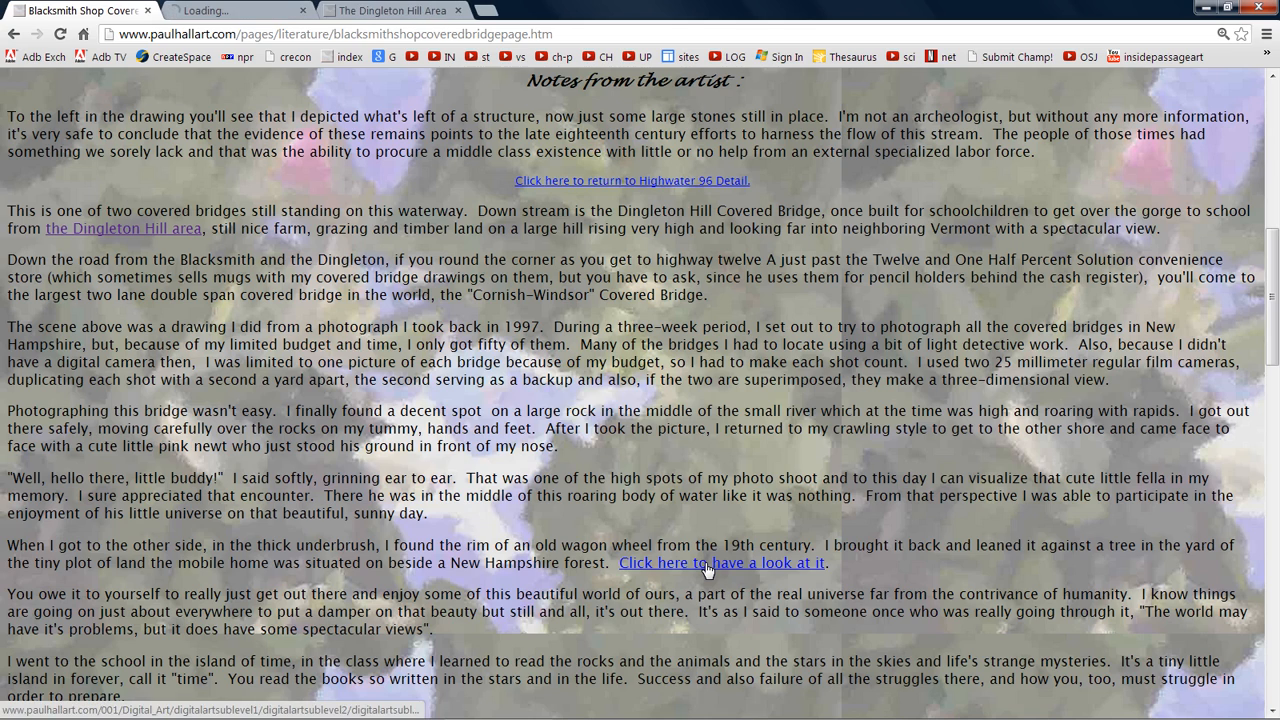
{"action": "left_click", "coordinate": [721, 562]}
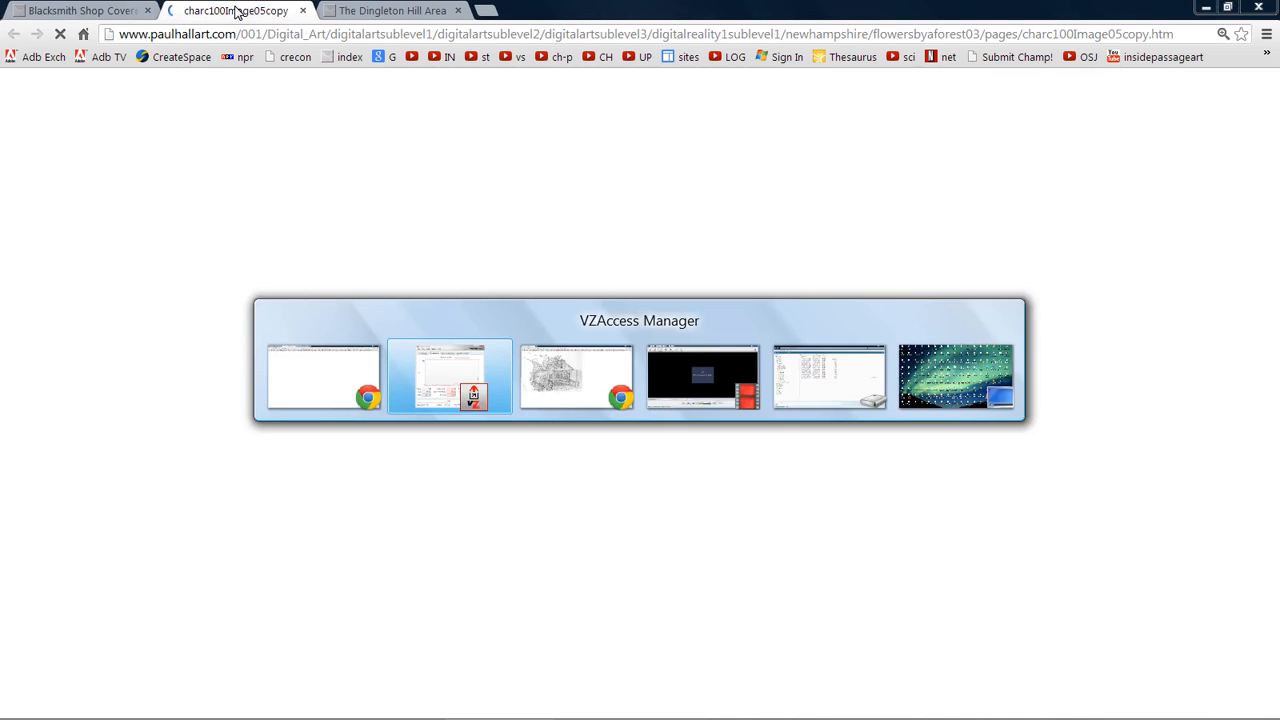
{"action": "left_click", "coordinate": [448, 376]}
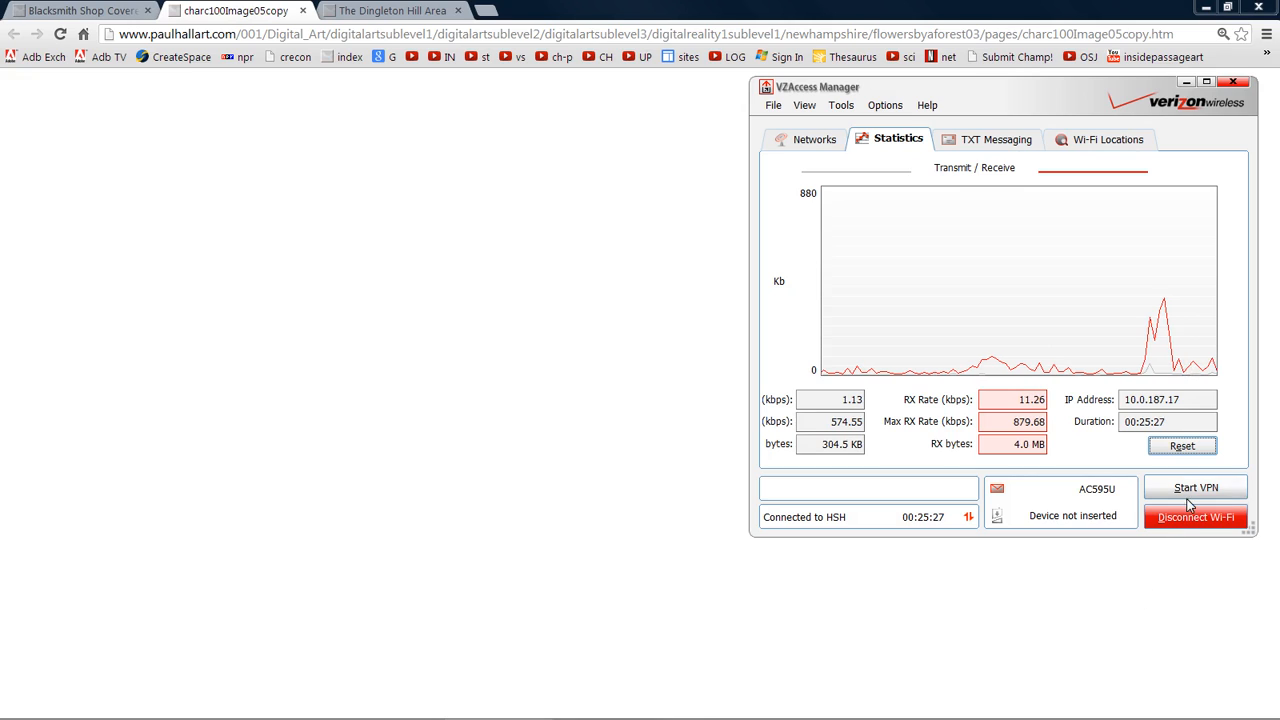
Disconnect and reconnect the HSH Wi-Fi, then reload the Flowers by a New Hampshire Forest page
{"action": "left_click", "coordinate": [1195, 517]}
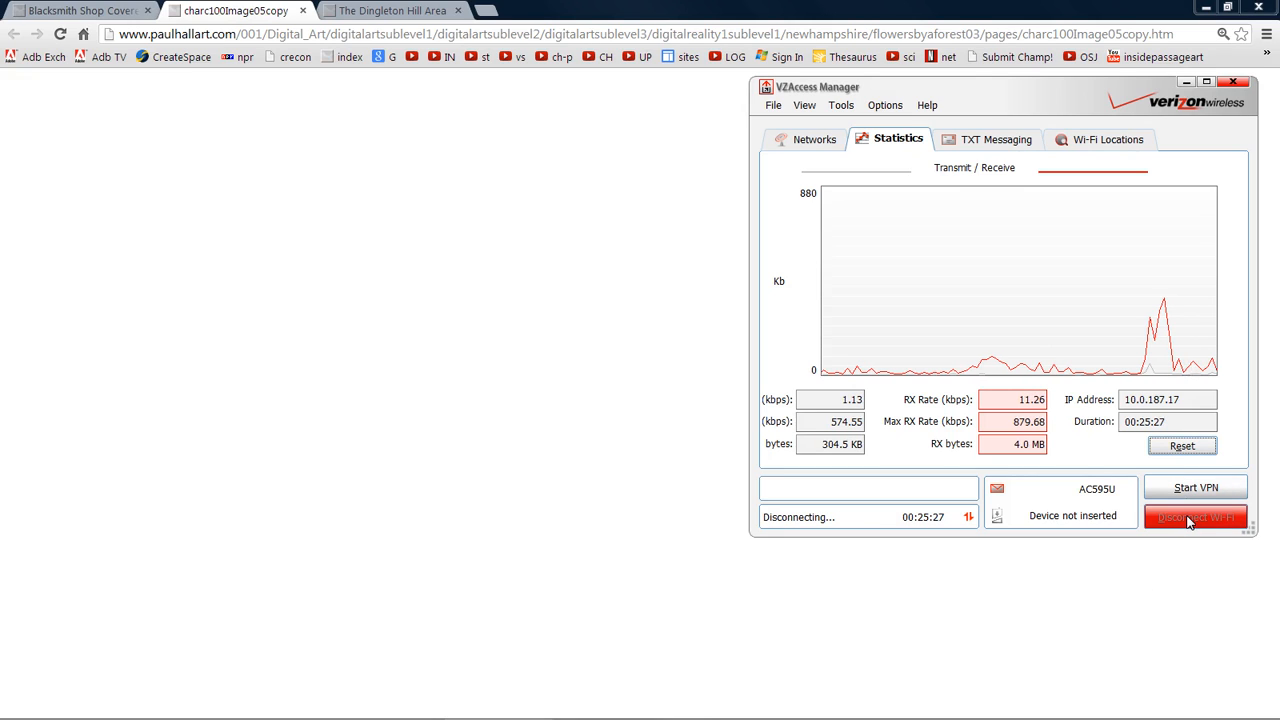
{"action": "left_click", "coordinate": [1195, 516]}
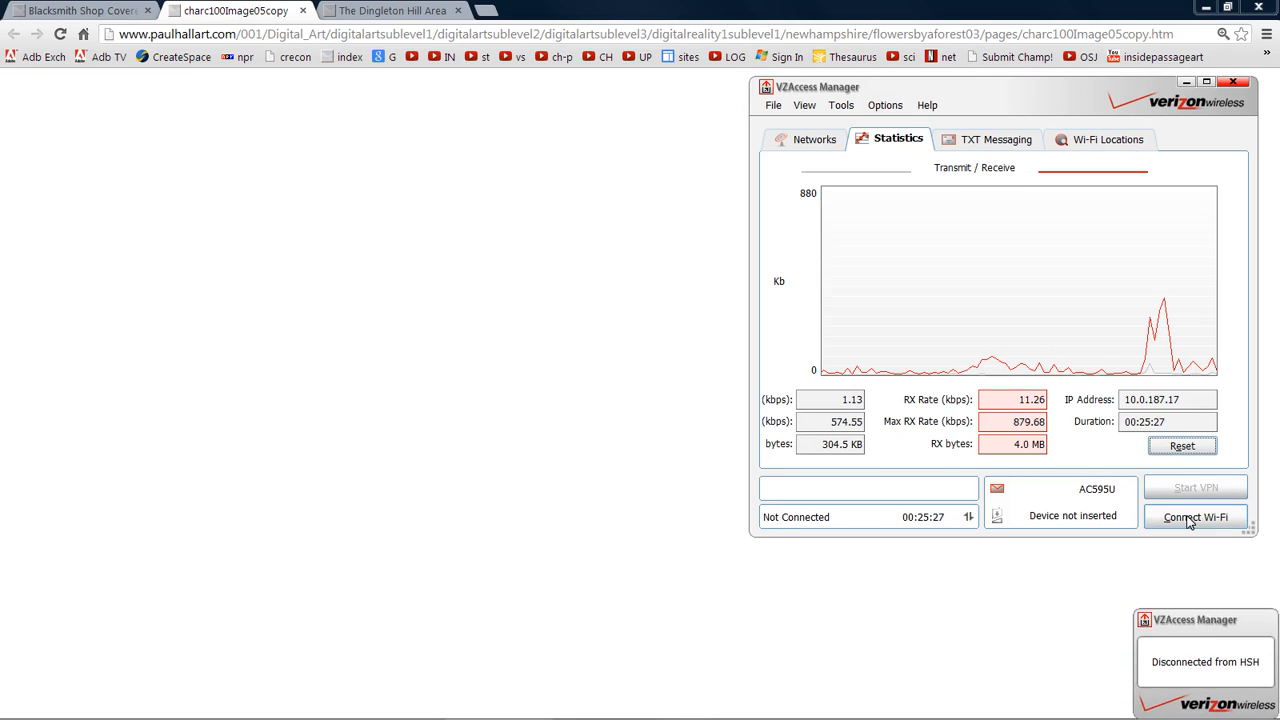
{"action": "left_click", "coordinate": [1196, 517]}
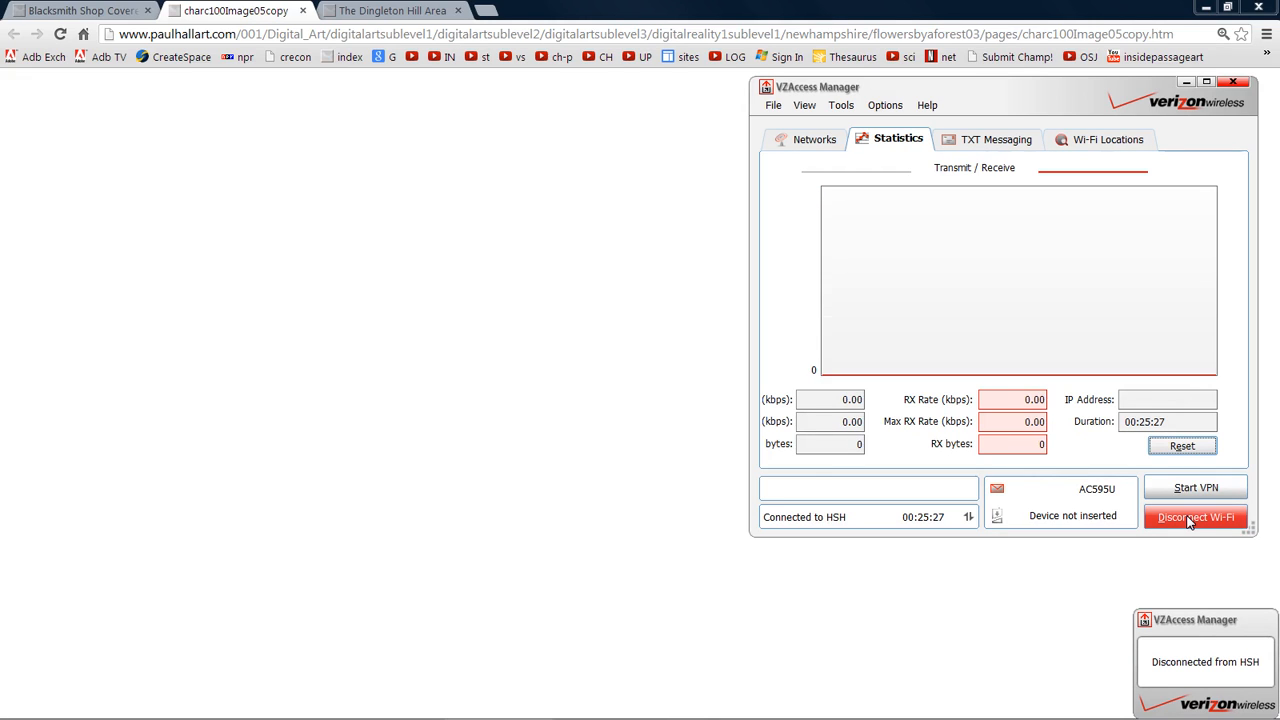
{"action": "left_click", "coordinate": [1196, 517]}
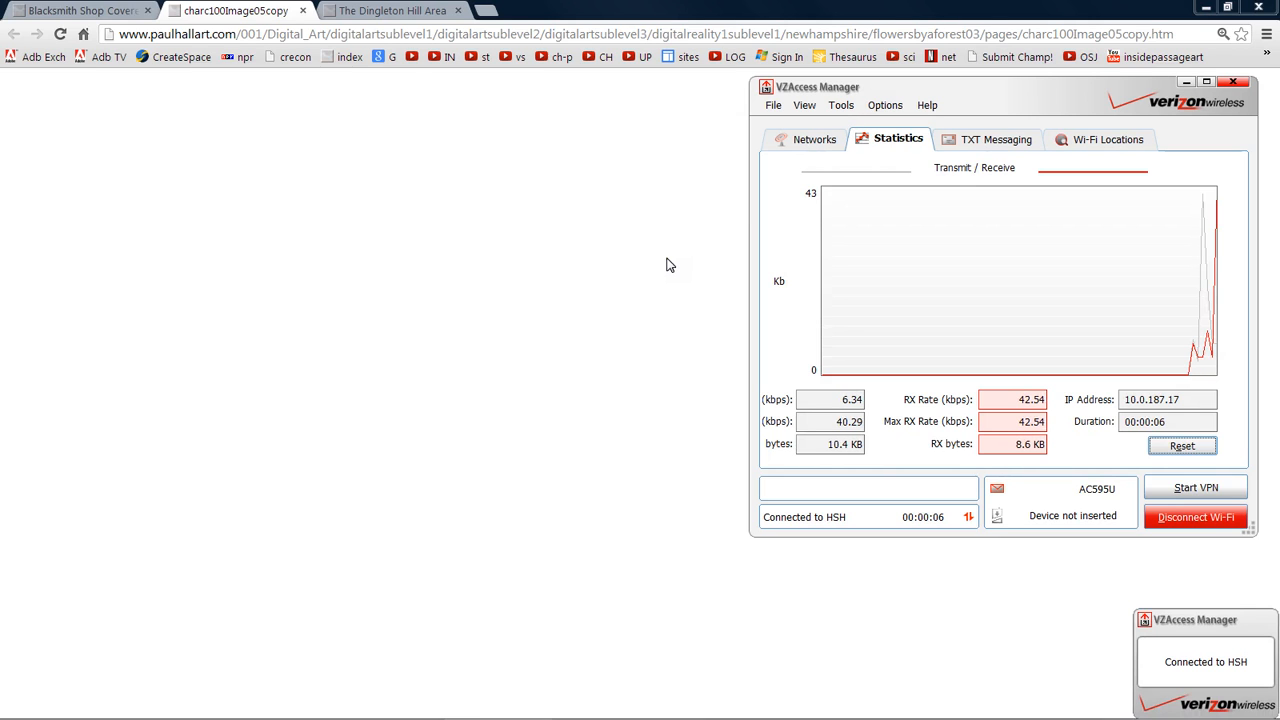
{"action": "left_click", "coordinate": [60, 34]}
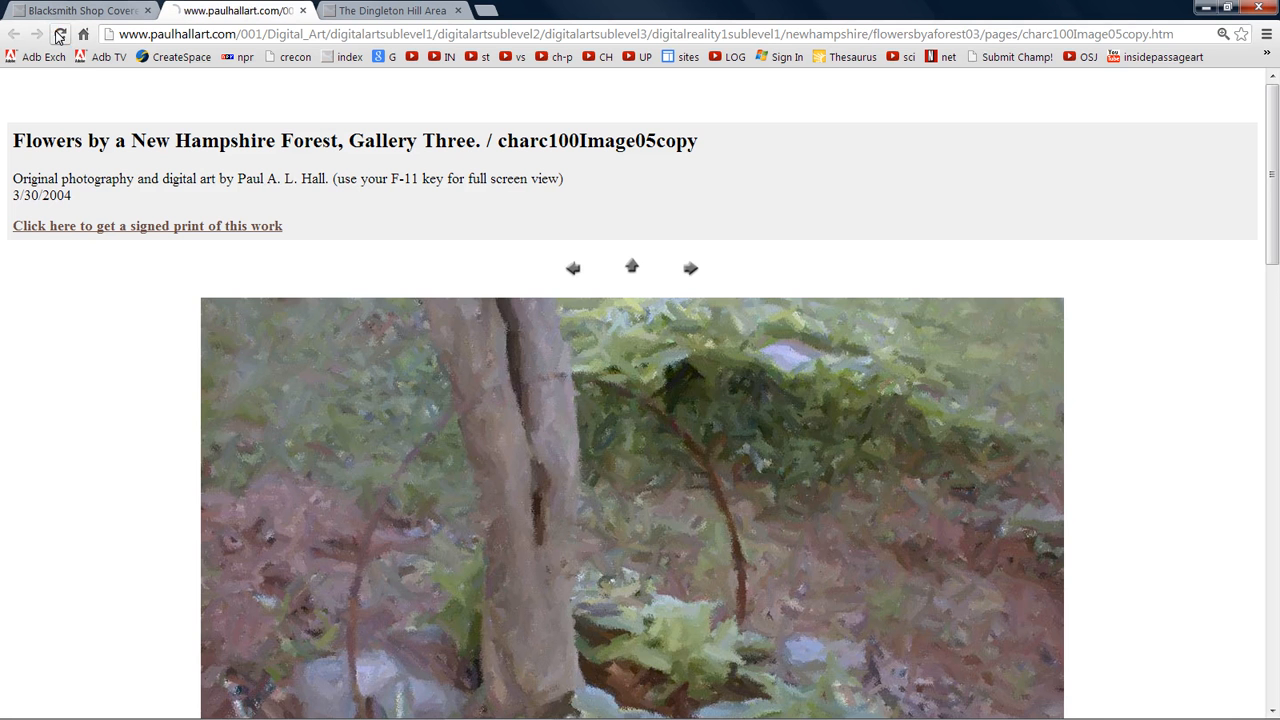
Reload and scroll the charc100Image05copy page, then switch Chrome to full screen
{"action": "left_click", "coordinate": [60, 34]}
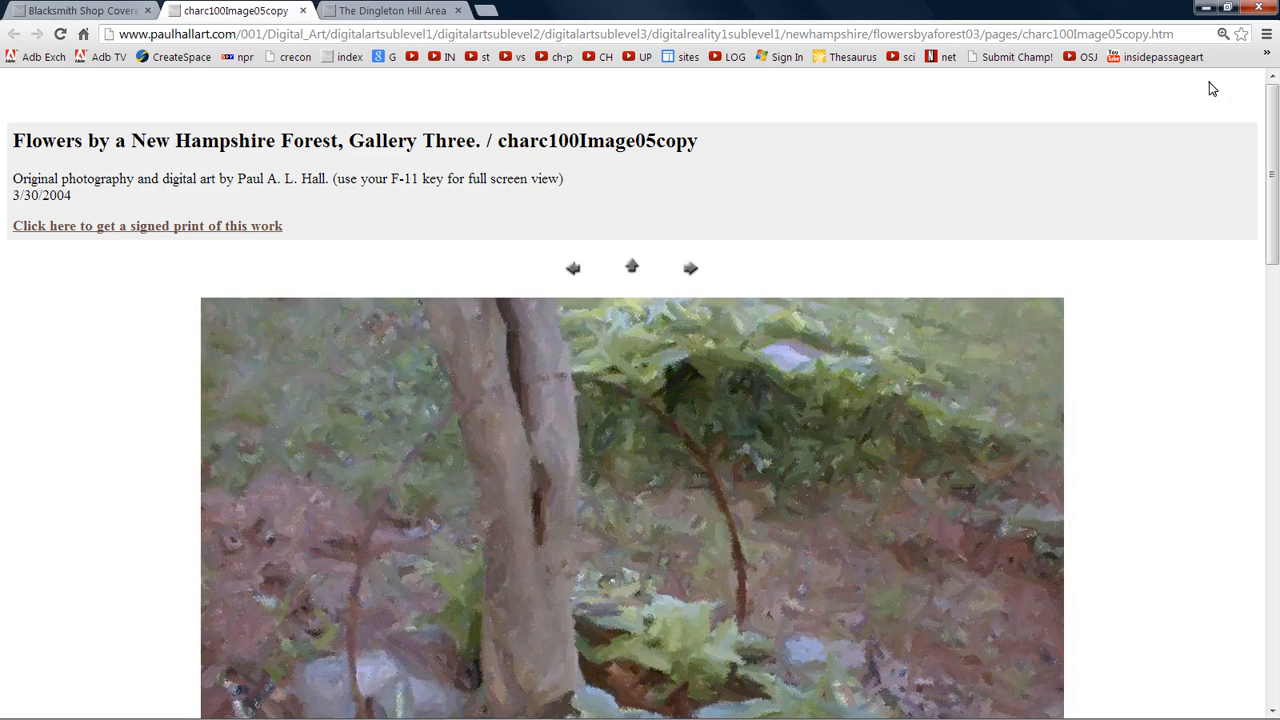
{"action": "scroll", "scroll_direction": "down", "scroll_amount": 3}
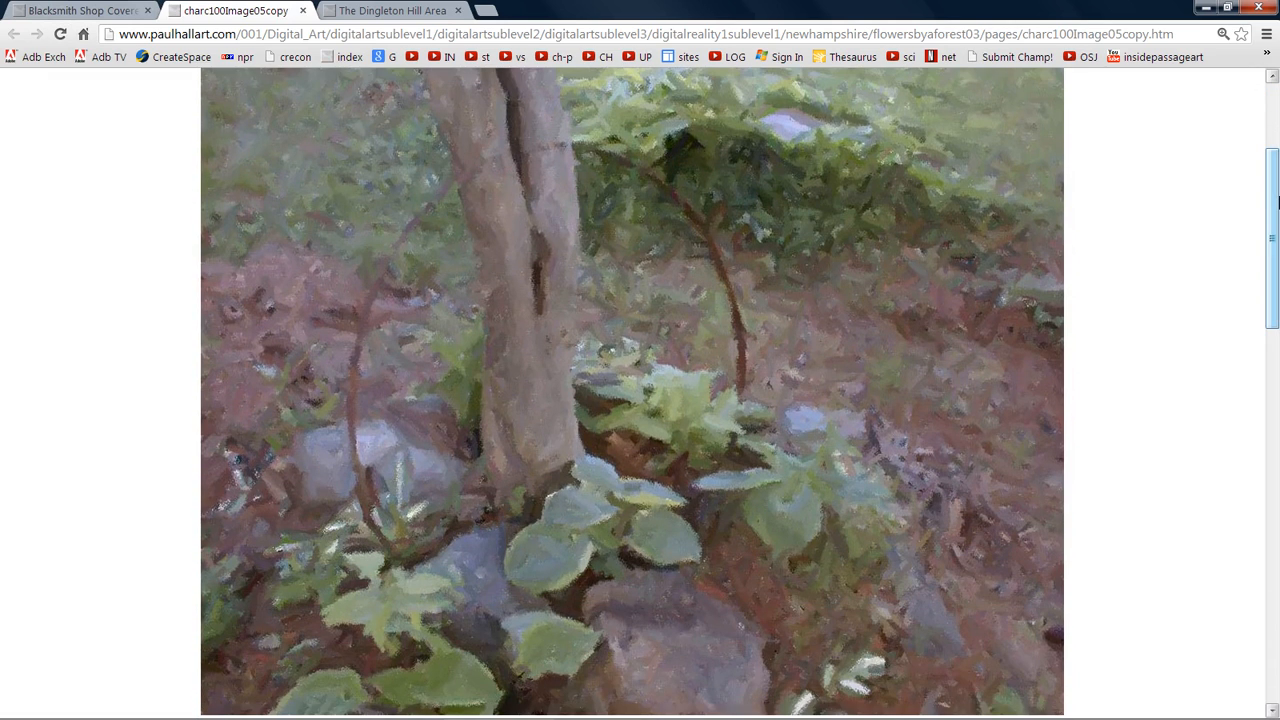
{"action": "scroll", "scroll_direction": "up", "scroll_amount": 3}
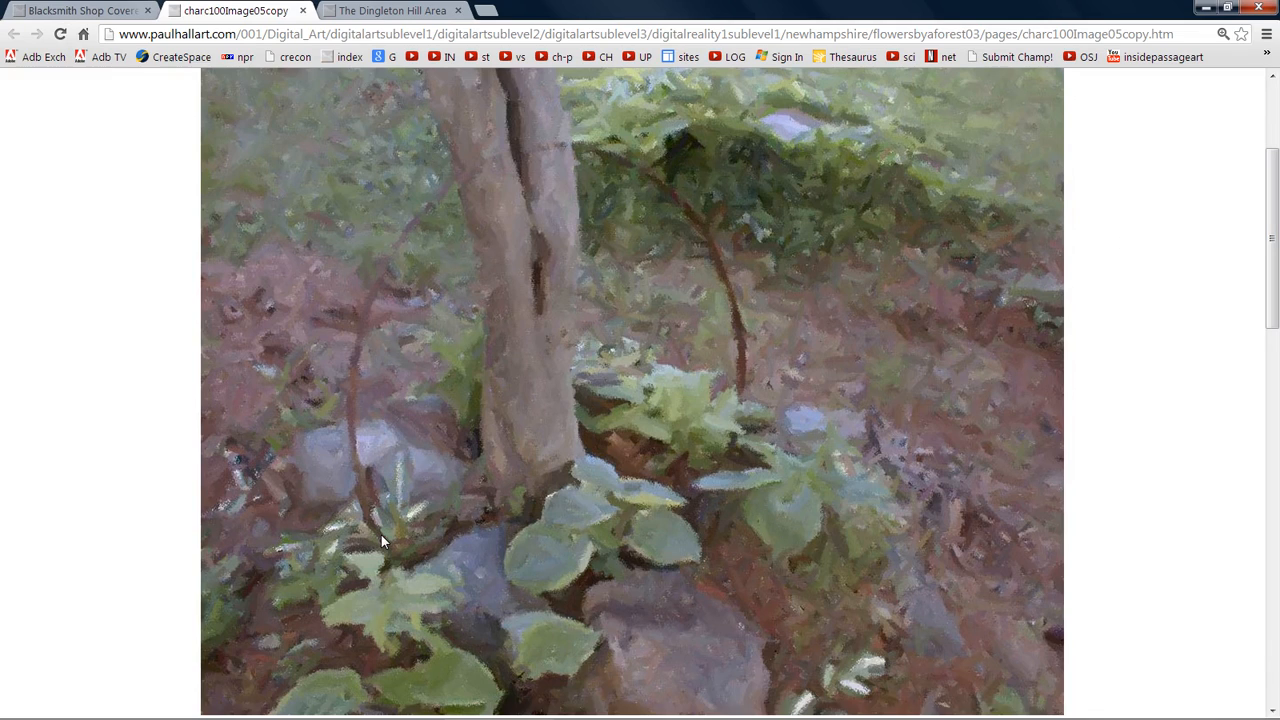
{"action": "mouse_move", "coordinate": [735, 450]}
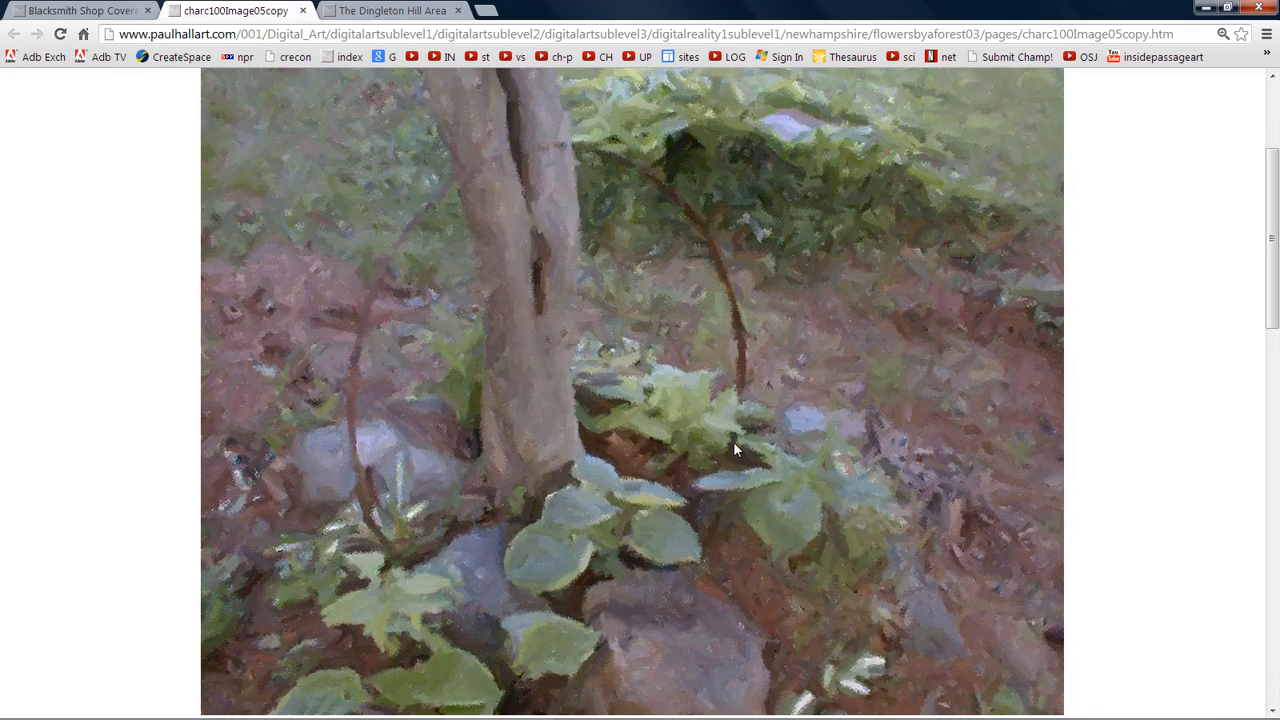
{"action": "mouse_move", "coordinate": [415, 152]}
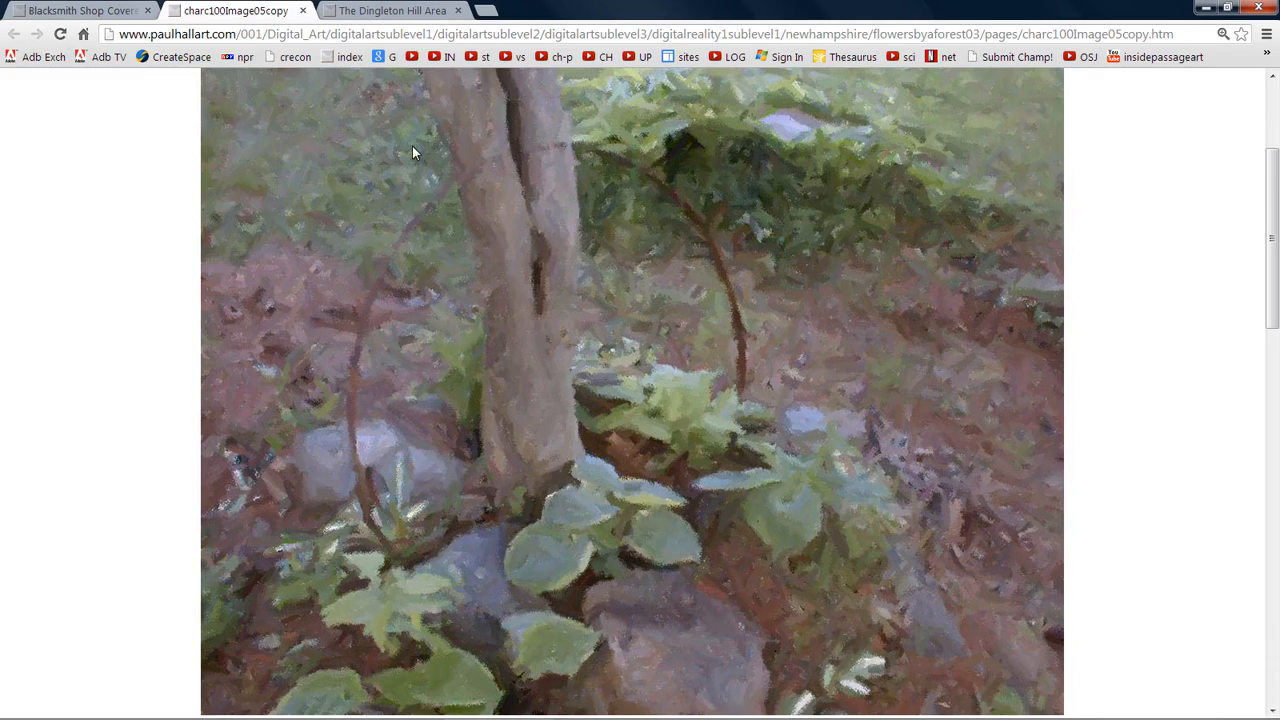
{"action": "mouse_move", "coordinate": [477, 124]}
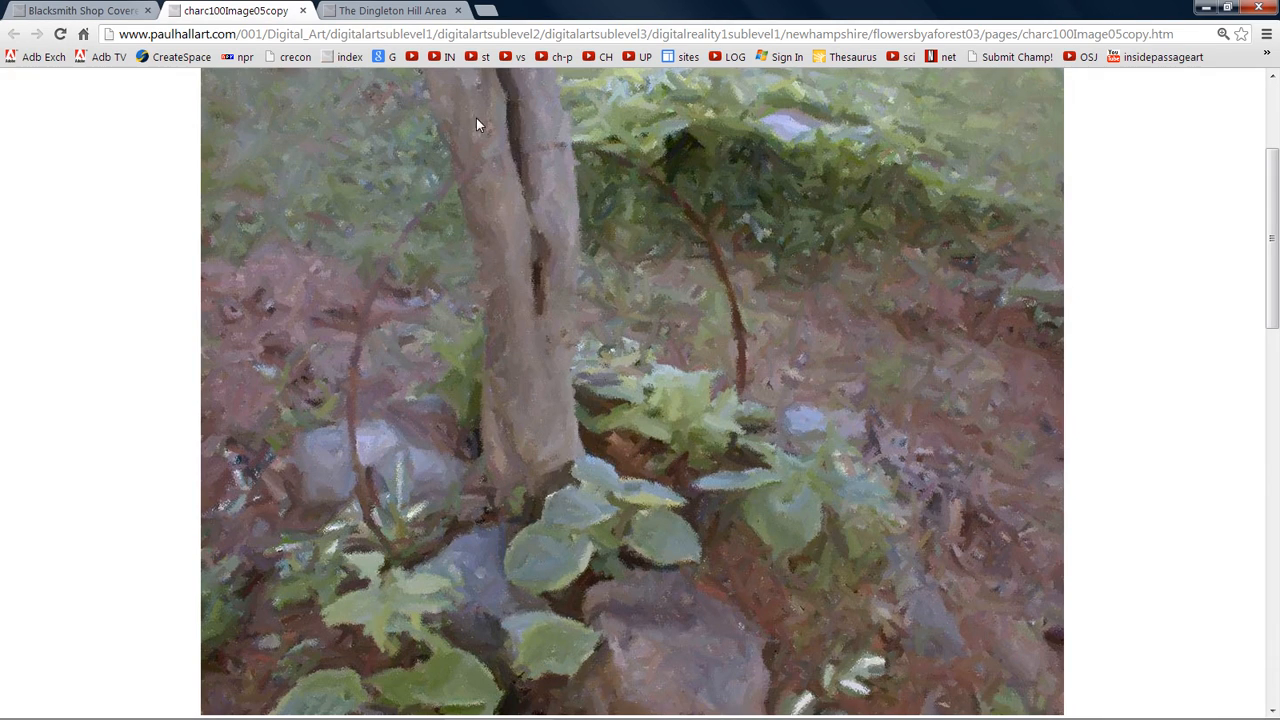
{"action": "mouse_move", "coordinate": [382, 390]}
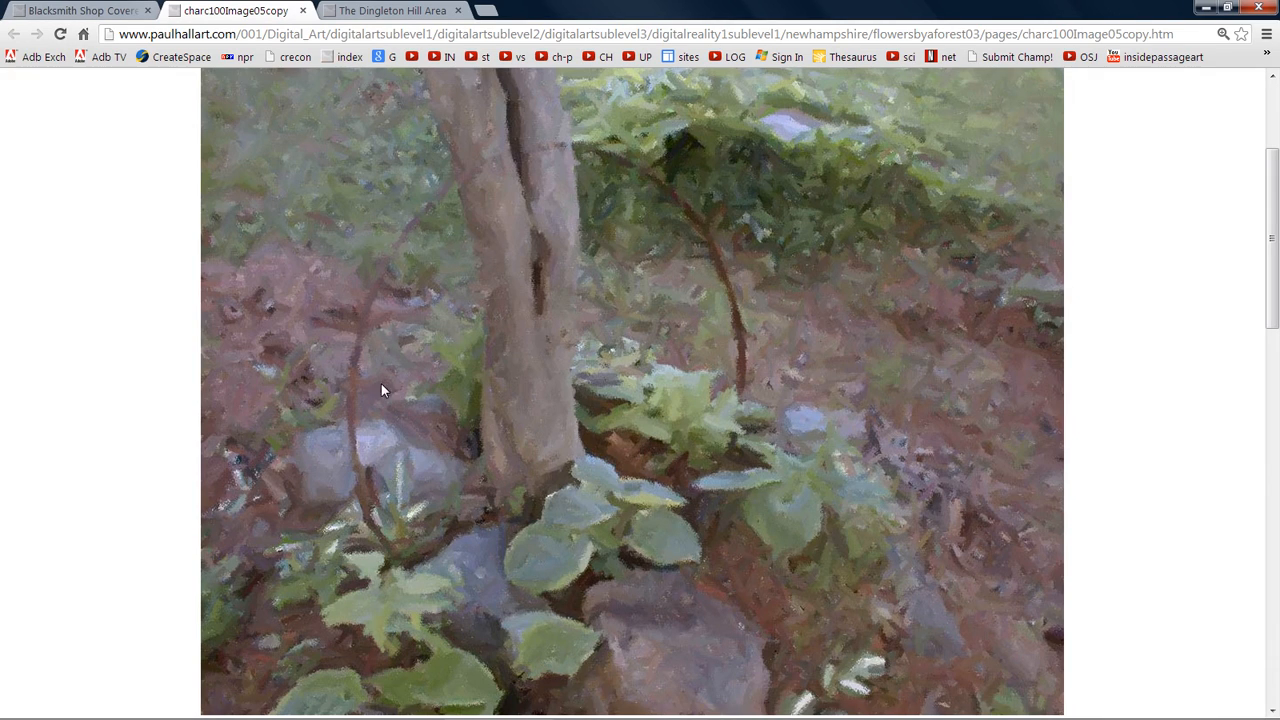
{"action": "mouse_move", "coordinate": [775, 363]}
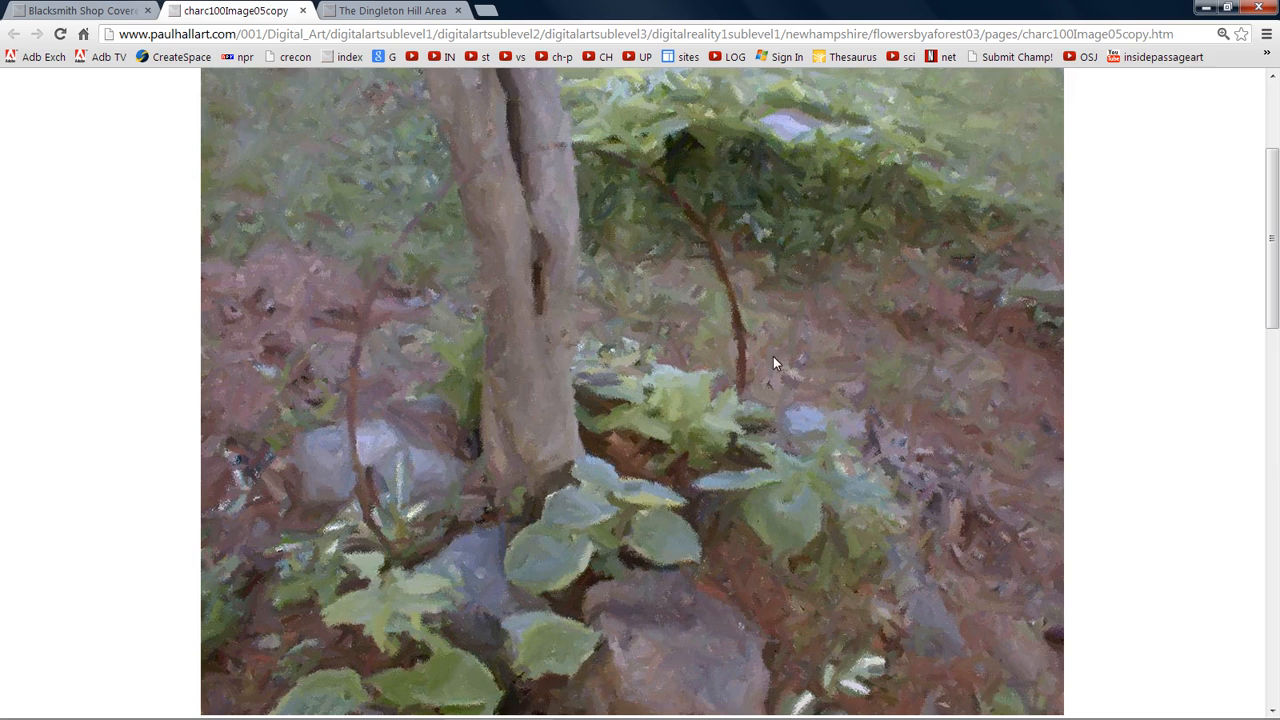
{"action": "key", "text": "F11"}
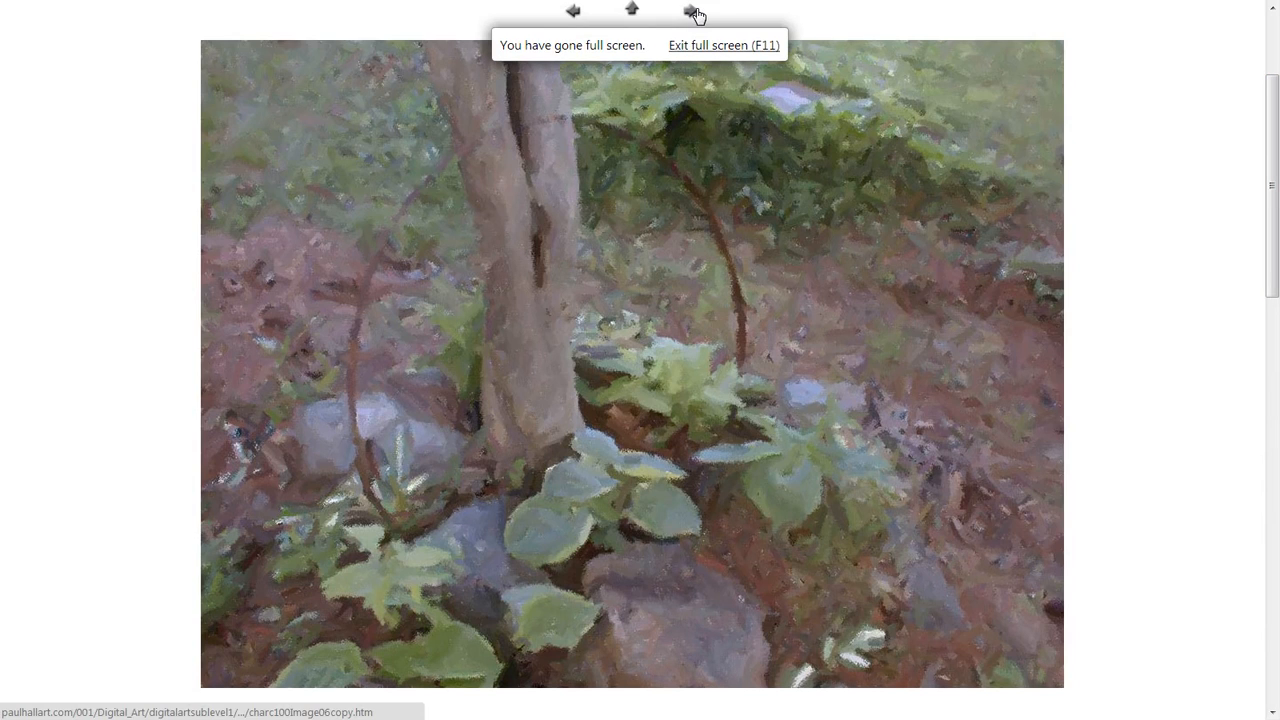
Open the next Gallery Three artwork, charc100Image06copy, and scroll through it back to its title
{"action": "left_click", "coordinate": [693, 14]}
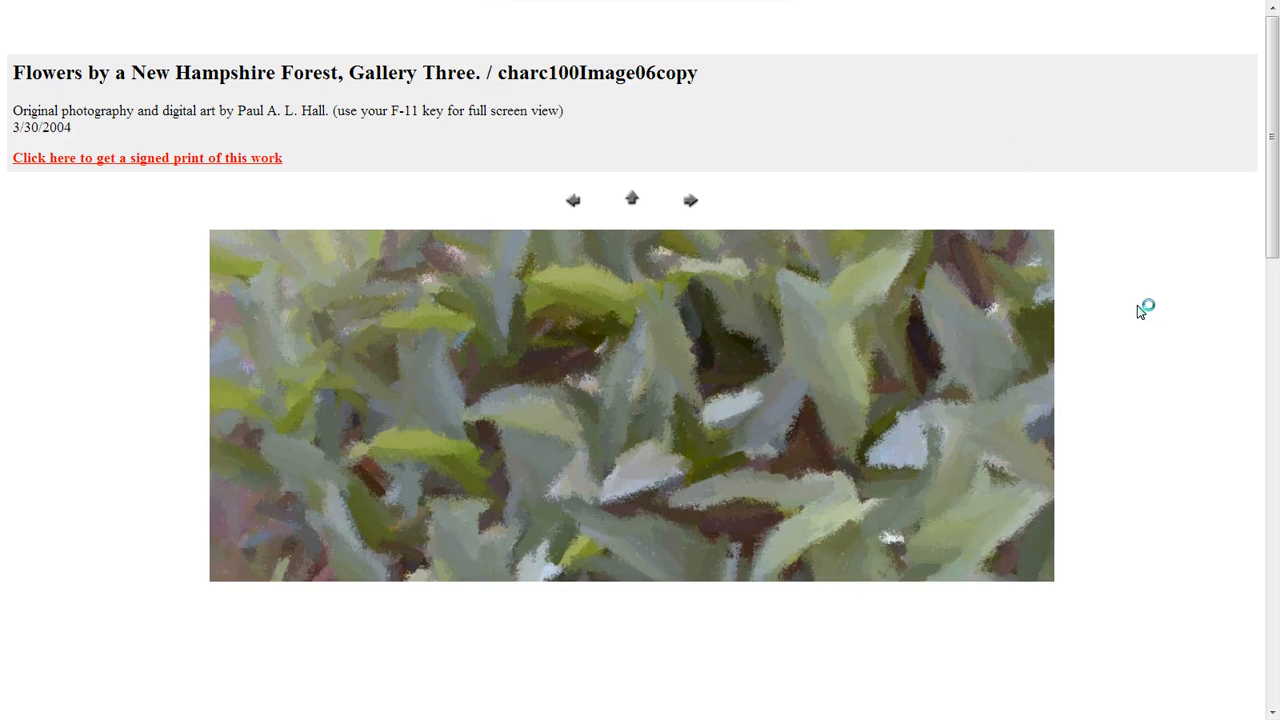
{"action": "scroll", "scroll_direction": "down", "scroll_amount": 3}
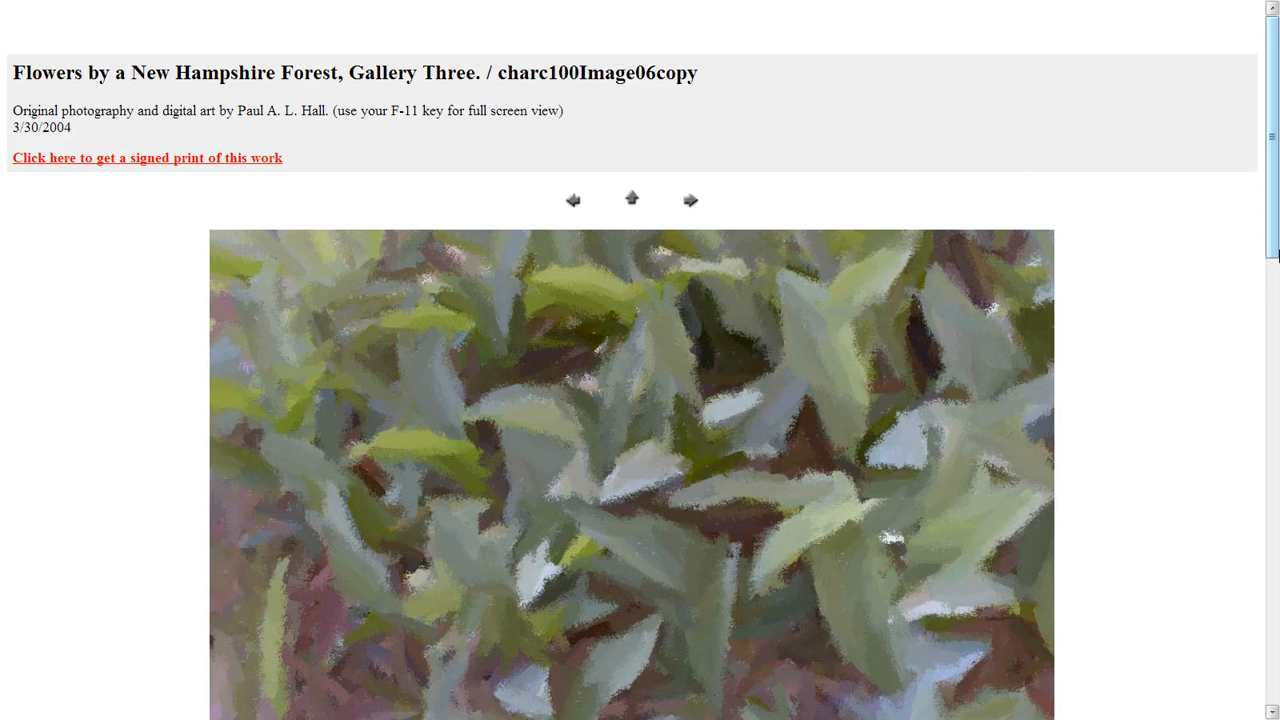
{"action": "scroll", "scroll_direction": "down", "scroll_amount": 3}
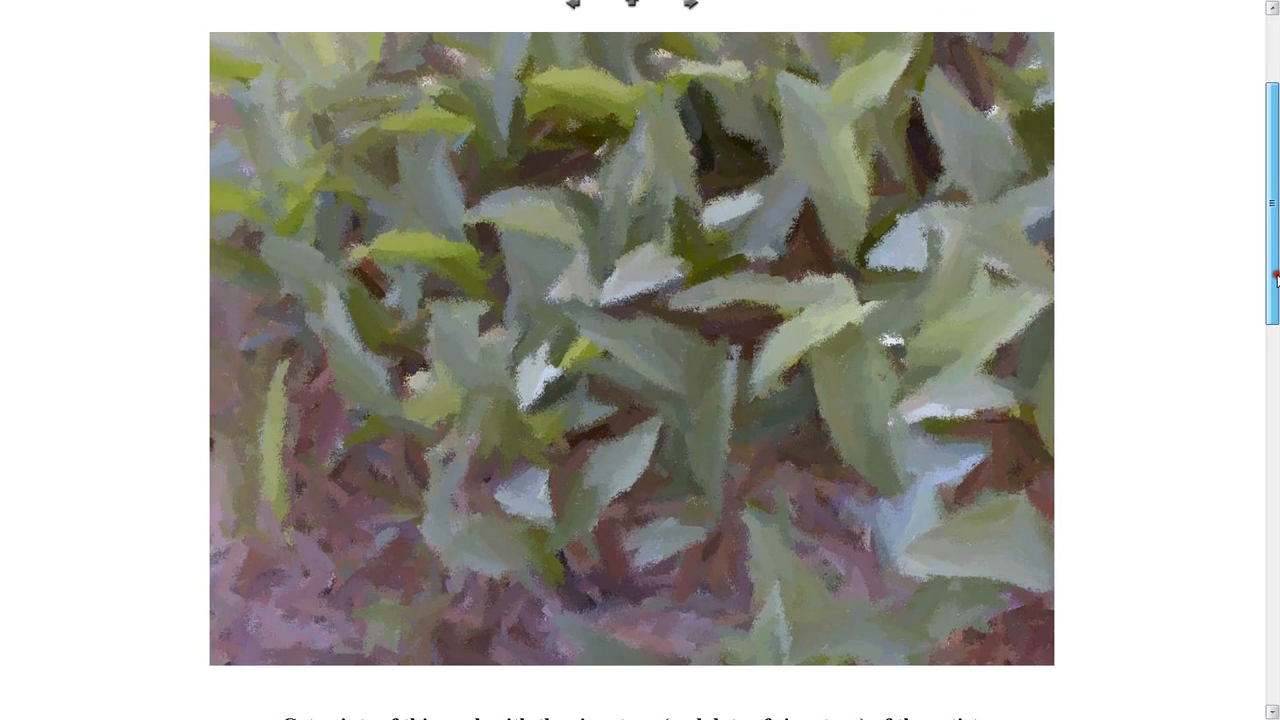
{"action": "scroll", "scroll_direction": "up", "scroll_amount": 3}
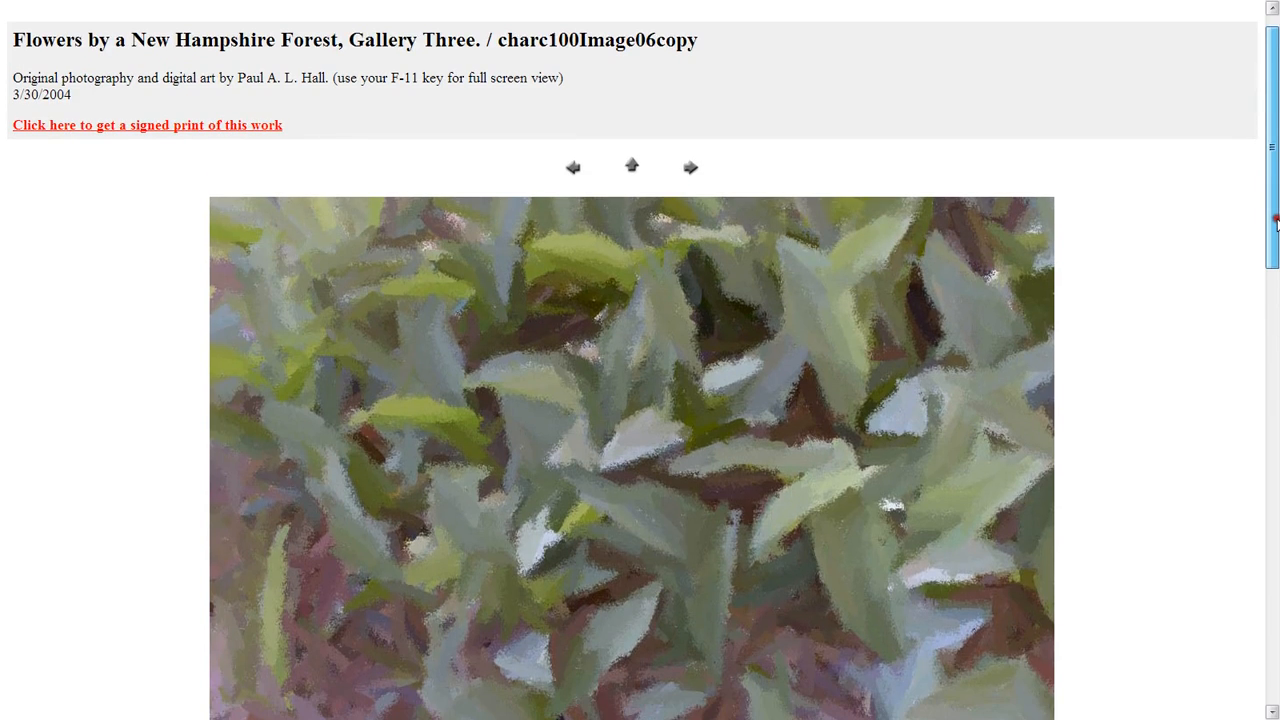
{"action": "scroll", "scroll_direction": "down", "scroll_amount": 3}
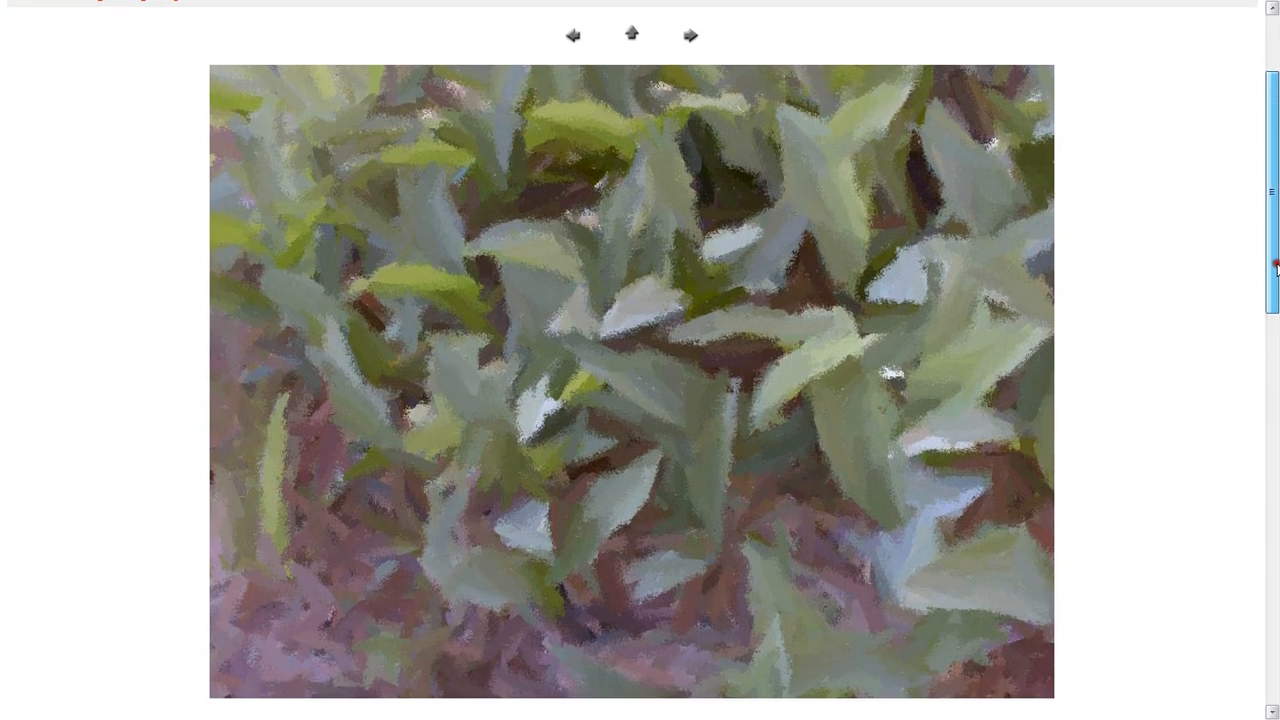
{"action": "key", "text": "F11"}
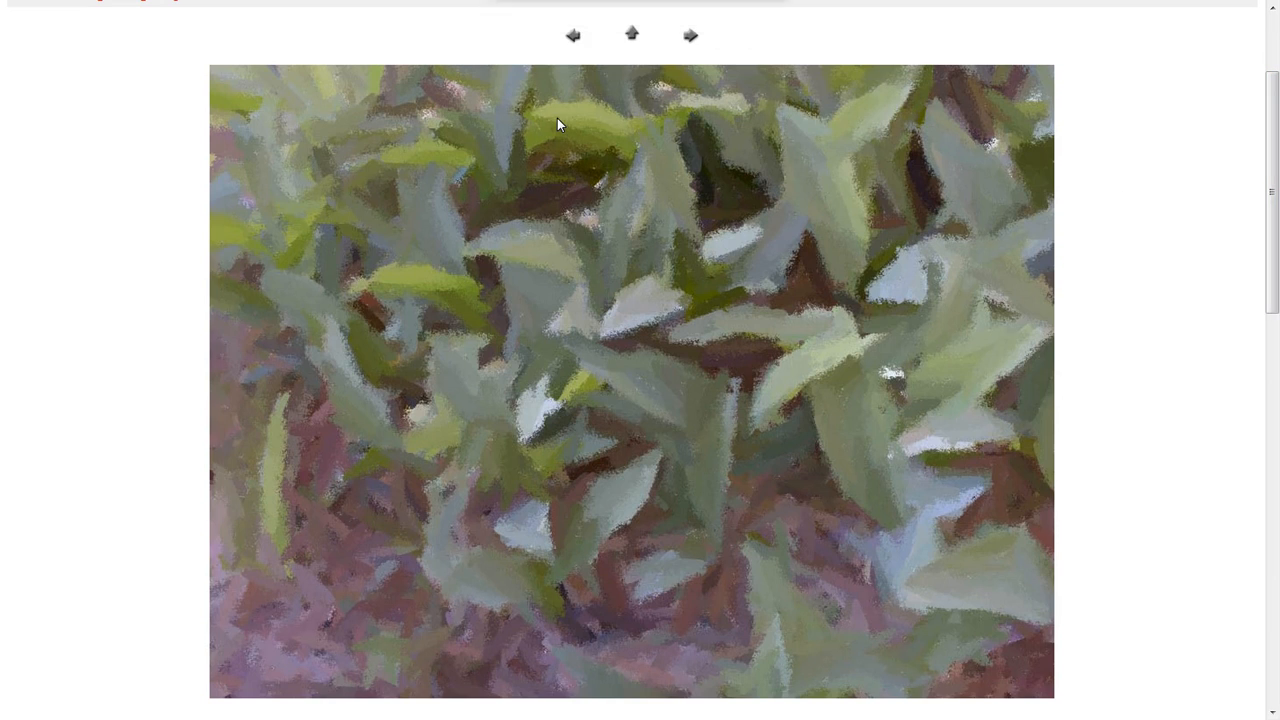
{"action": "mouse_move", "coordinate": [1263, 183]}
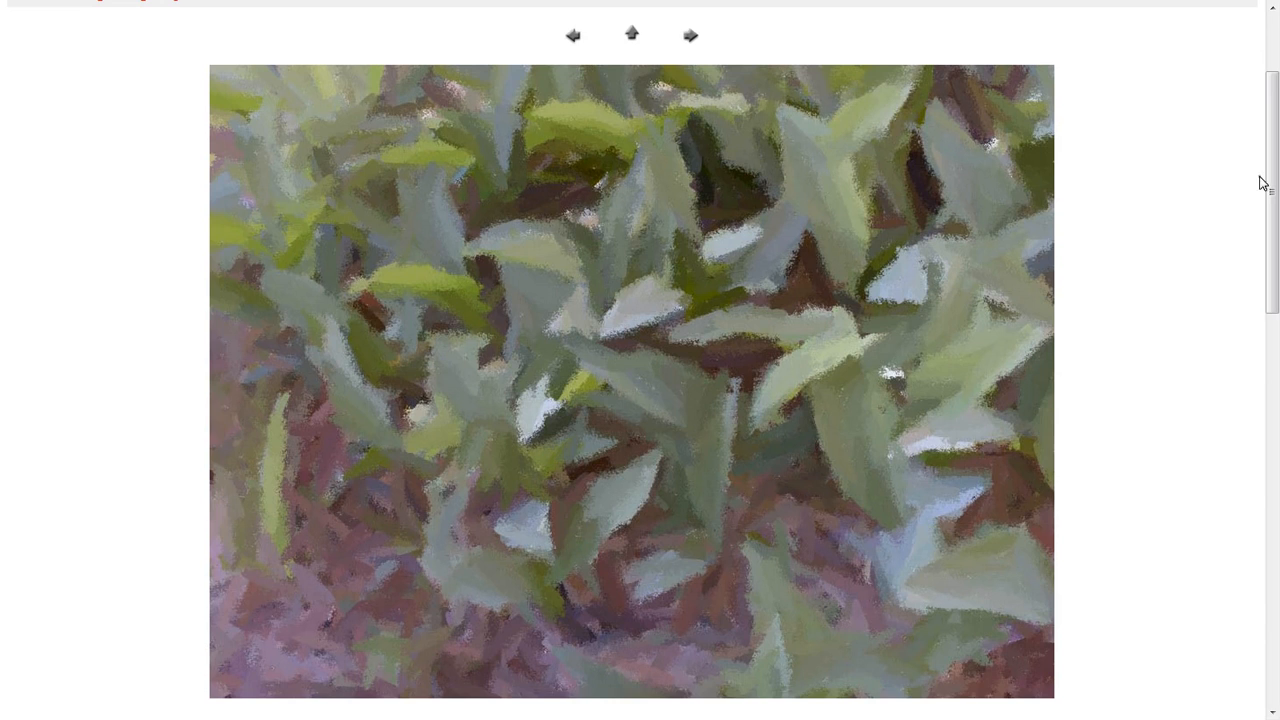
{"action": "scroll", "scroll_direction": "up", "scroll_amount": 3}
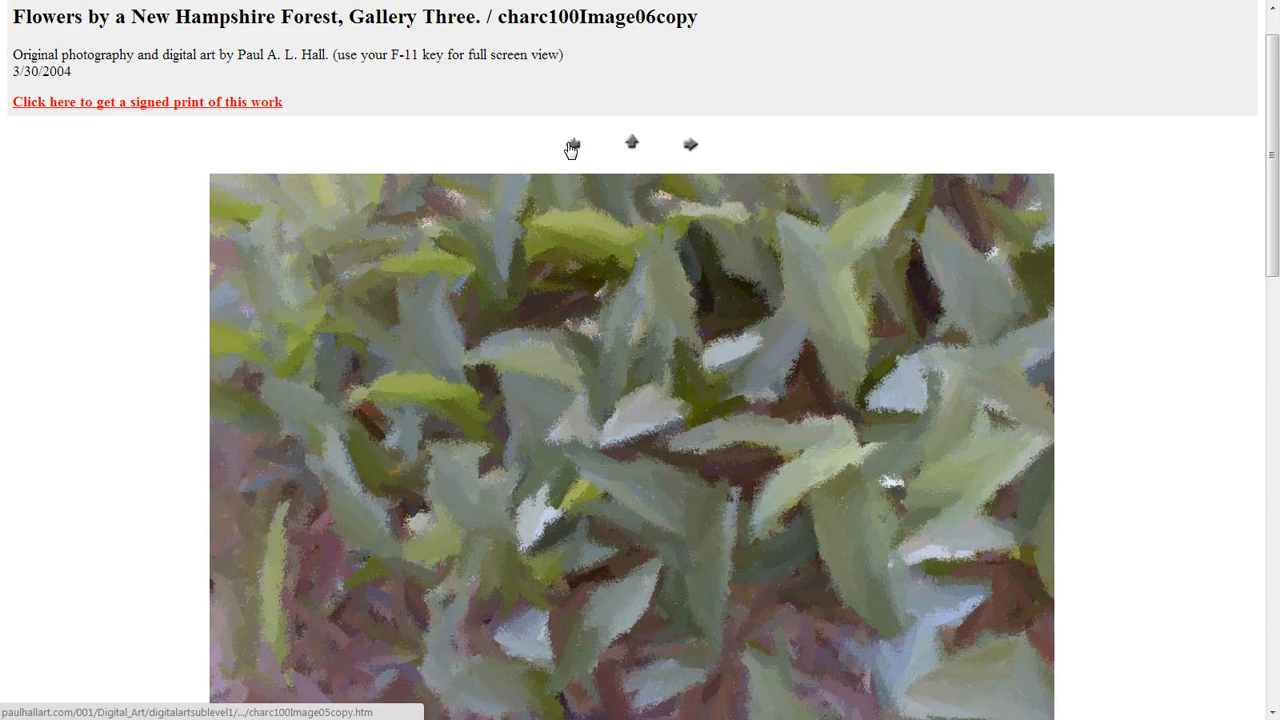
Return to the previous charc100Image05copy painting with the left arrow and scroll down it
{"action": "left_click", "coordinate": [572, 144]}
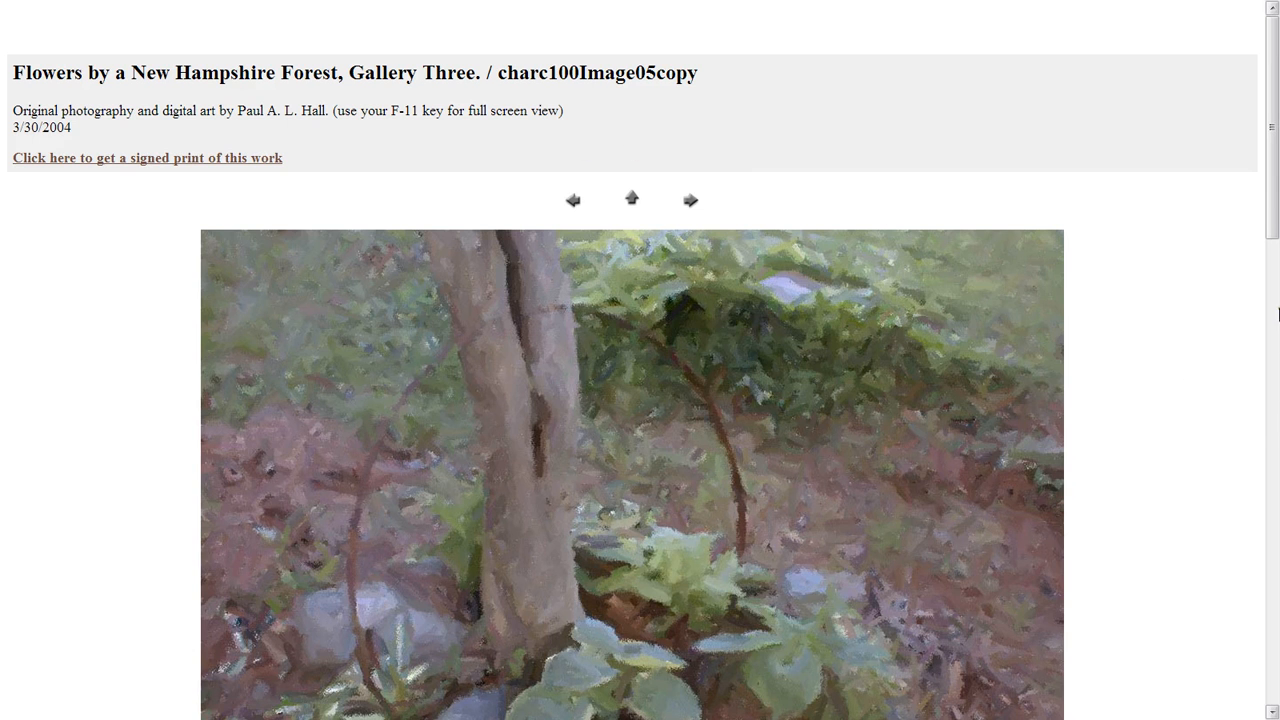
{"action": "scroll", "scroll_direction": "down", "scroll_amount": 3}
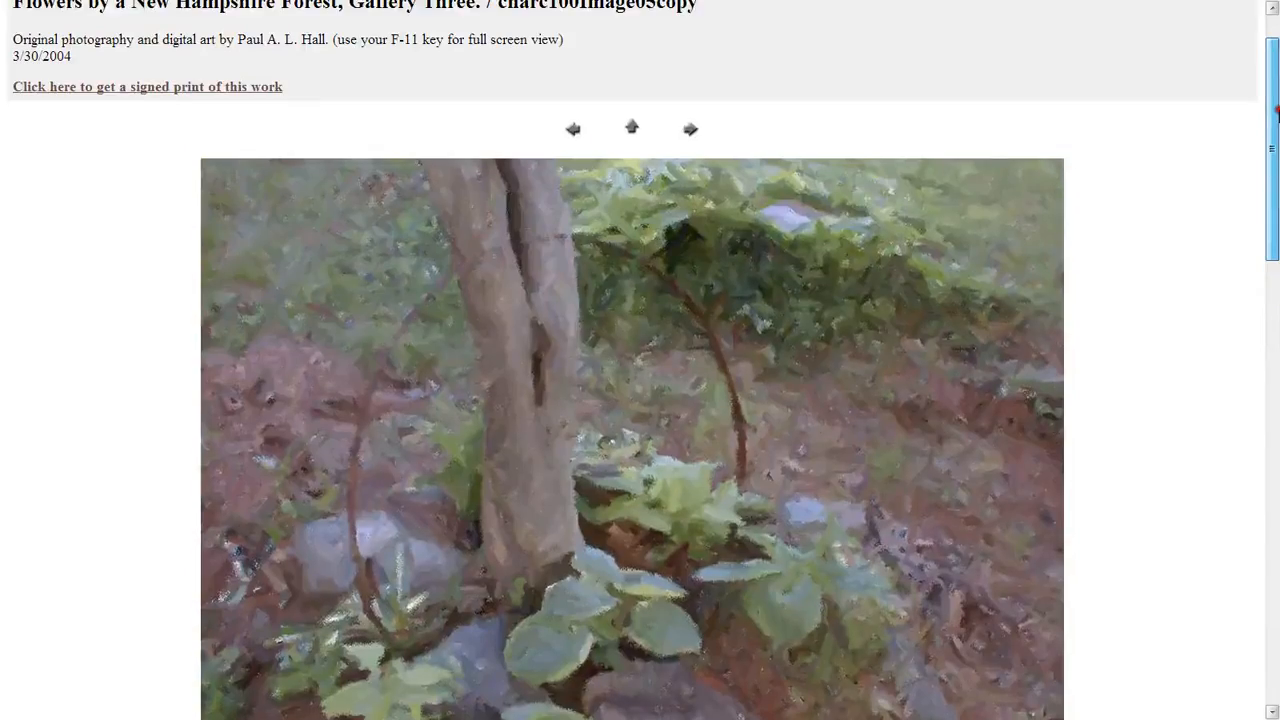
{"action": "scroll", "scroll_direction": "down", "scroll_amount": 3}
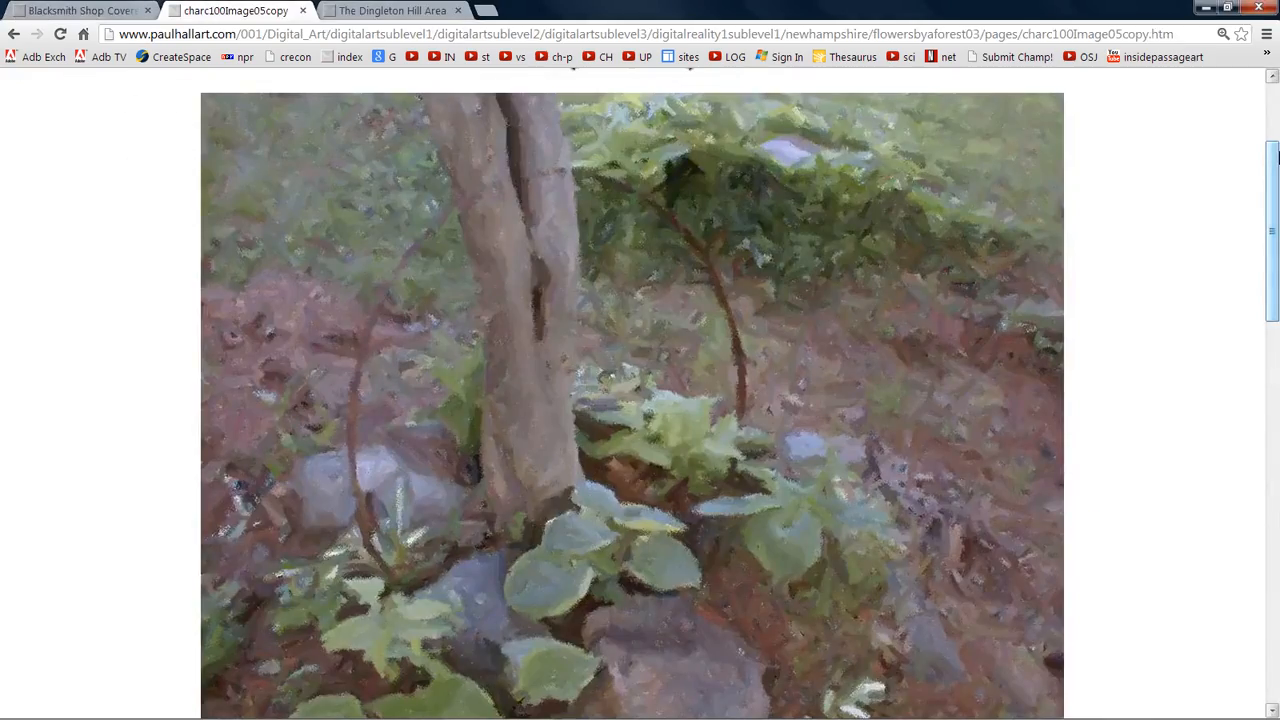
{"action": "mouse_move", "coordinate": [80, 11]}
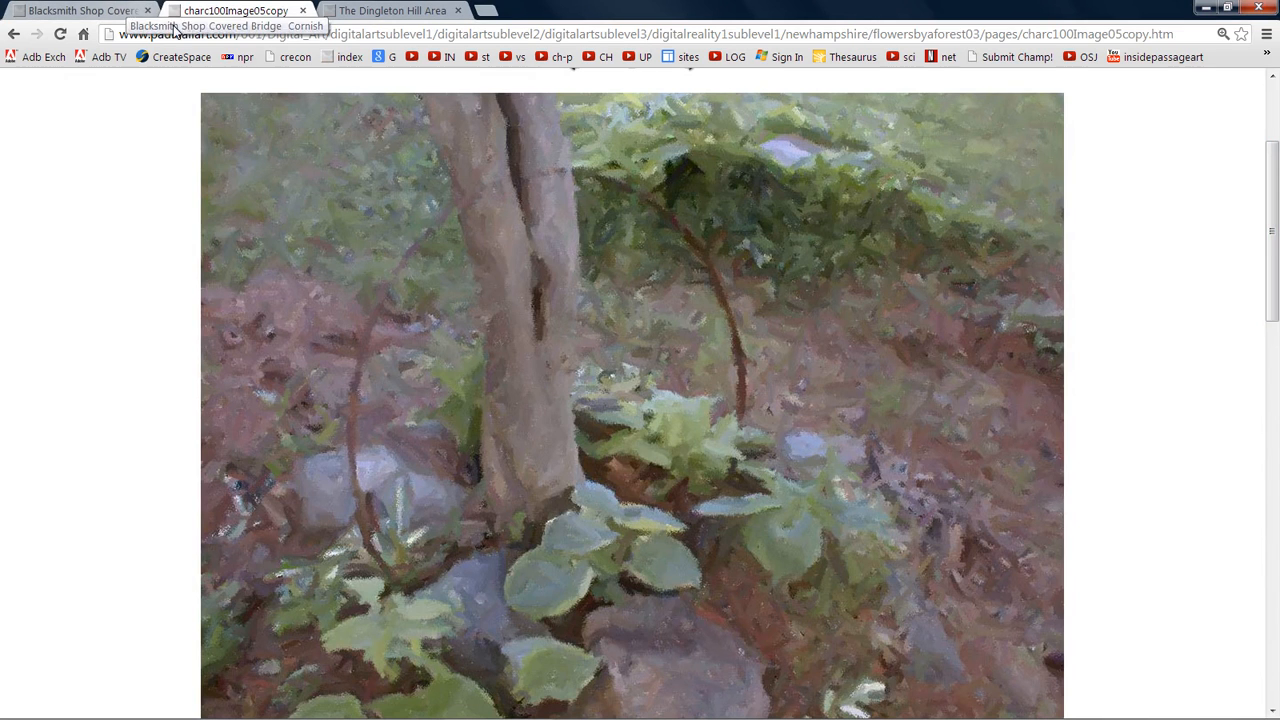
Switch back to the Blacksmith Shop Covered Bridge tab to view the artist's notes
{"action": "left_click", "coordinate": [80, 10]}
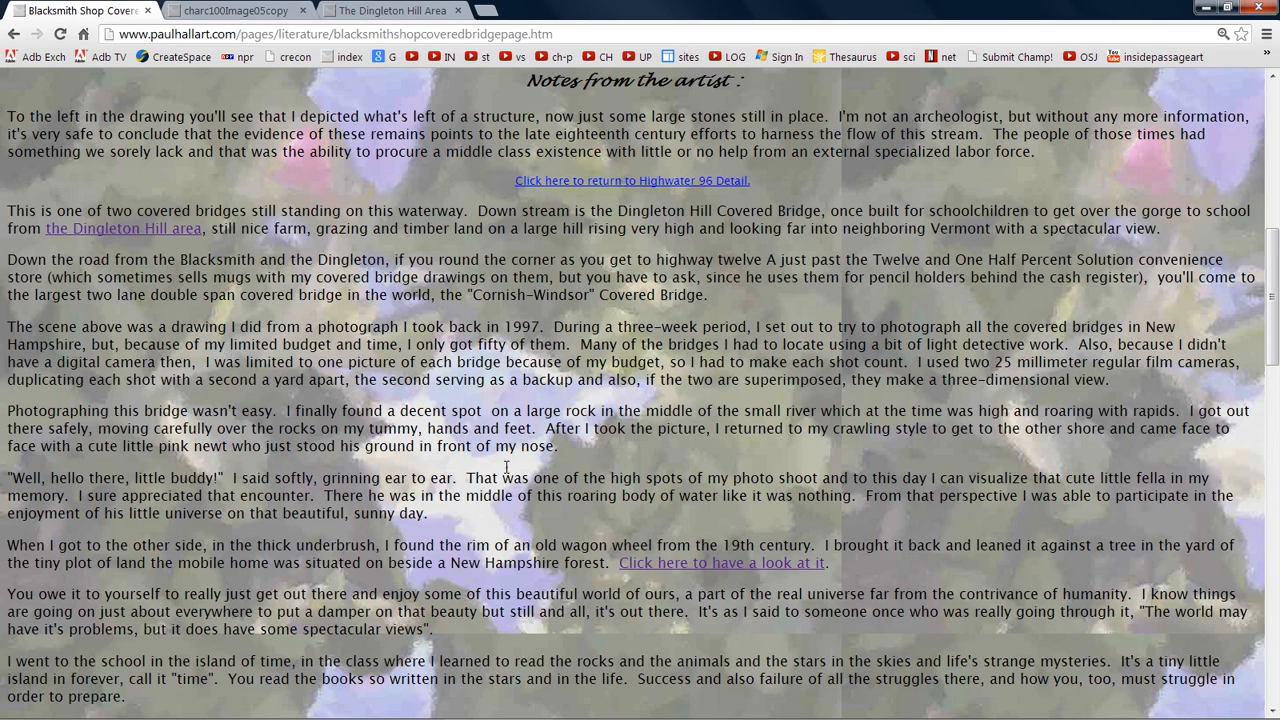
{"action": "mouse_move", "coordinate": [645, 470]}
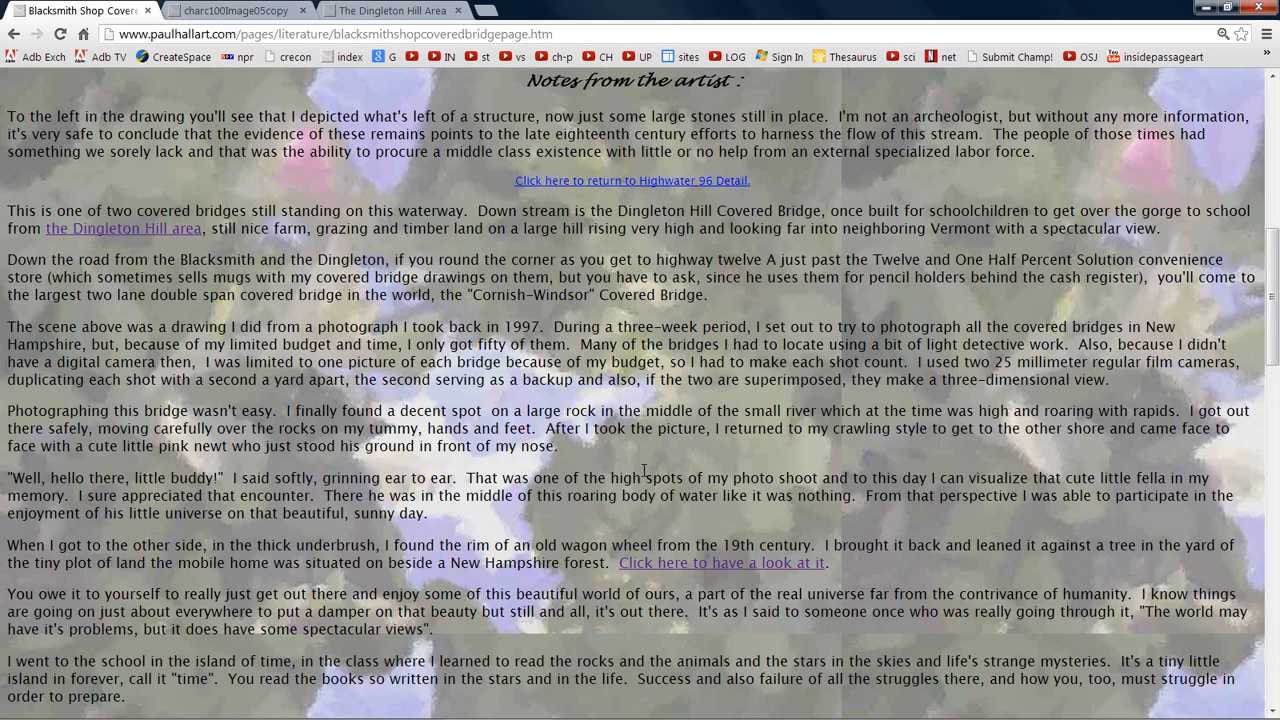
{"action": "mouse_move", "coordinate": [104, 610]}
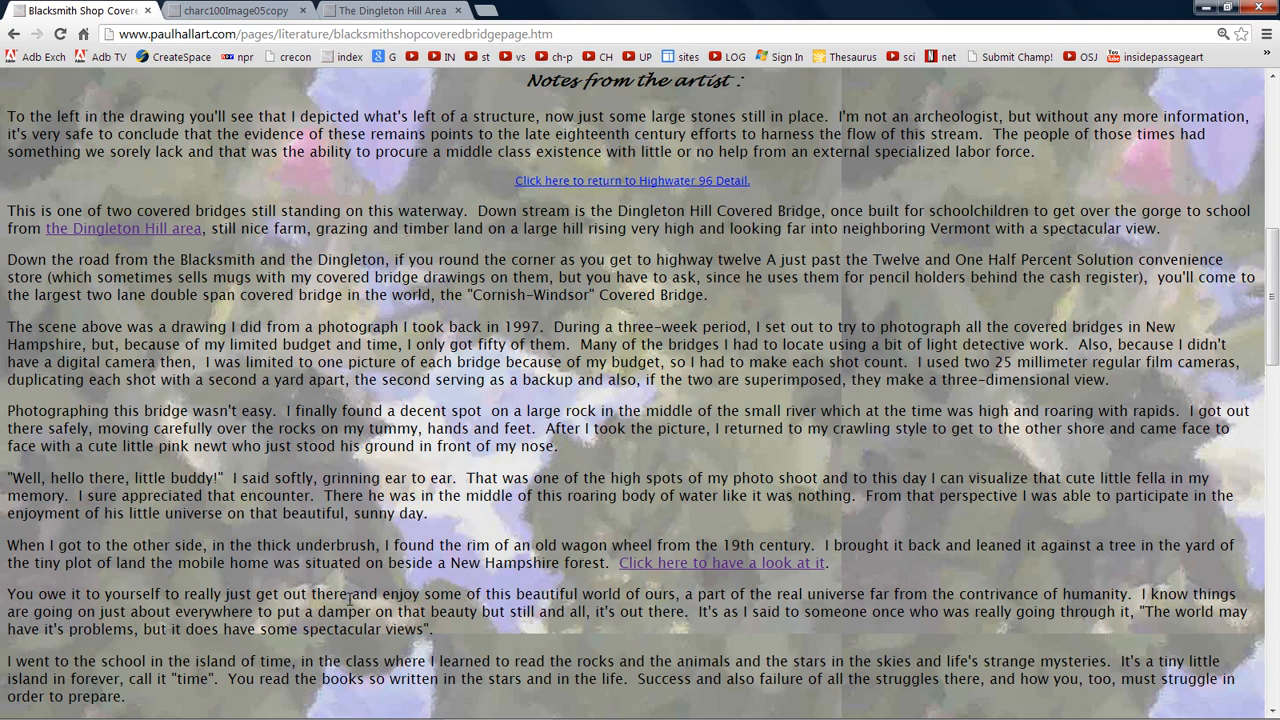
{"action": "mouse_move", "coordinate": [640, 648]}
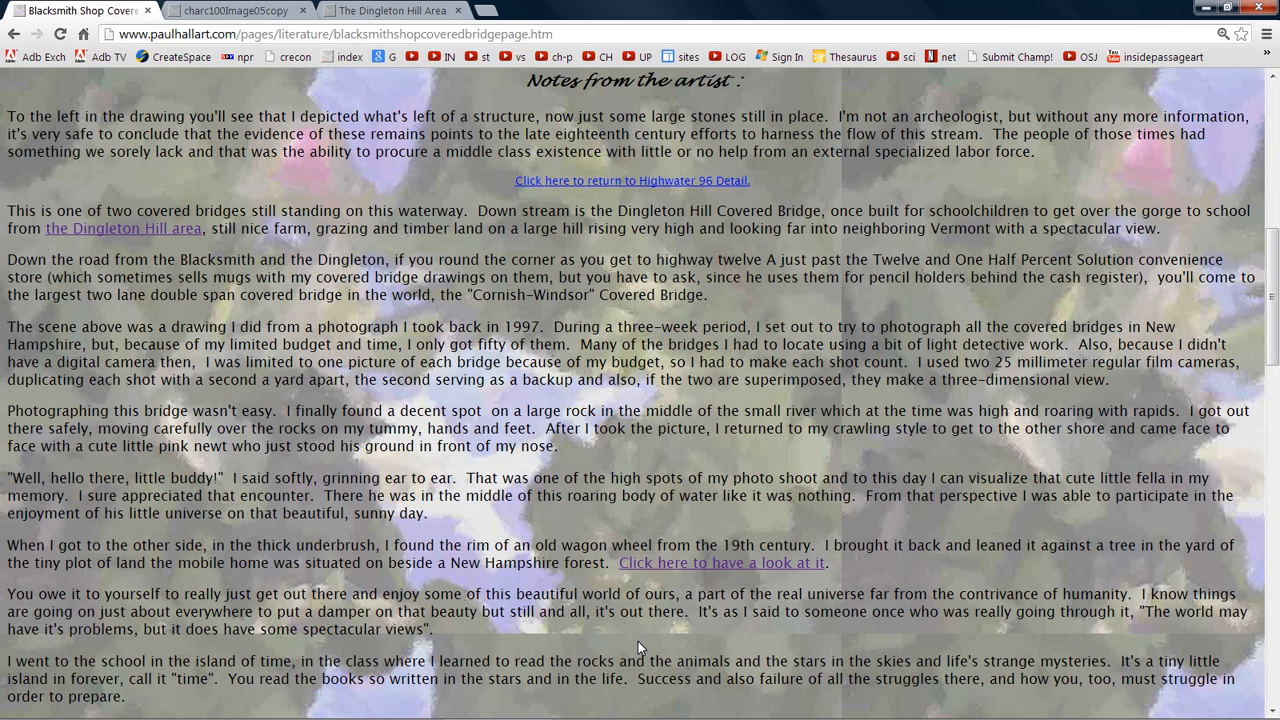
{"action": "scroll", "scroll_direction": "down", "scroll_amount": 3}
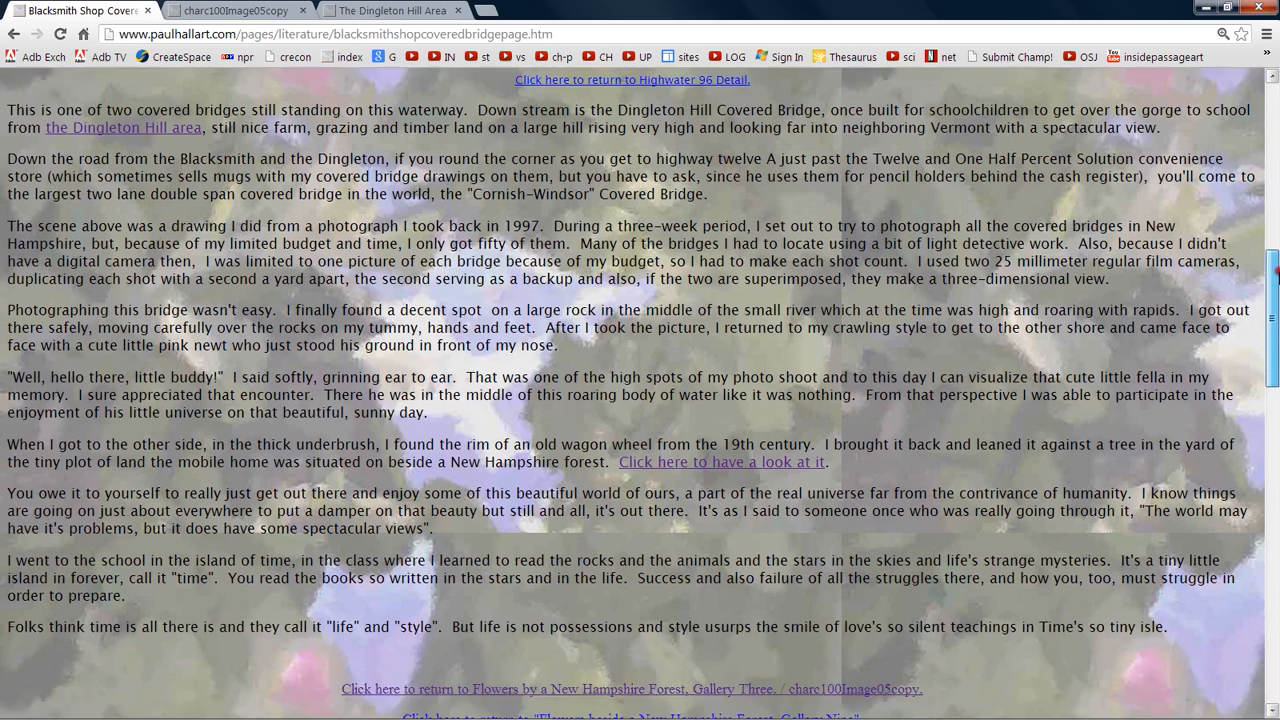
{"action": "scroll", "scroll_direction": "down", "scroll_amount": 3}
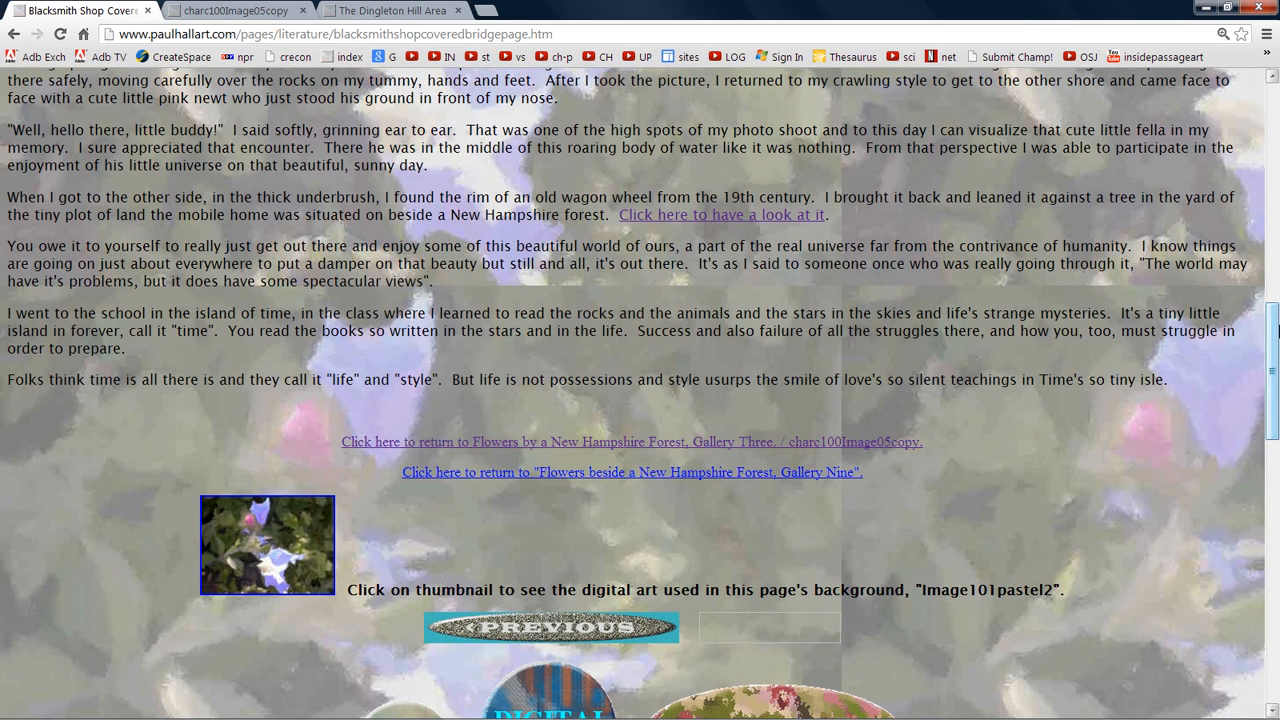
{"action": "mouse_move", "coordinate": [519, 308]}
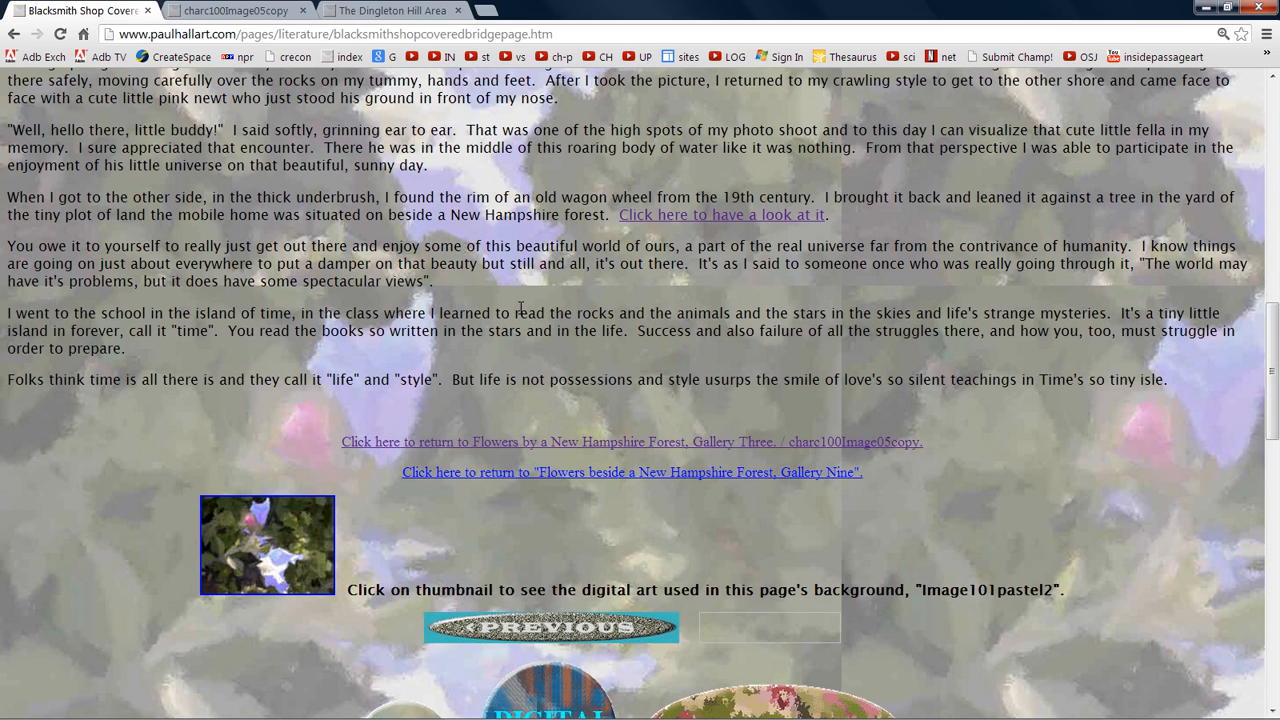
{"action": "mouse_move", "coordinate": [512, 320]}
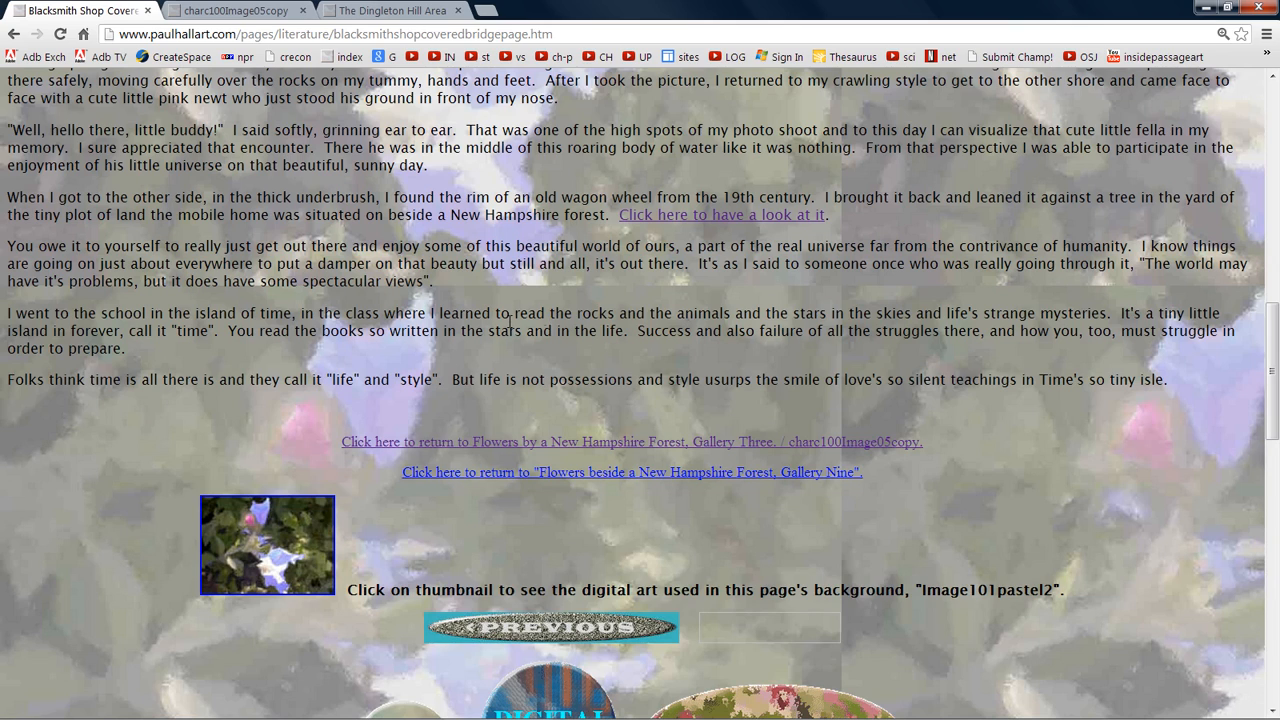
{"action": "mouse_move", "coordinate": [735, 315]}
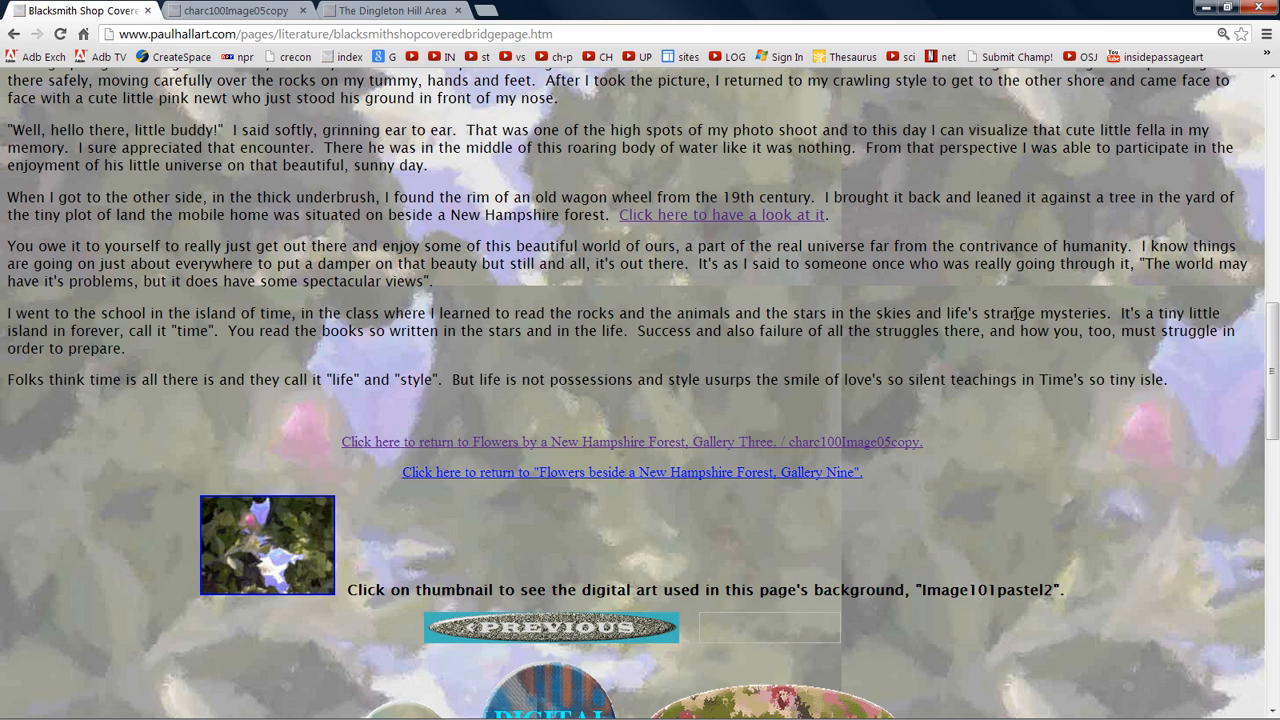
{"action": "mouse_move", "coordinate": [1108, 312]}
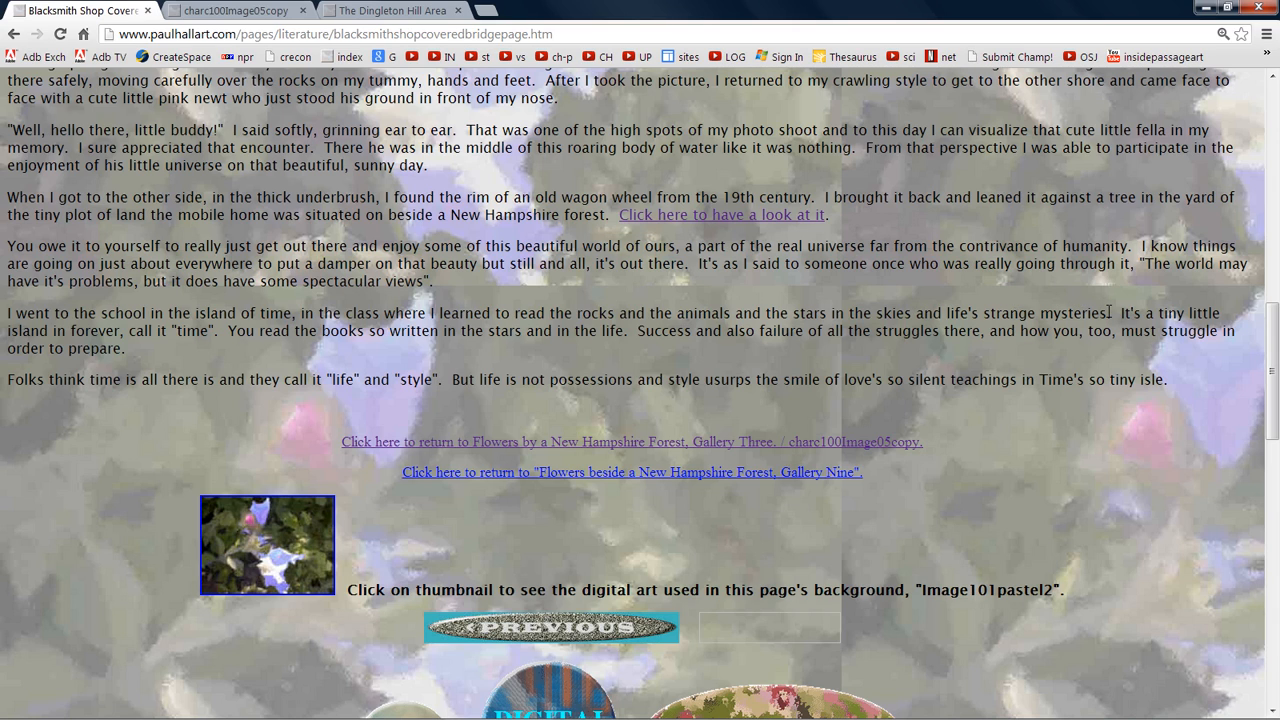
{"action": "mouse_move", "coordinate": [168, 224]}
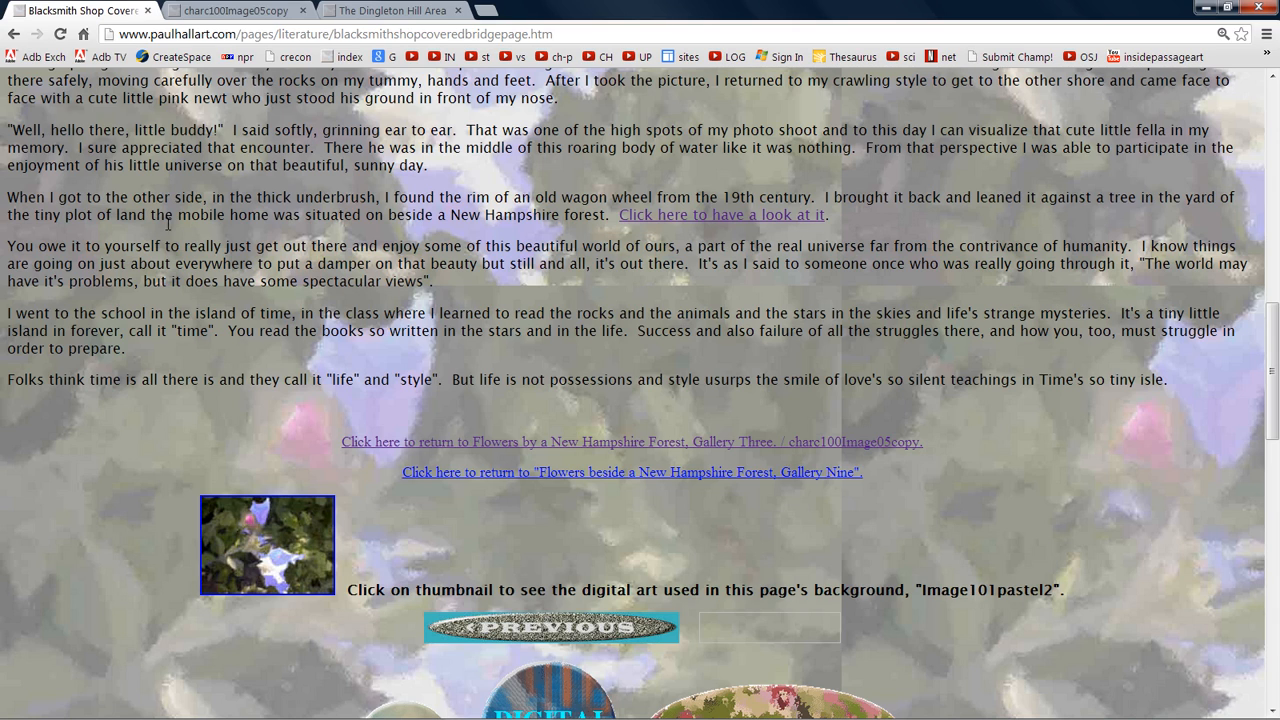
{"action": "mouse_move", "coordinate": [79, 330]}
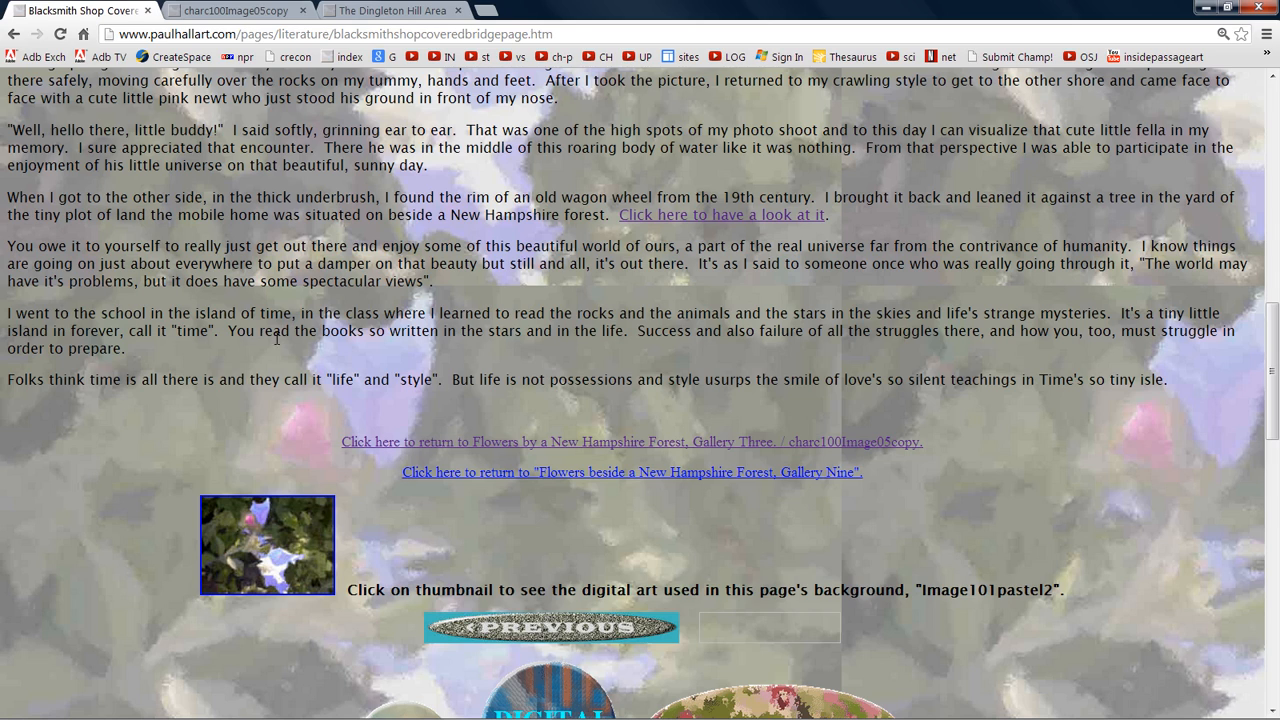
{"action": "mouse_move", "coordinate": [443, 348]}
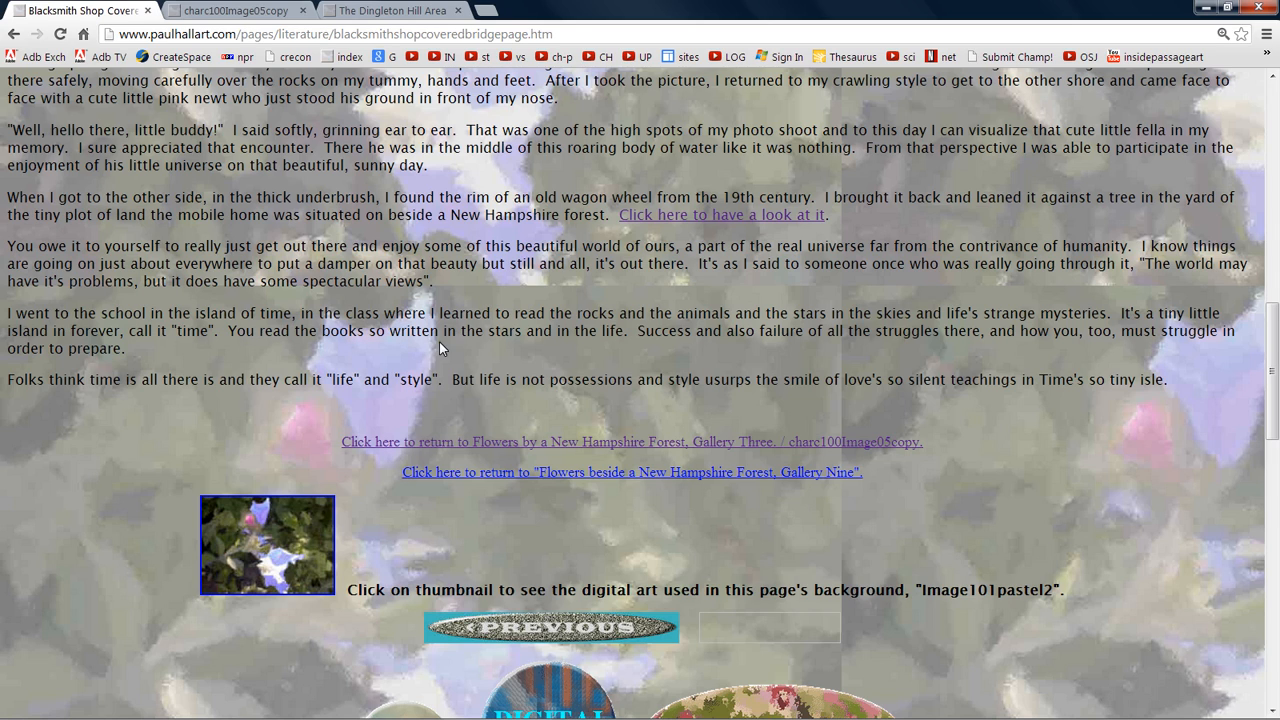
{"action": "mouse_move", "coordinate": [607, 338]}
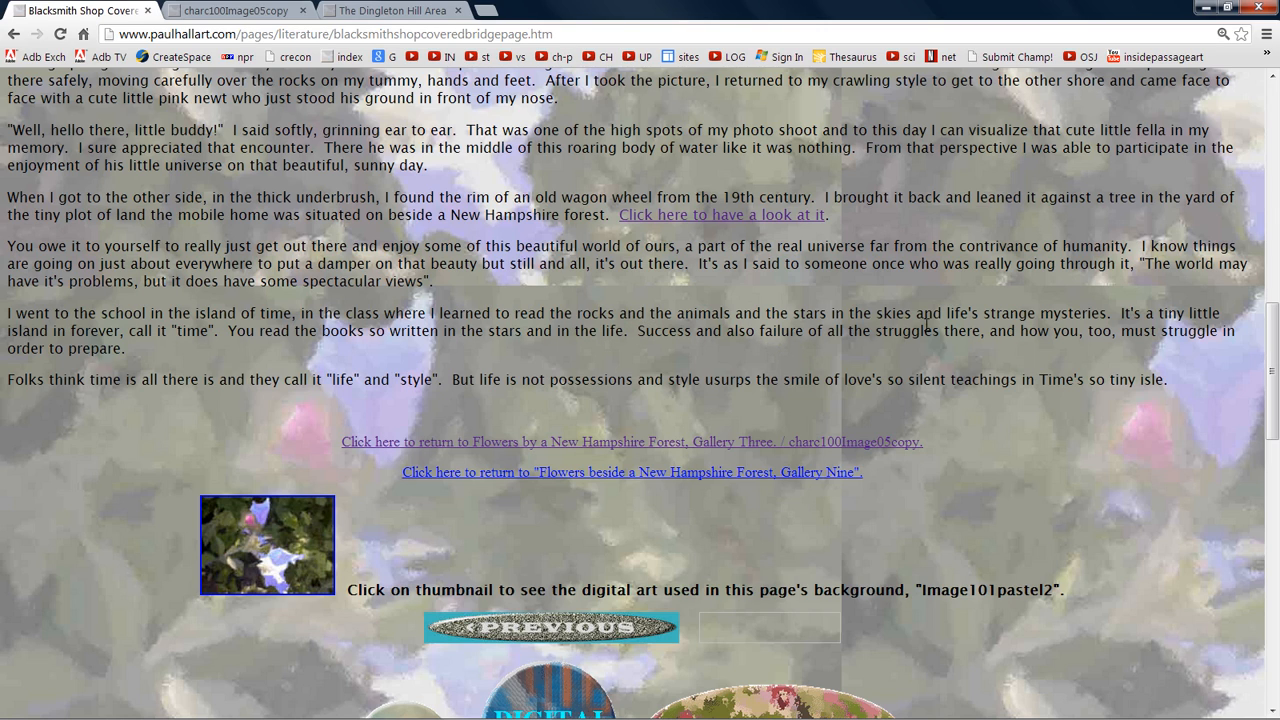
{"action": "mouse_move", "coordinate": [1203, 361]}
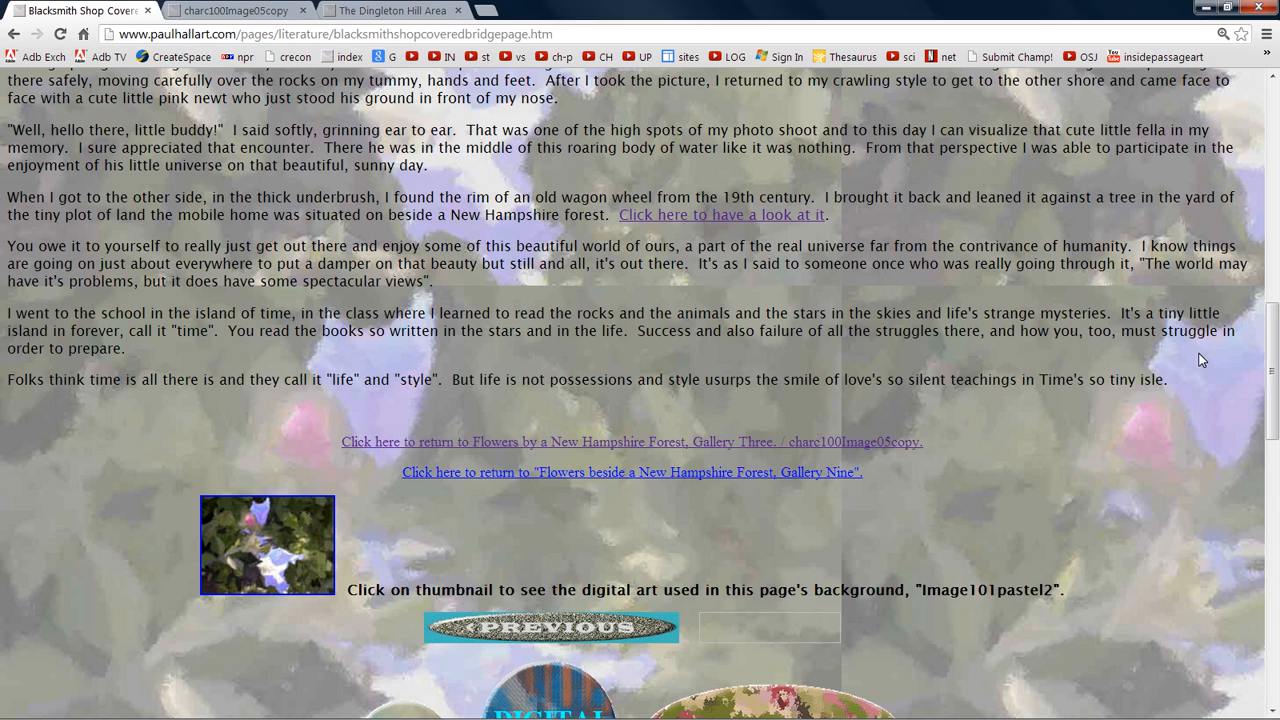
{"action": "mouse_move", "coordinate": [937, 360]}
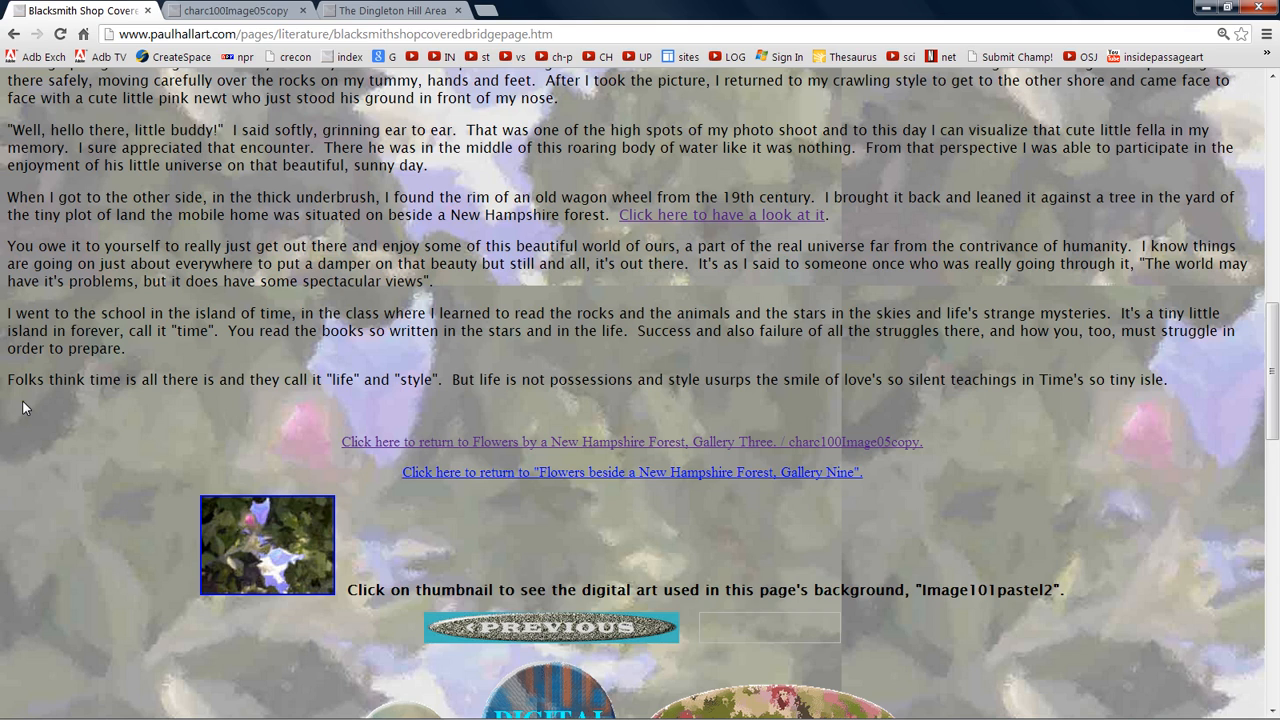
{"action": "mouse_move", "coordinate": [357, 410]}
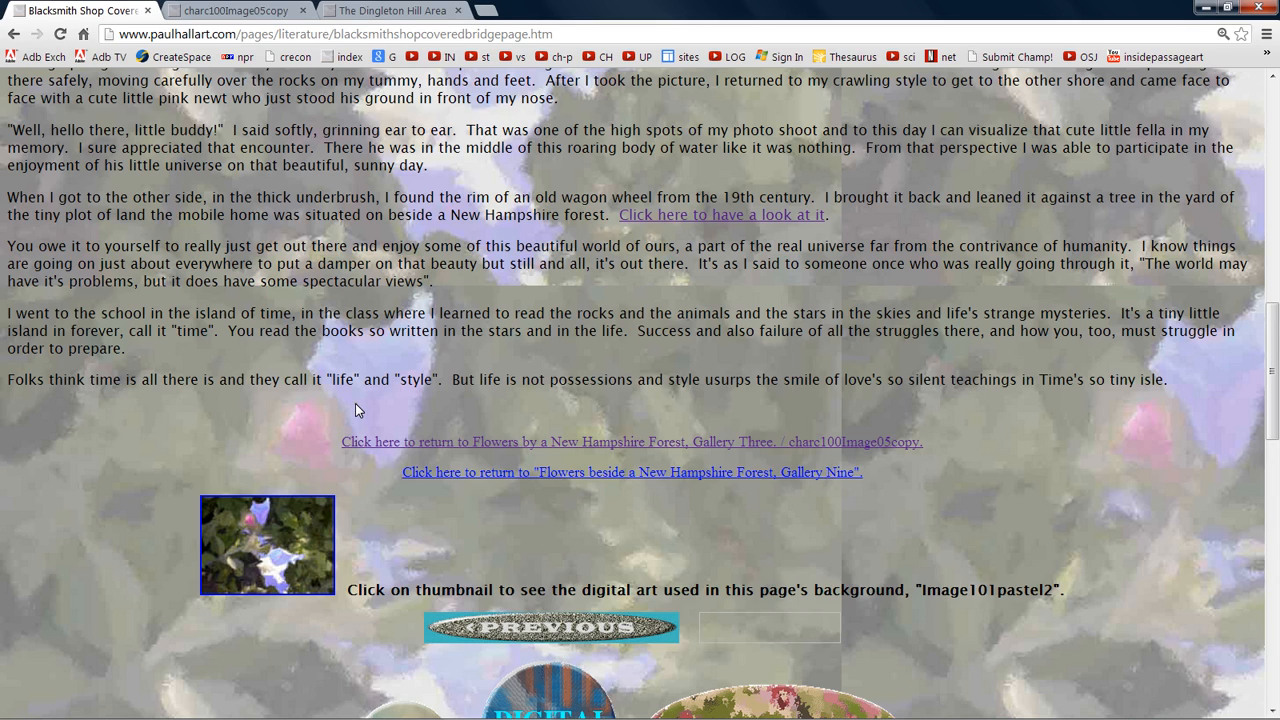
{"action": "mouse_move", "coordinate": [512, 387]}
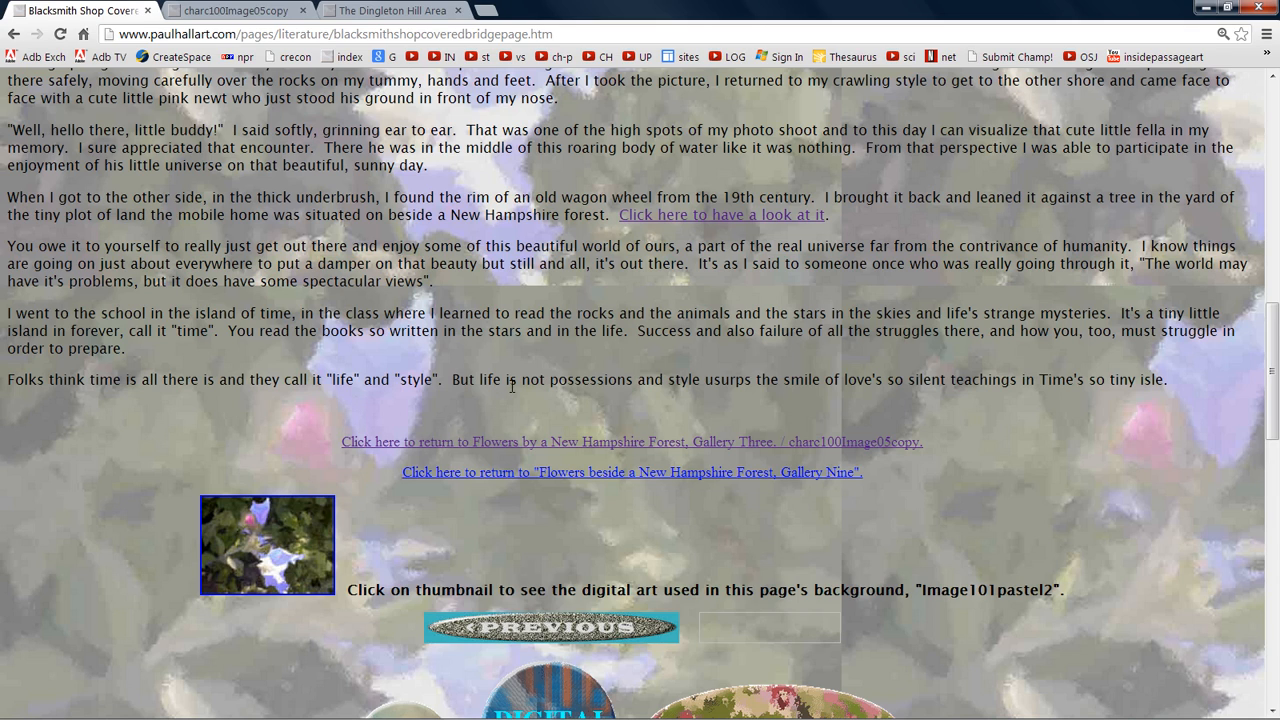
{"action": "mouse_move", "coordinate": [617, 410]}
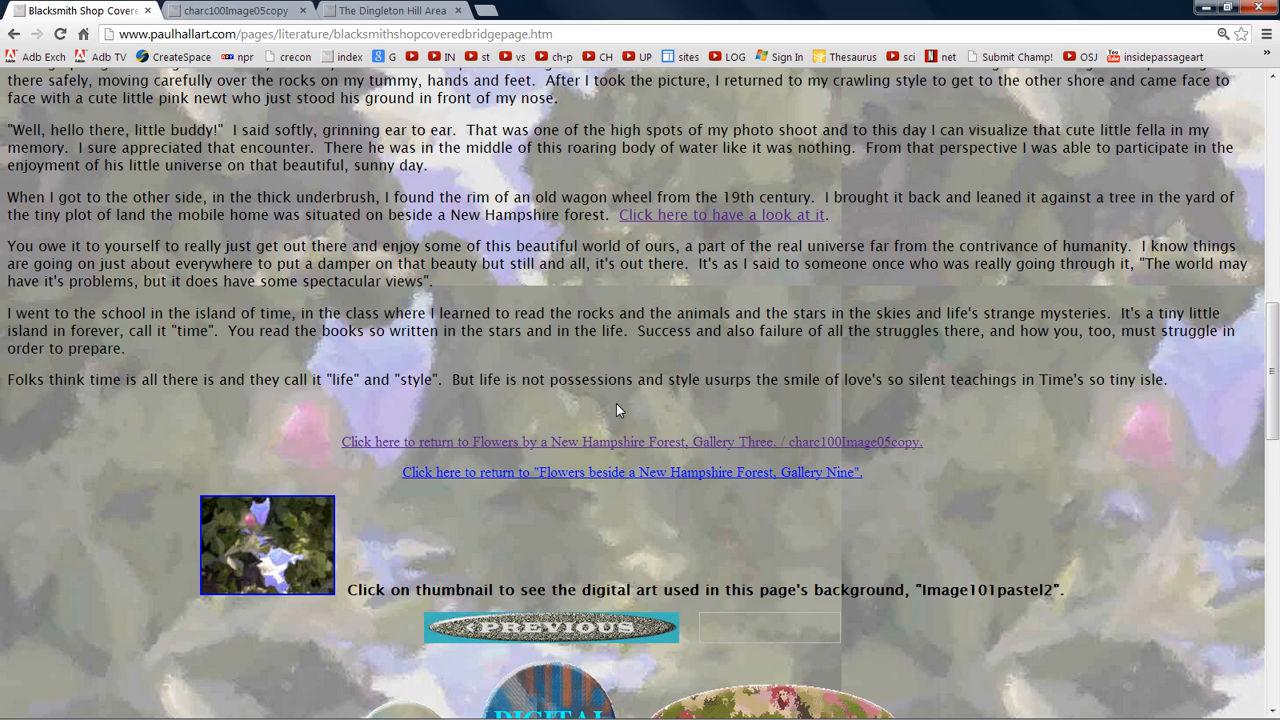
{"action": "mouse_move", "coordinate": [697, 384]}
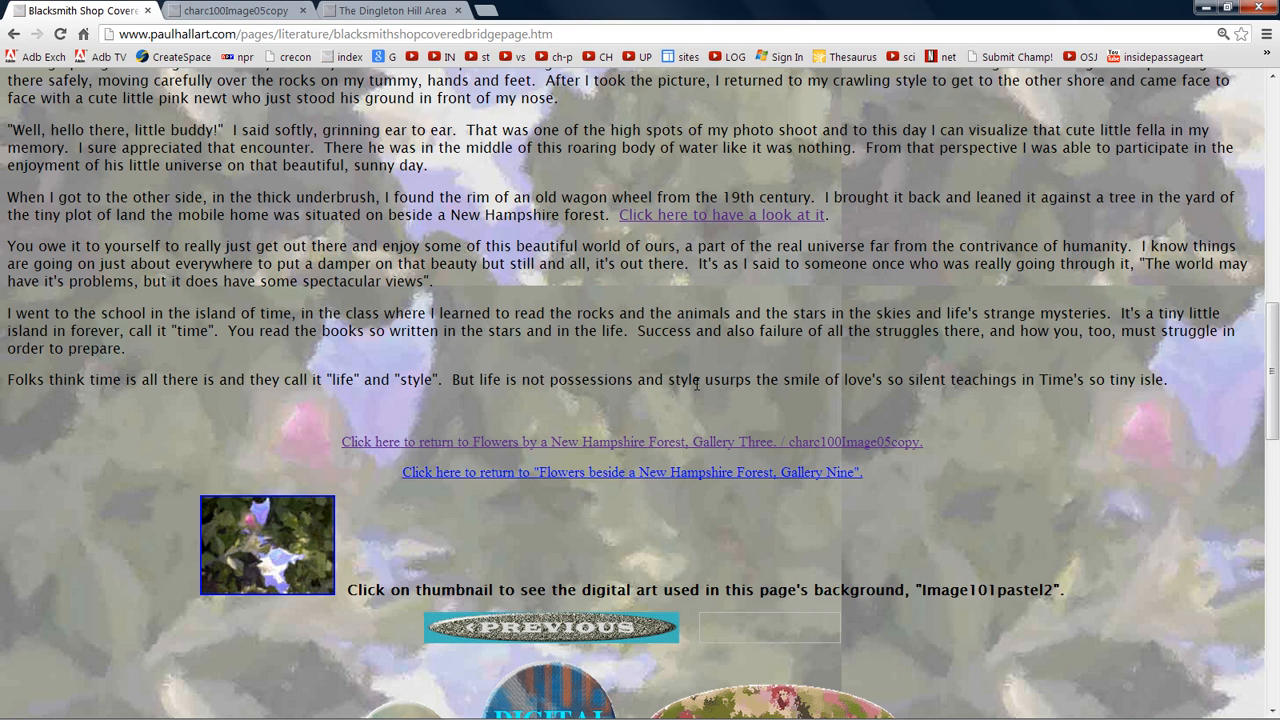
{"action": "mouse_move", "coordinate": [518, 407]}
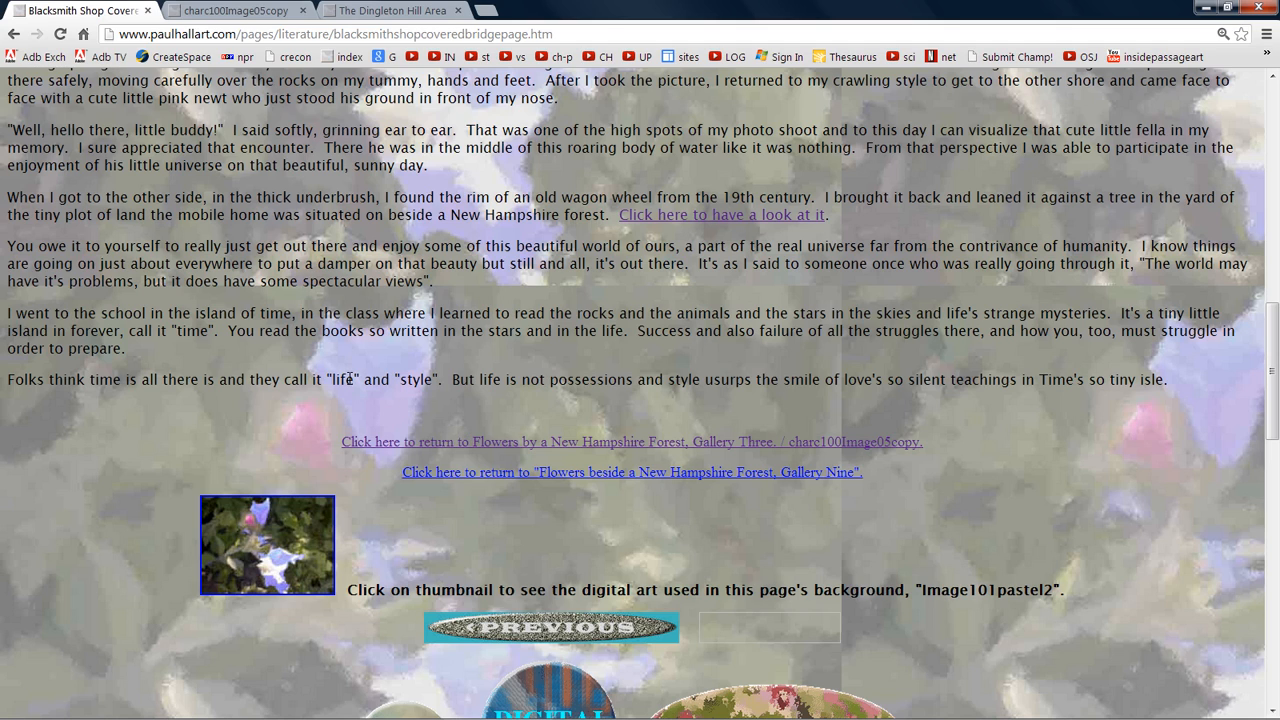
{"action": "mouse_move", "coordinate": [419, 374]}
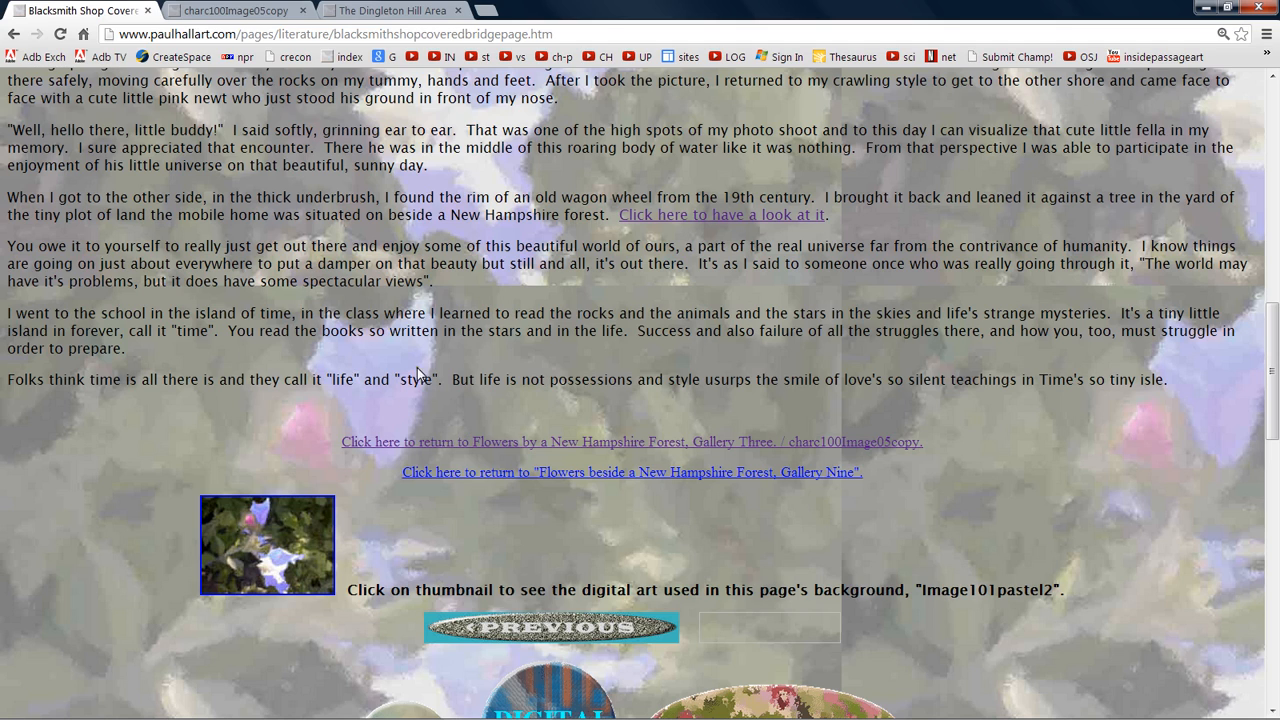
{"action": "mouse_move", "coordinate": [10, 395]}
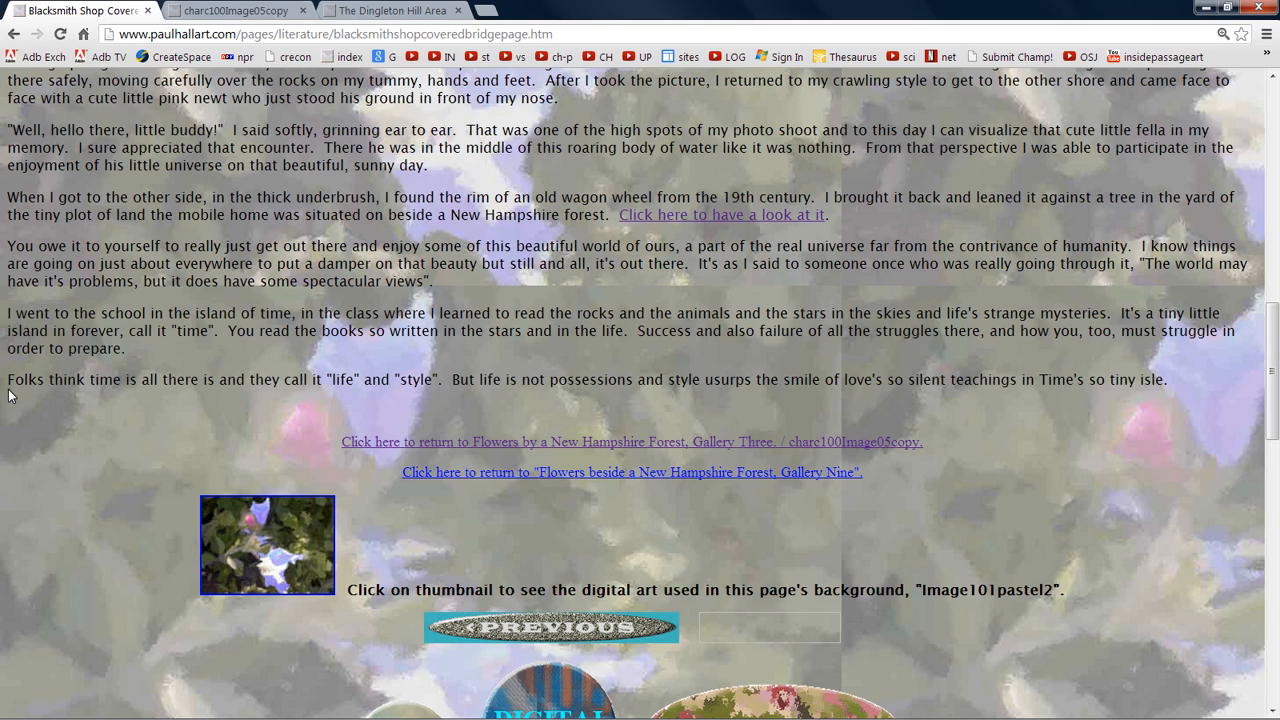
{"action": "mouse_move", "coordinate": [112, 378]}
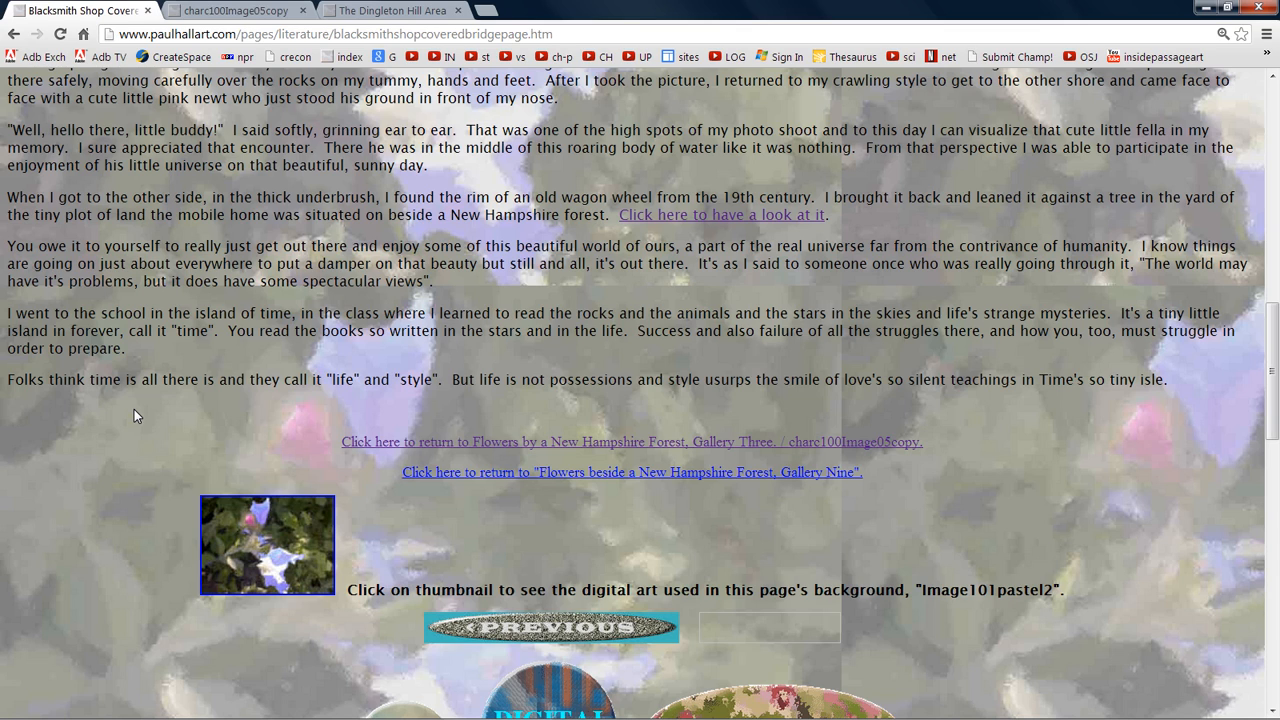
{"action": "mouse_move", "coordinate": [152, 396]}
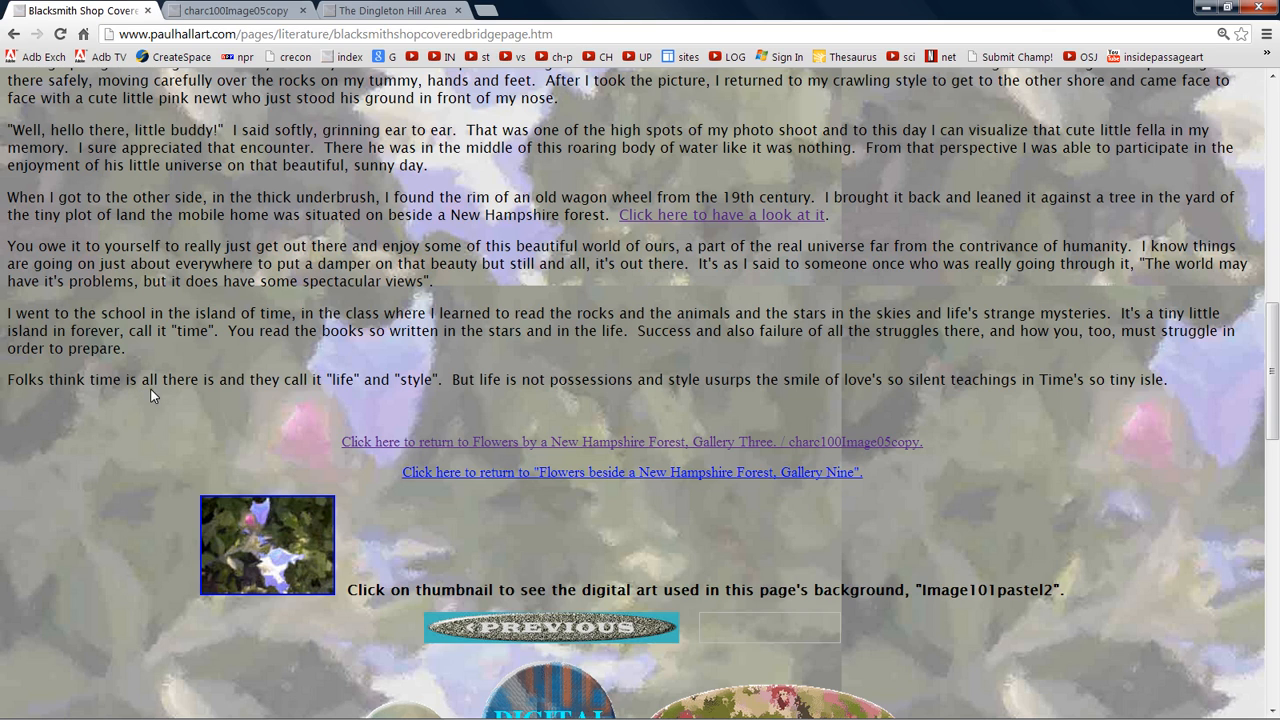
{"action": "mouse_move", "coordinate": [418, 399]}
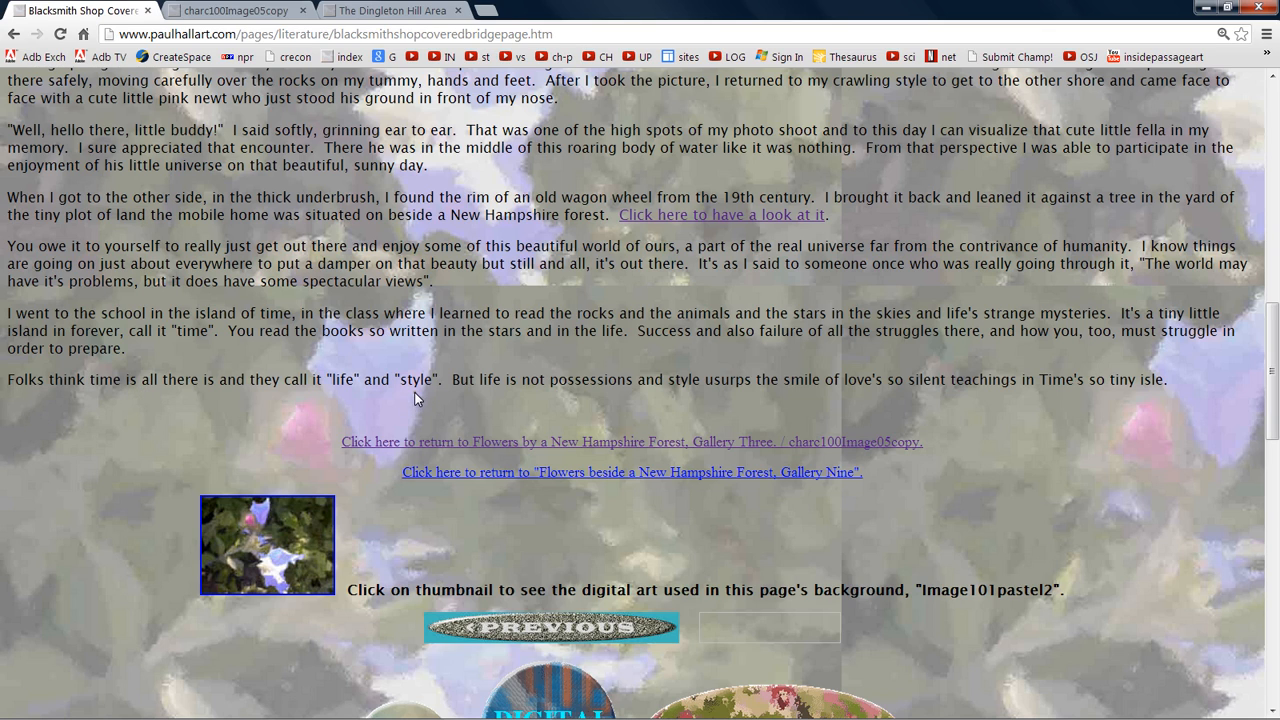
{"action": "mouse_move", "coordinate": [36, 429]}
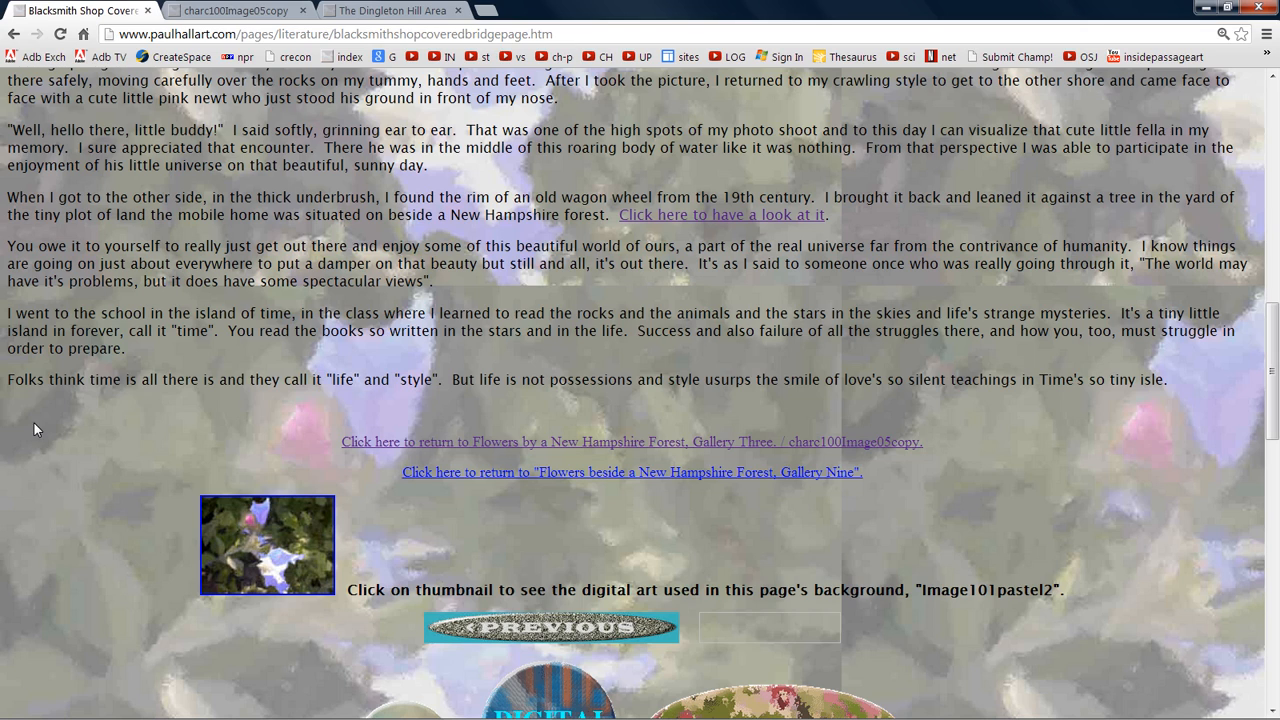
{"action": "mouse_move", "coordinate": [183, 376]}
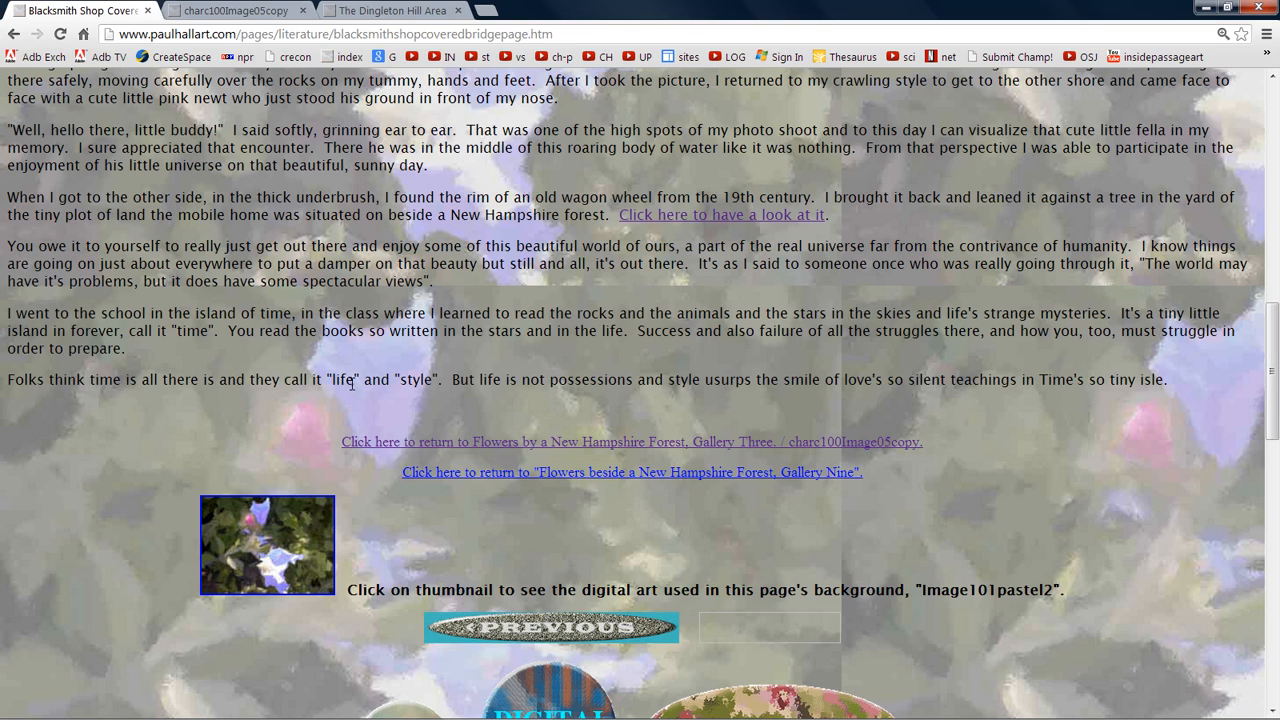
{"action": "mouse_move", "coordinate": [423, 395]}
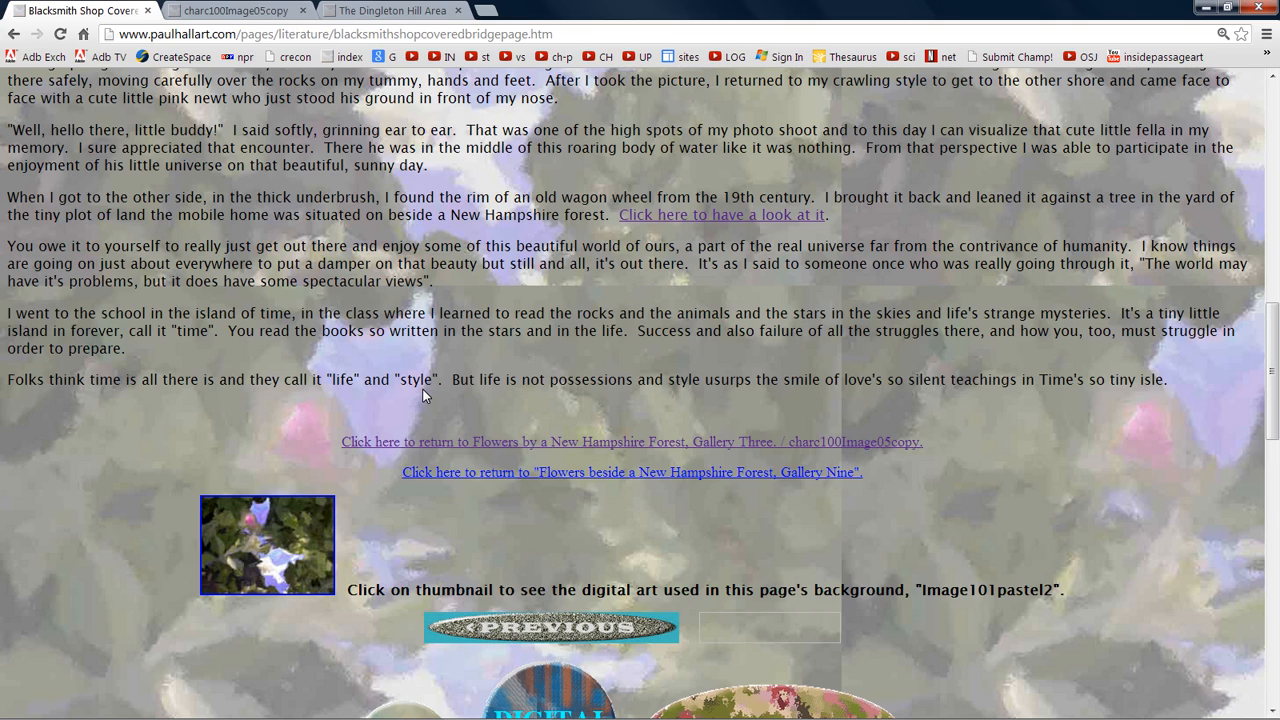
{"action": "mouse_move", "coordinate": [557, 375]}
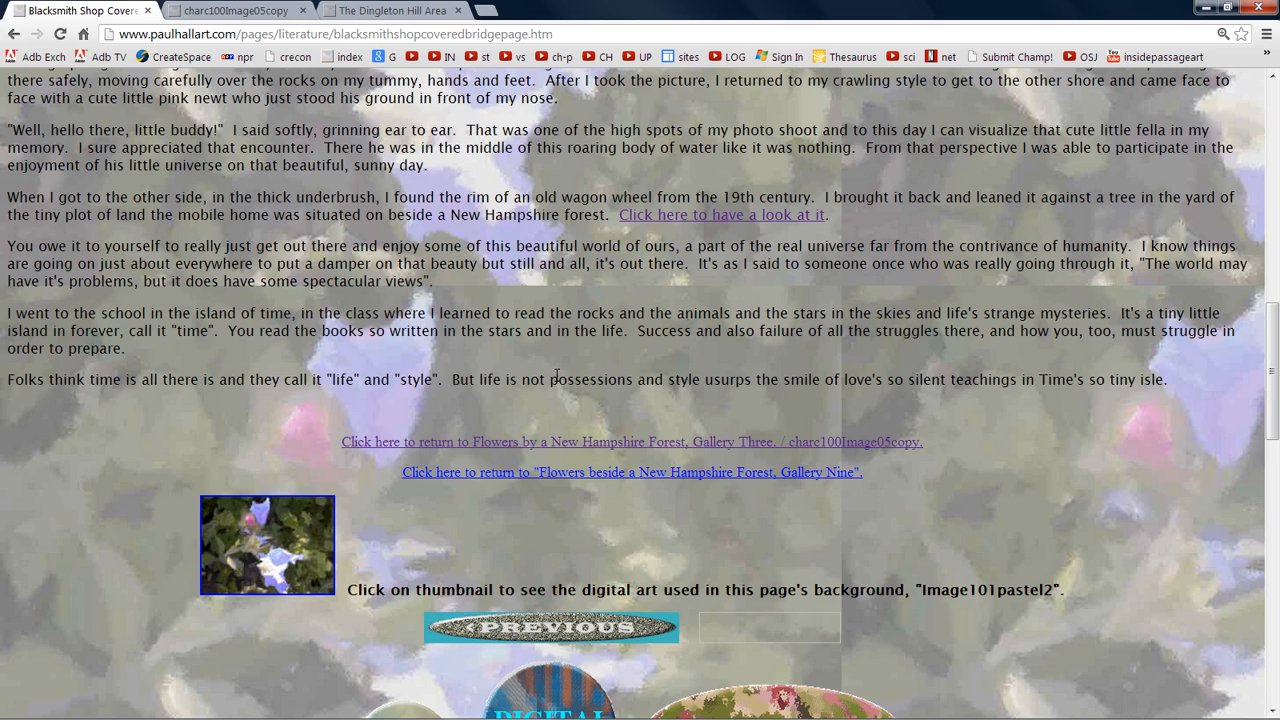
{"action": "mouse_move", "coordinate": [714, 404]}
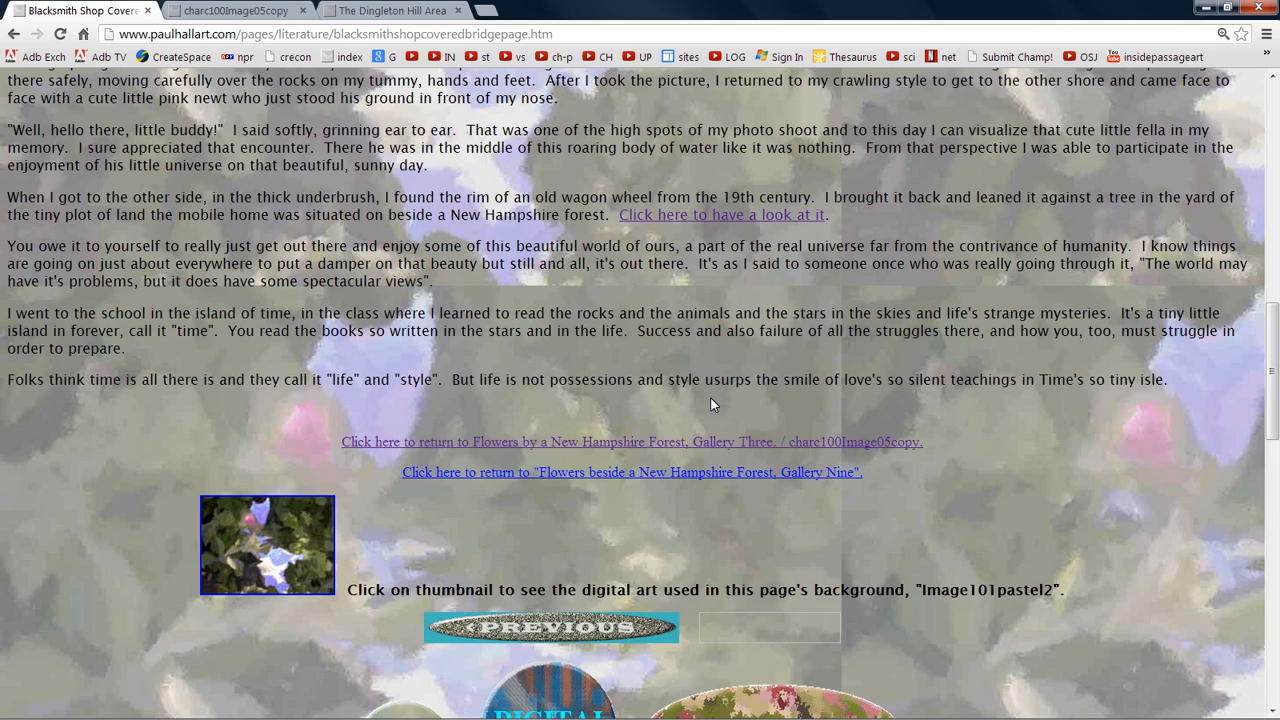
{"action": "mouse_move", "coordinate": [862, 400]}
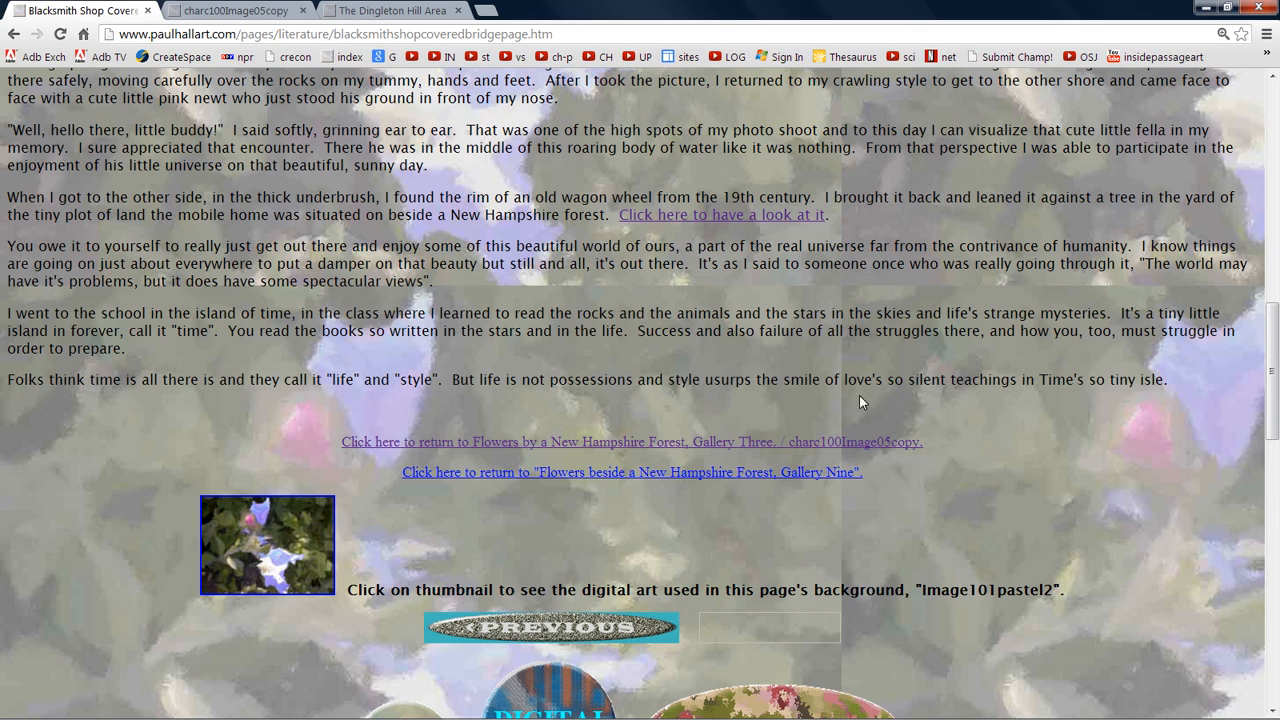
{"action": "mouse_move", "coordinate": [987, 399]}
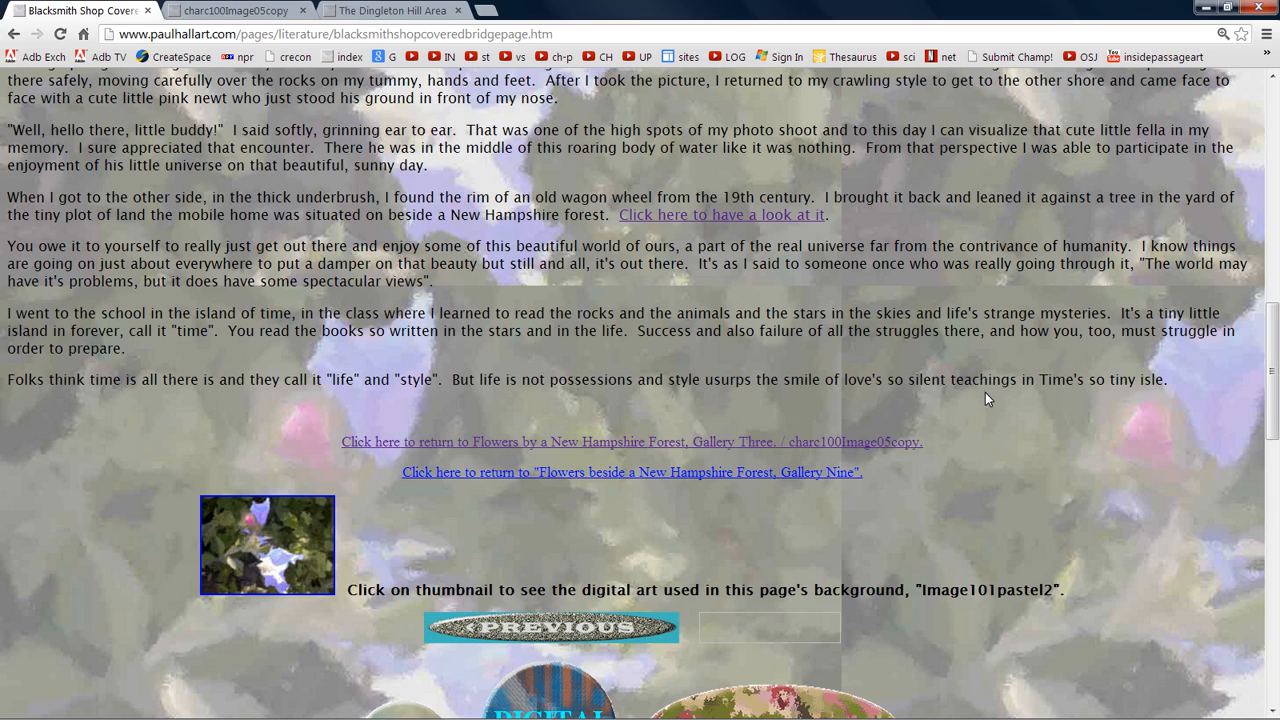
{"action": "mouse_move", "coordinate": [1108, 401]}
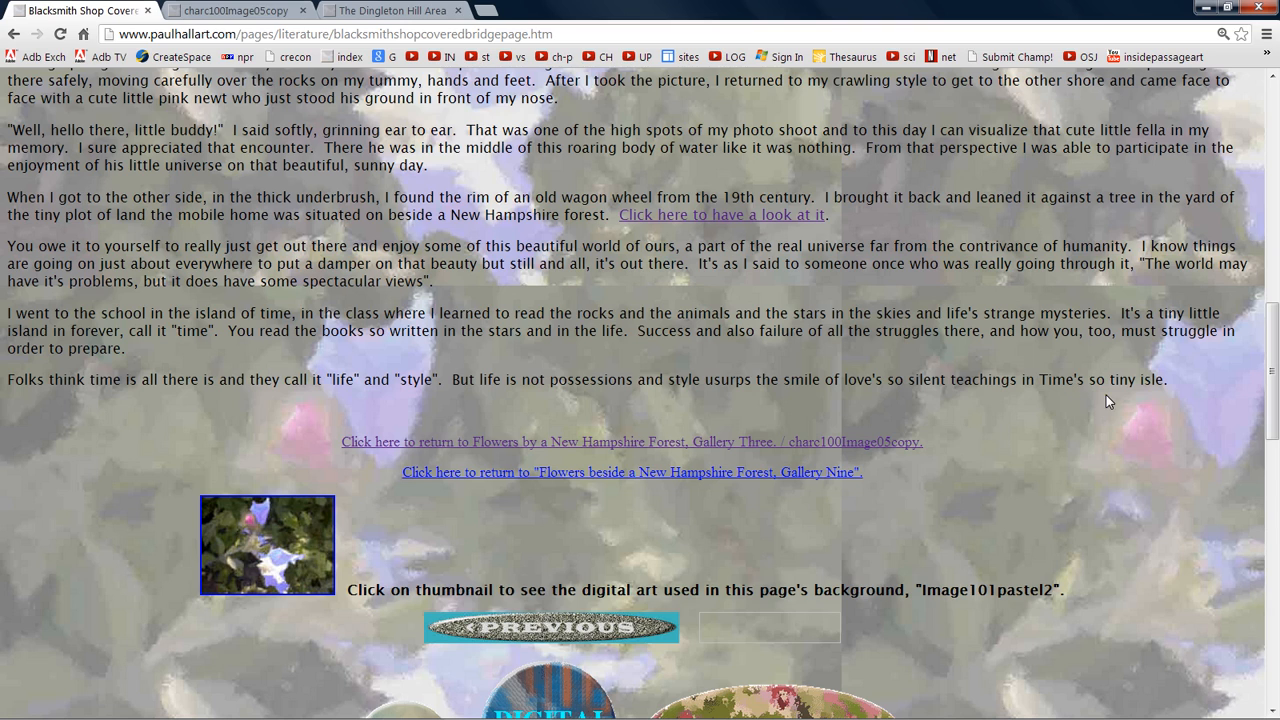